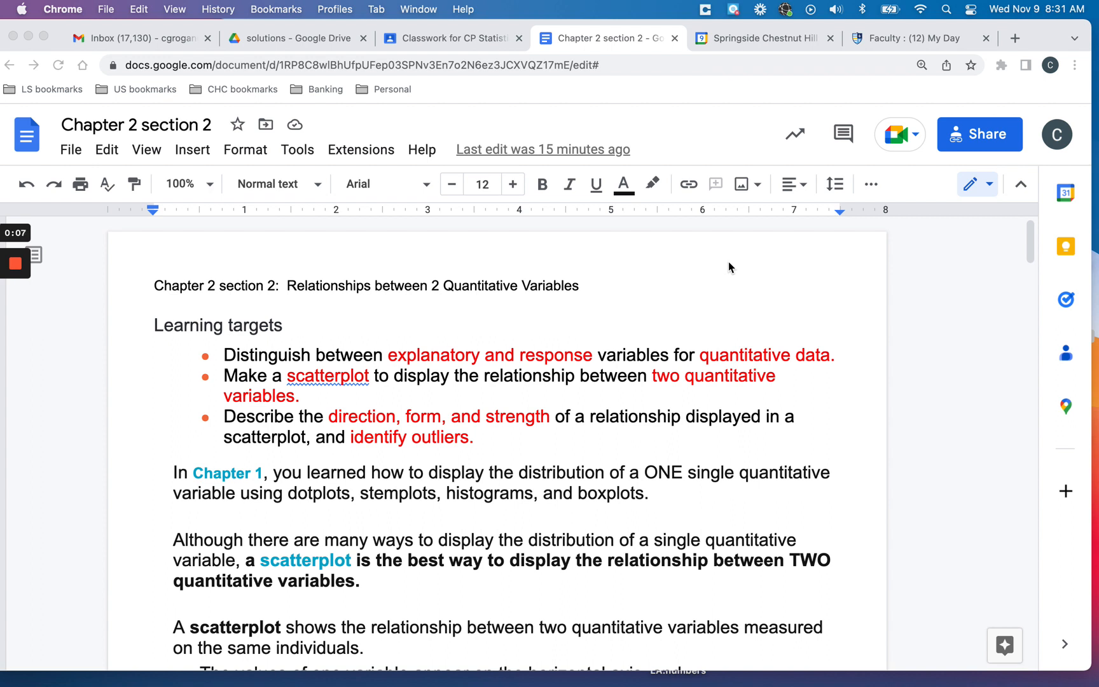
mouse_move(513, 308)
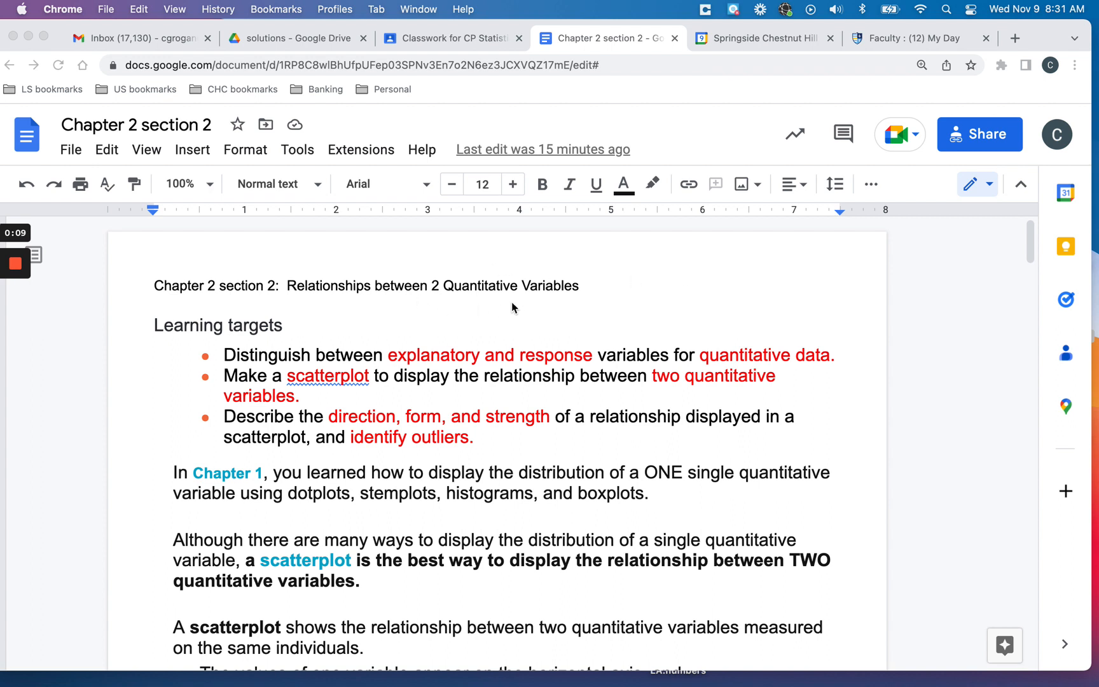
mouse_move(531, 306)
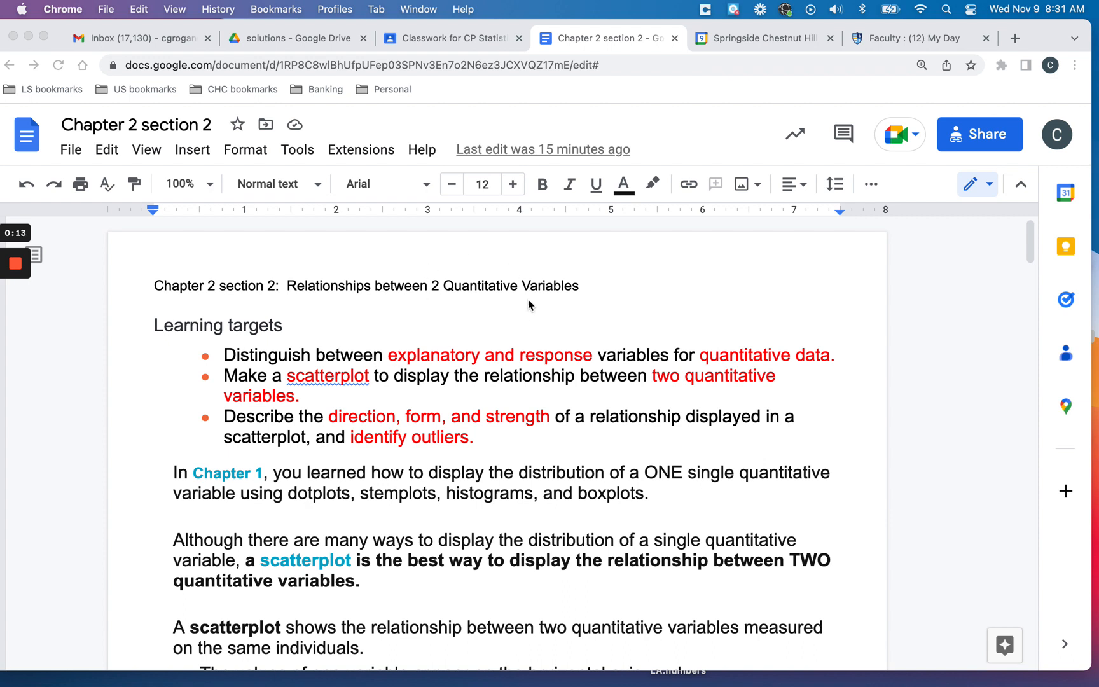
mouse_move(222, 366)
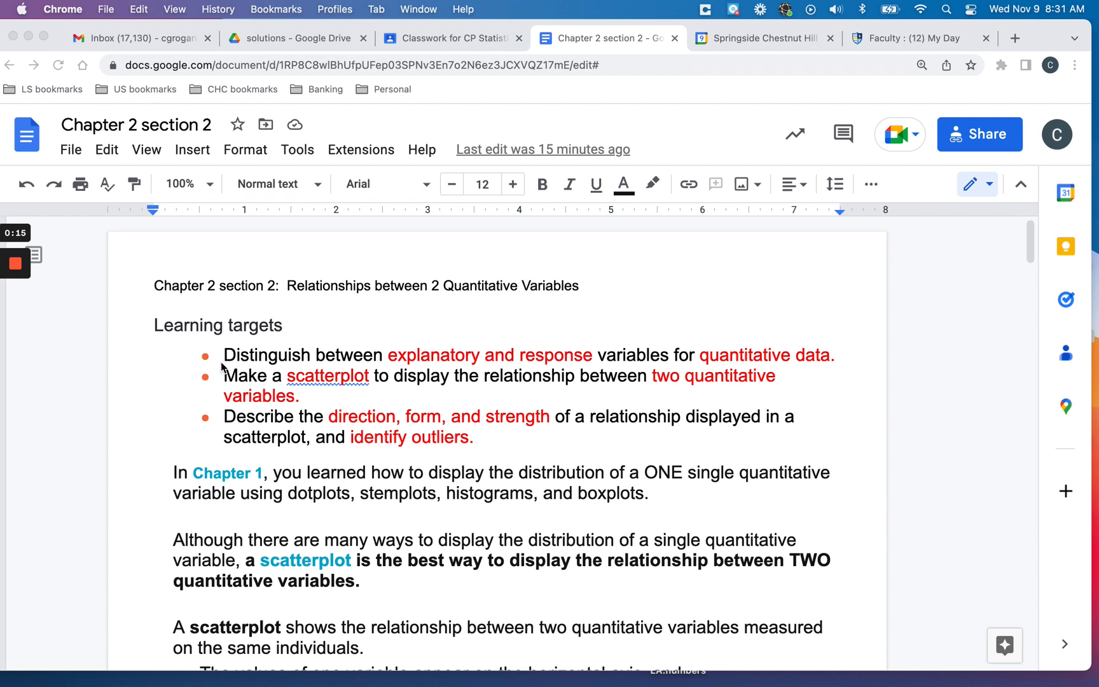
mouse_move(434, 358)
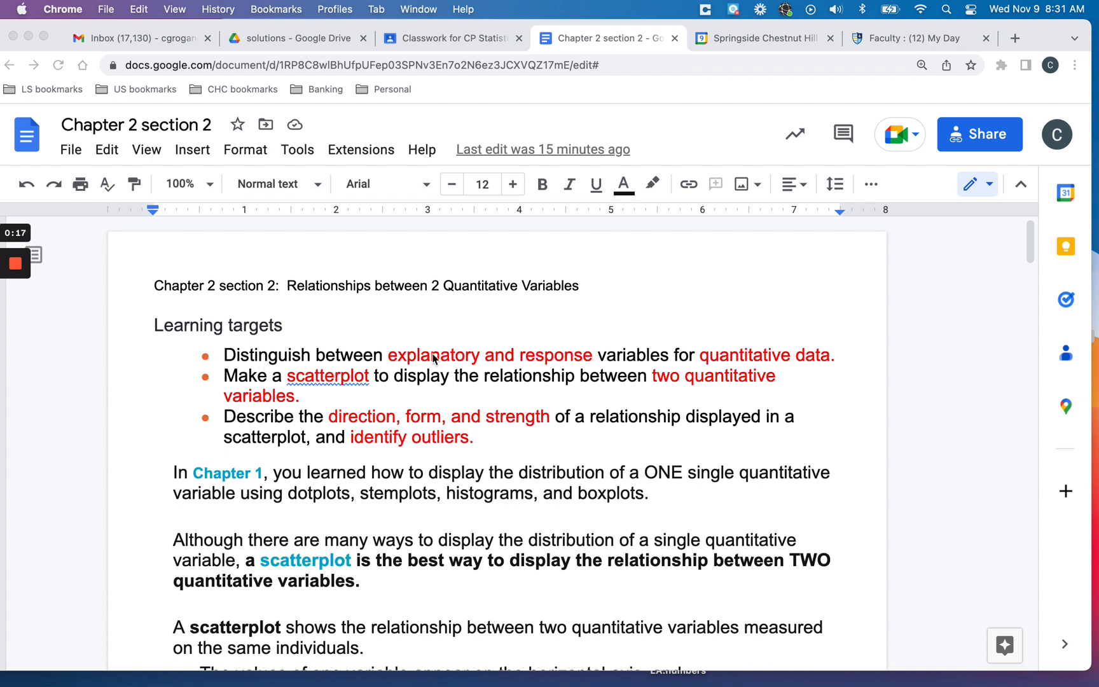
mouse_move(442, 373)
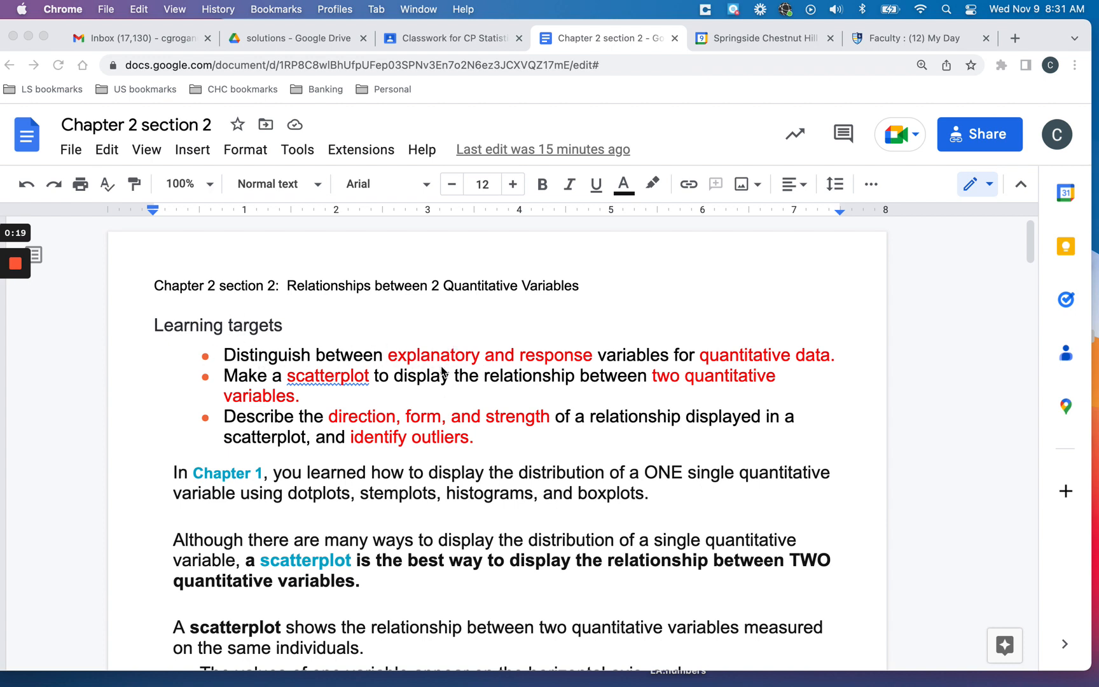
mouse_move(602, 362)
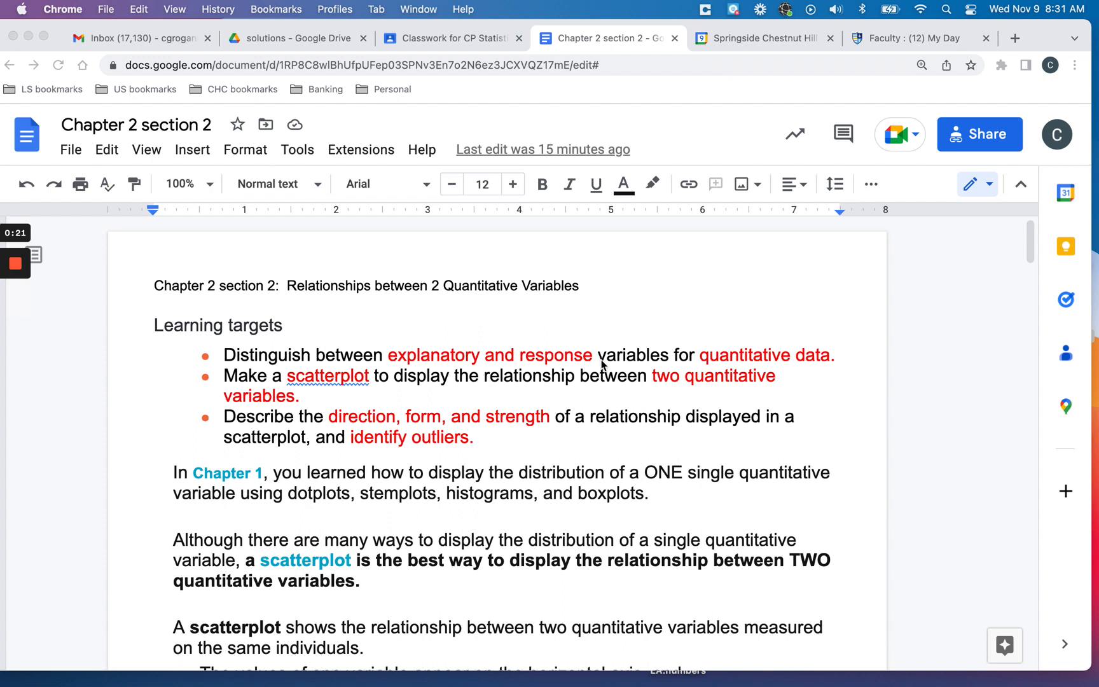
mouse_move(256, 416)
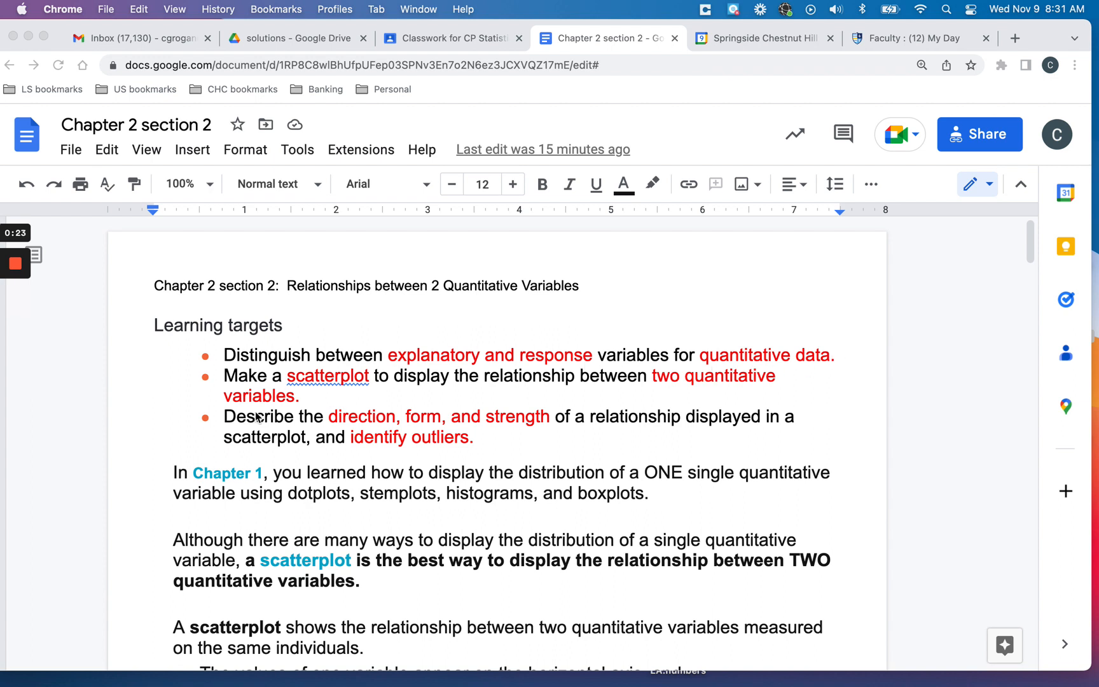
mouse_move(324, 394)
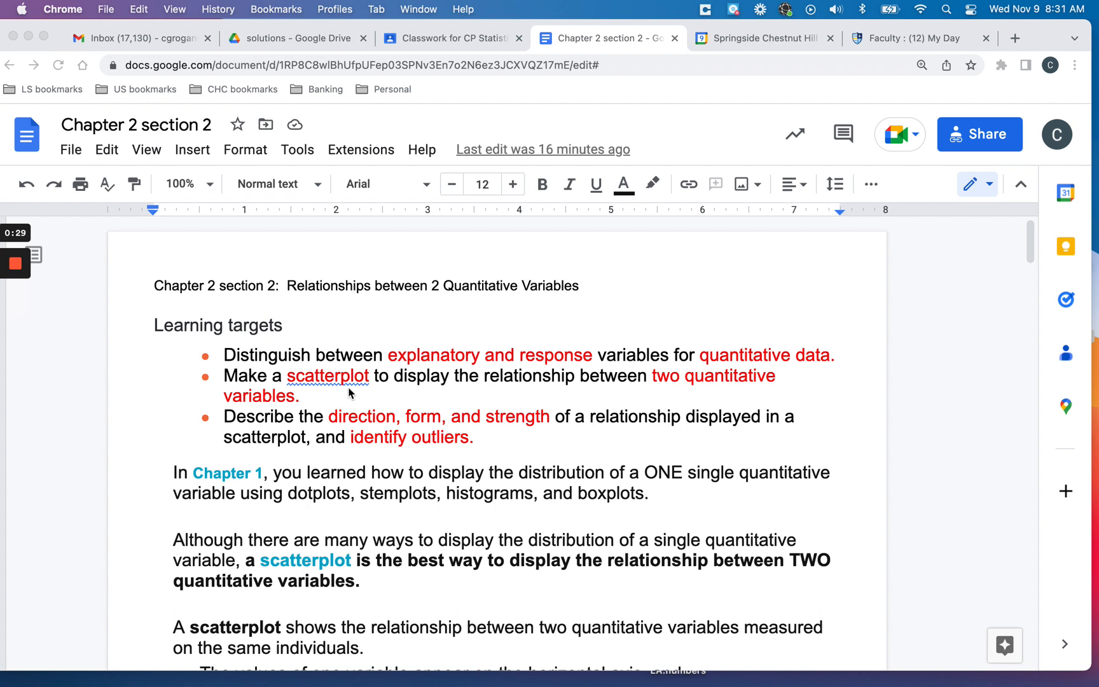
mouse_move(762, 389)
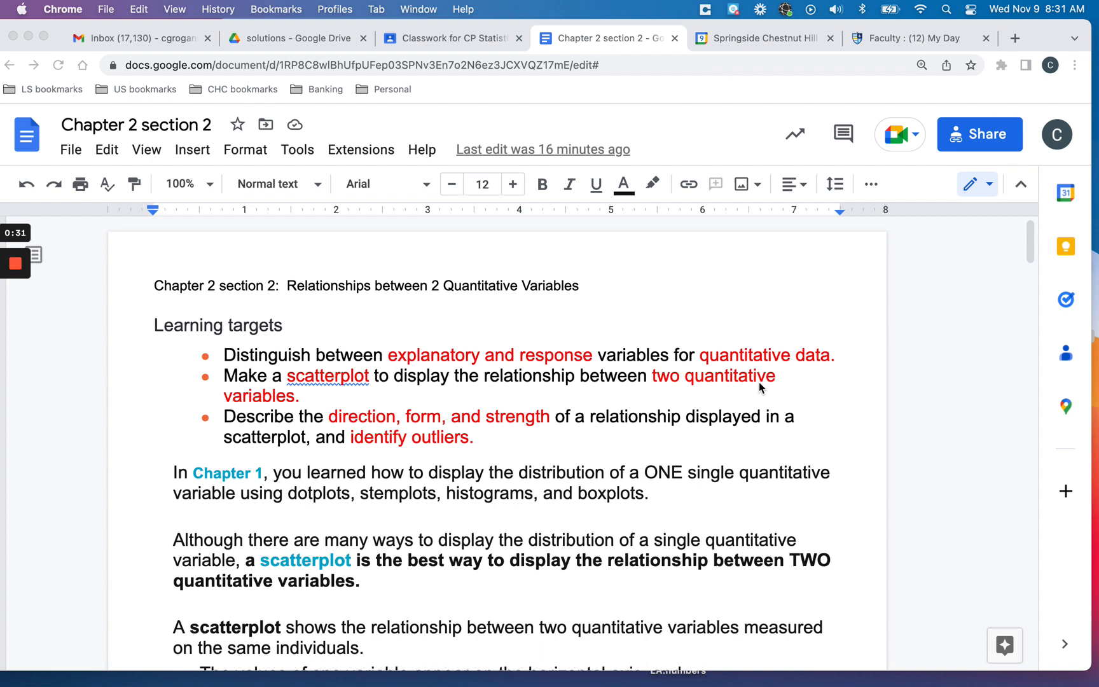
mouse_move(346, 507)
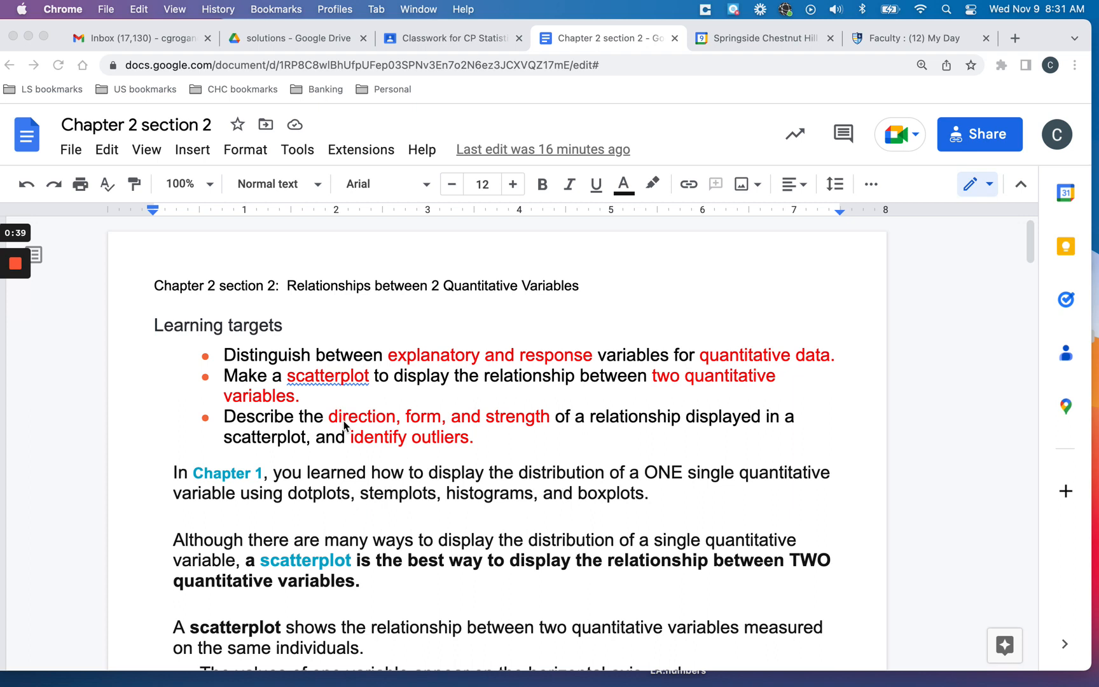
mouse_move(505, 434)
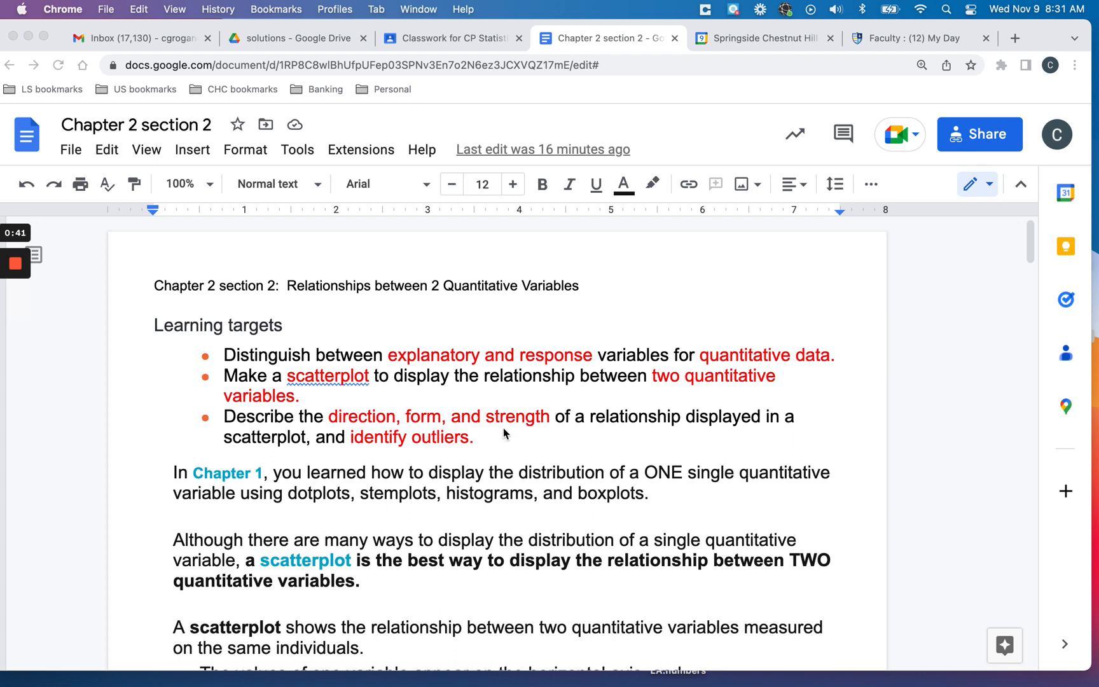
mouse_move(624, 449)
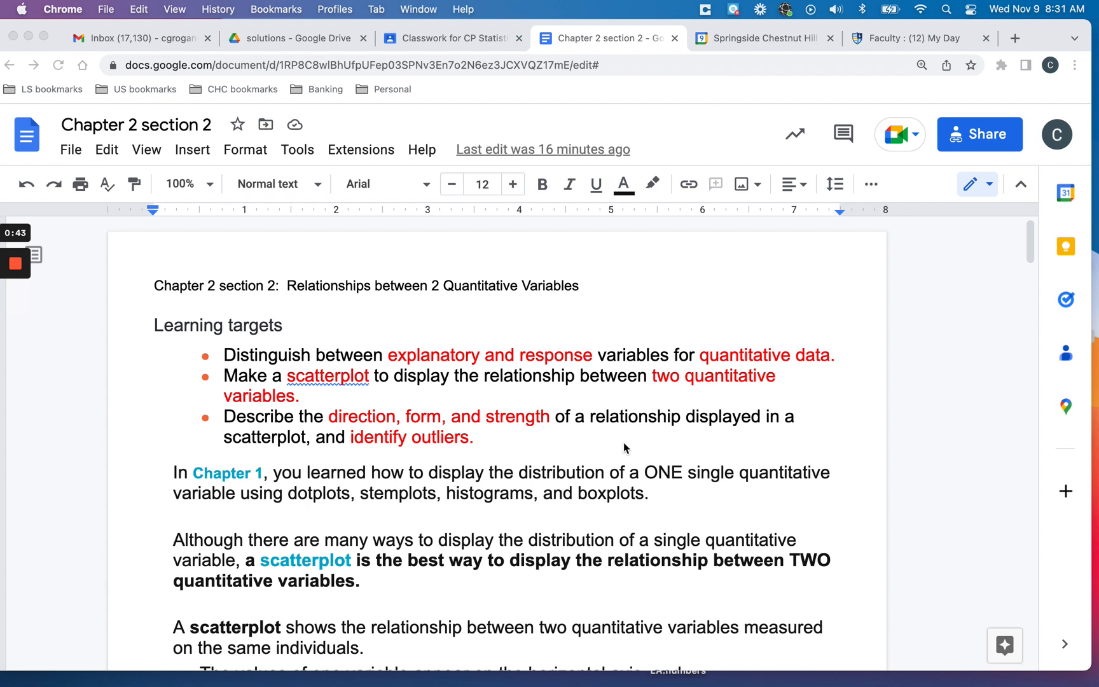
mouse_move(379, 464)
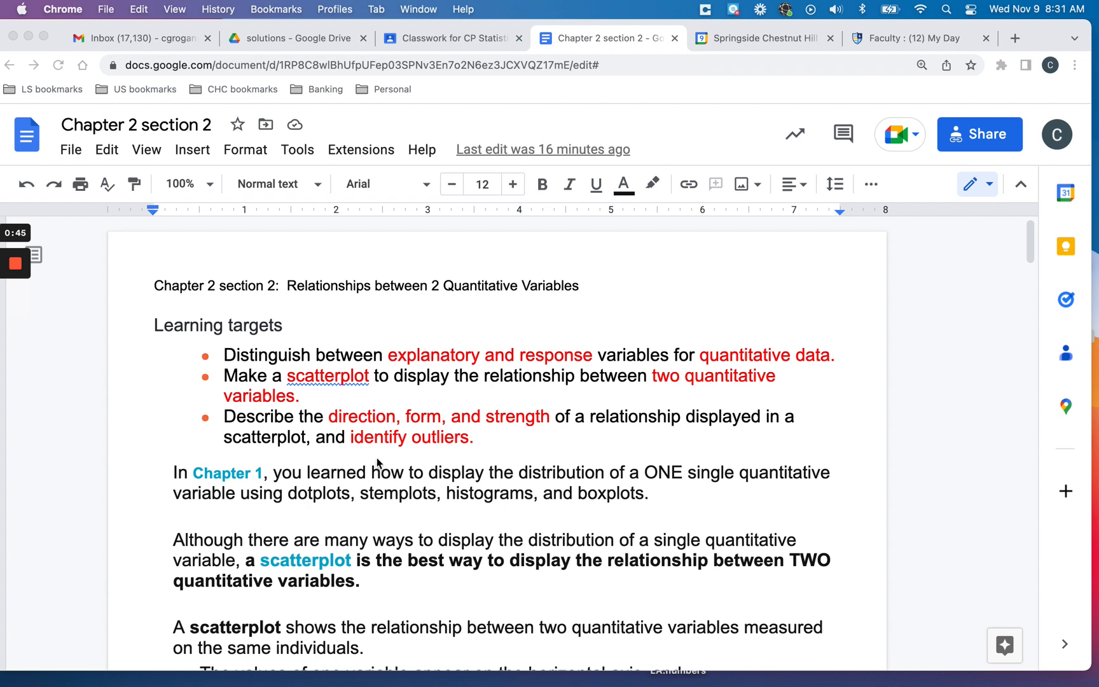
Step: Scroll to the scatterplot definition and the Figure 2.4 diamond weight-versus-price scatterplot
scroll("down", 3)
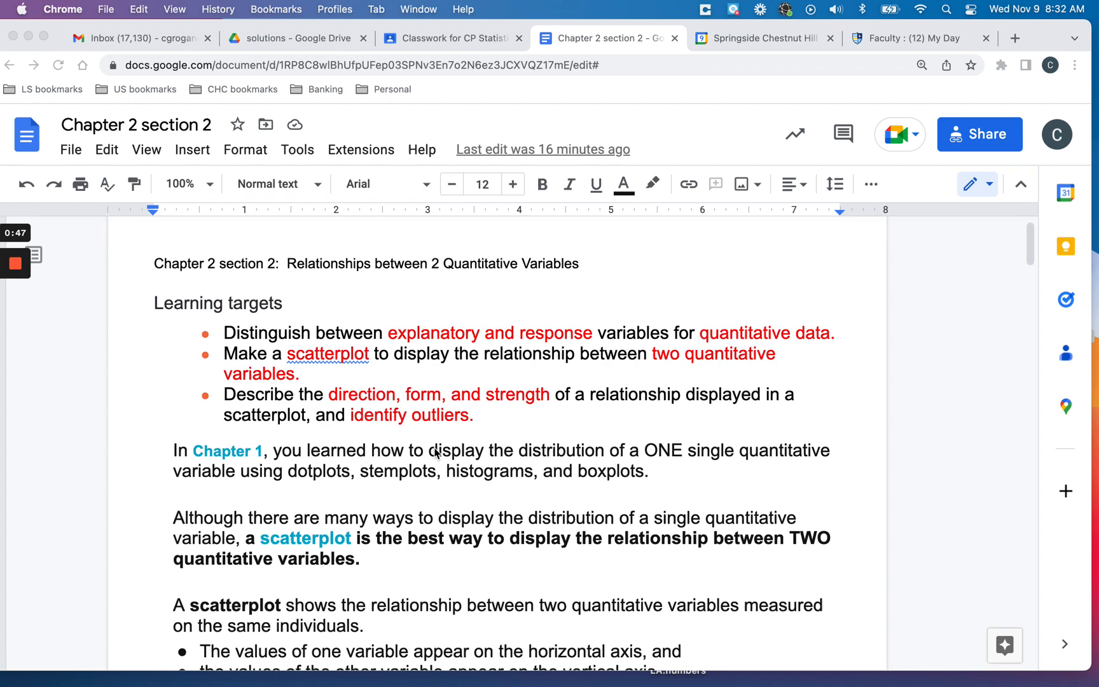
scroll("down", 3)
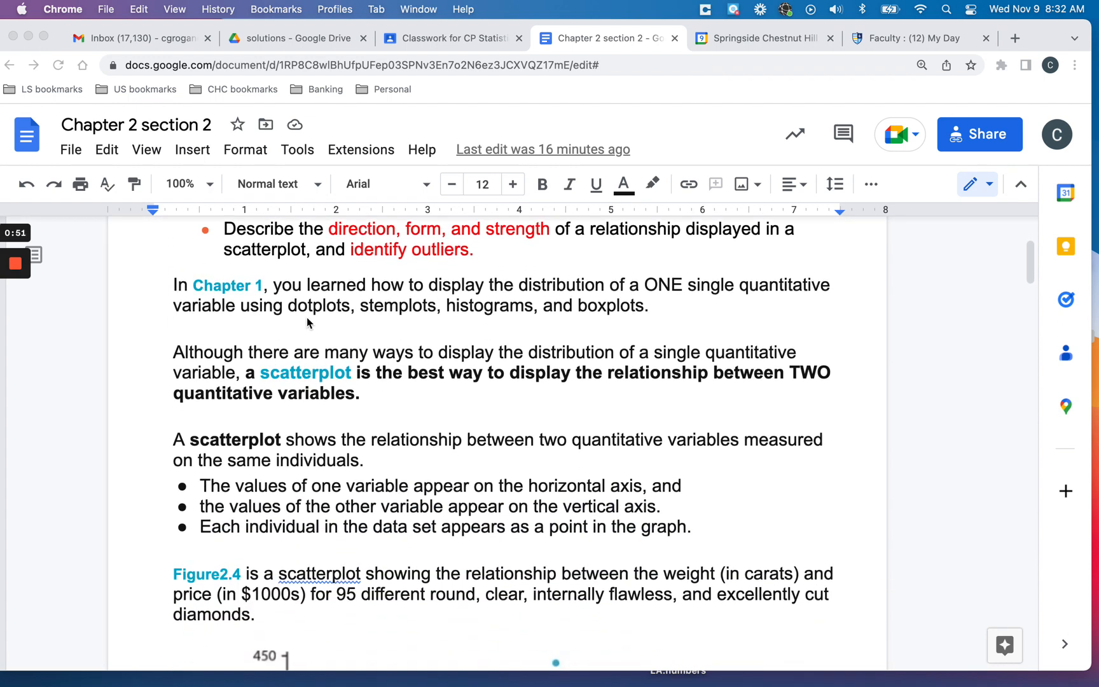
mouse_move(402, 320)
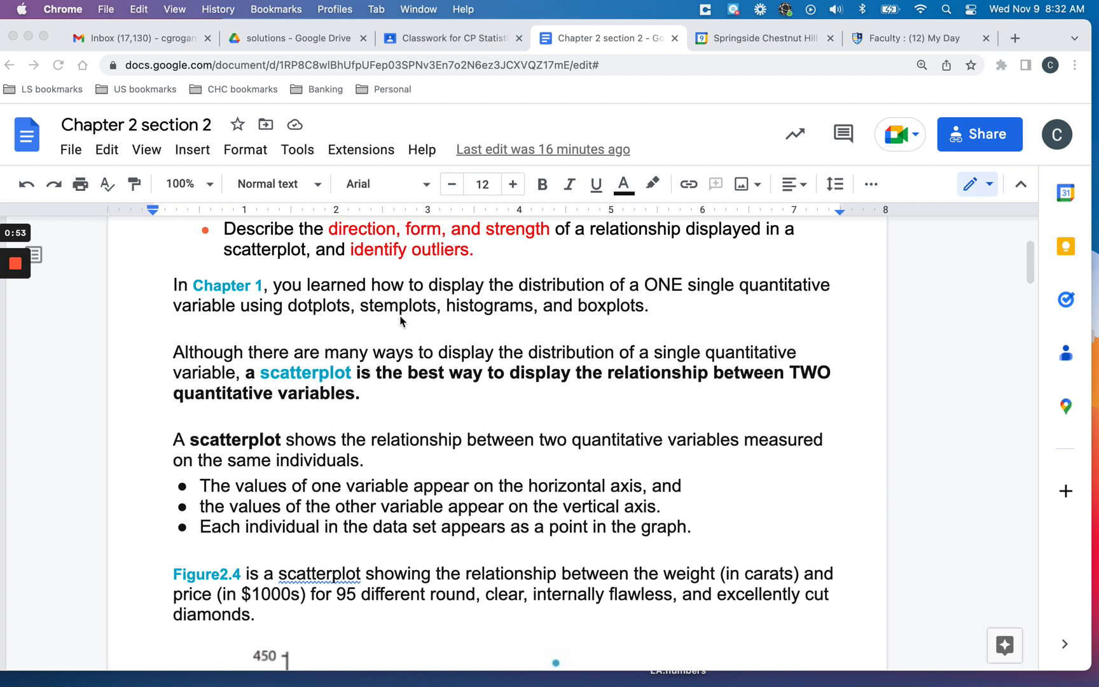
mouse_move(750, 308)
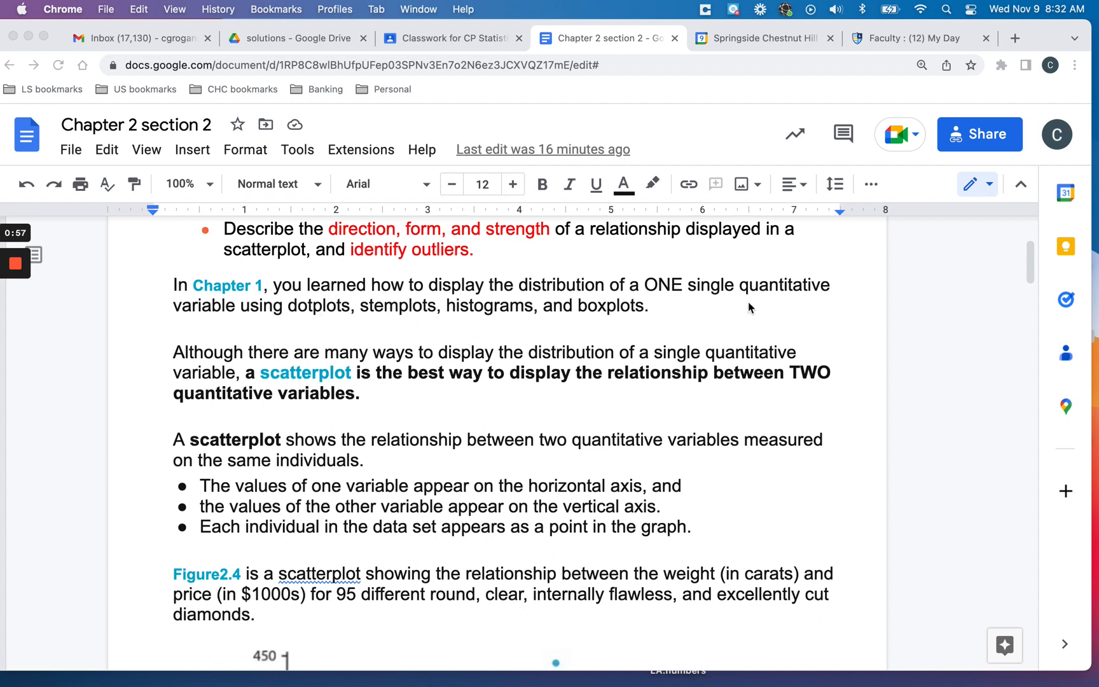
mouse_move(692, 403)
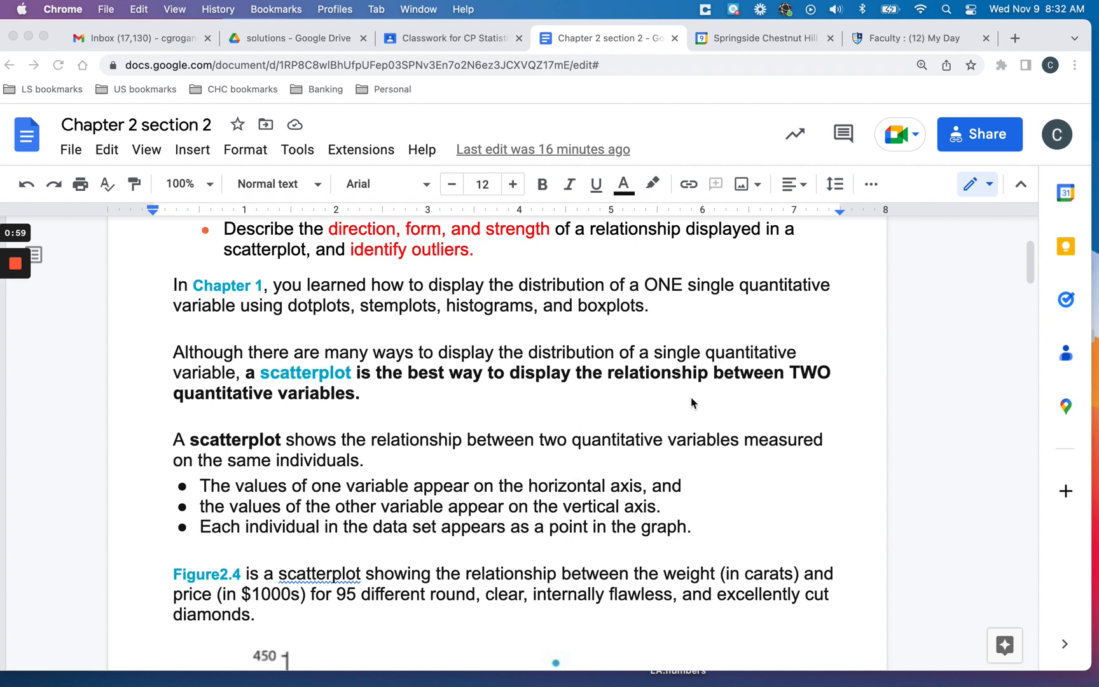
mouse_move(762, 457)
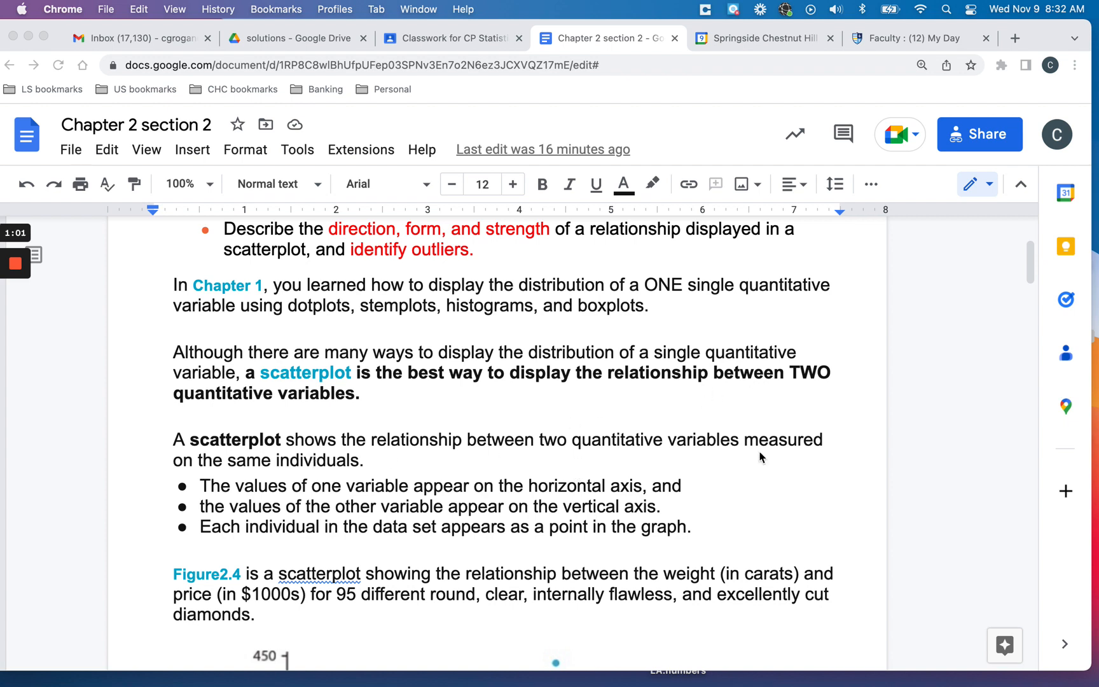
mouse_move(363, 322)
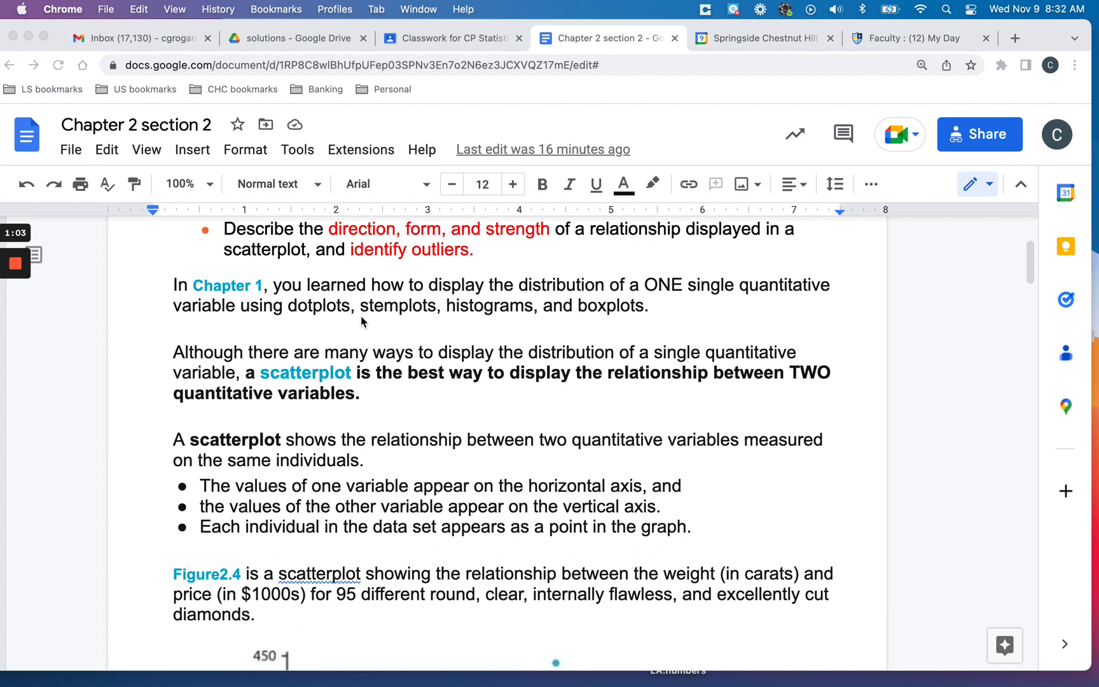
mouse_move(454, 416)
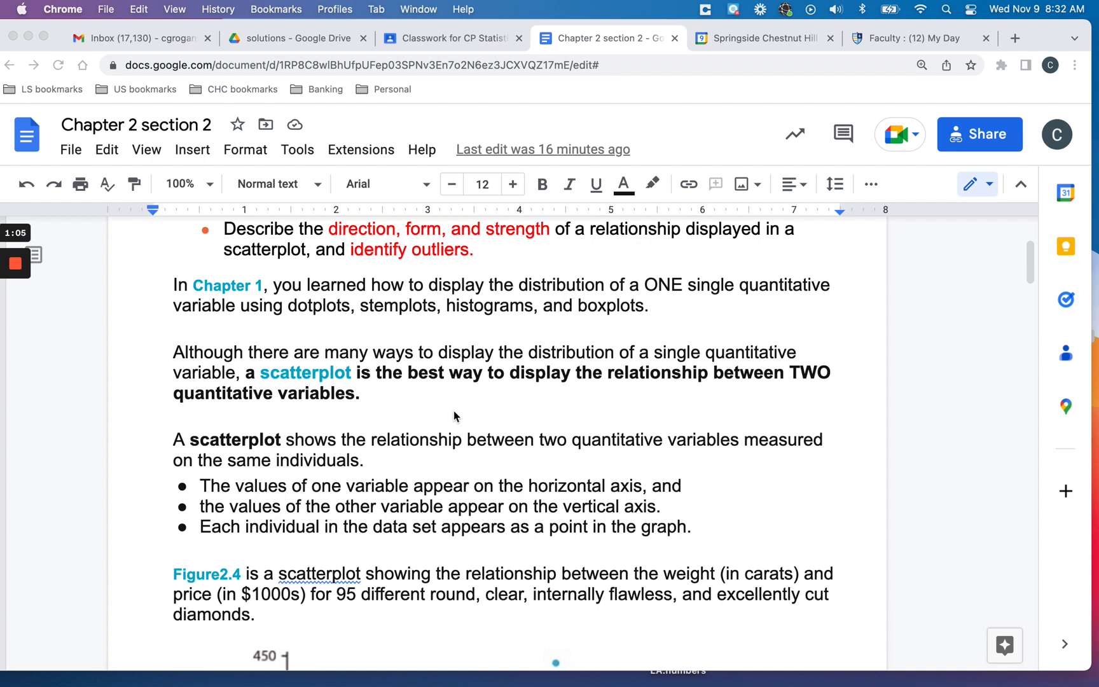
mouse_move(420, 380)
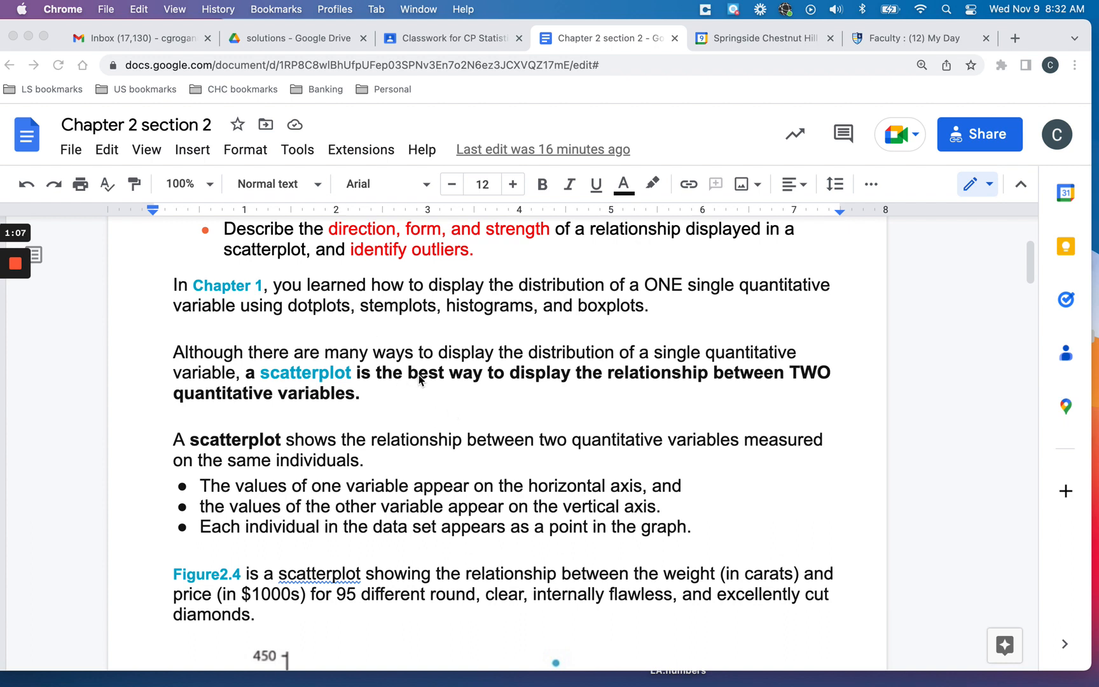
mouse_move(354, 385)
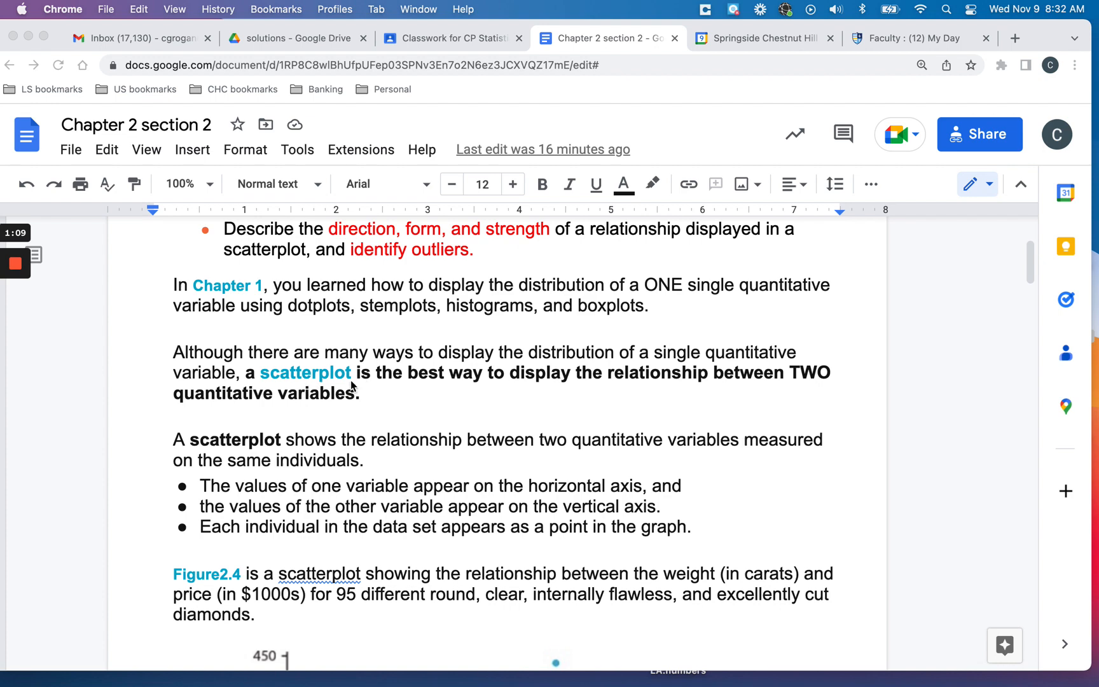
scroll("down", 3)
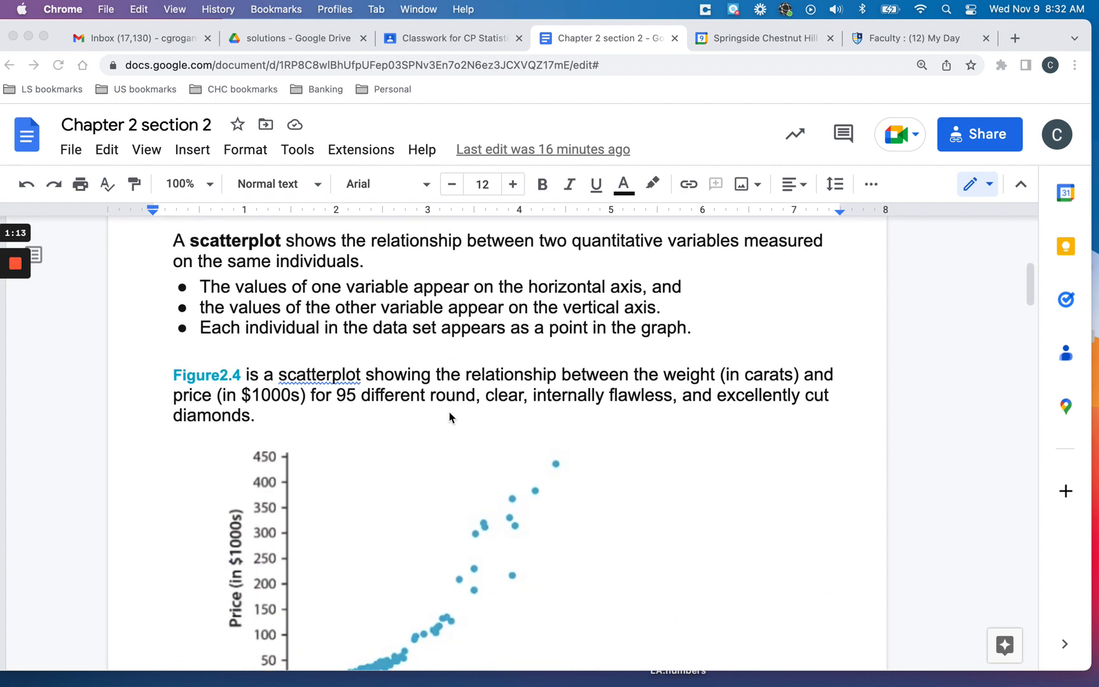
mouse_move(664, 483)
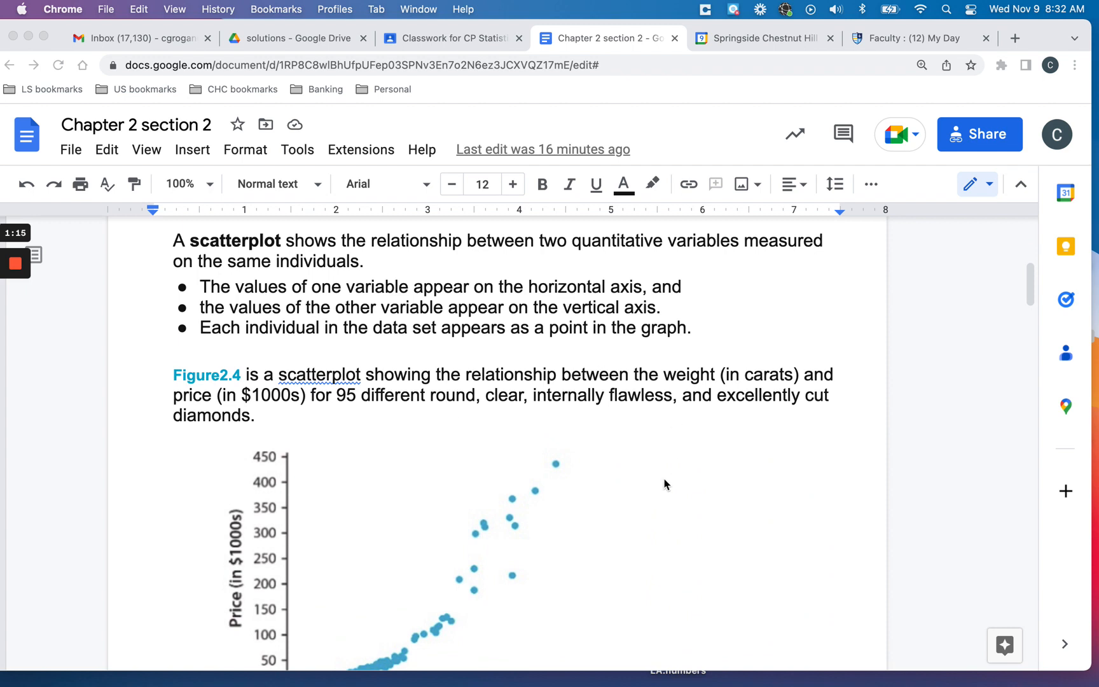
scroll("down", 3)
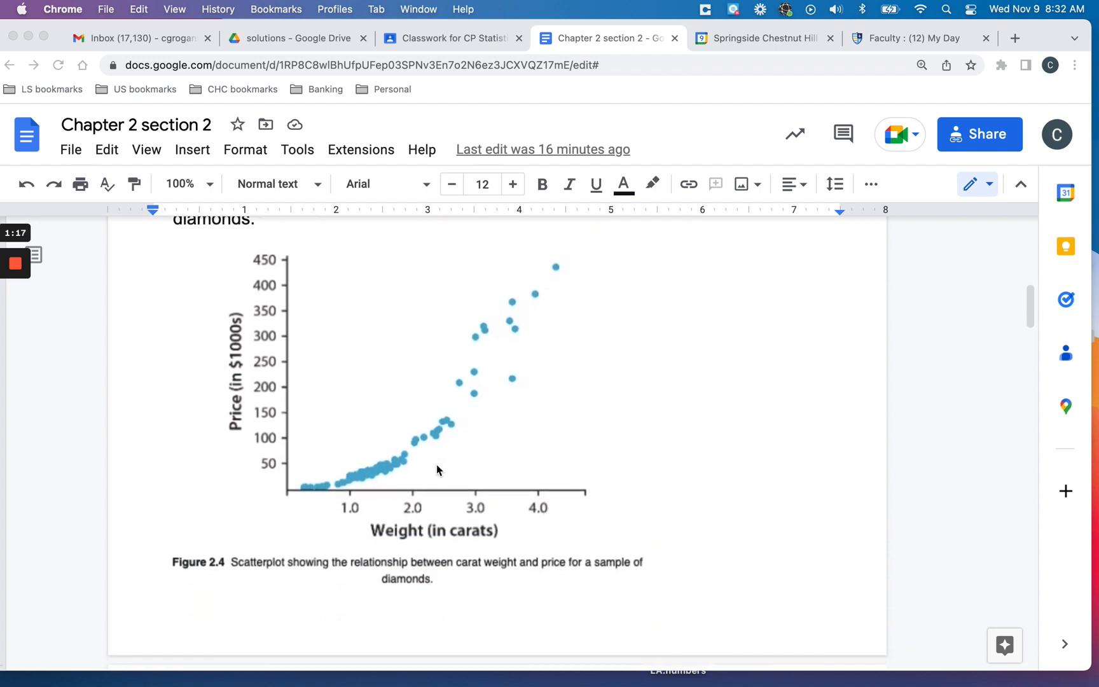
mouse_move(436, 539)
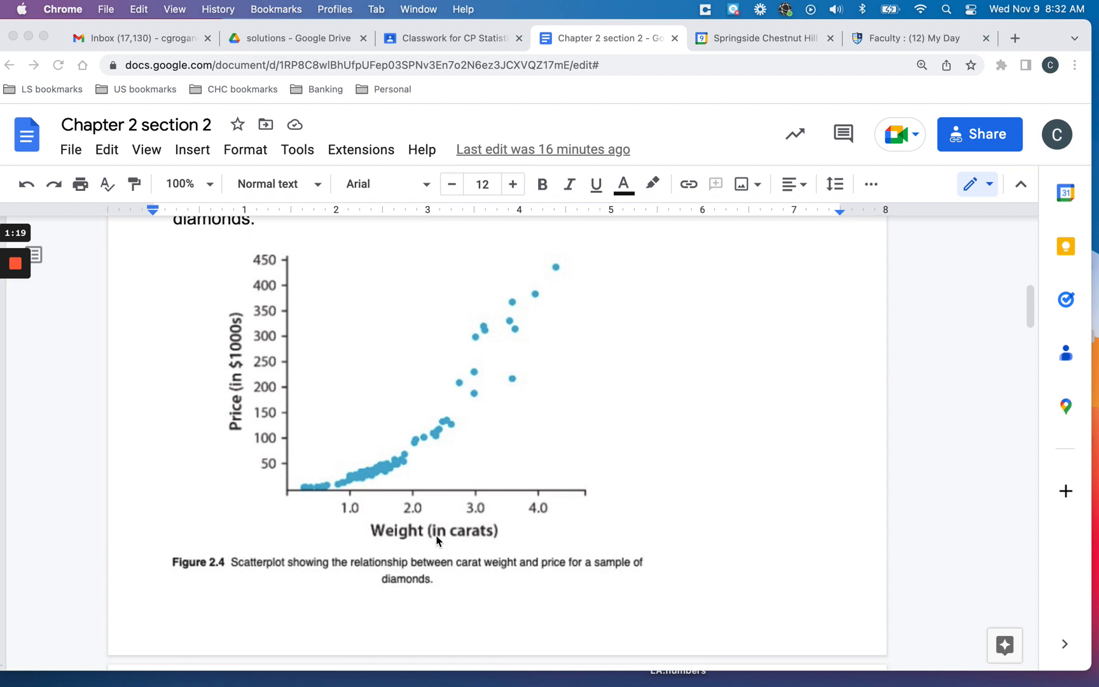
mouse_move(243, 439)
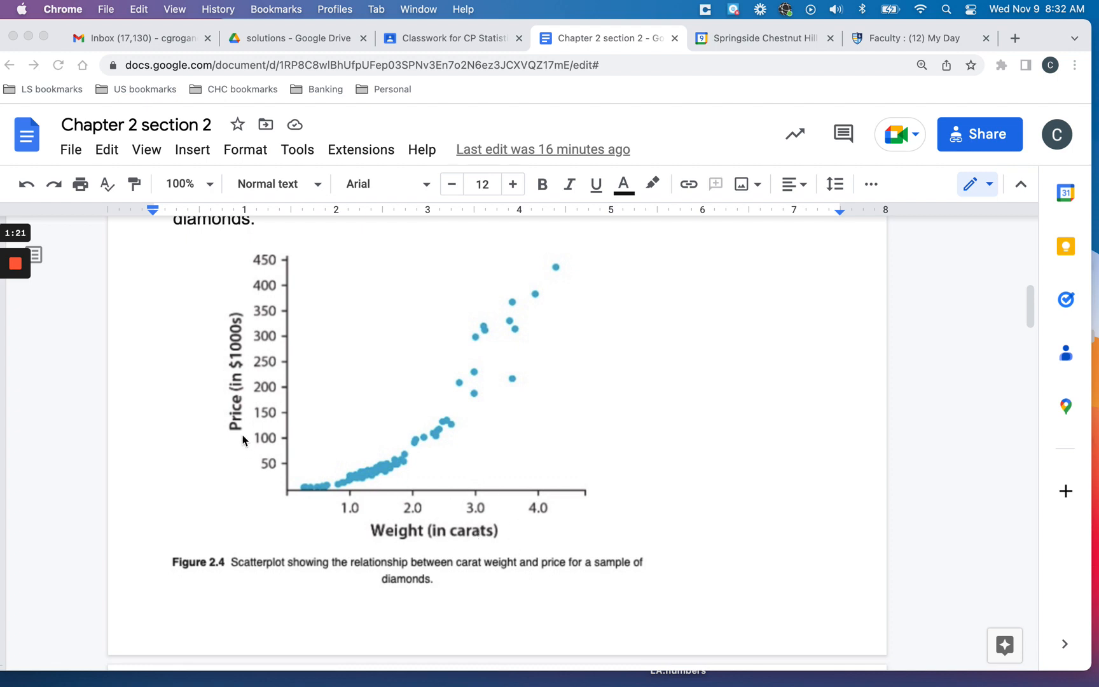
mouse_move(252, 356)
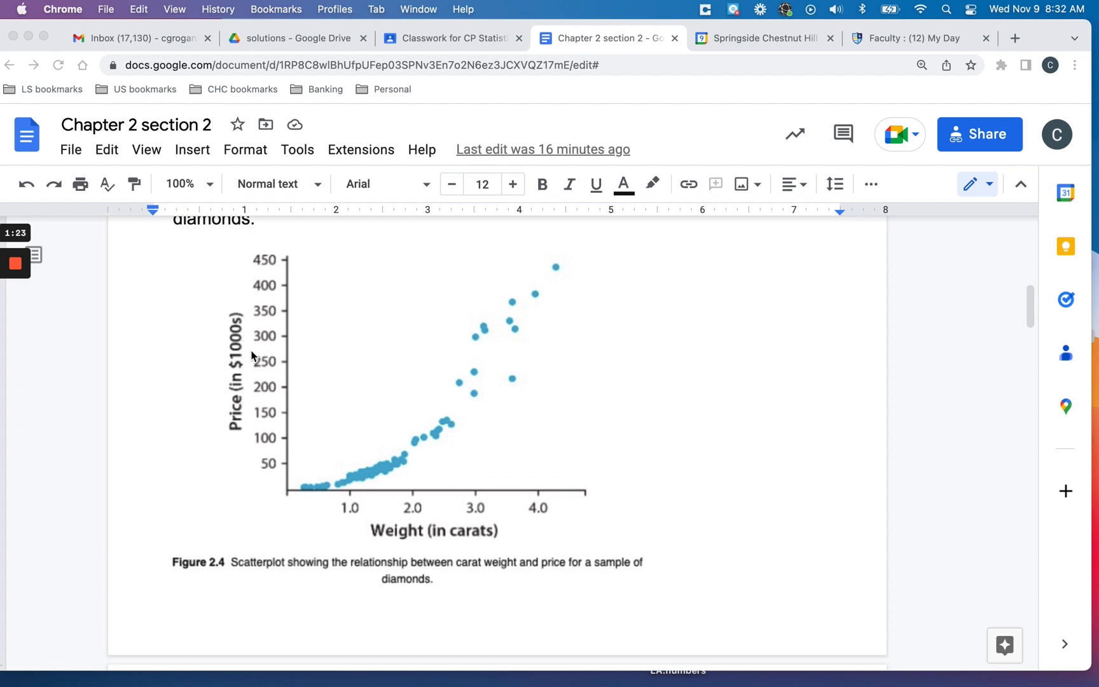
mouse_move(318, 485)
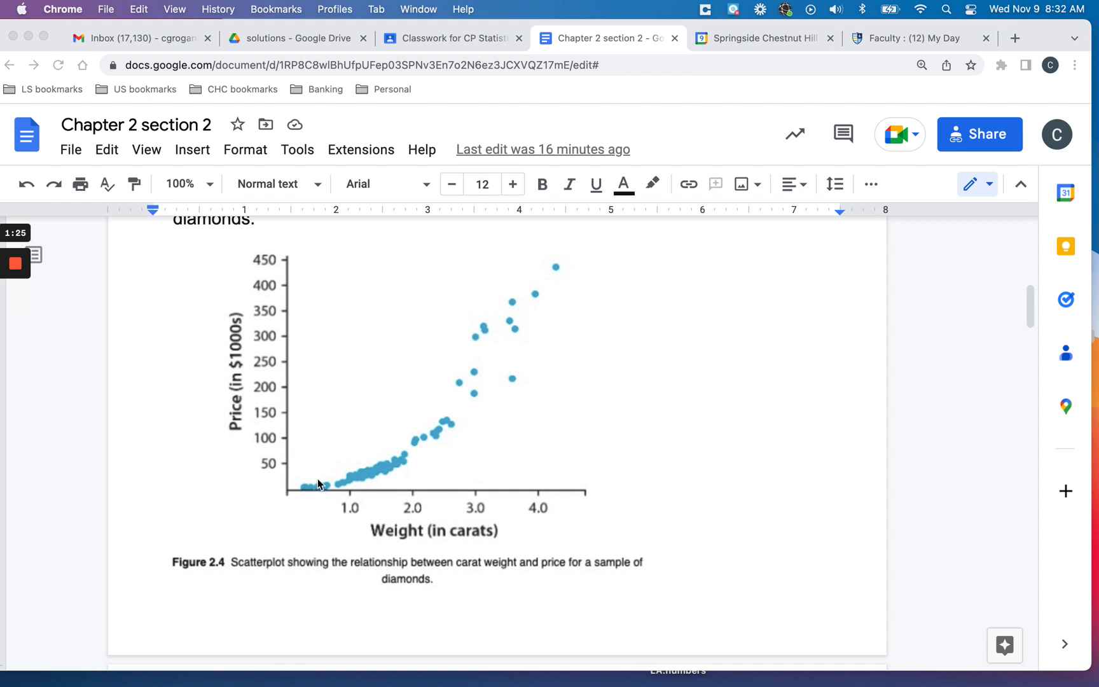
mouse_move(374, 464)
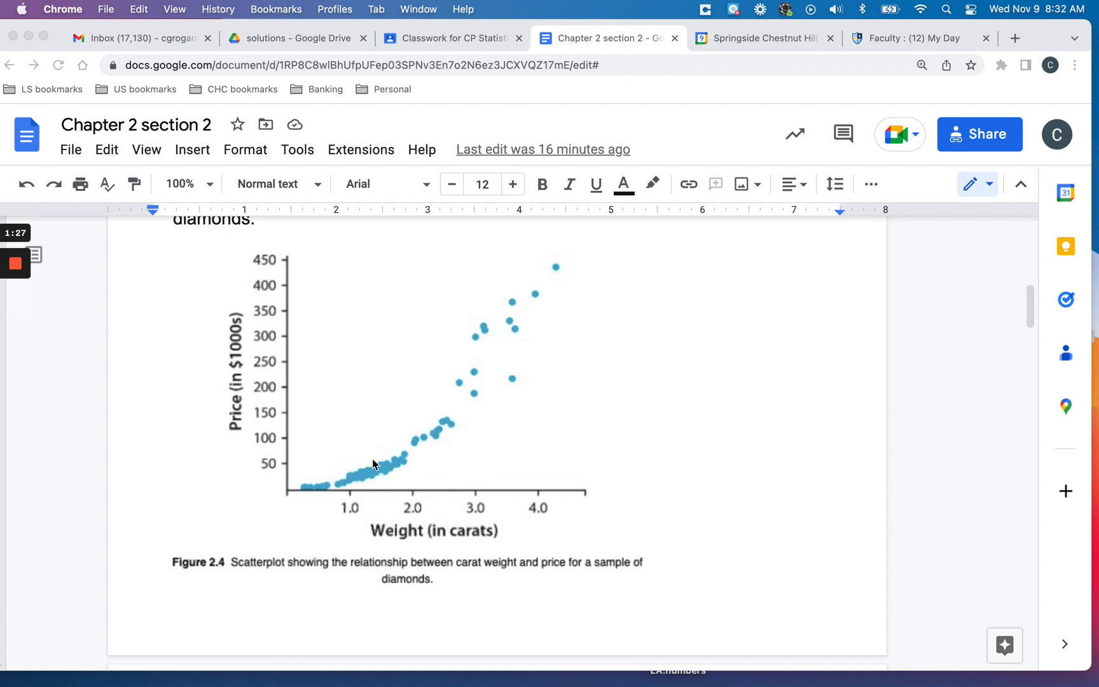
mouse_move(363, 479)
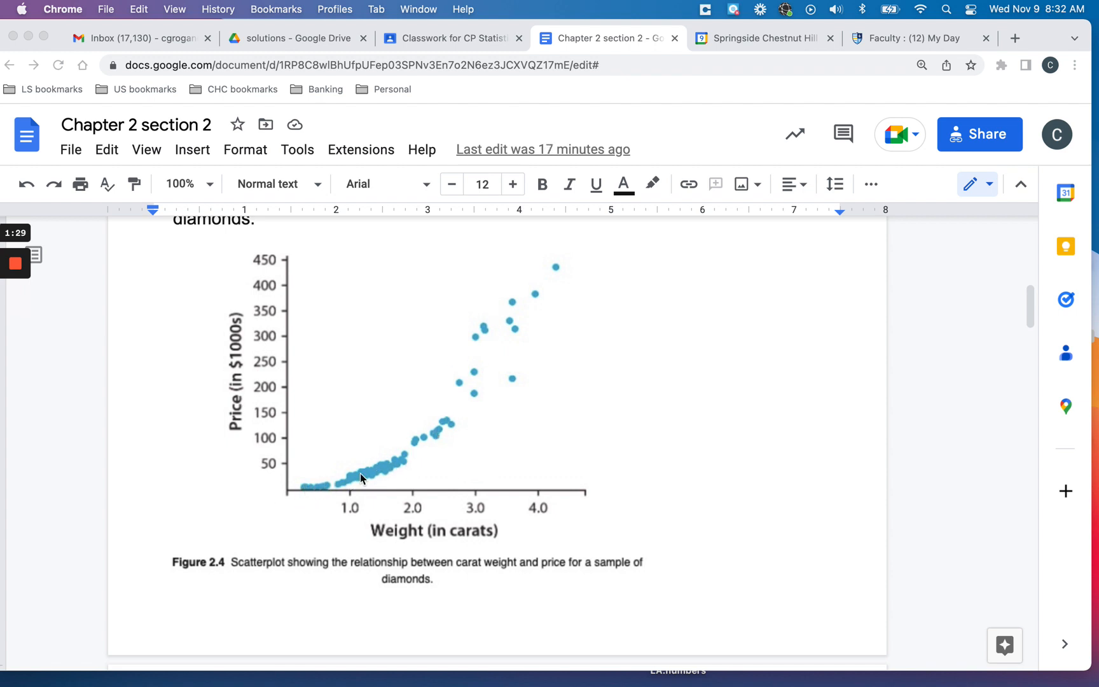
mouse_move(494, 342)
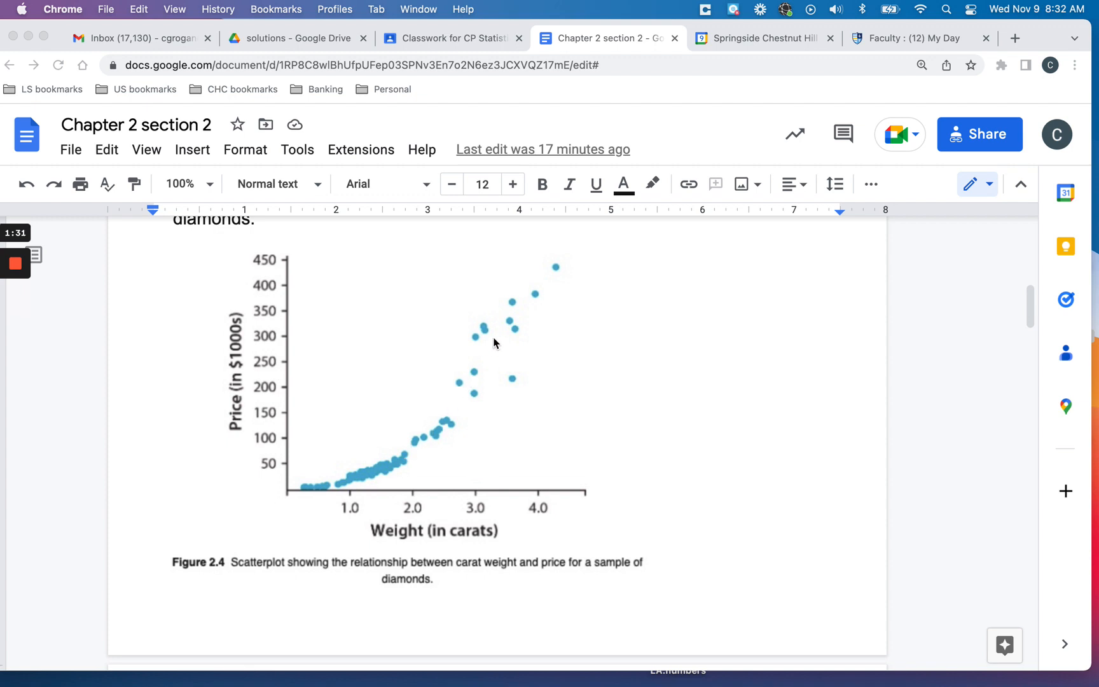
mouse_move(349, 464)
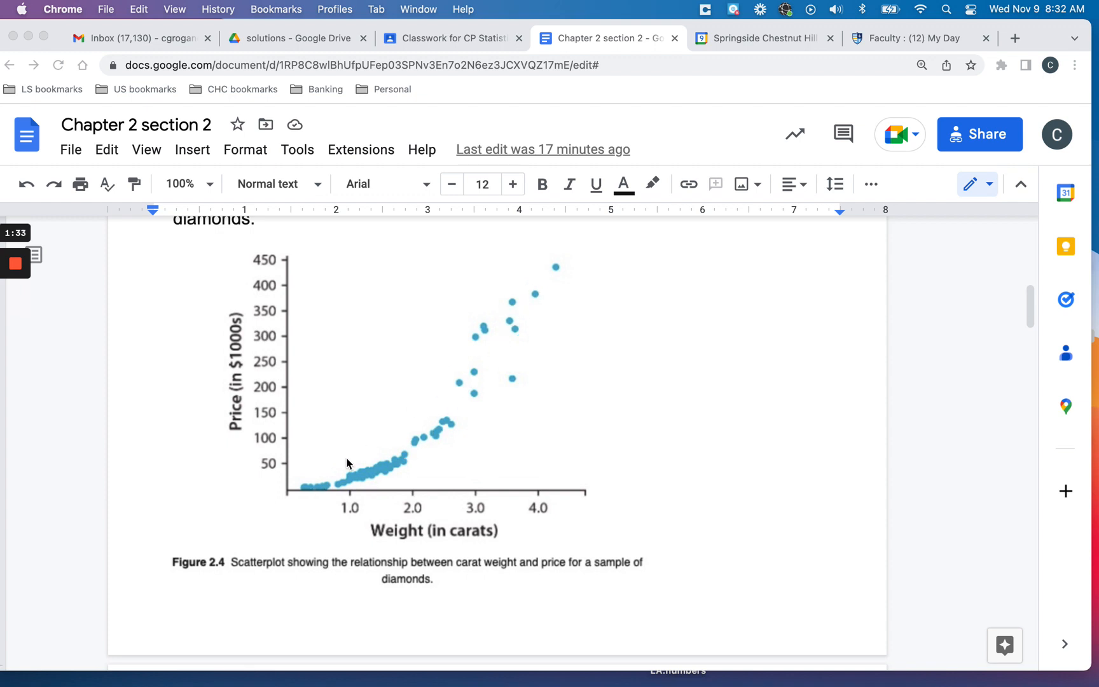
mouse_move(491, 363)
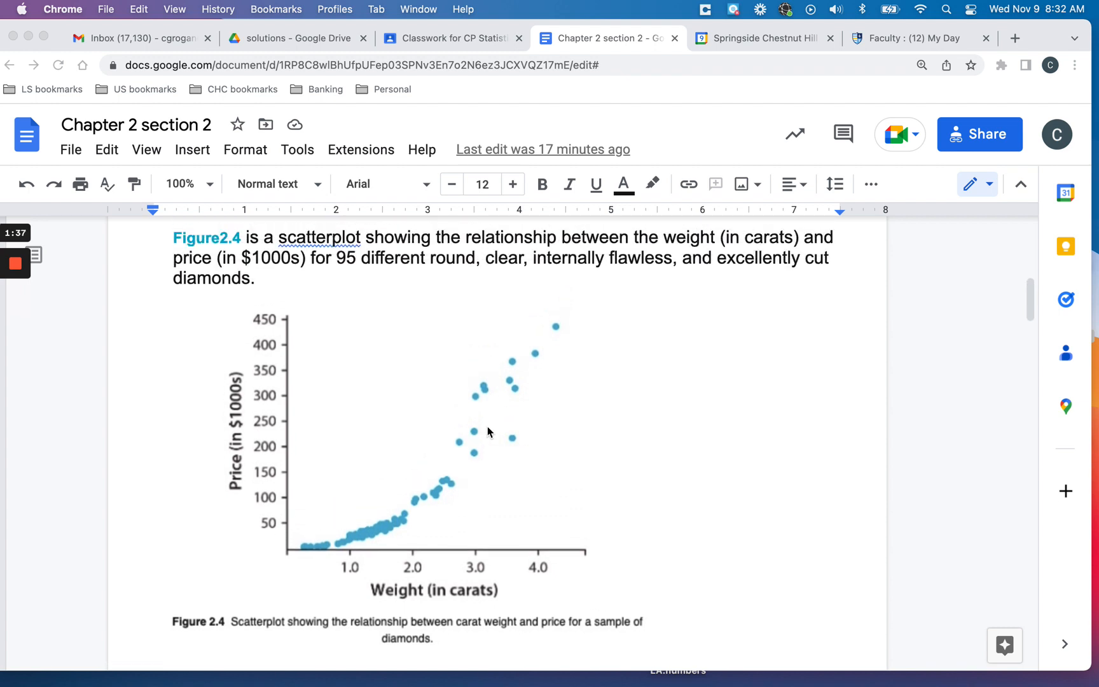
mouse_move(386, 442)
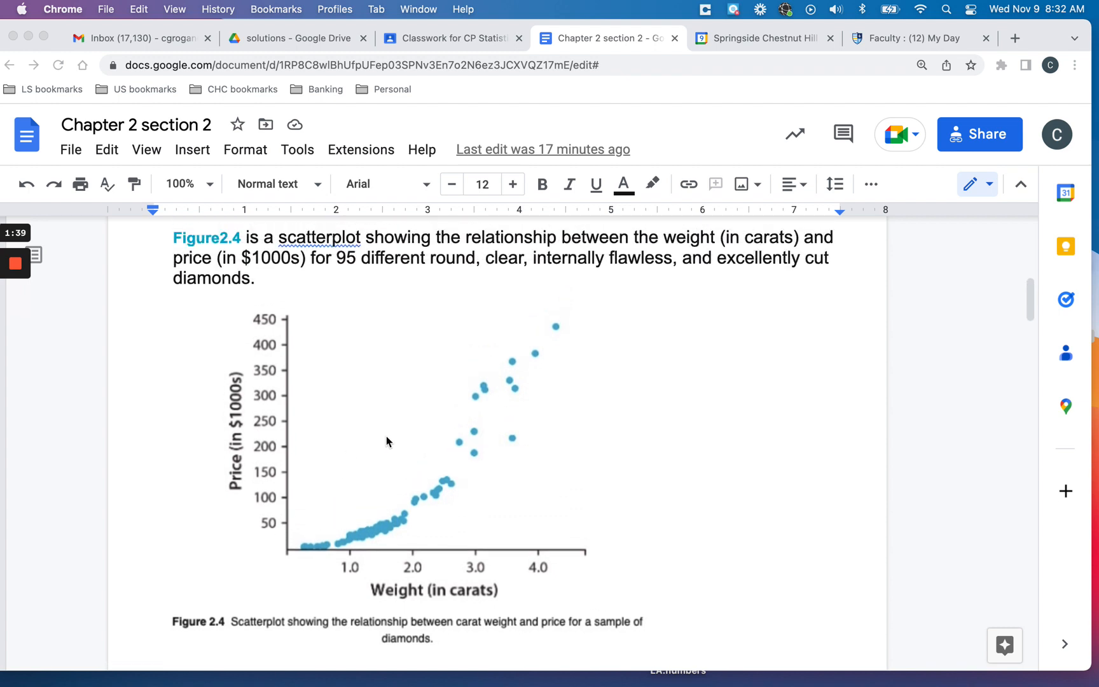
mouse_move(304, 552)
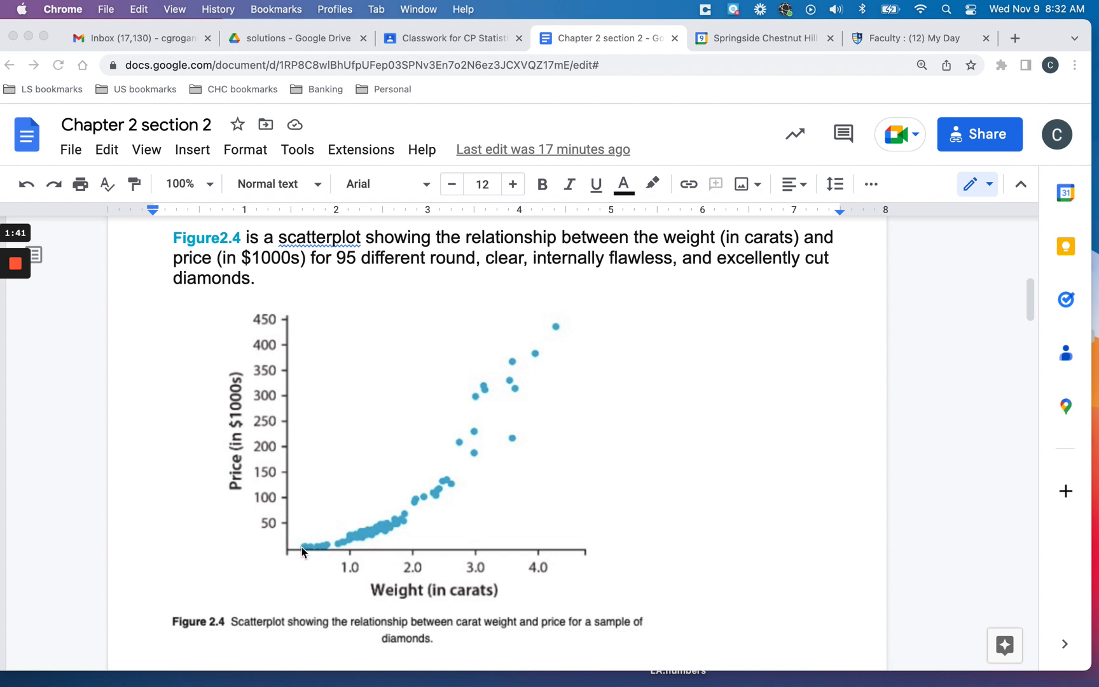
mouse_move(430, 471)
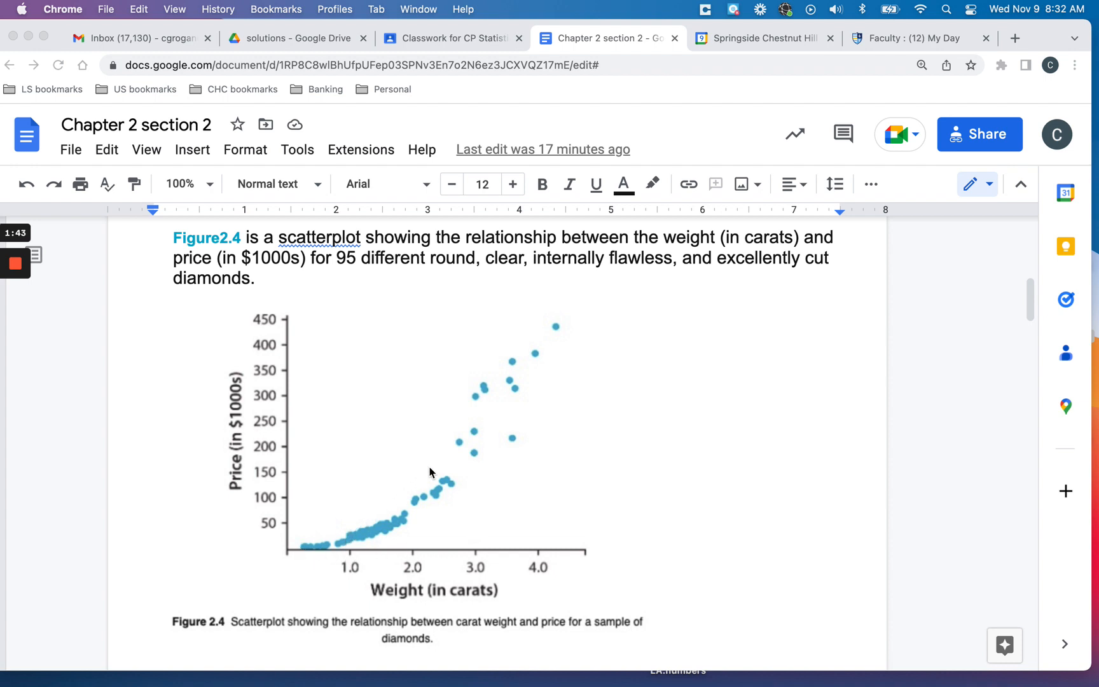
mouse_move(514, 363)
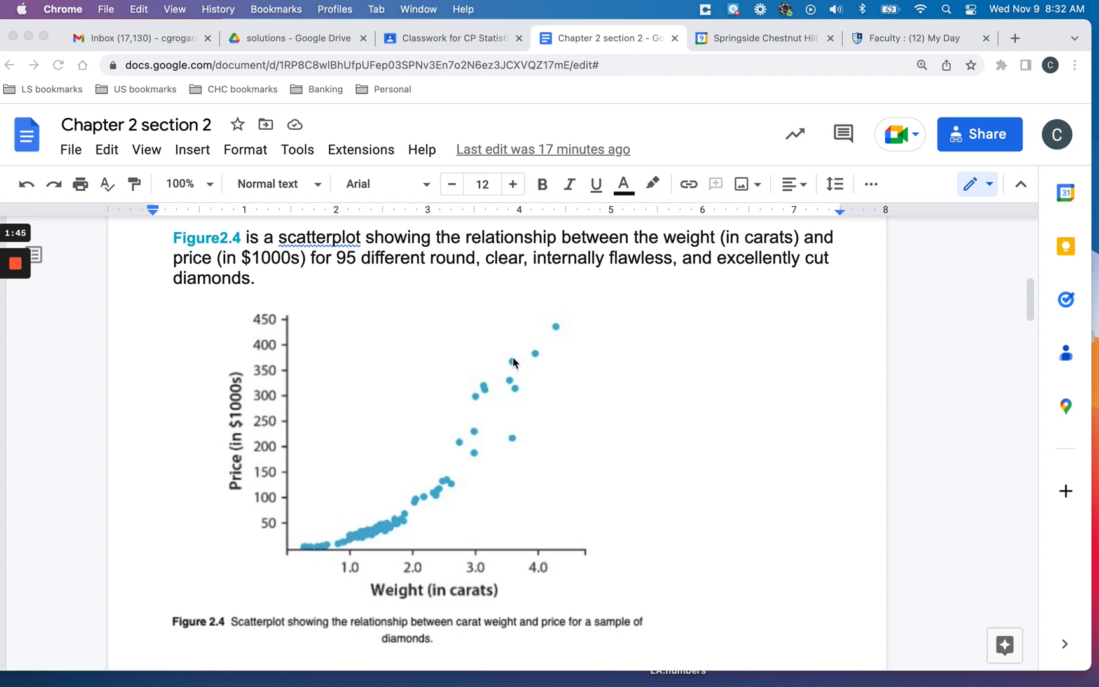
mouse_move(381, 518)
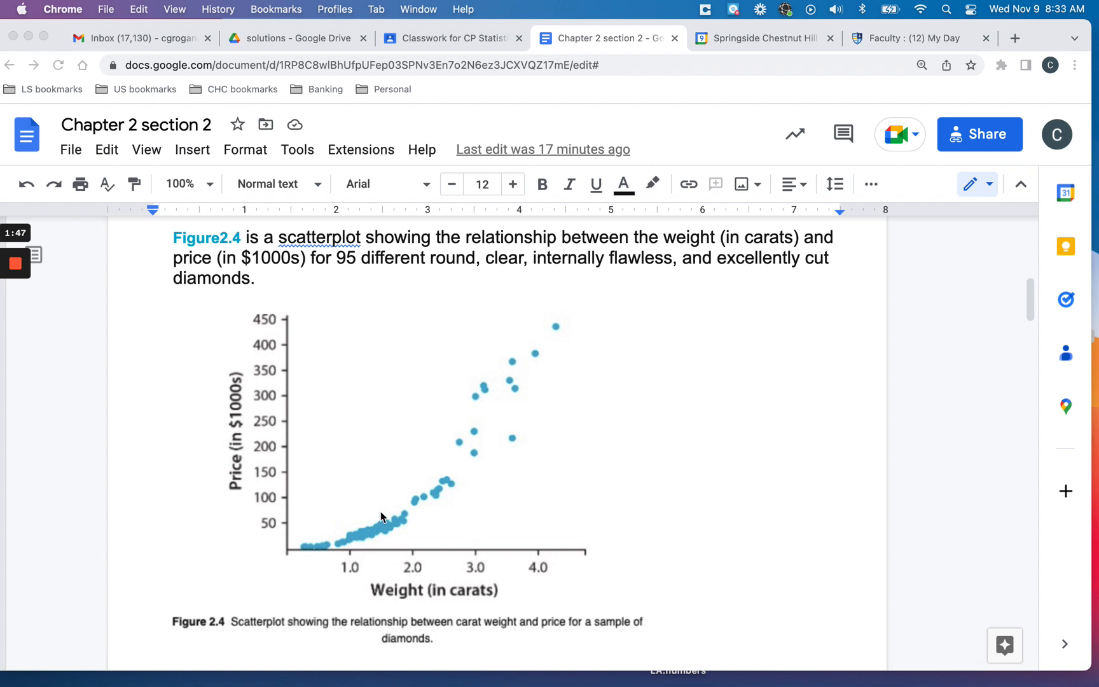
mouse_move(615, 389)
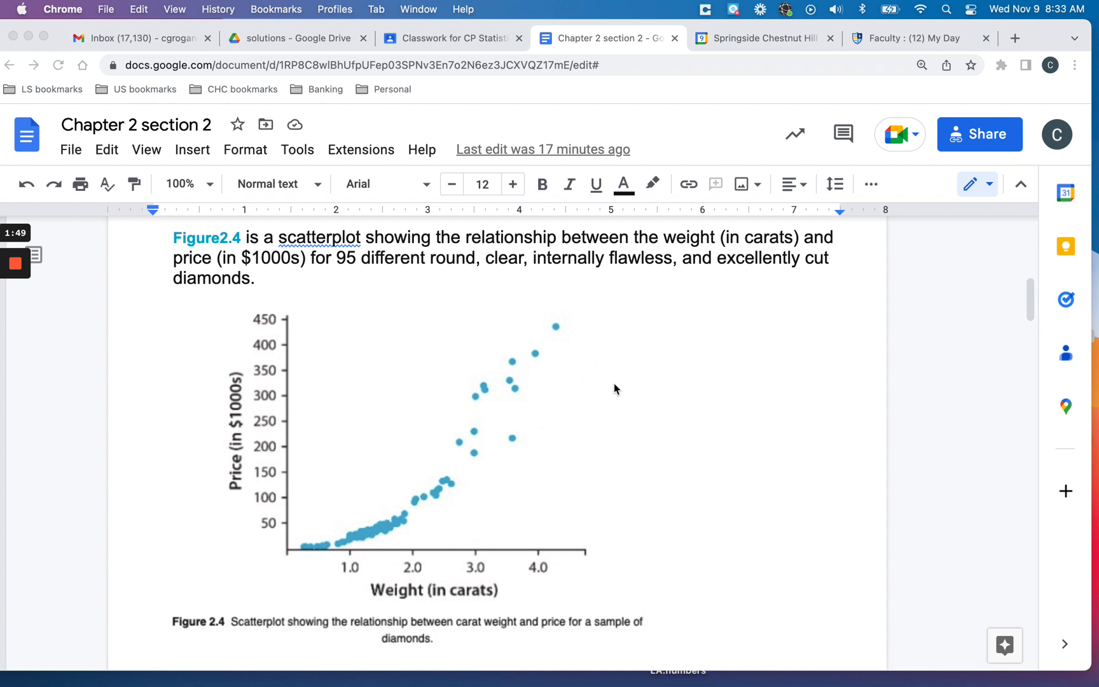
mouse_move(313, 357)
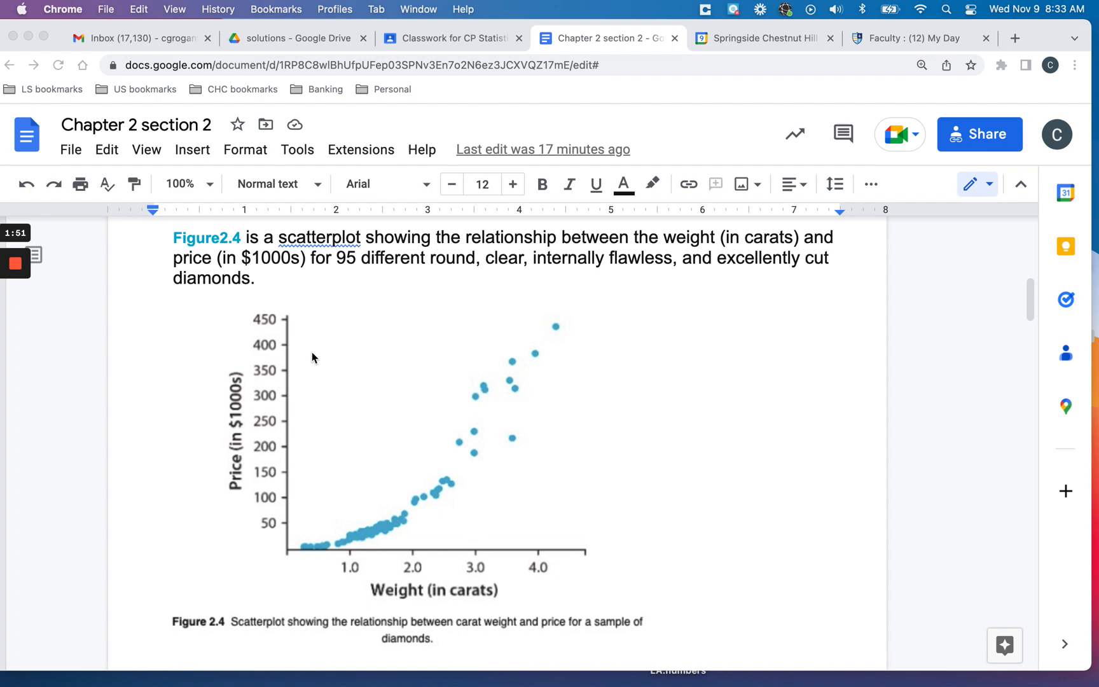
scroll("up", 3)
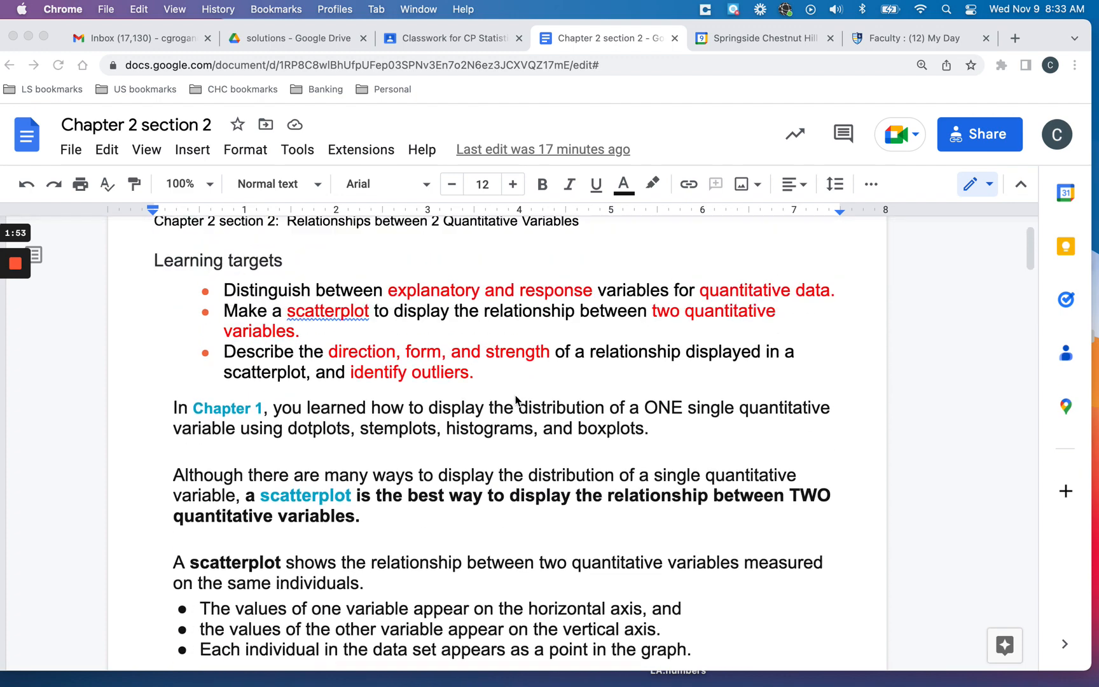
scroll("up", 3)
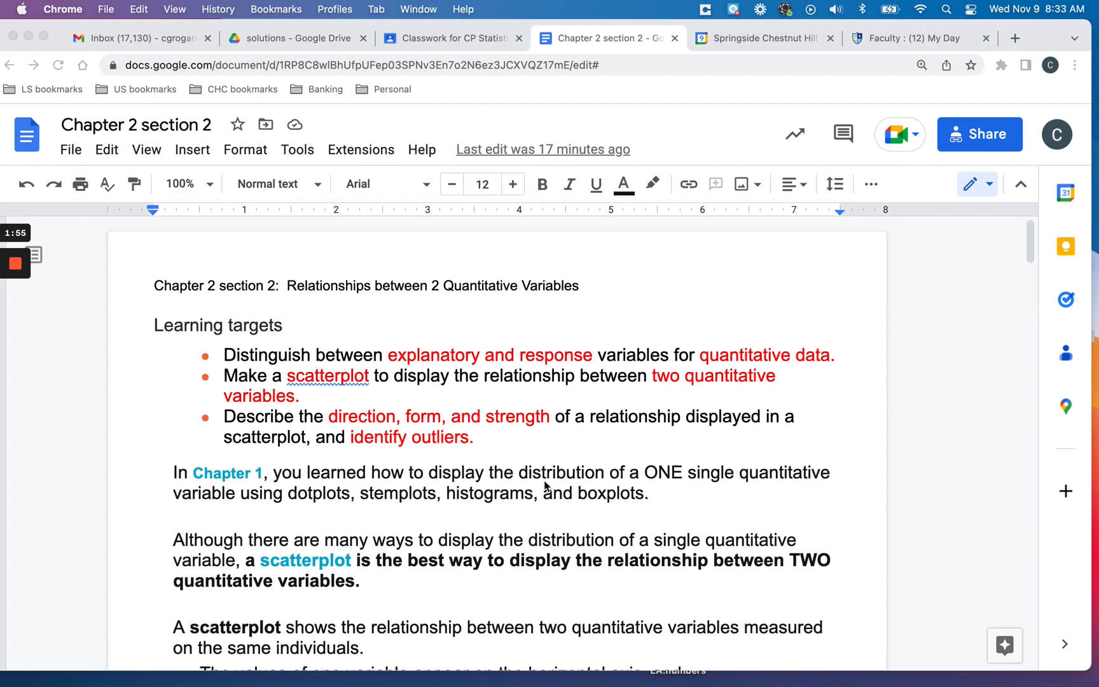
scroll("down", 3)
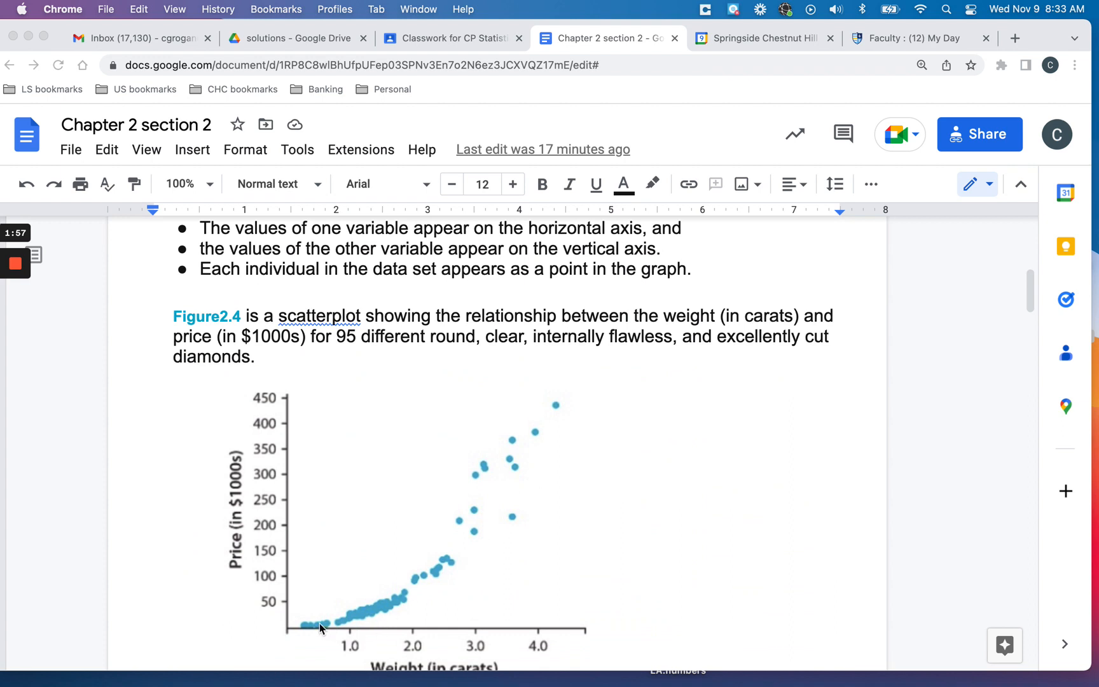
mouse_move(442, 557)
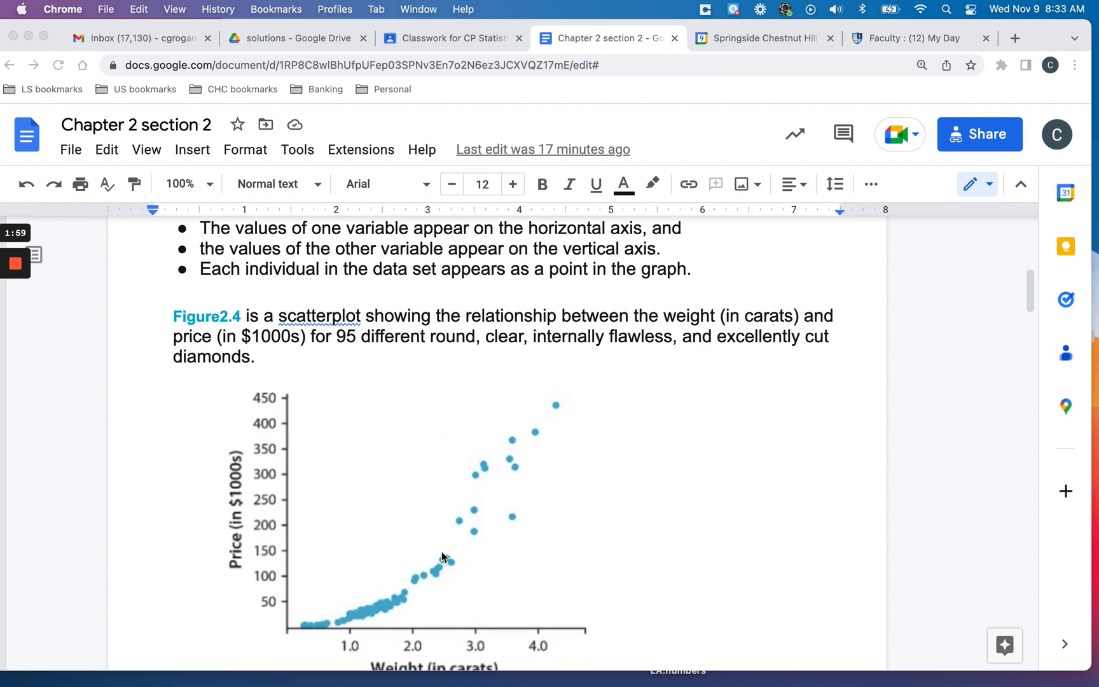
mouse_move(424, 581)
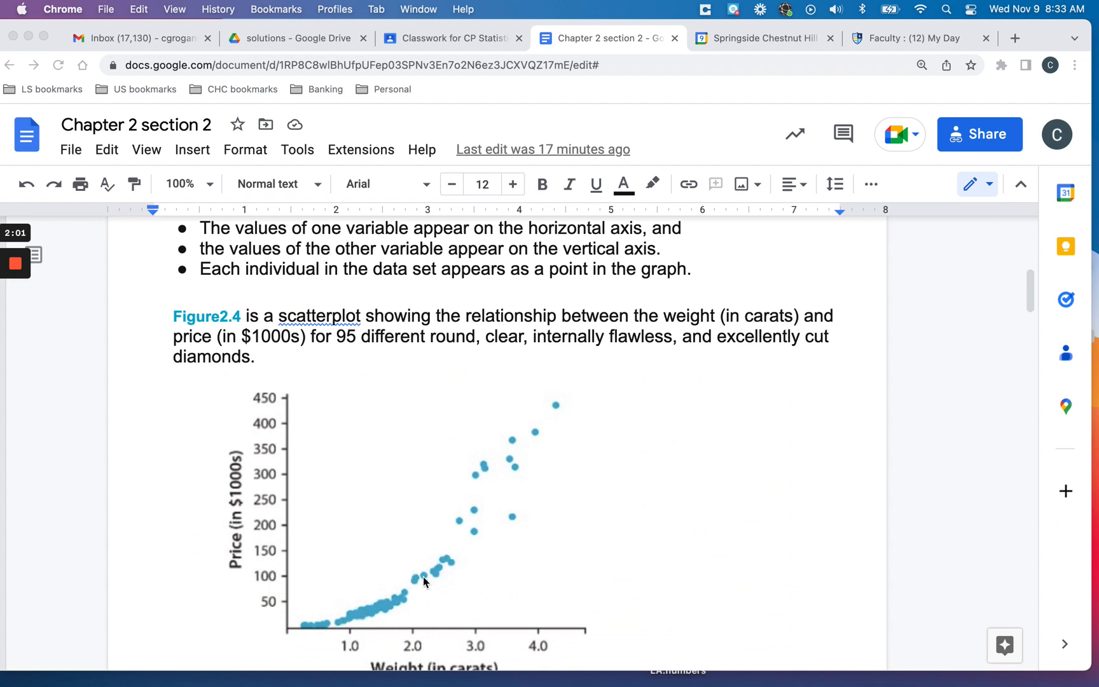
mouse_move(481, 499)
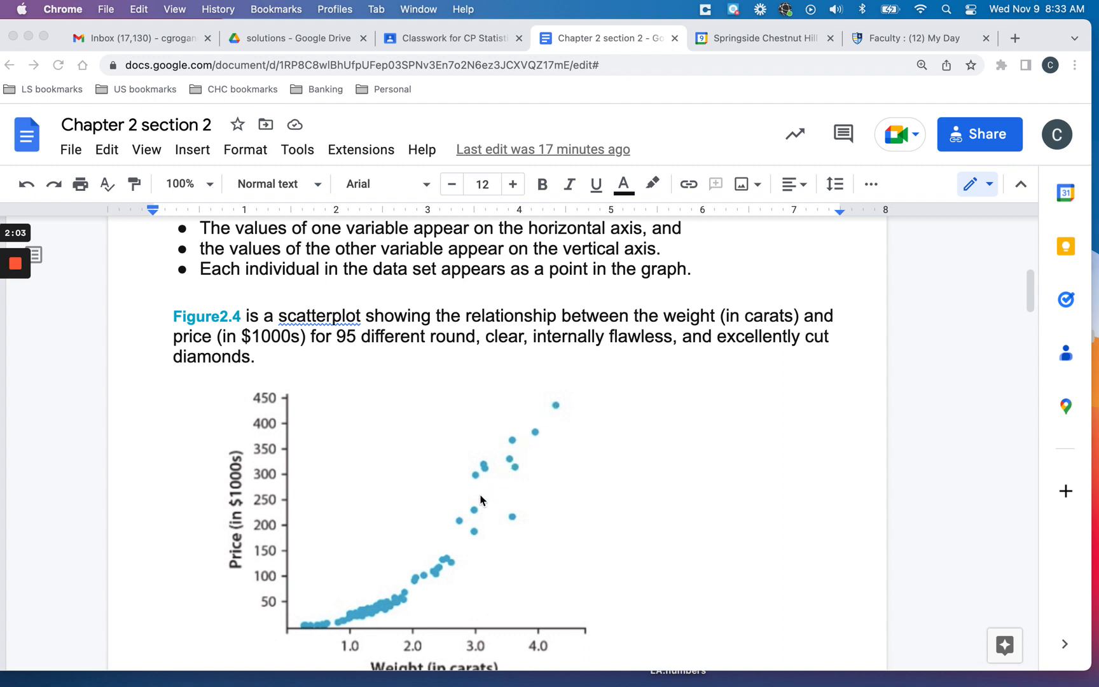
mouse_move(542, 435)
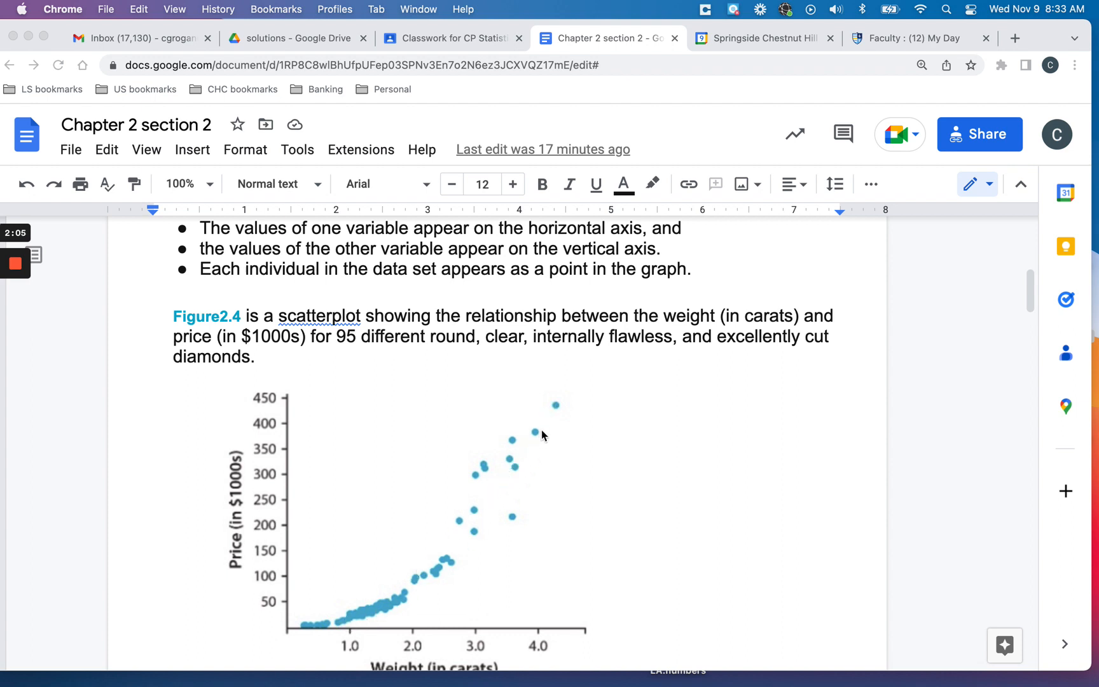
mouse_move(492, 462)
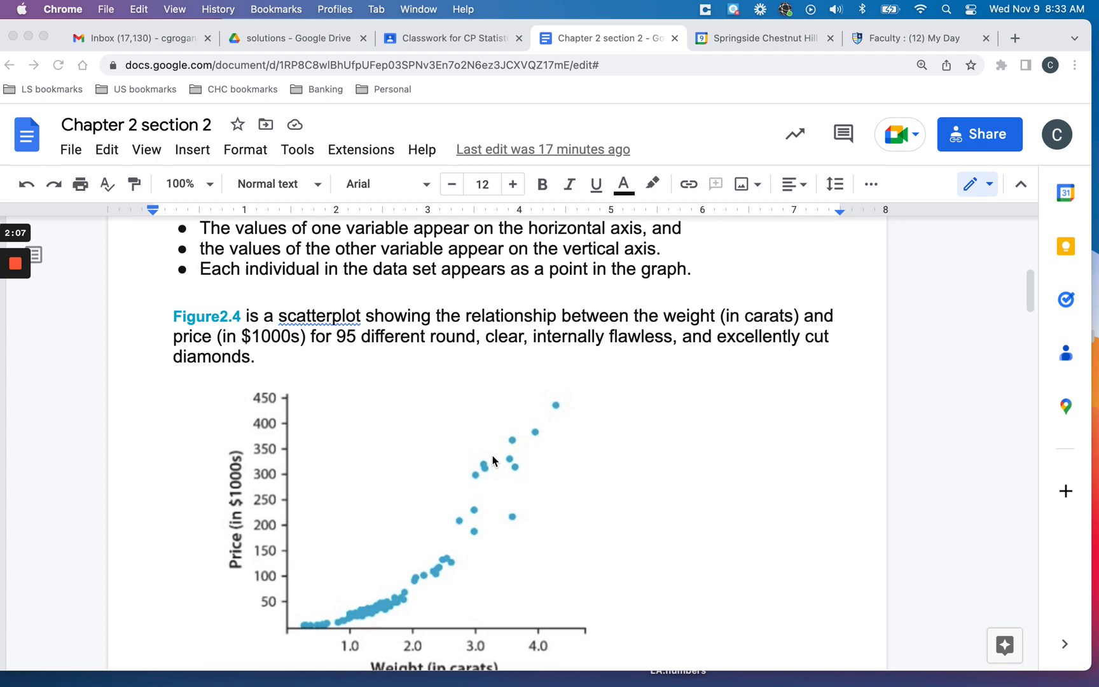
mouse_move(521, 445)
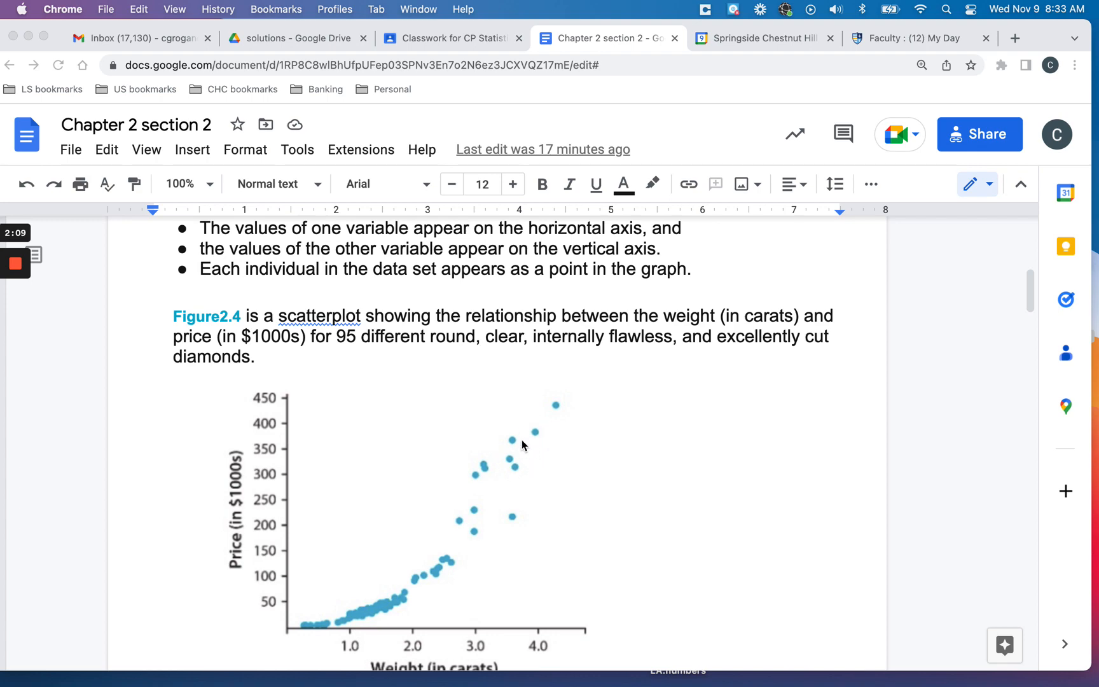
scroll("up", 3)
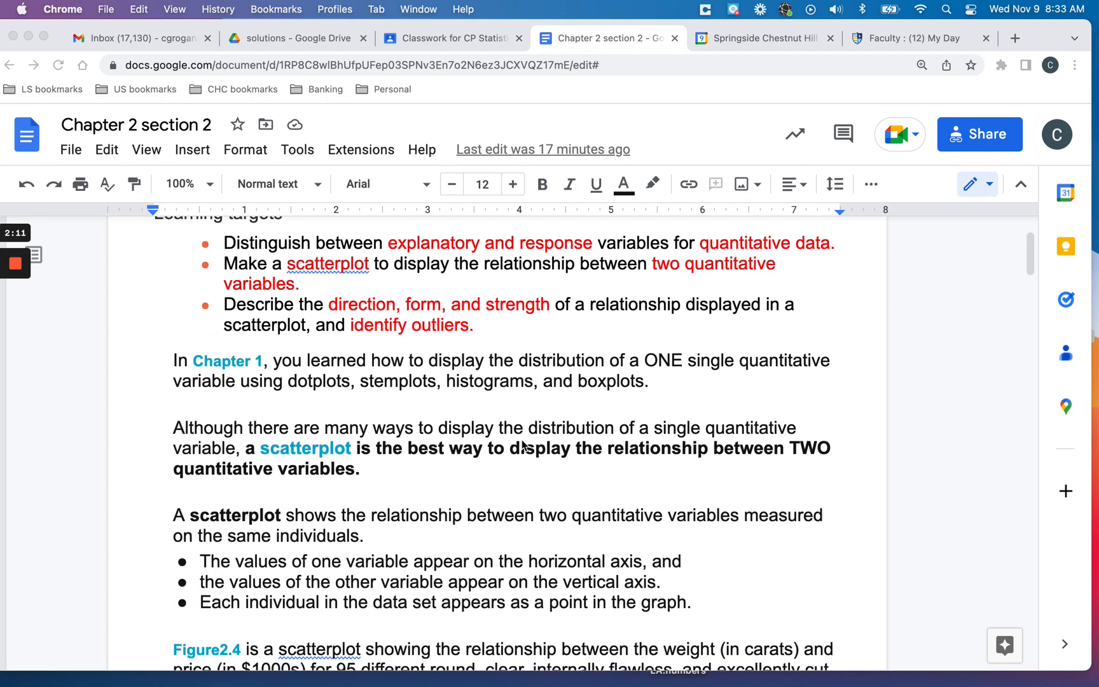
scroll("down", 3)
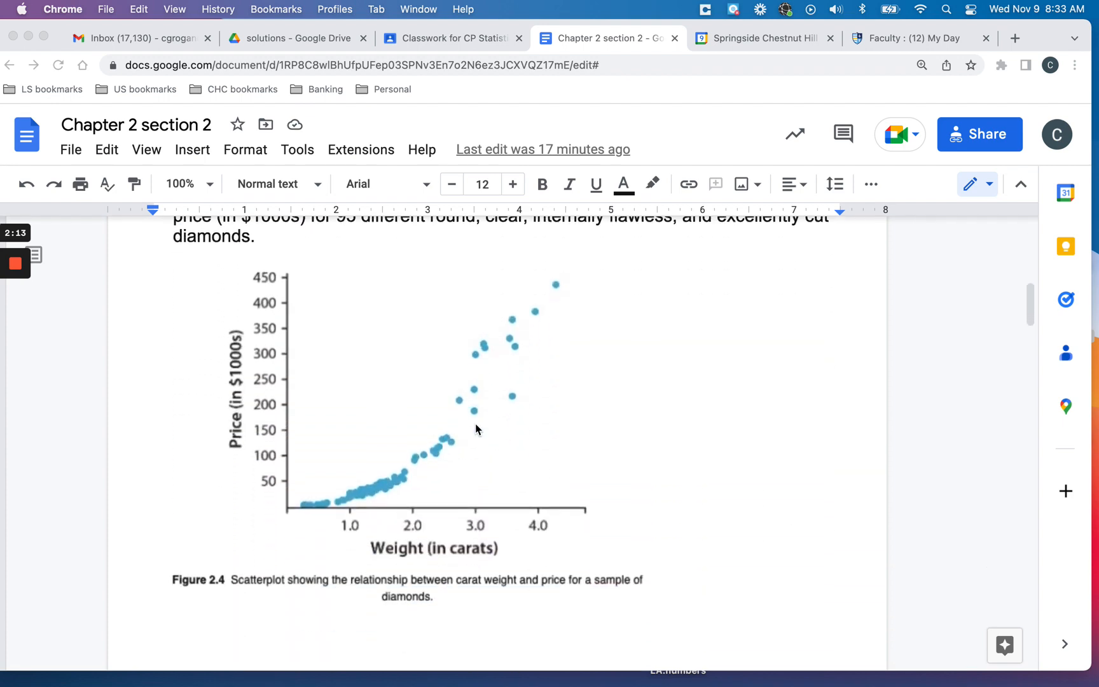
scroll("down", 3)
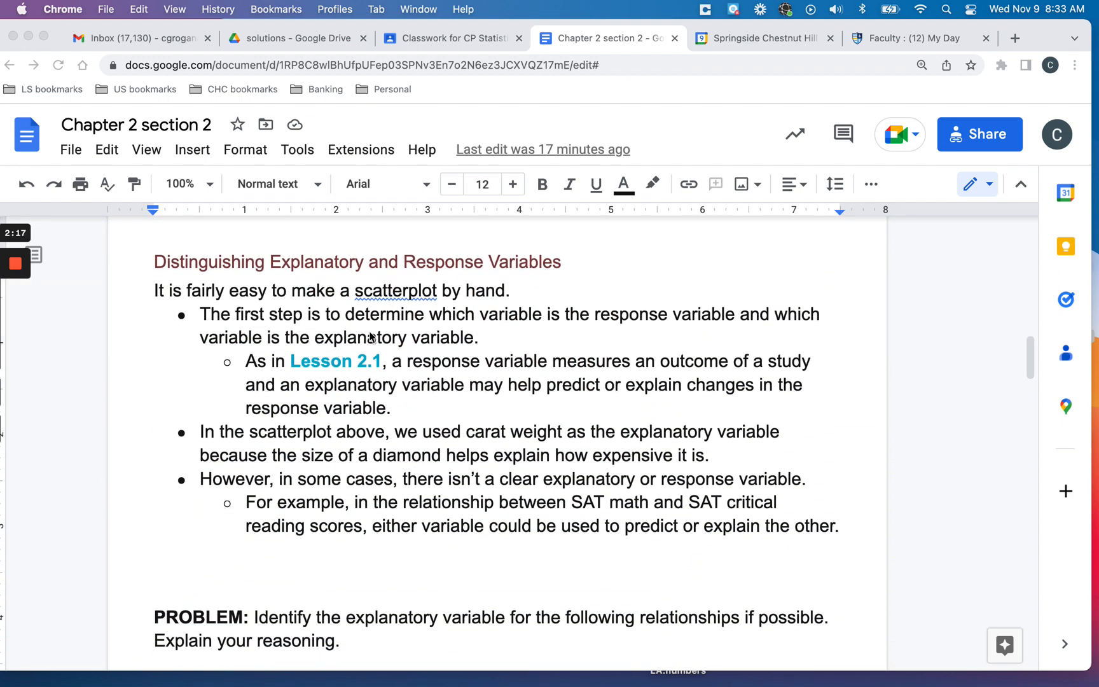
mouse_move(496, 464)
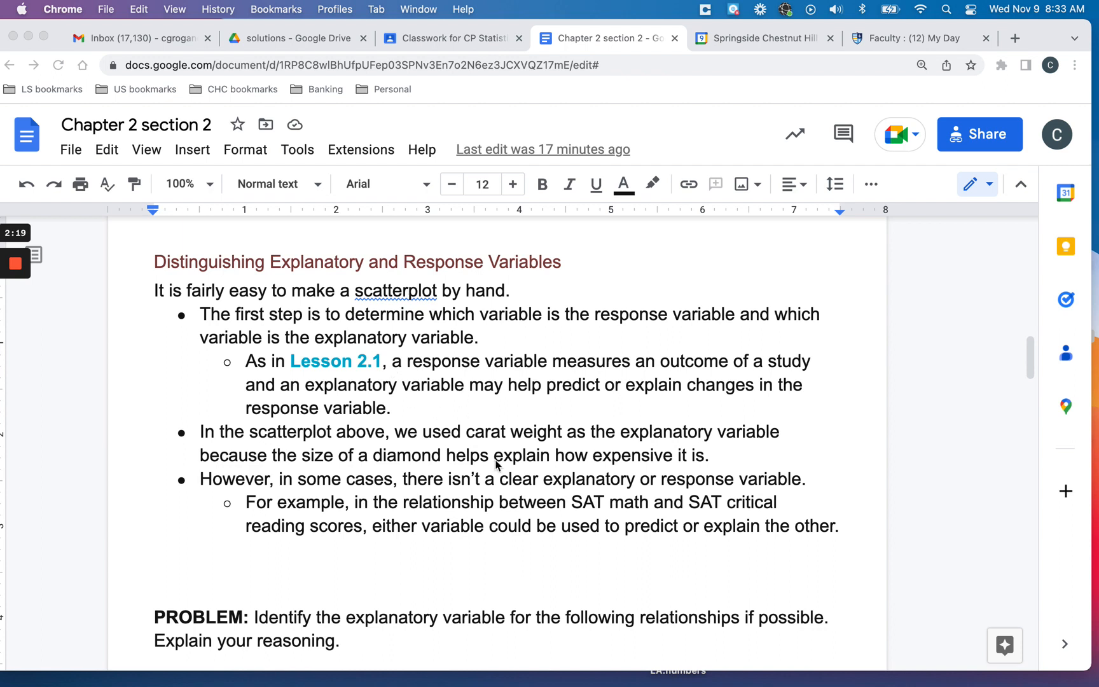
mouse_move(506, 404)
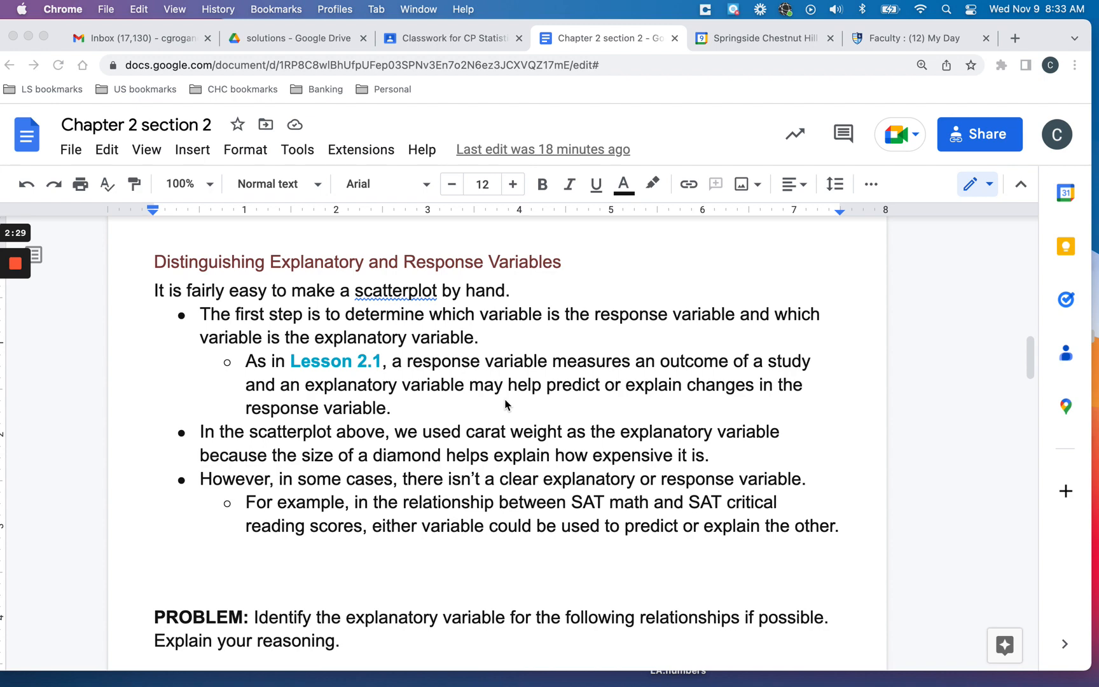
Step: Scroll to the explanatory-variable problem and the 40-yard-dash and long-jump data table
scroll("down", 3)
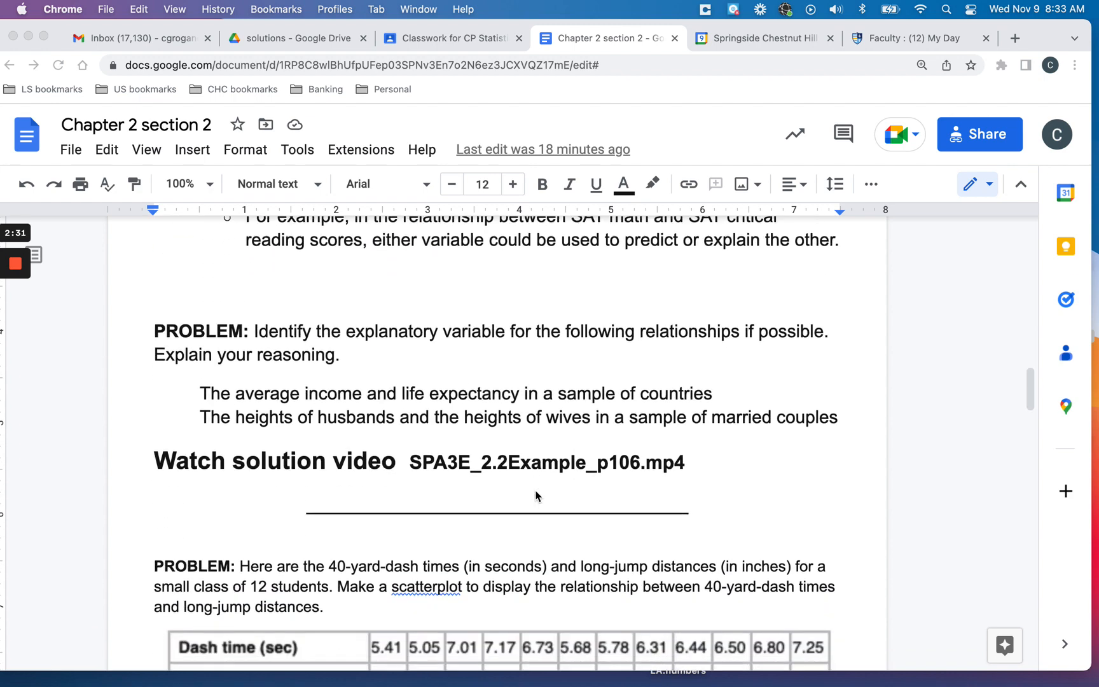
scroll("down", 3)
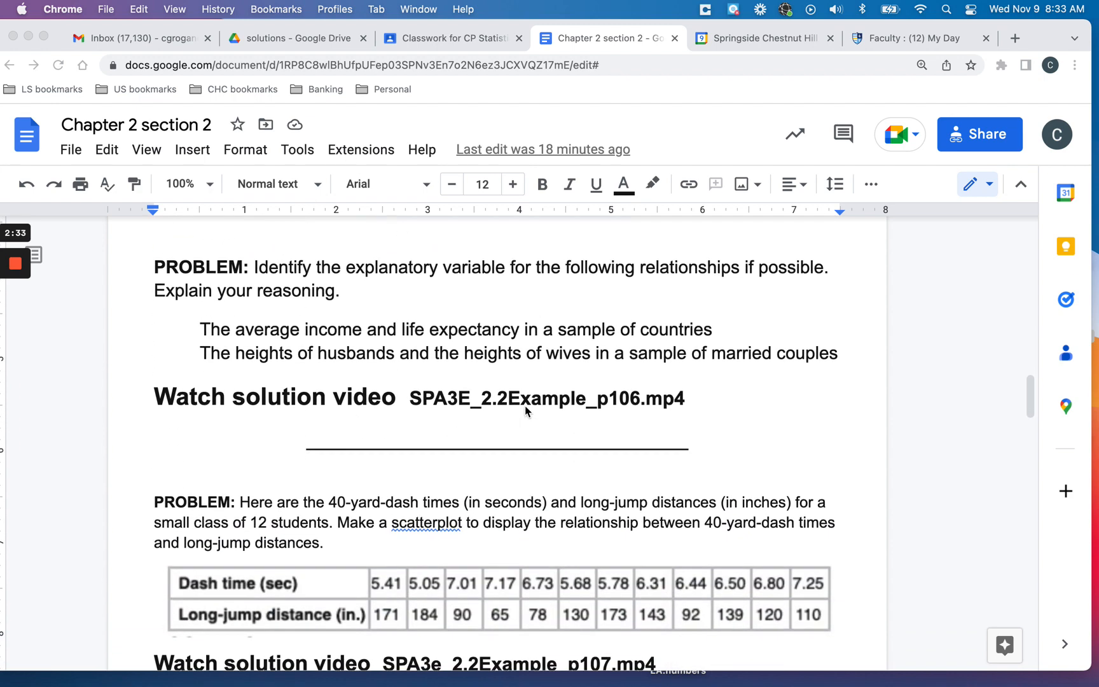
mouse_move(321, 353)
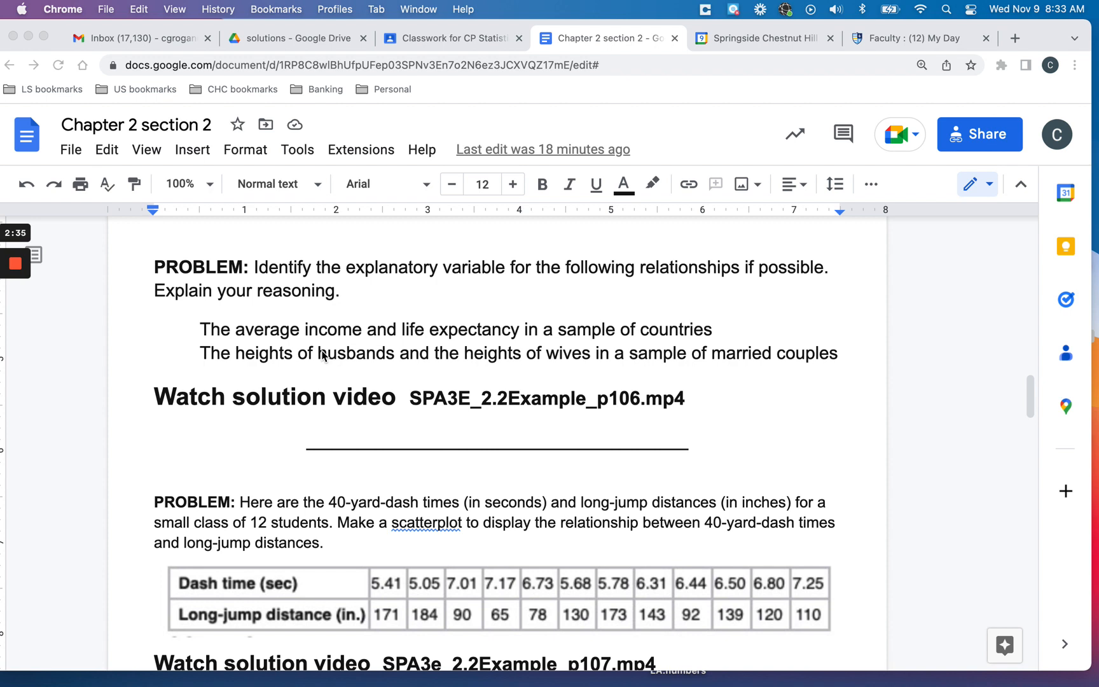
mouse_move(415, 355)
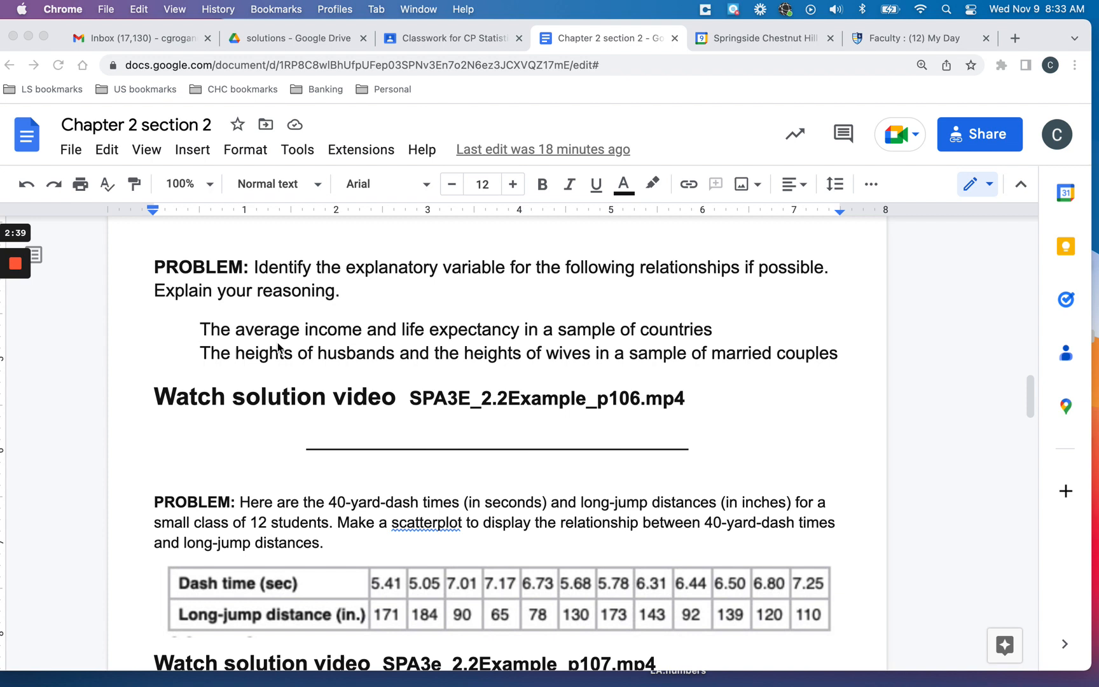
mouse_move(623, 341)
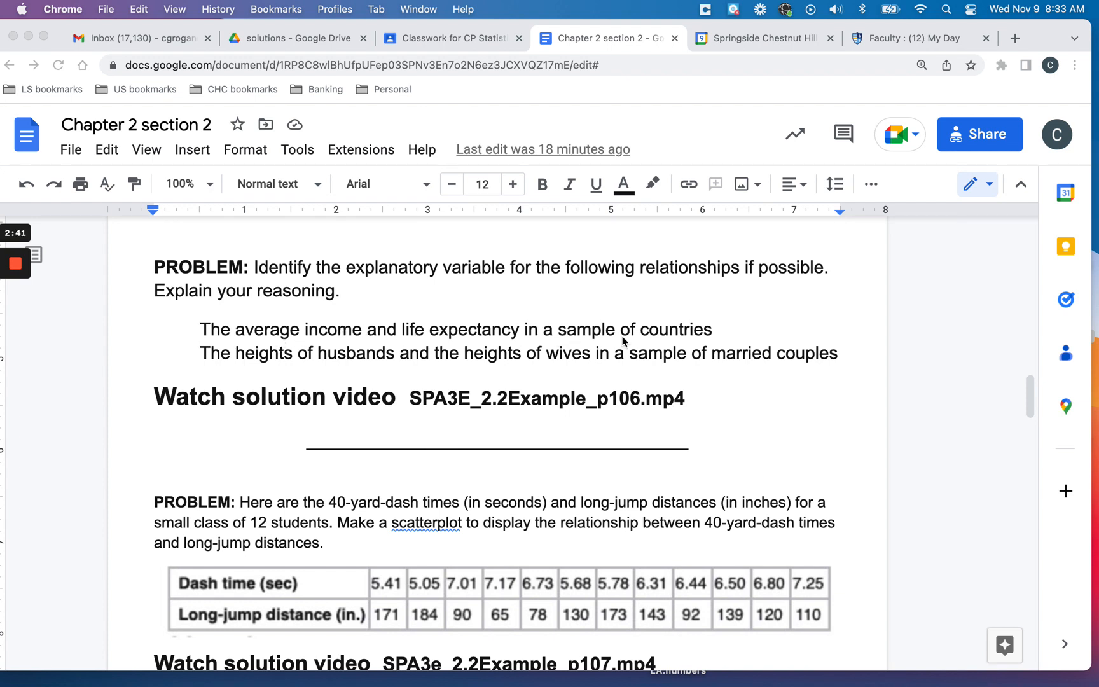
mouse_move(365, 348)
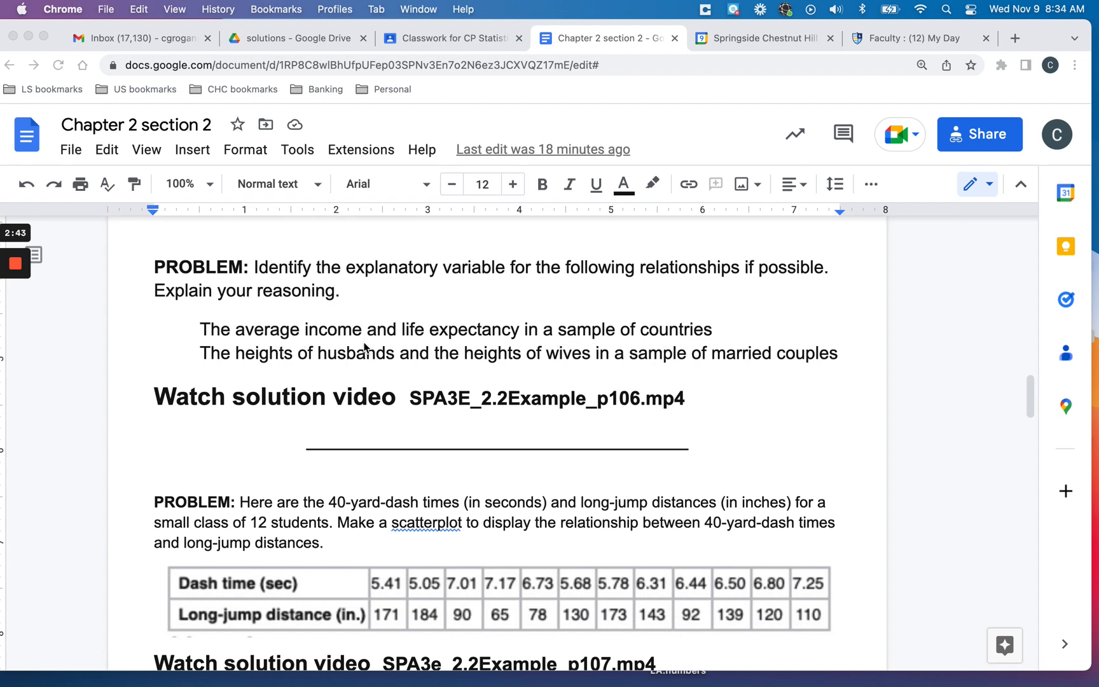
mouse_move(135, 329)
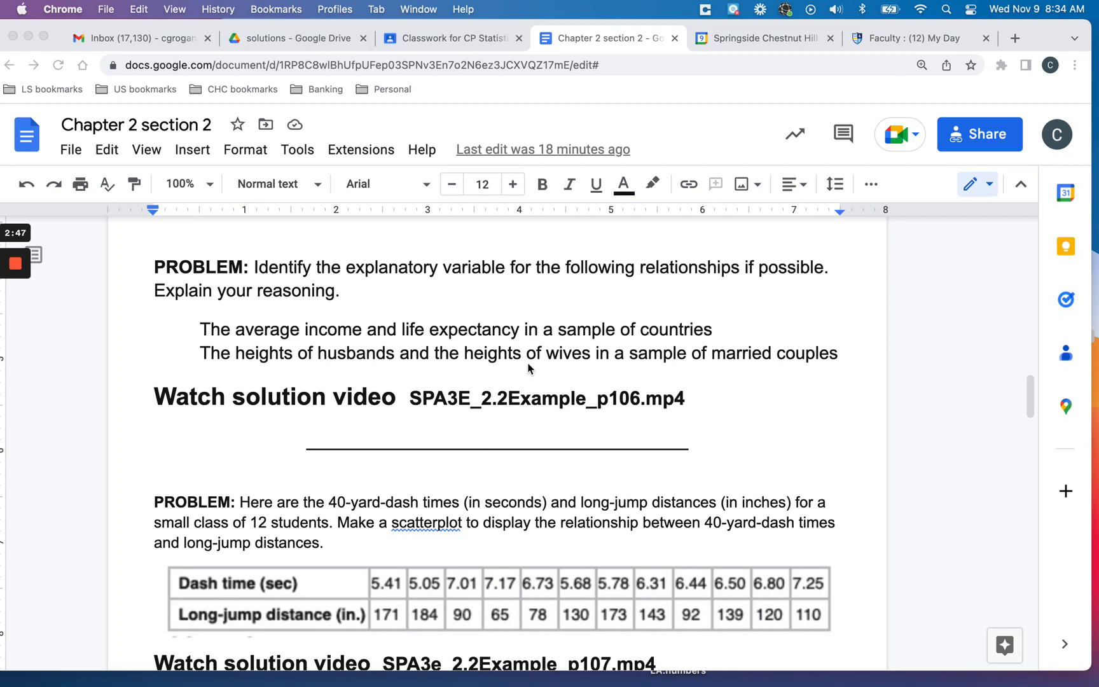
mouse_move(691, 373)
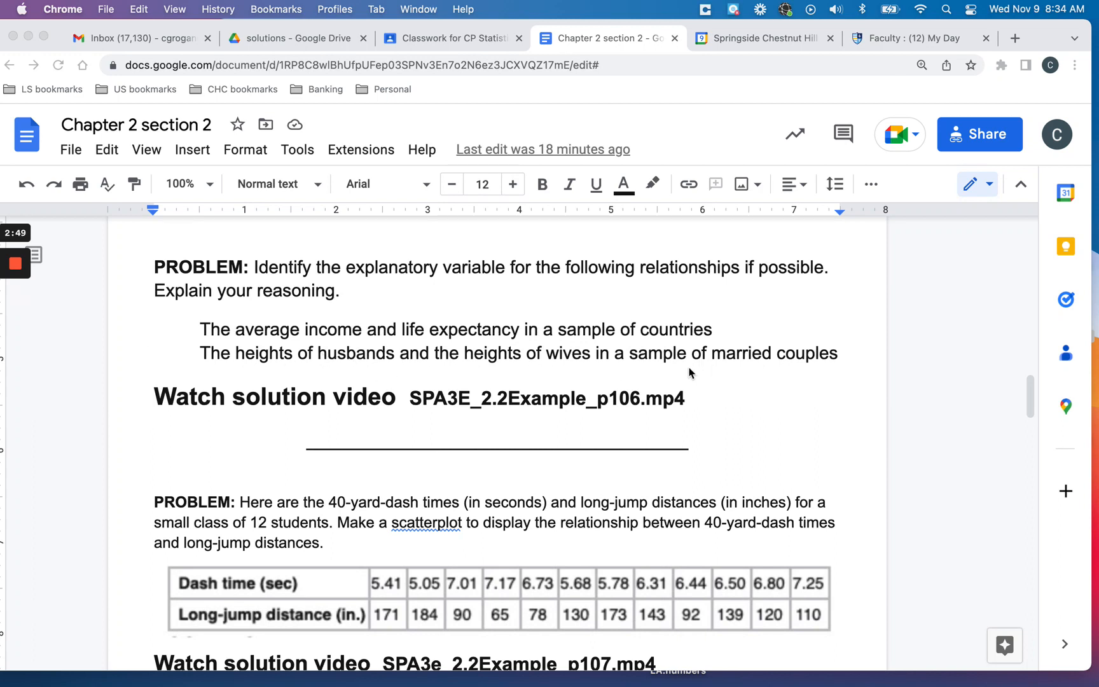
mouse_move(768, 369)
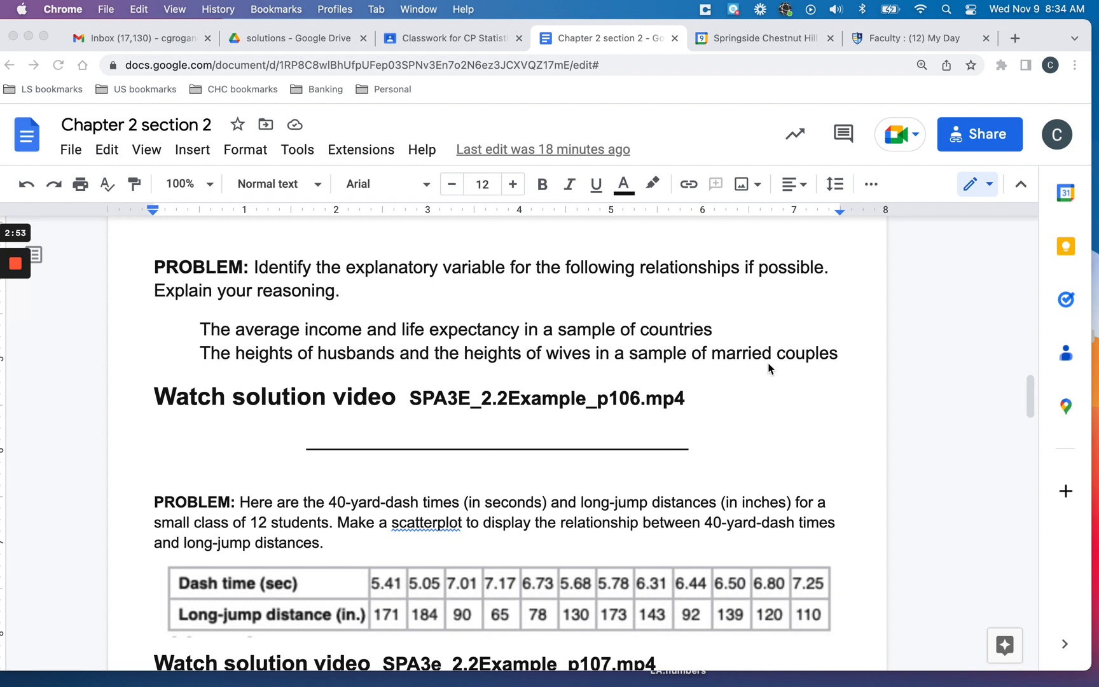
mouse_move(761, 302)
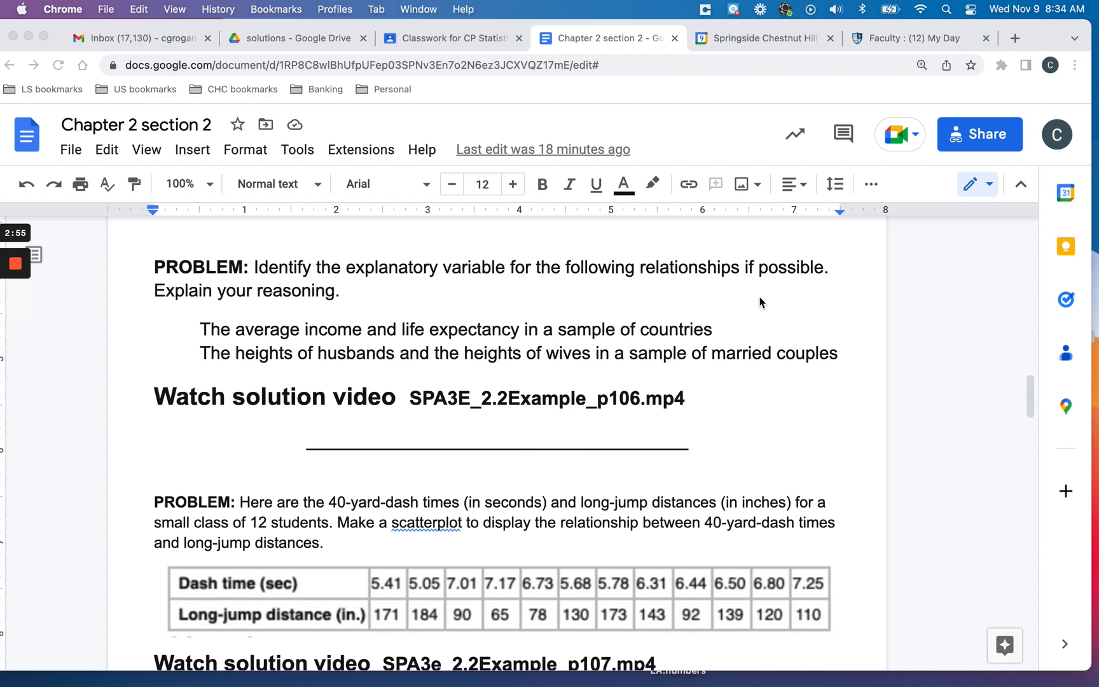
mouse_move(606, 340)
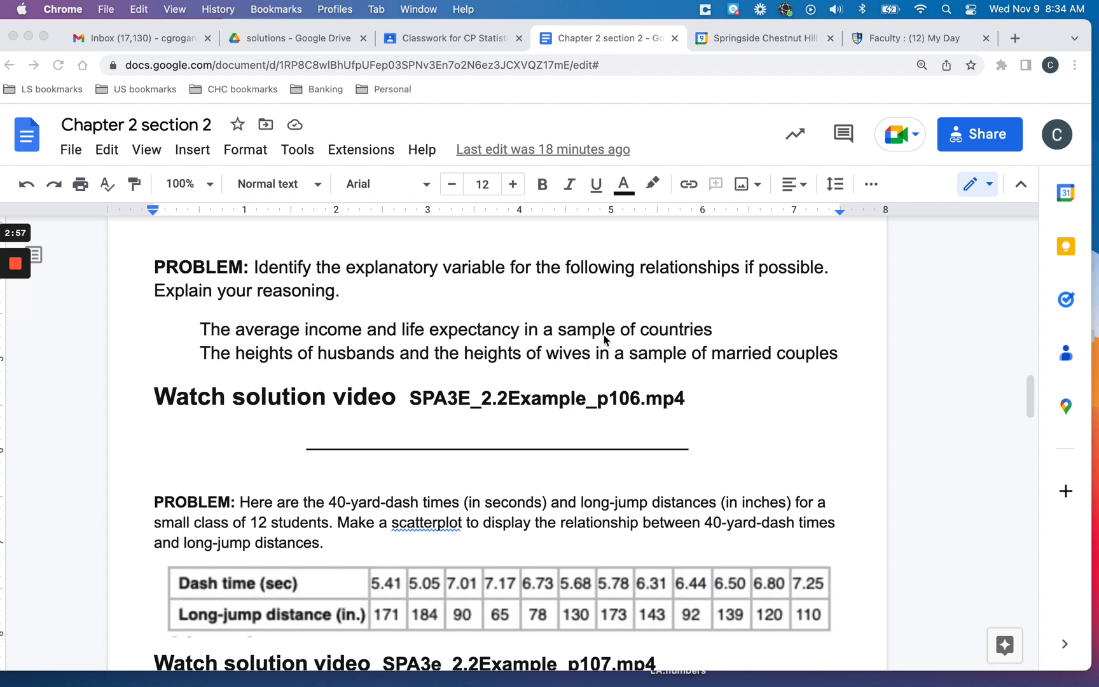
mouse_move(509, 329)
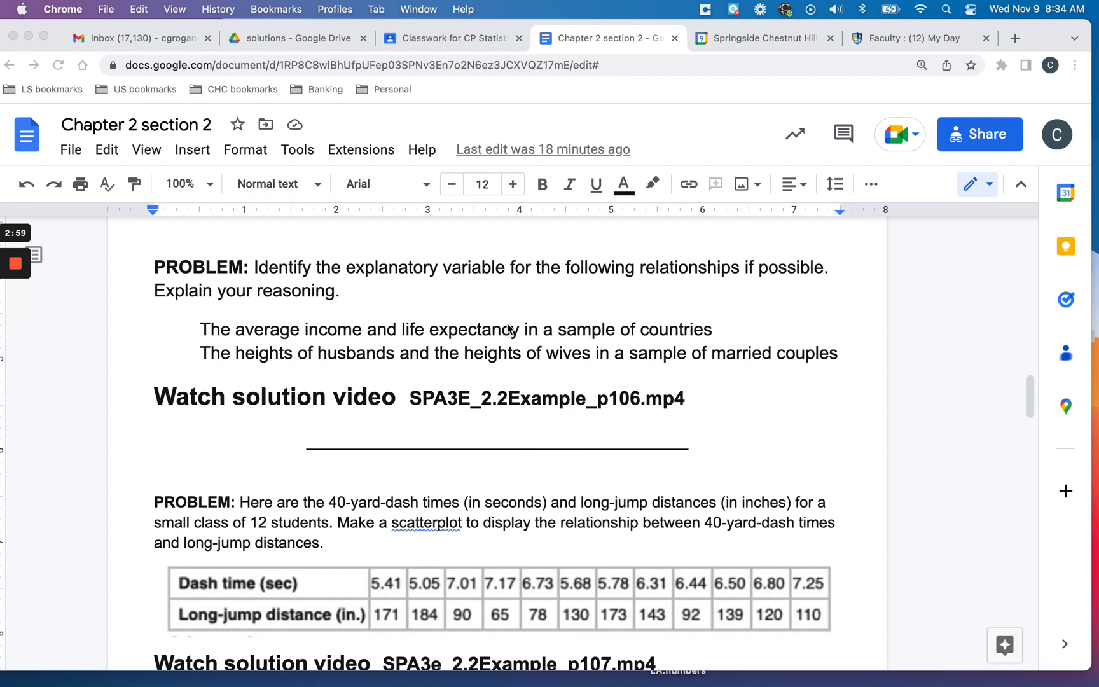
mouse_move(706, 373)
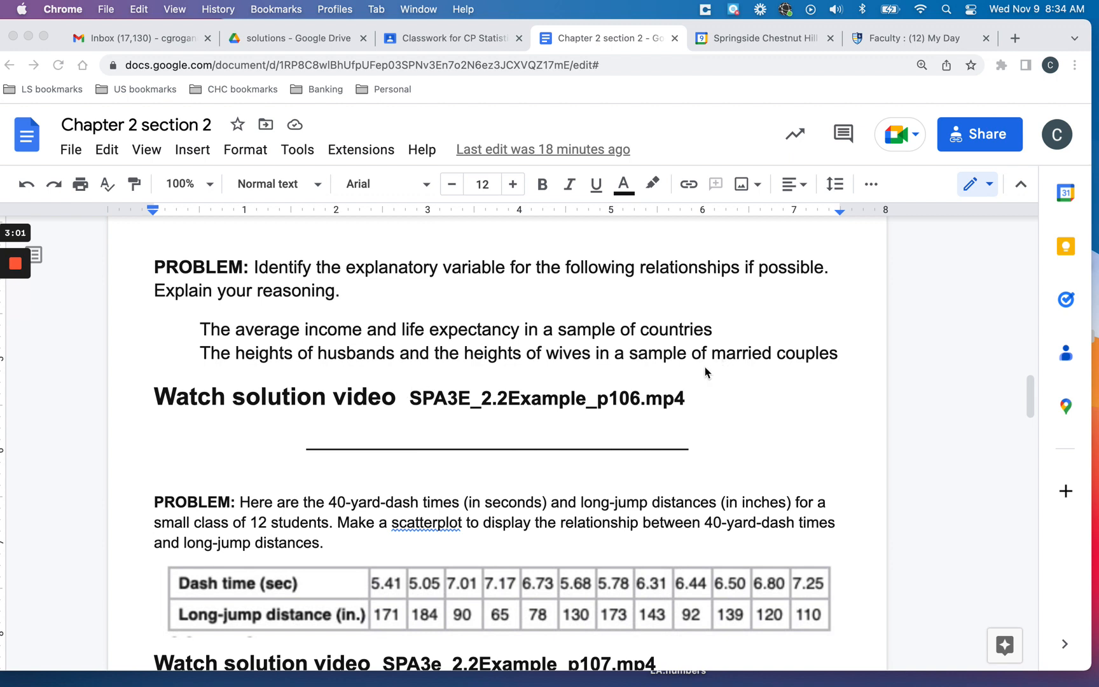
mouse_move(596, 376)
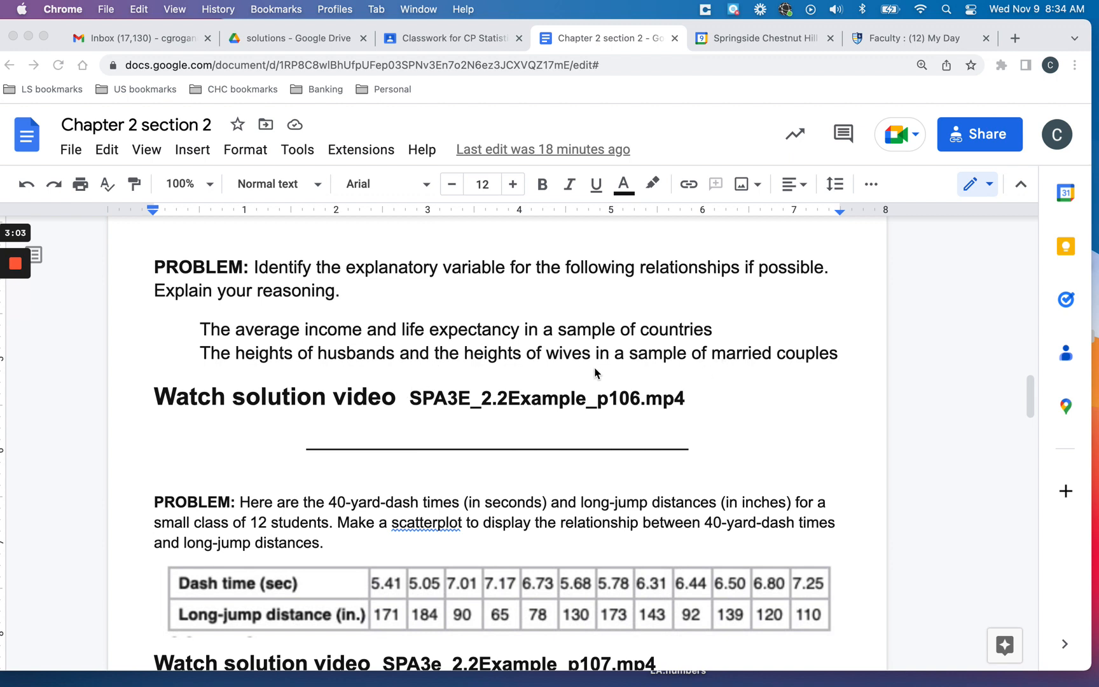
mouse_move(567, 403)
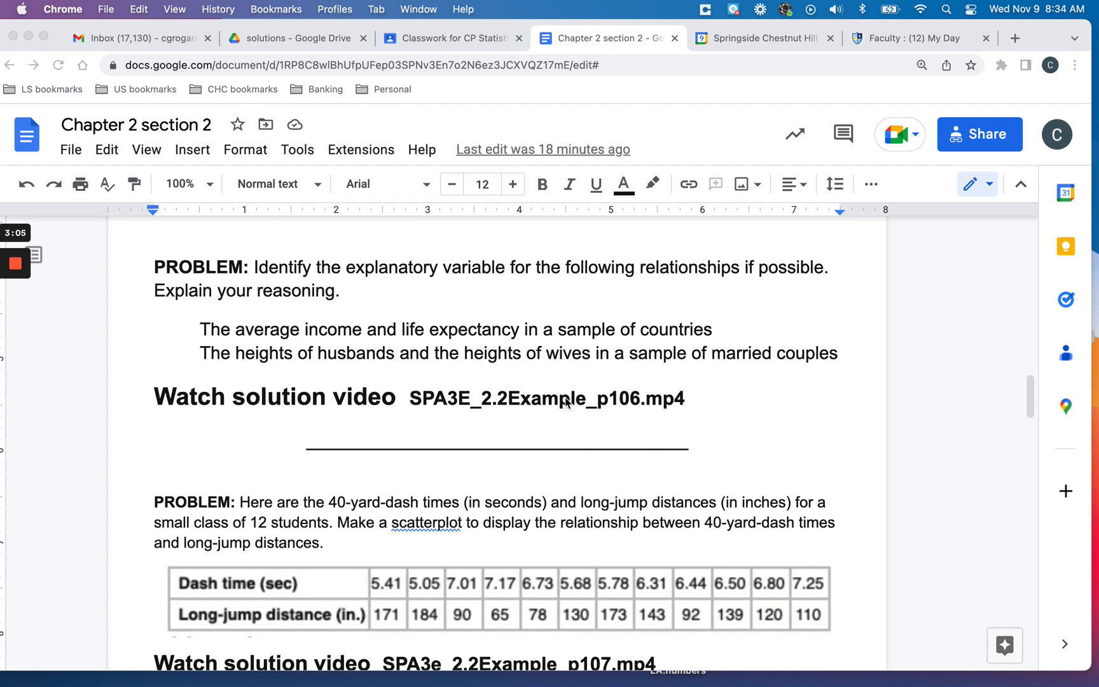
mouse_move(606, 425)
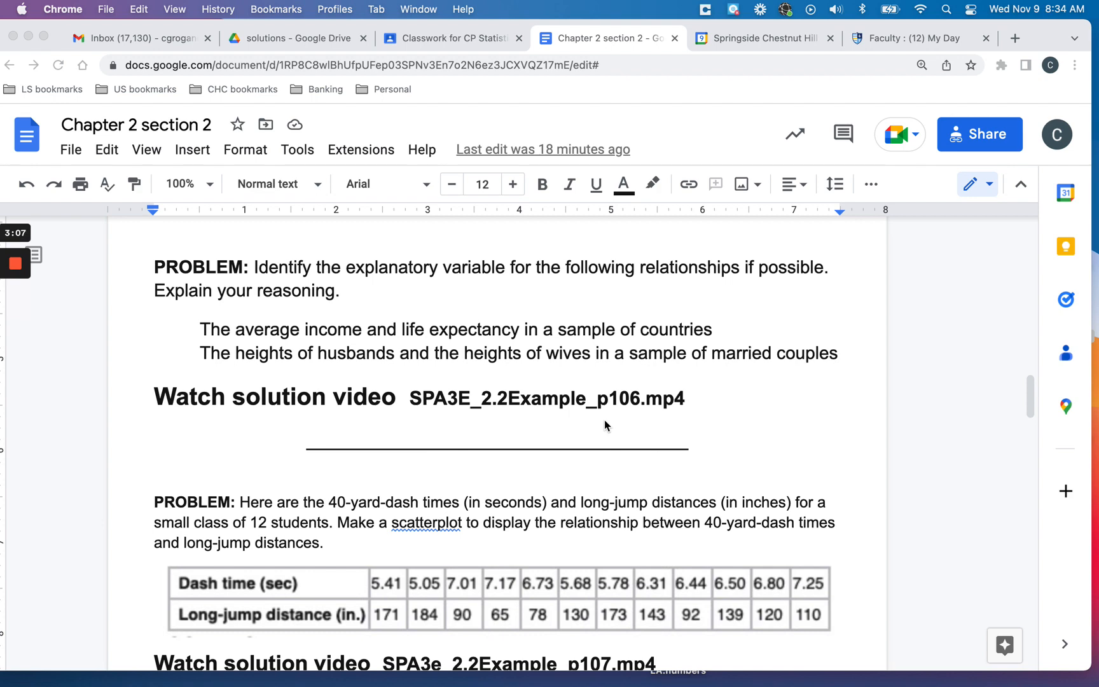
Step: Scroll to the Two Quantitative Variable app link showing its Stats Medic Applets preview
scroll("down", 3)
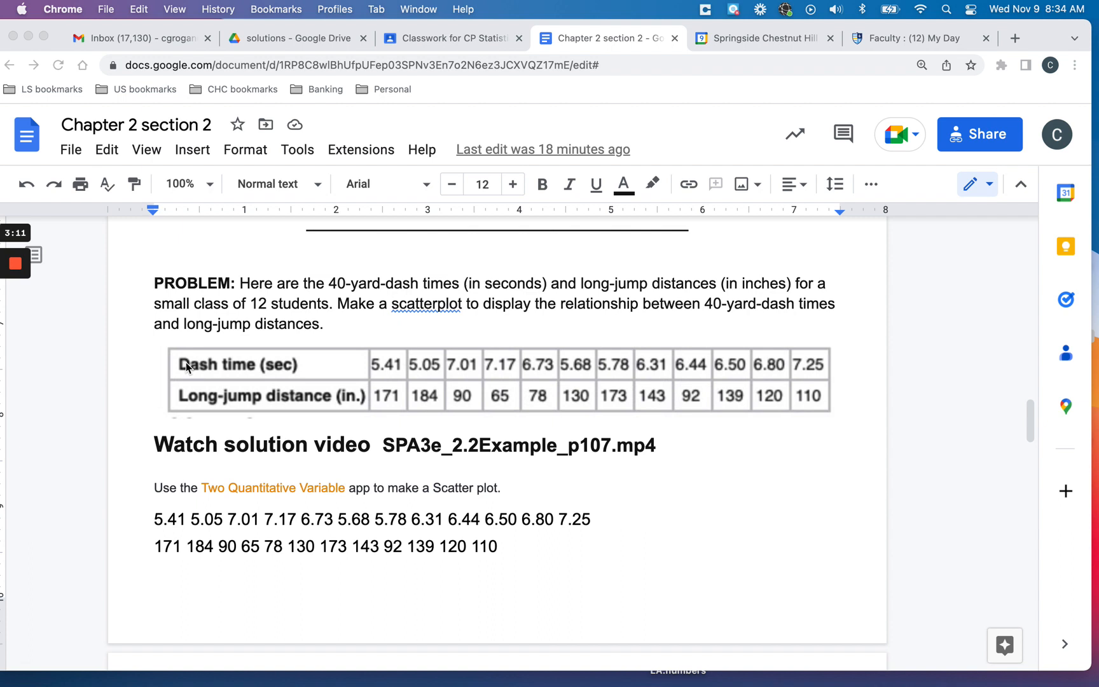
mouse_move(288, 374)
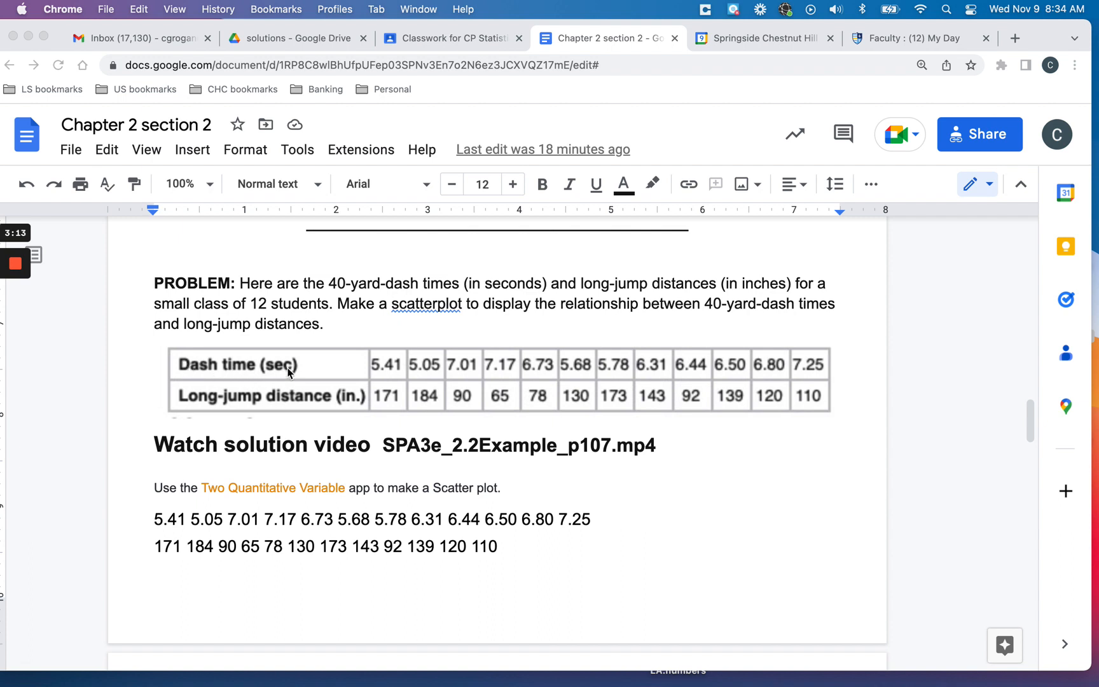
mouse_move(207, 395)
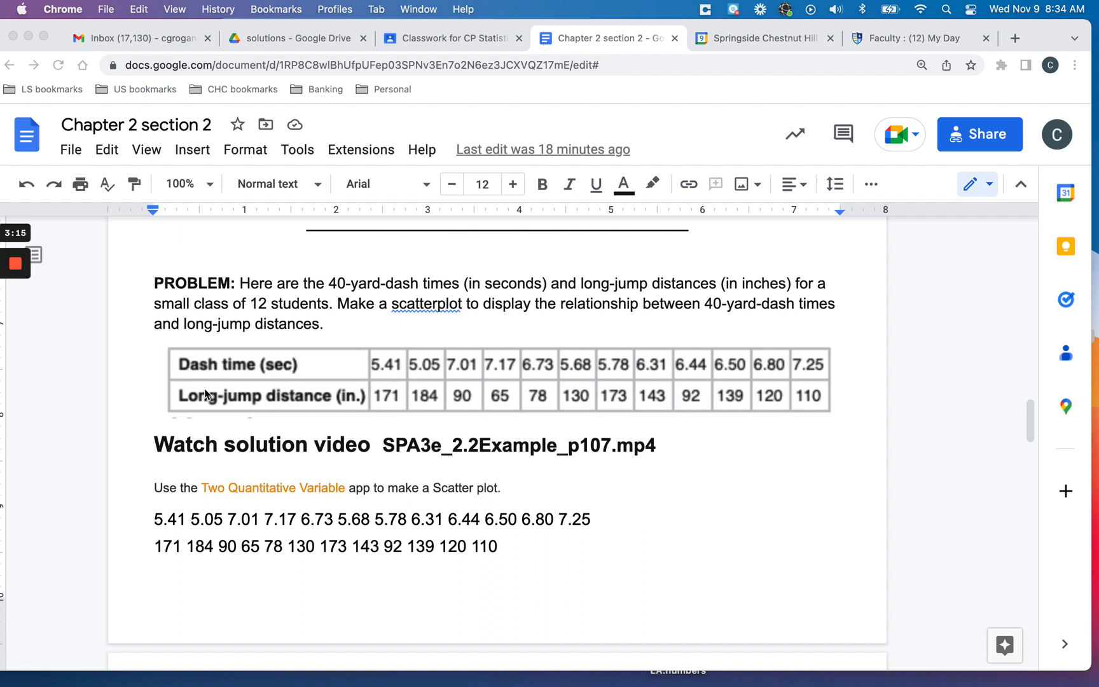
mouse_move(333, 402)
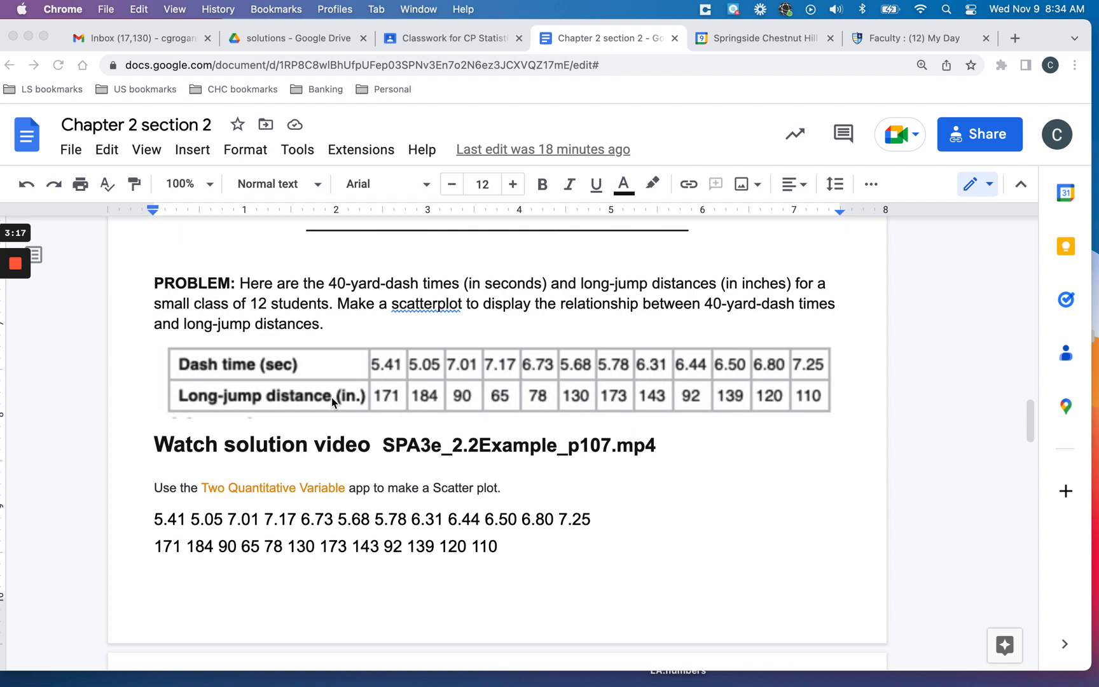
mouse_move(390, 344)
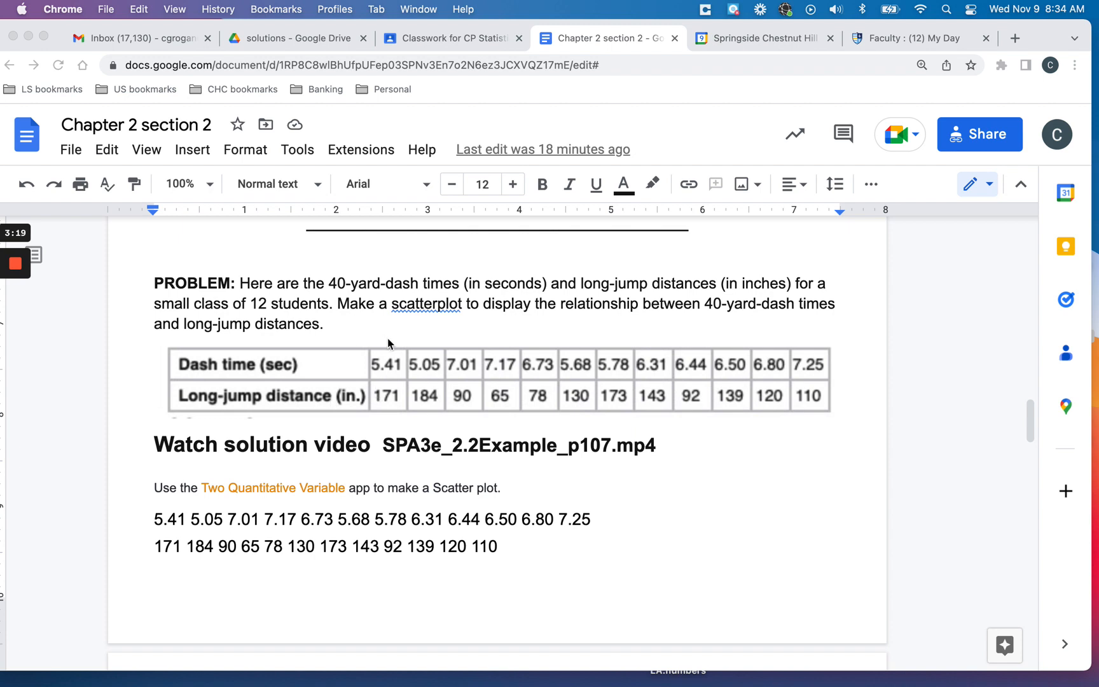
mouse_move(506, 348)
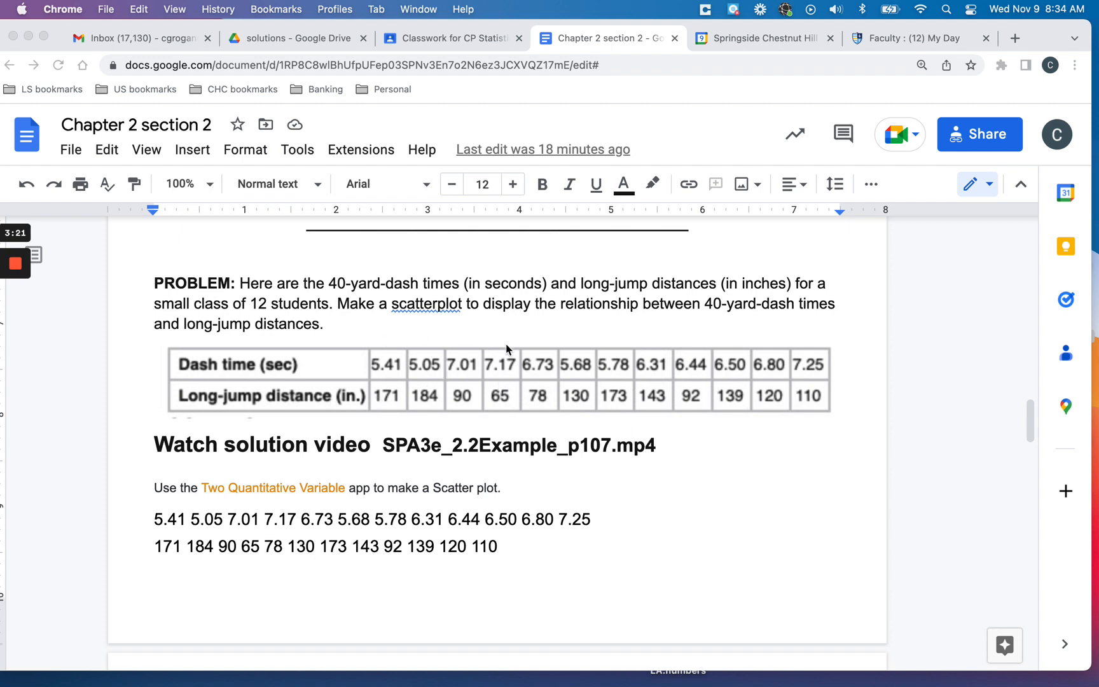
mouse_move(637, 367)
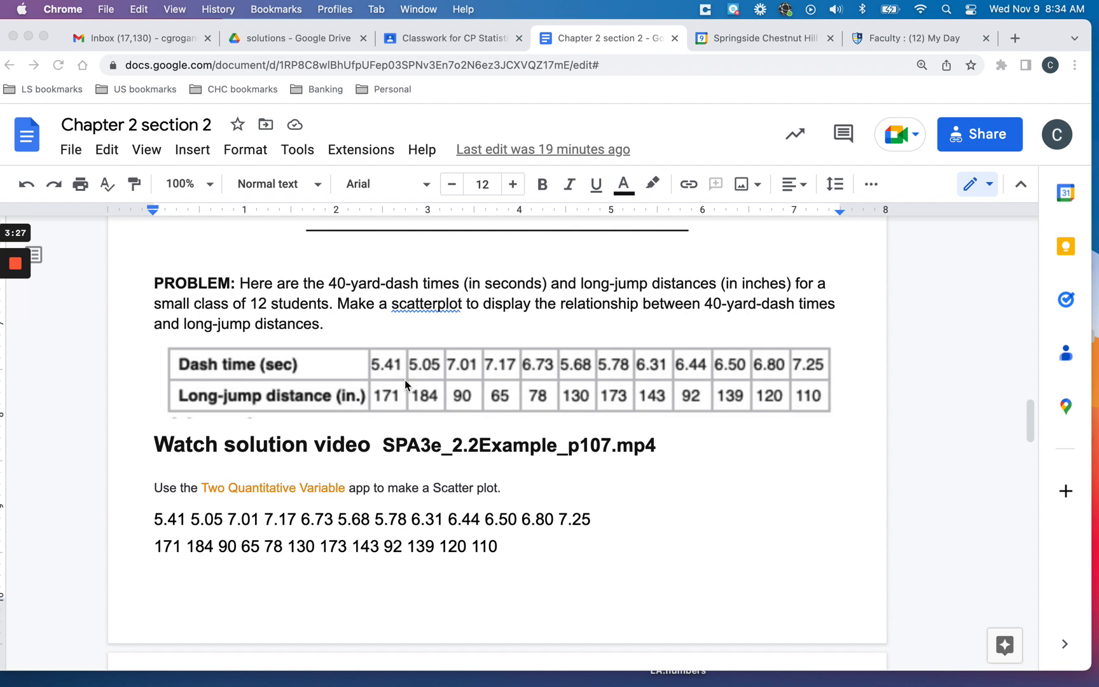
mouse_move(368, 362)
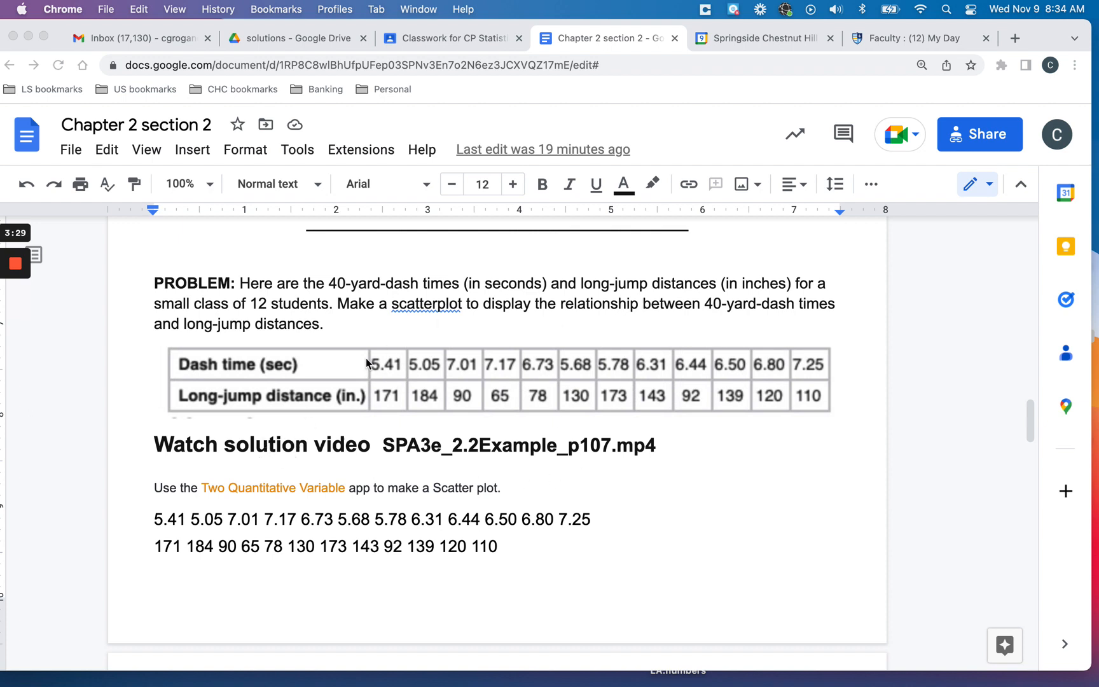
mouse_move(195, 495)
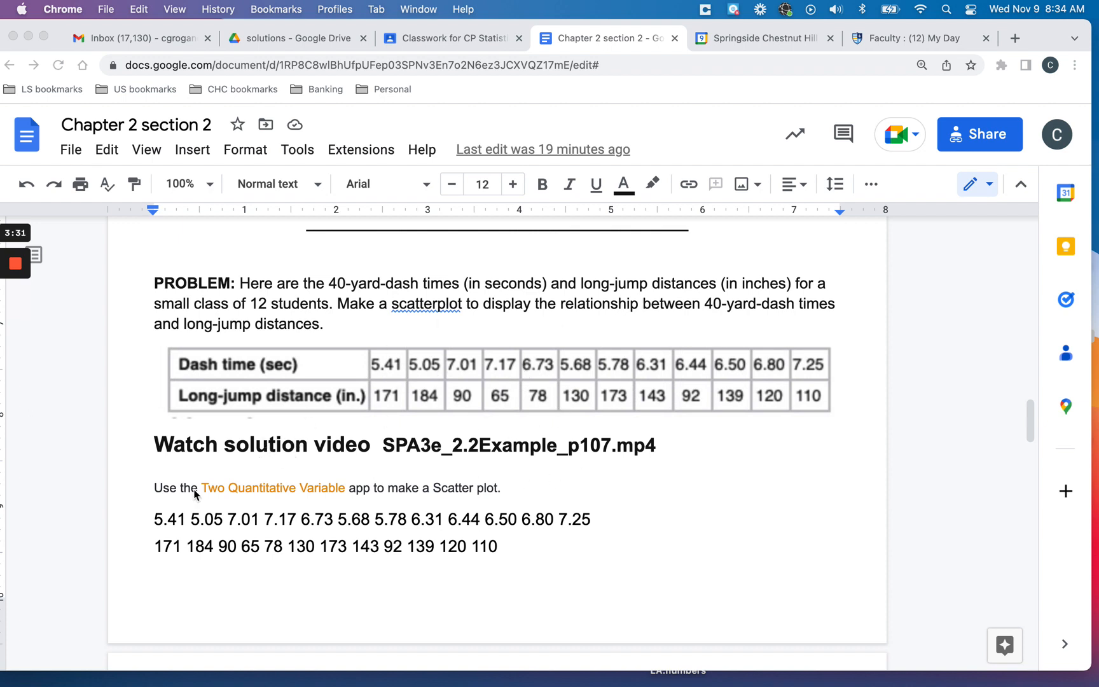
mouse_move(496, 519)
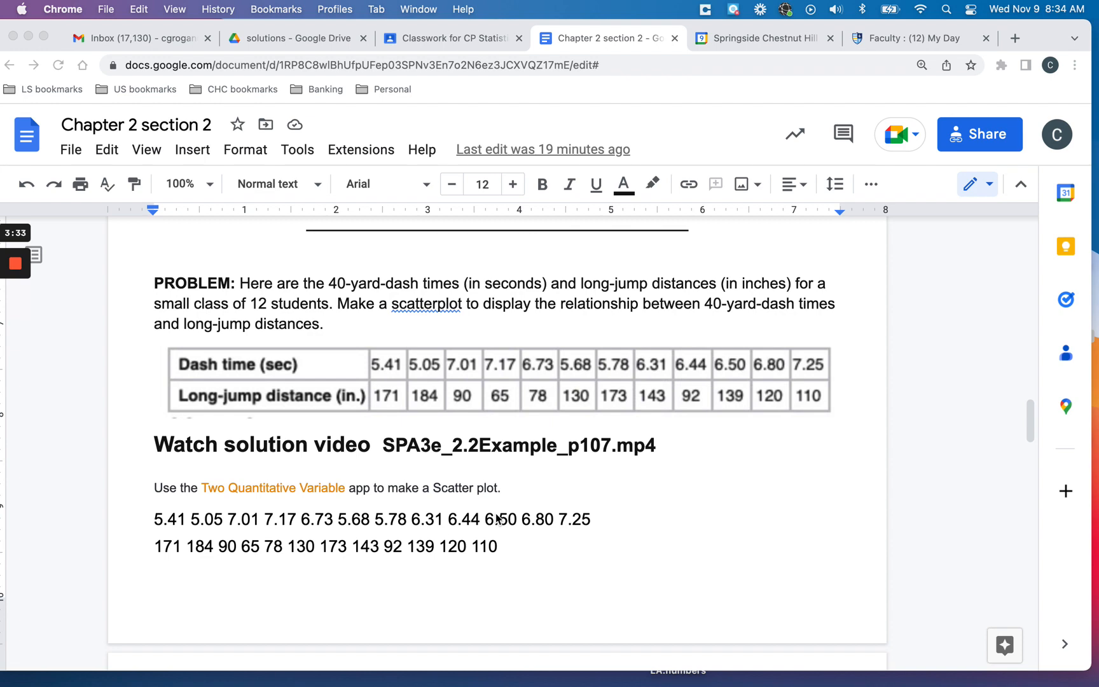
mouse_move(304, 513)
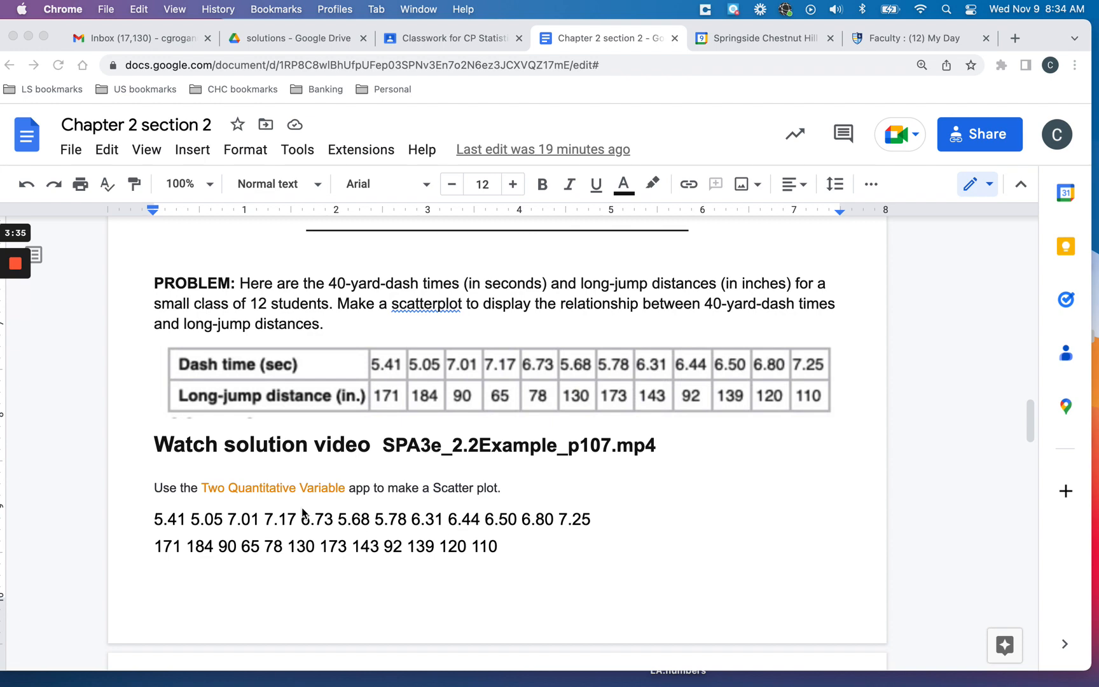
scroll("down", 3)
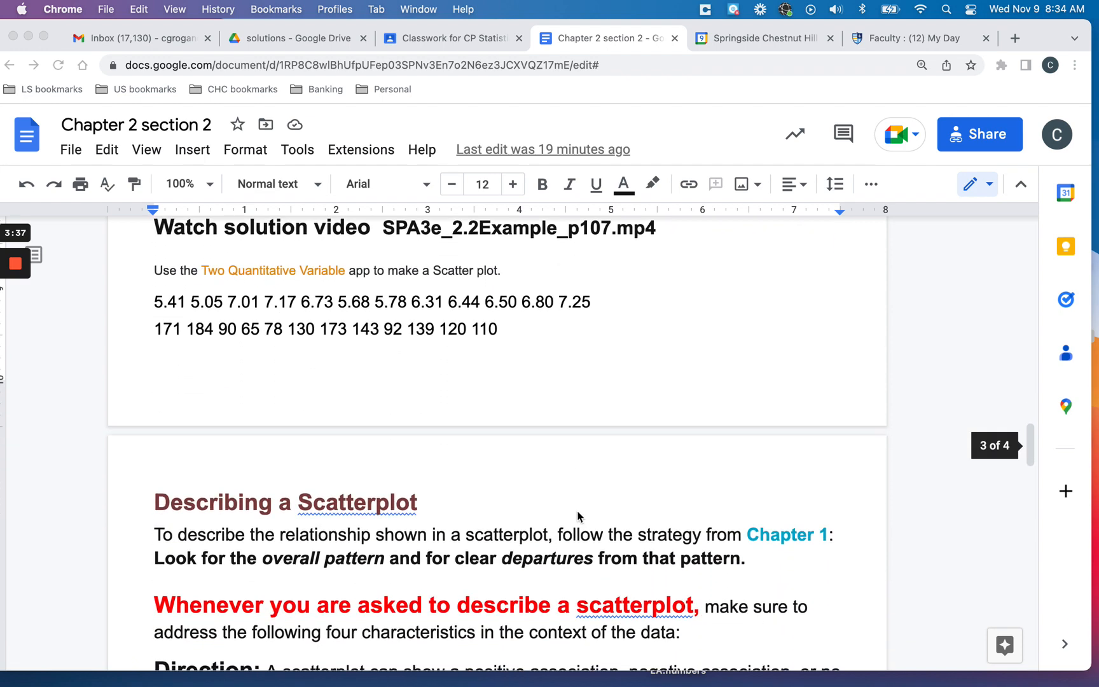
scroll("up", 3)
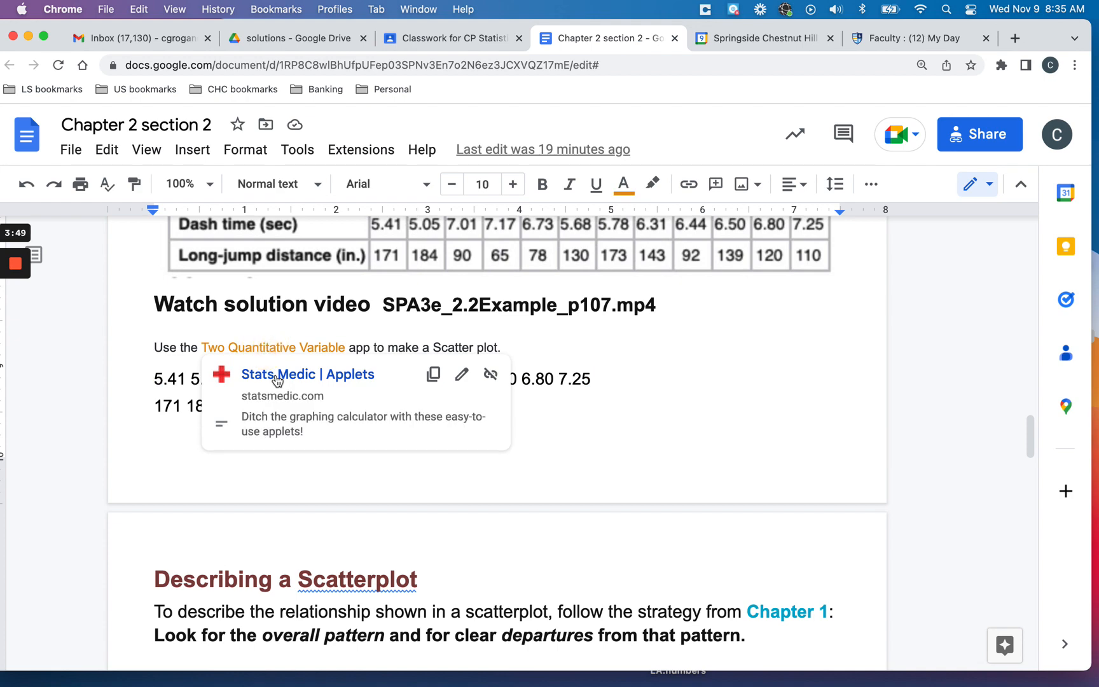
Step: In the Two Quantitative Variables applet, enter the twelve dash times as explanatory variable 'Dash time'
left_click(306, 374)
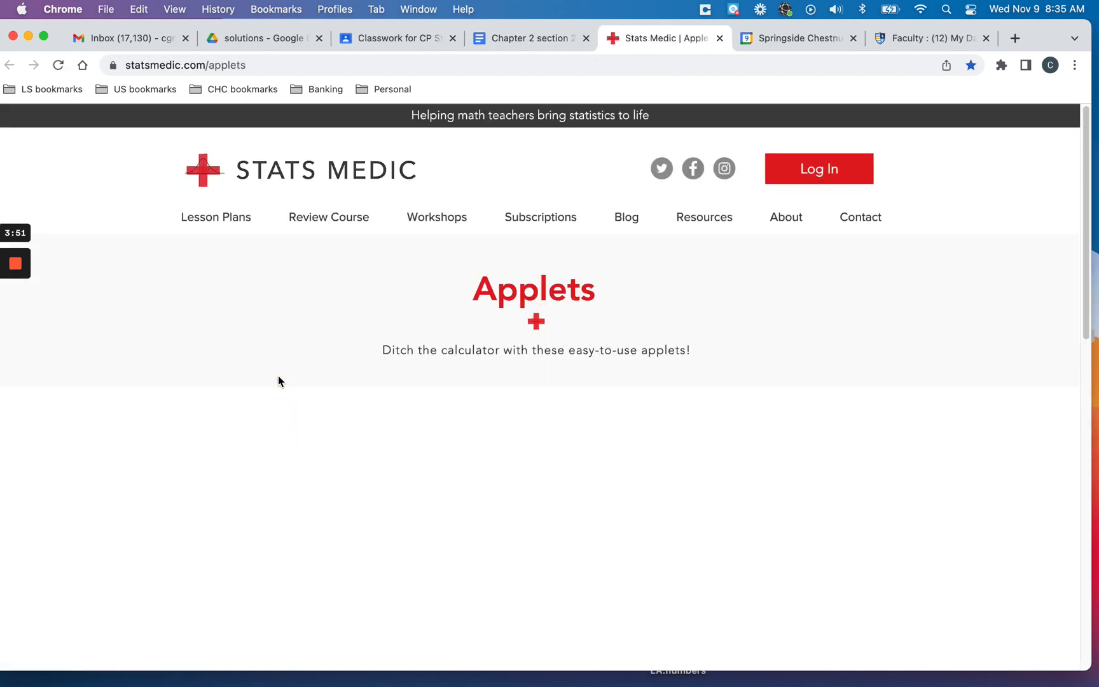
scroll("down", 3)
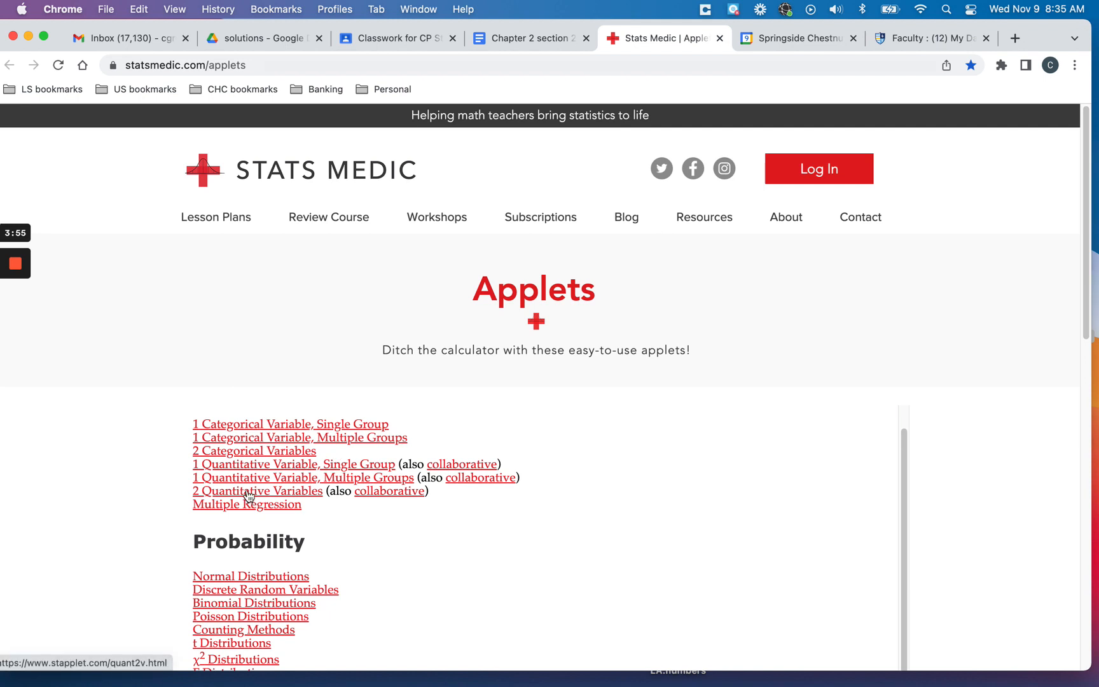
left_click(257, 491)
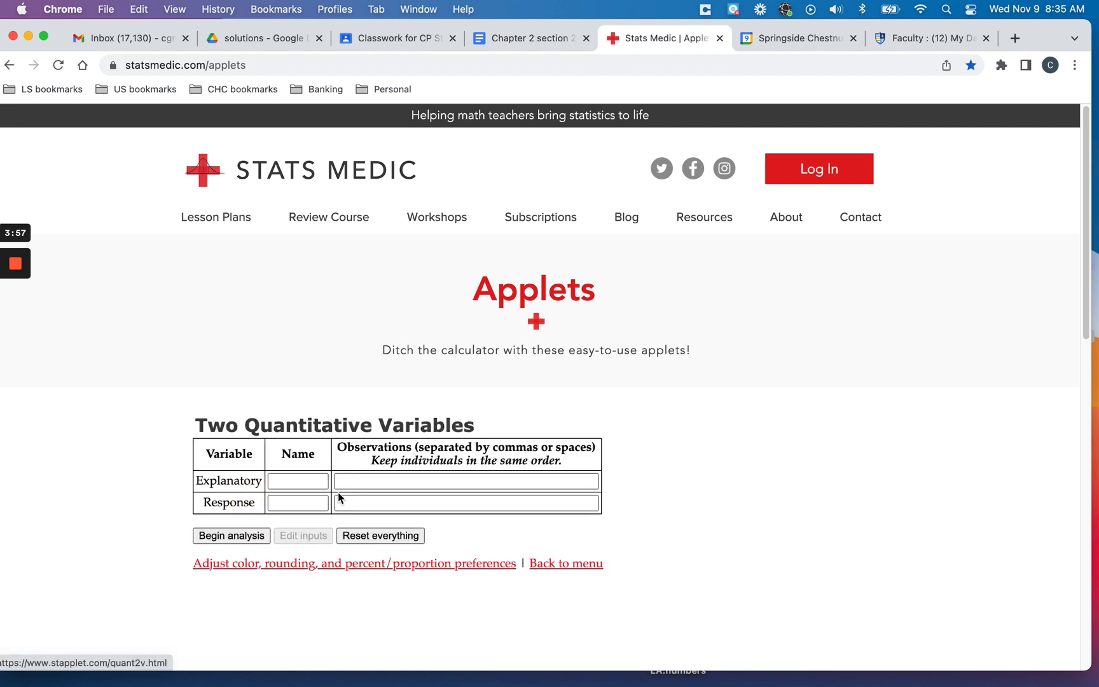
type("5.41 6.05 7.01 7.17 6.73 5.68 5.78 6.31 6.44 6.50 6.80 7.")
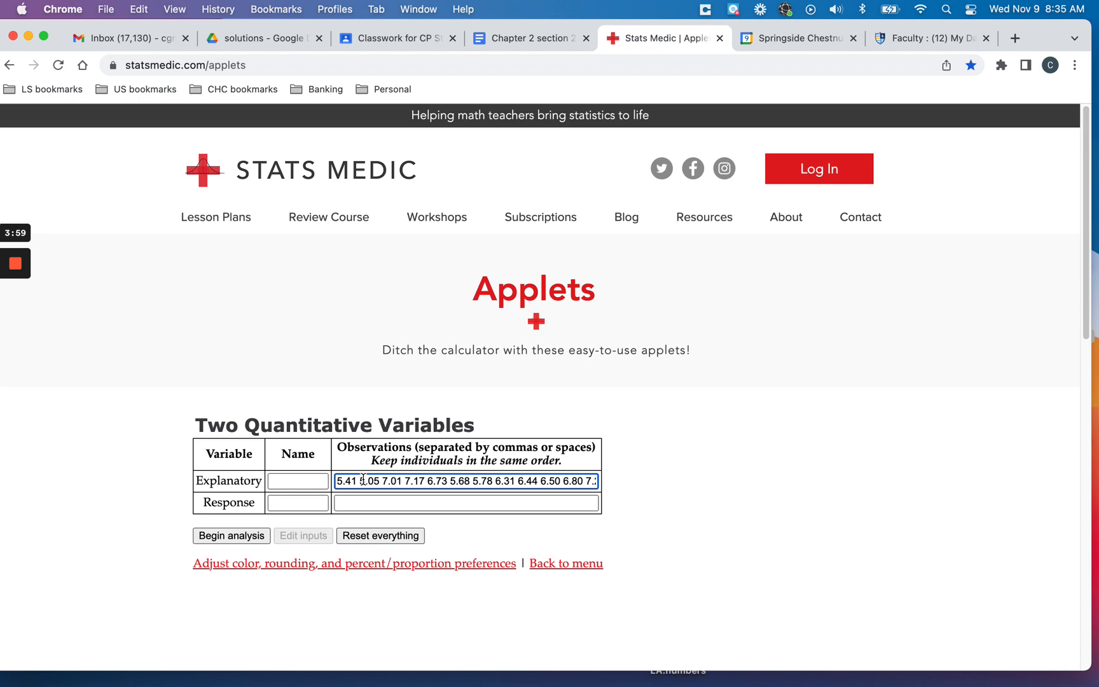
left_click(298, 479)
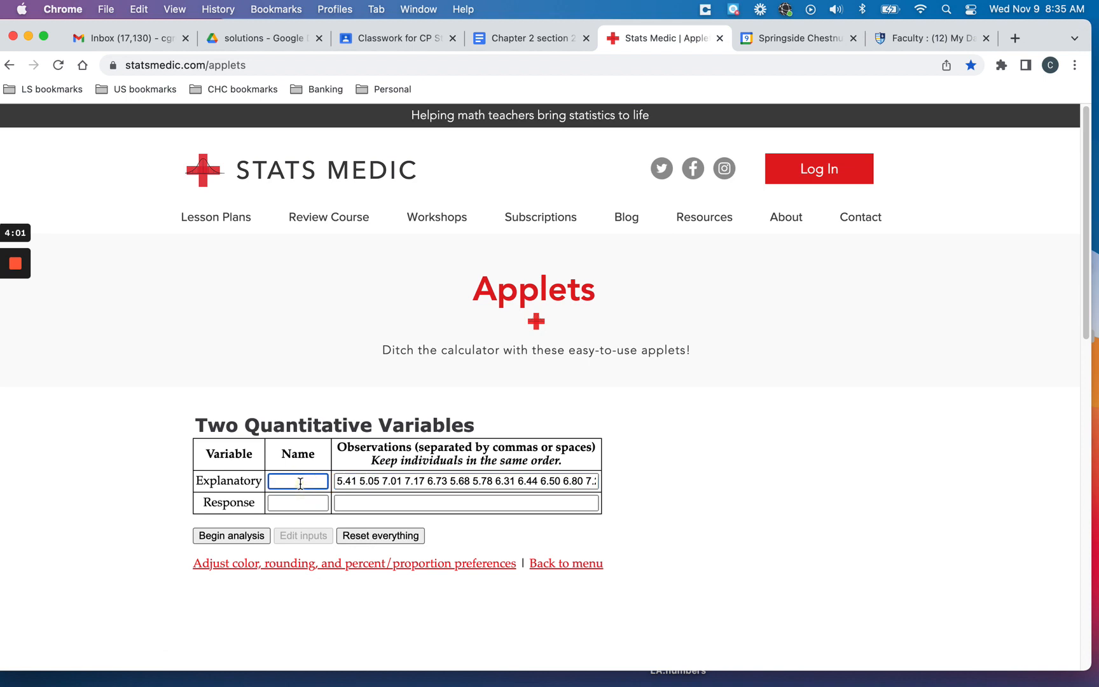
type("Dash")
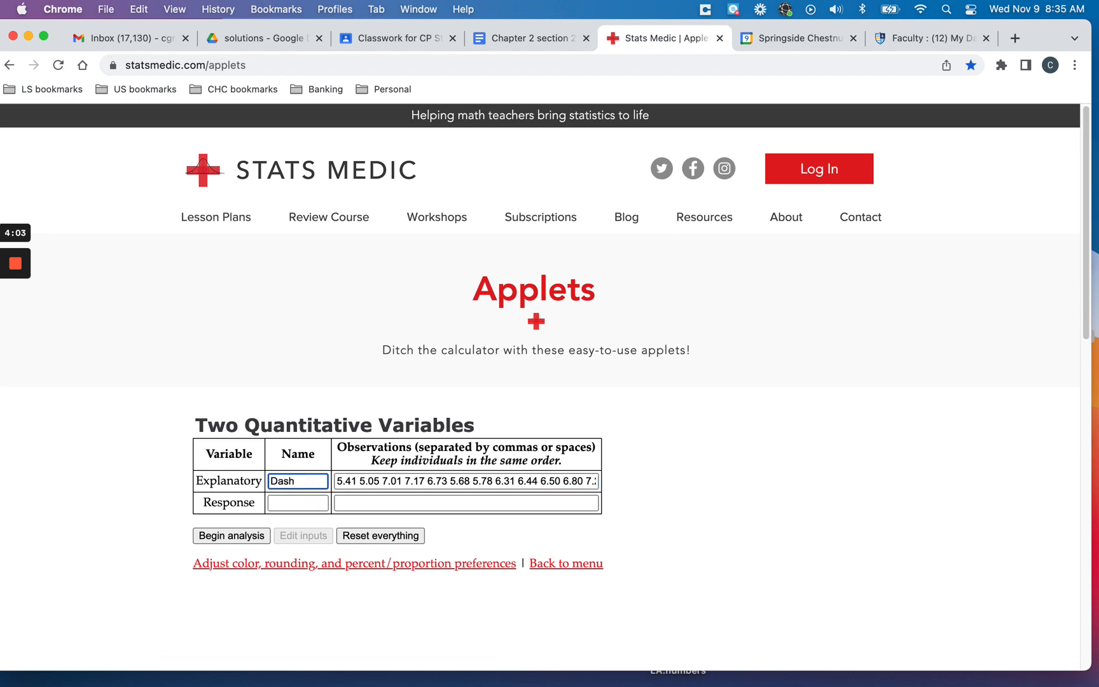
type("time")
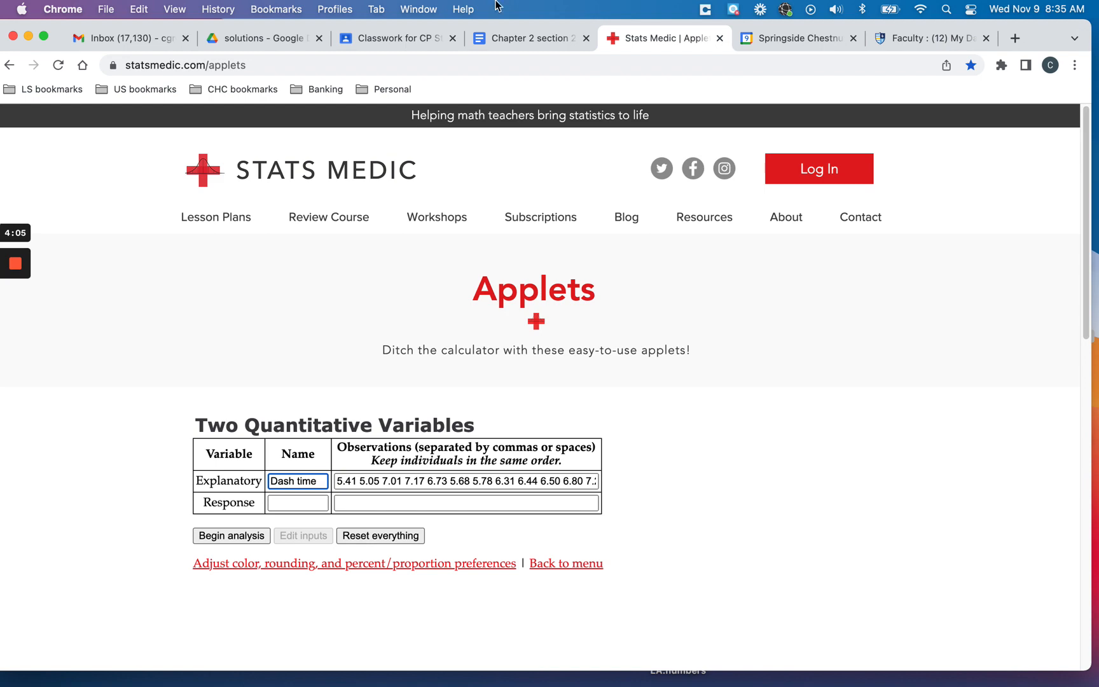
Step: Name the response variable 'LJ distance' and enter the twelve long-jump distances from the notes
left_click(524, 38)
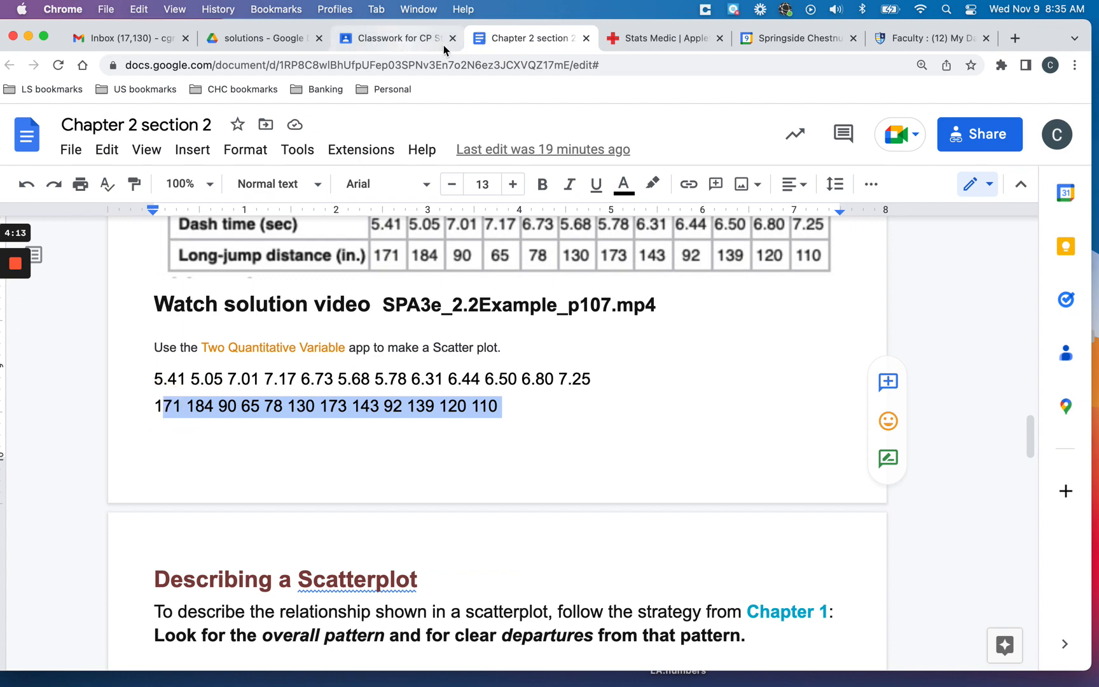
left_click(663, 39)
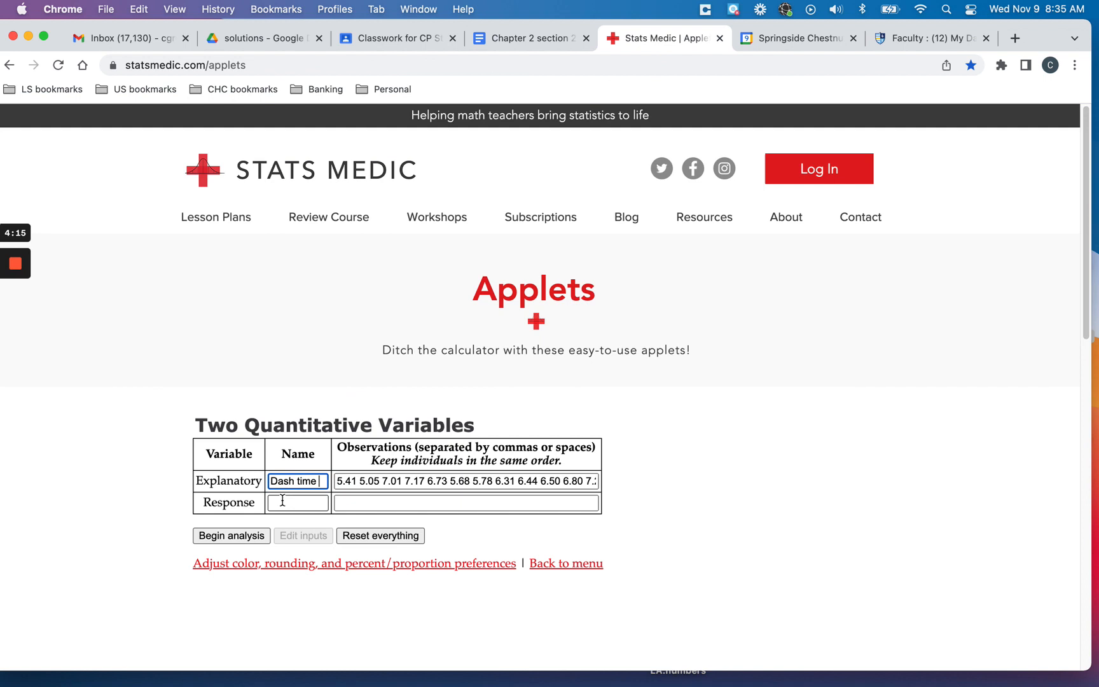
type("LJ")
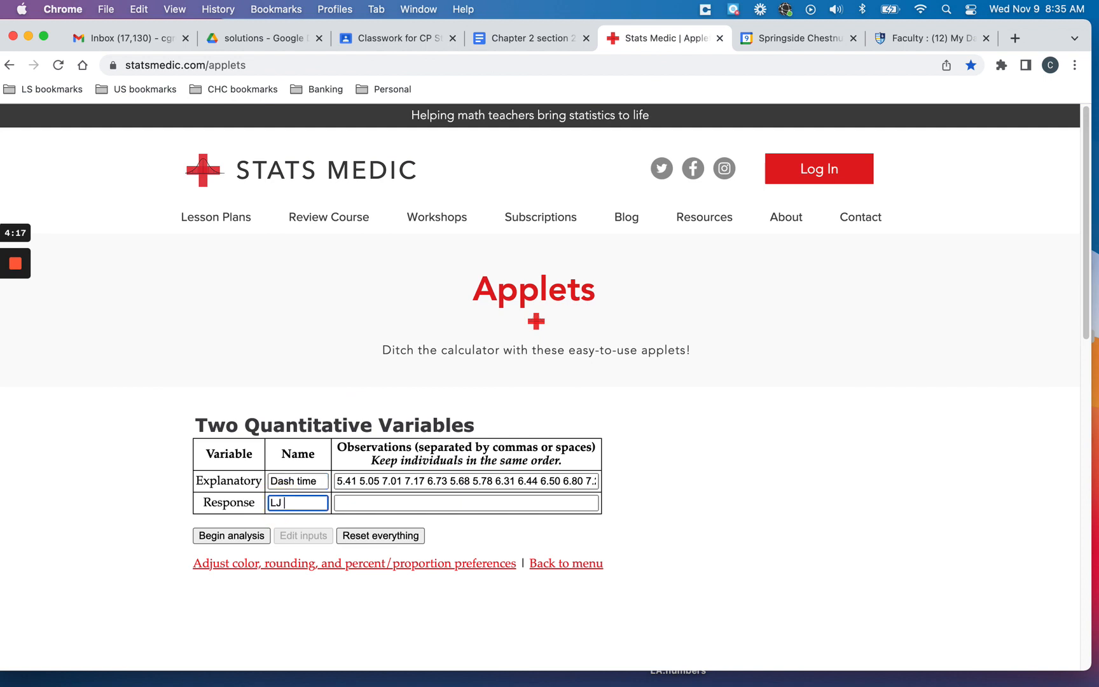
type("distance")
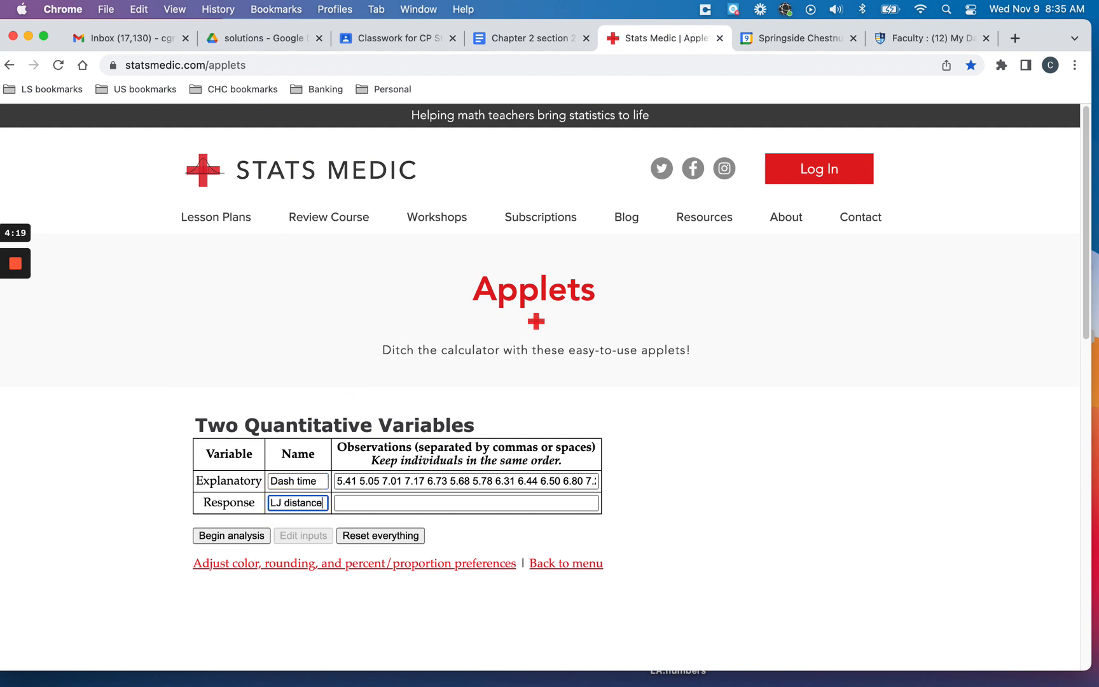
left_click(465, 504)
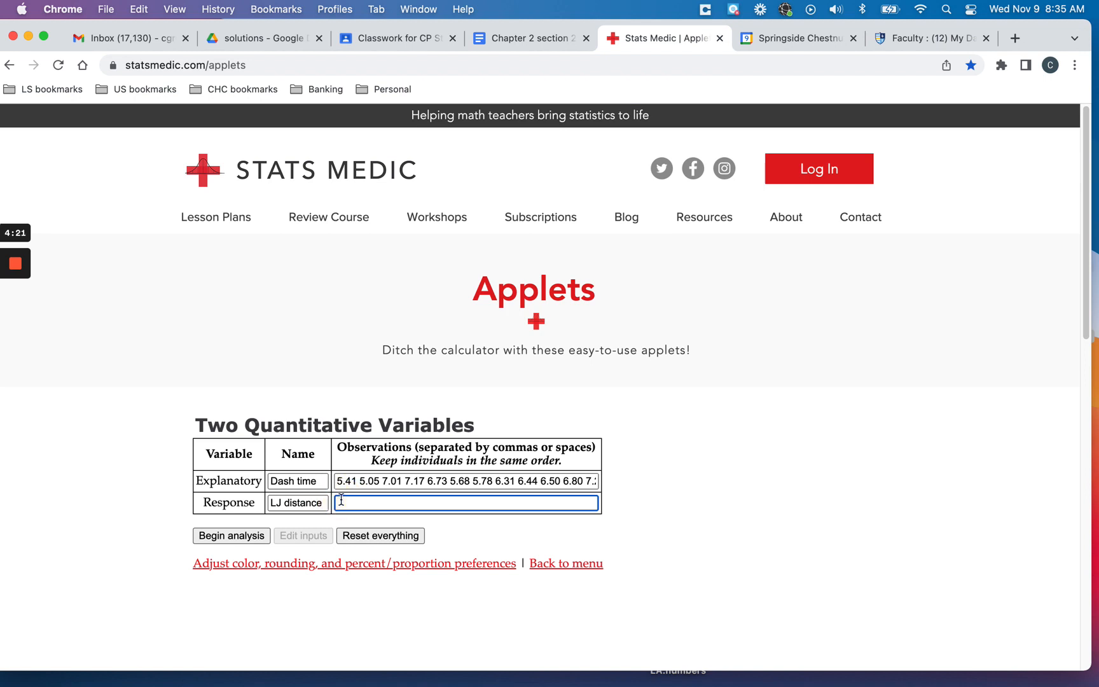
type("71 184 90 65 78 130 173 143 92 139 120 110")
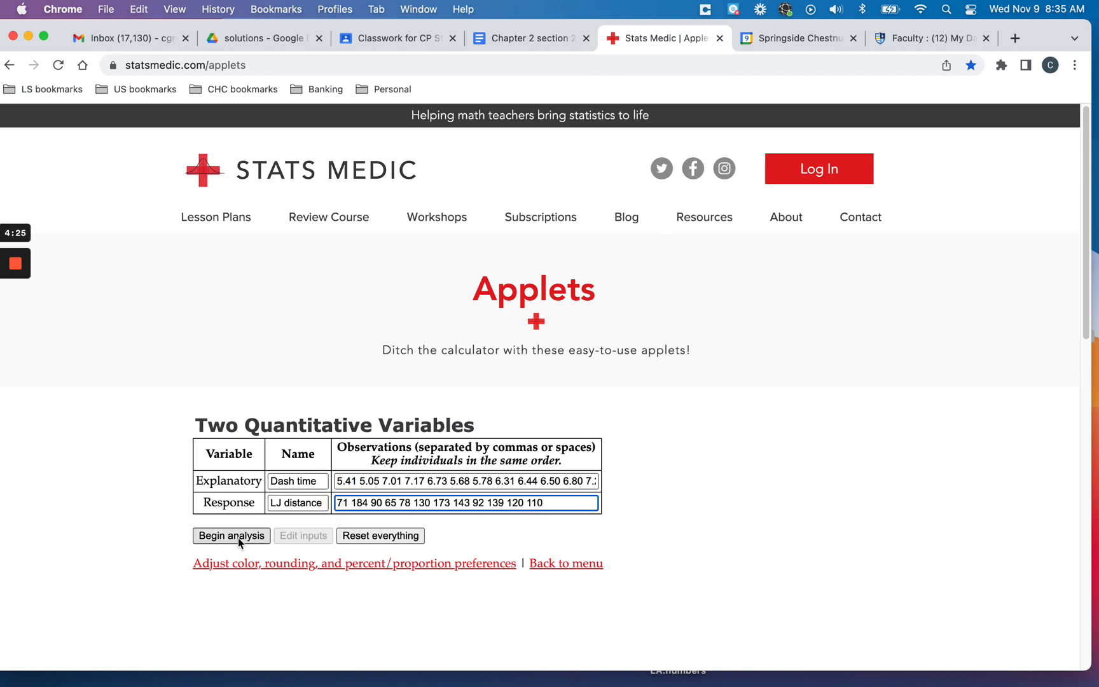
Step: Begin the analysis to draw the LJ distance versus Dash time scatterplot
left_click(230, 535)
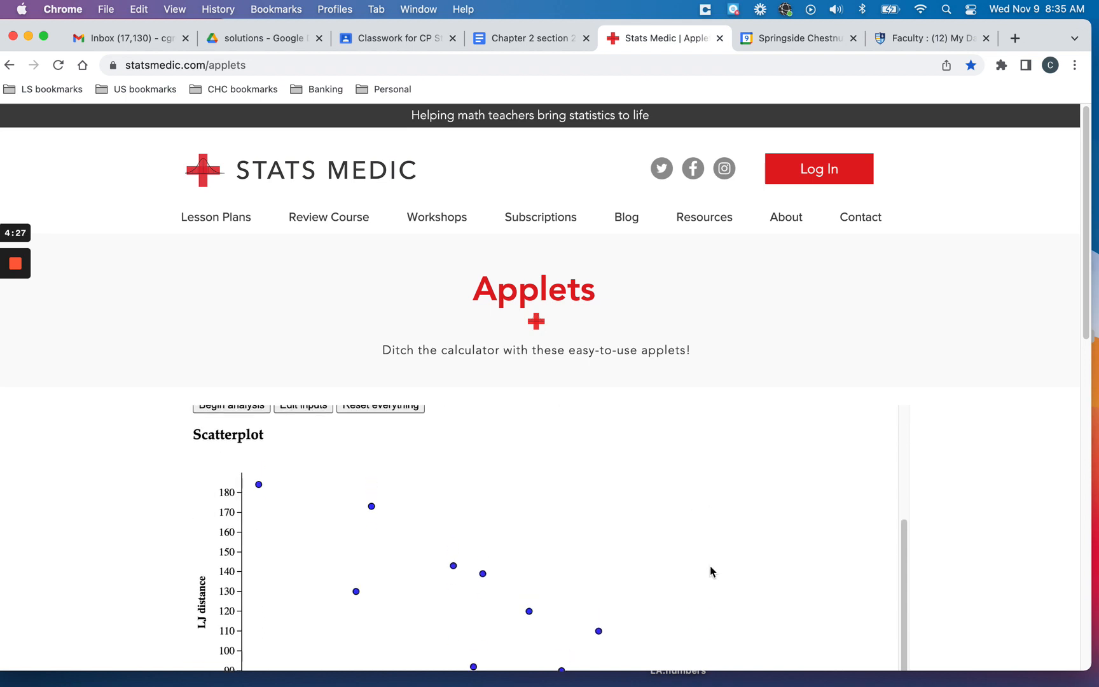
scroll("down", 3)
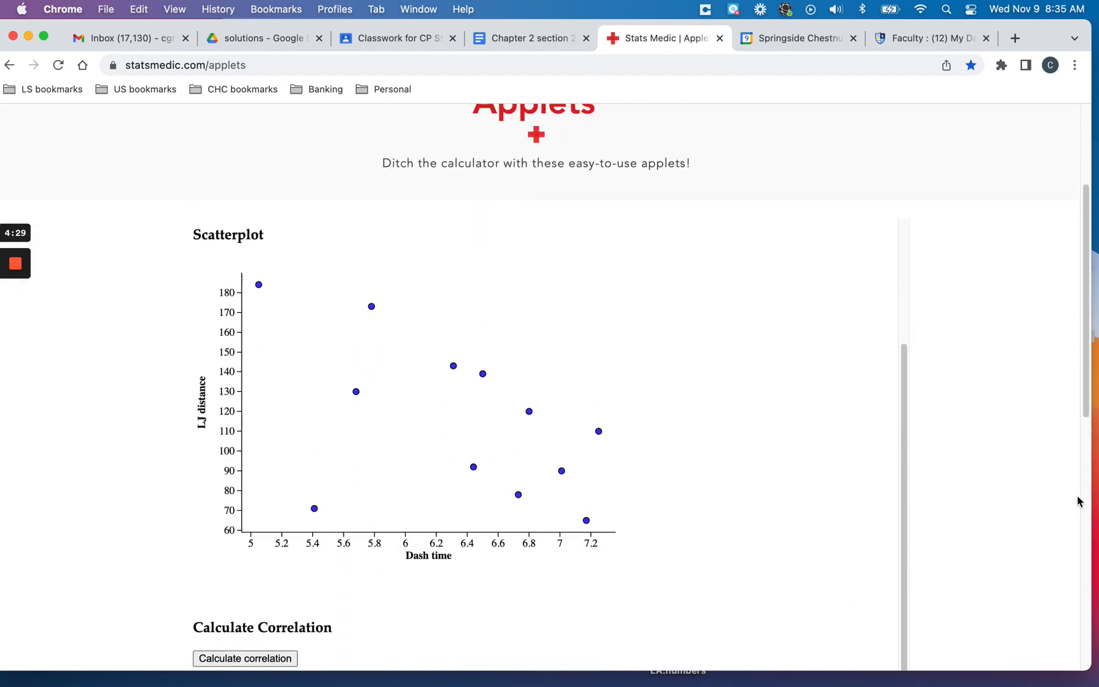
mouse_move(382, 338)
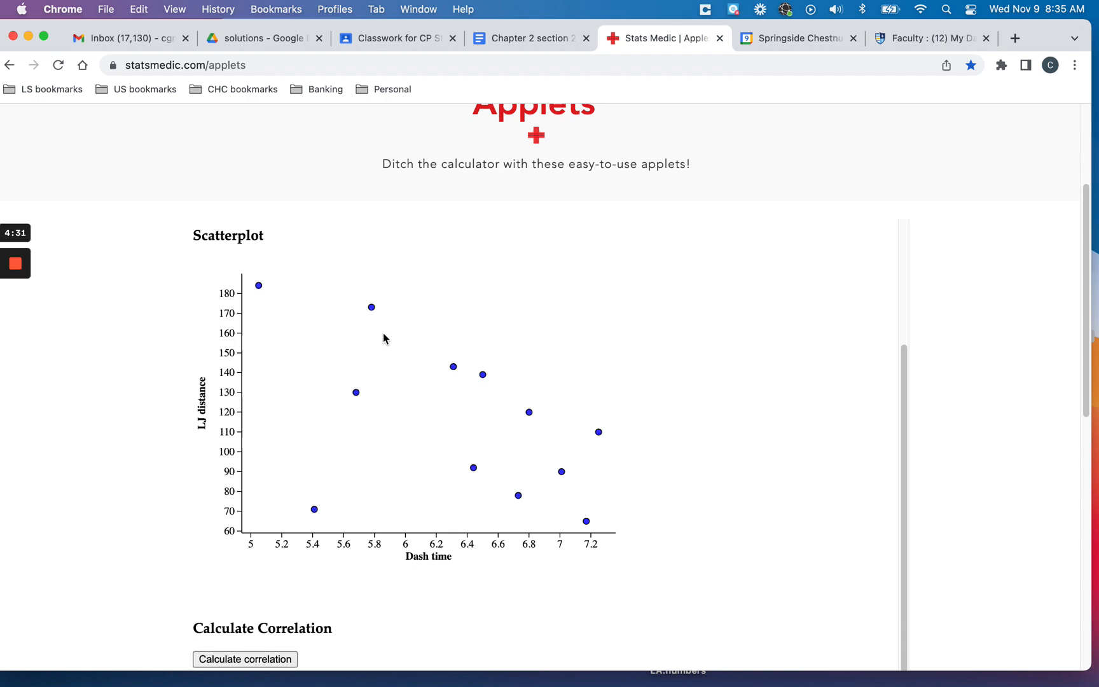
mouse_move(426, 390)
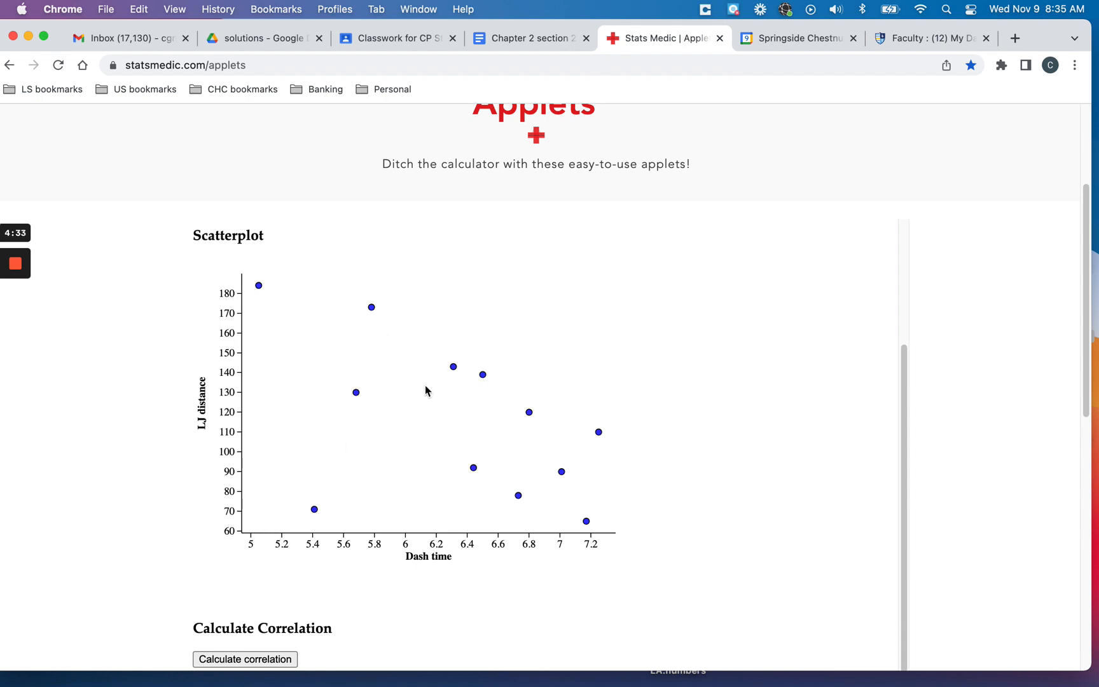
mouse_move(258, 286)
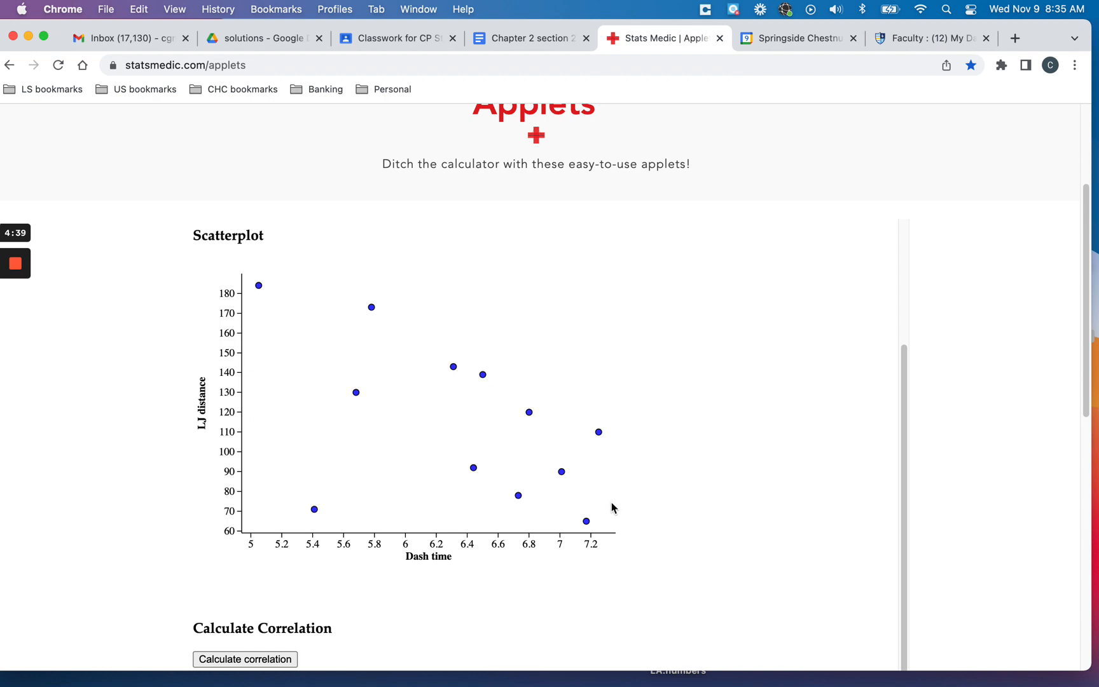
mouse_move(258, 286)
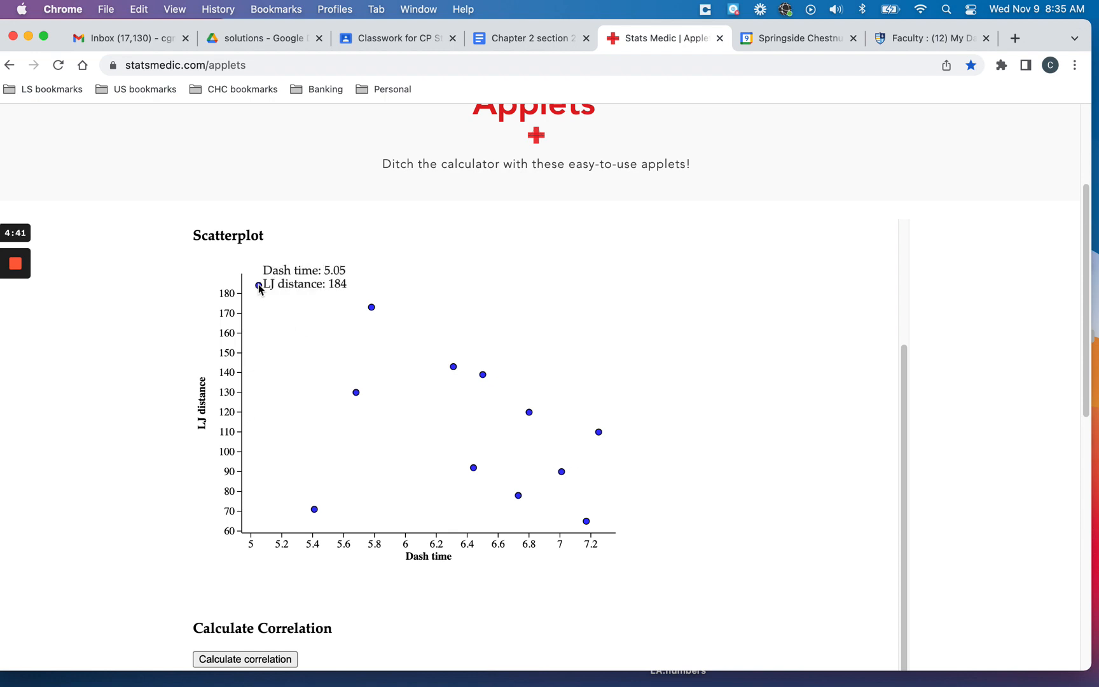
mouse_move(284, 319)
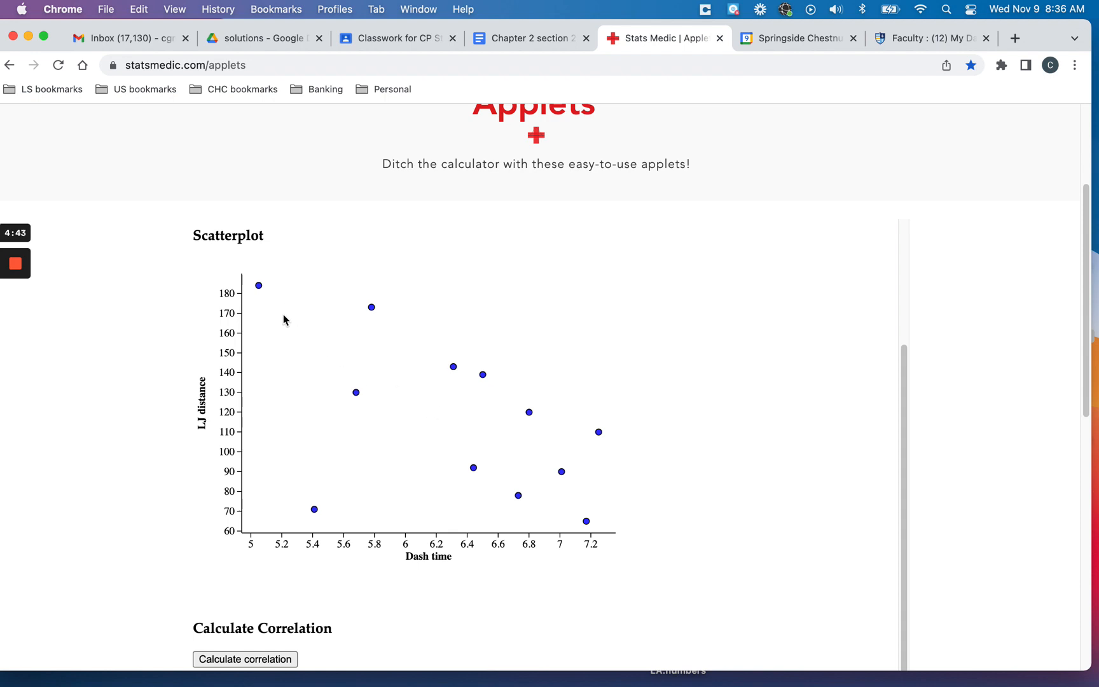
mouse_move(601, 521)
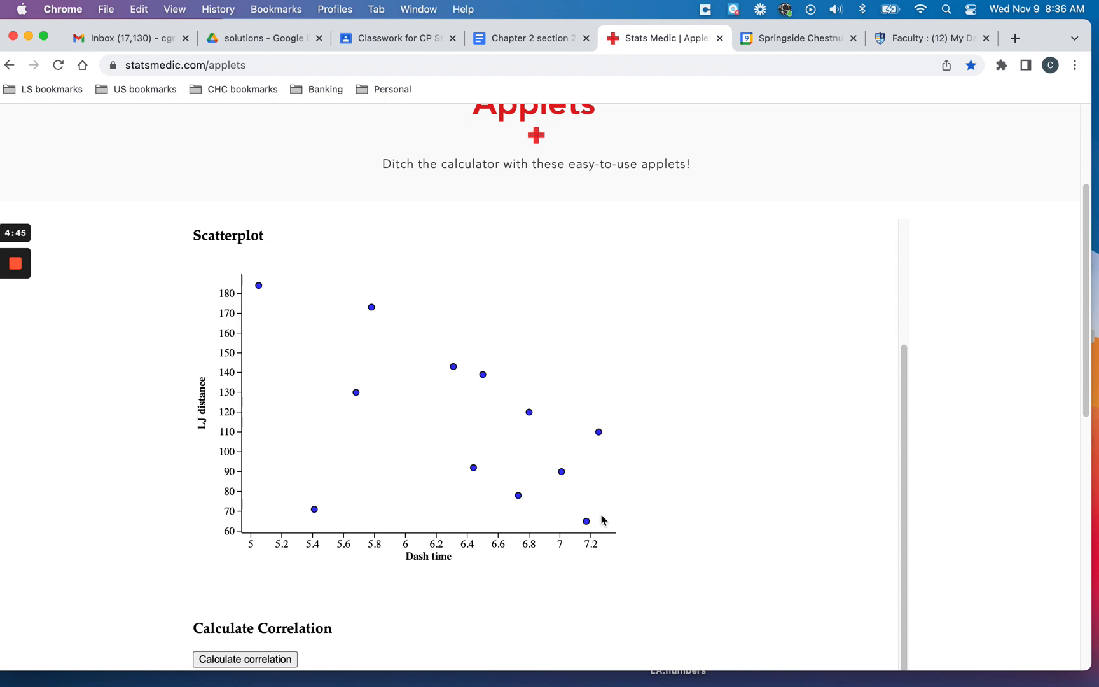
mouse_move(273, 554)
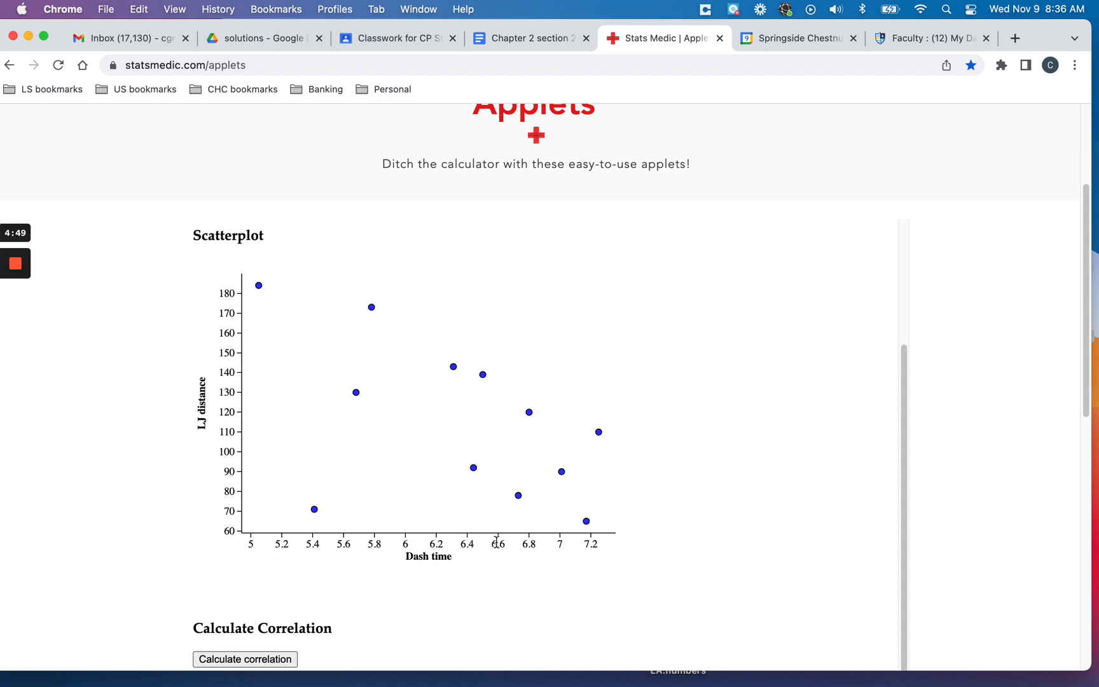
mouse_move(243, 383)
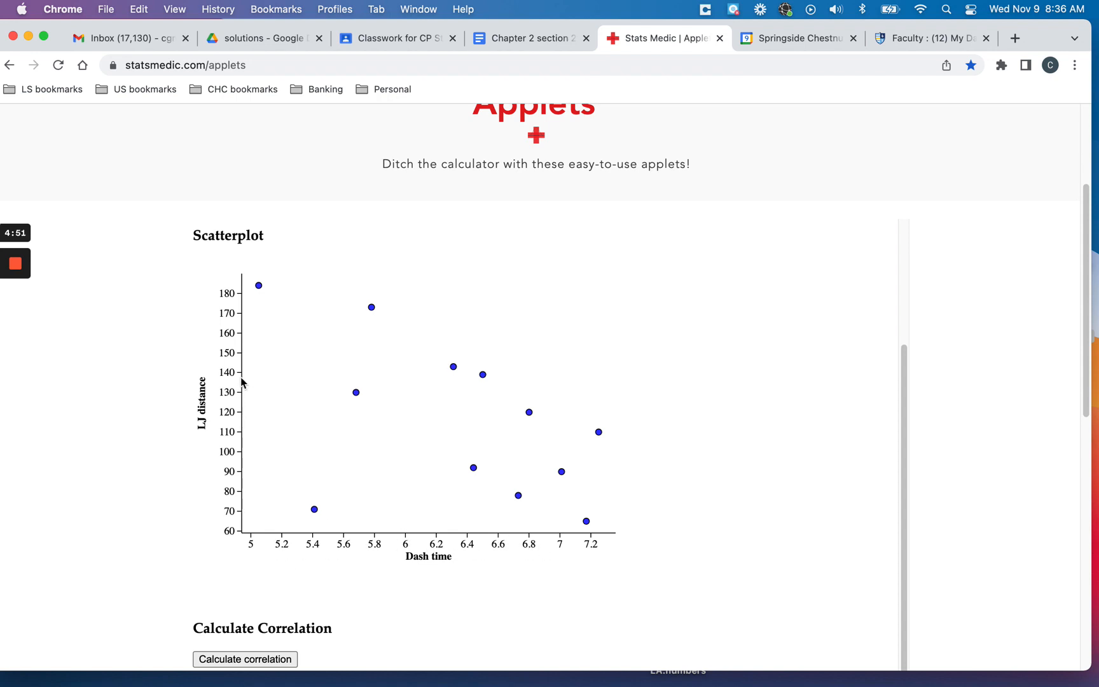
mouse_move(551, 491)
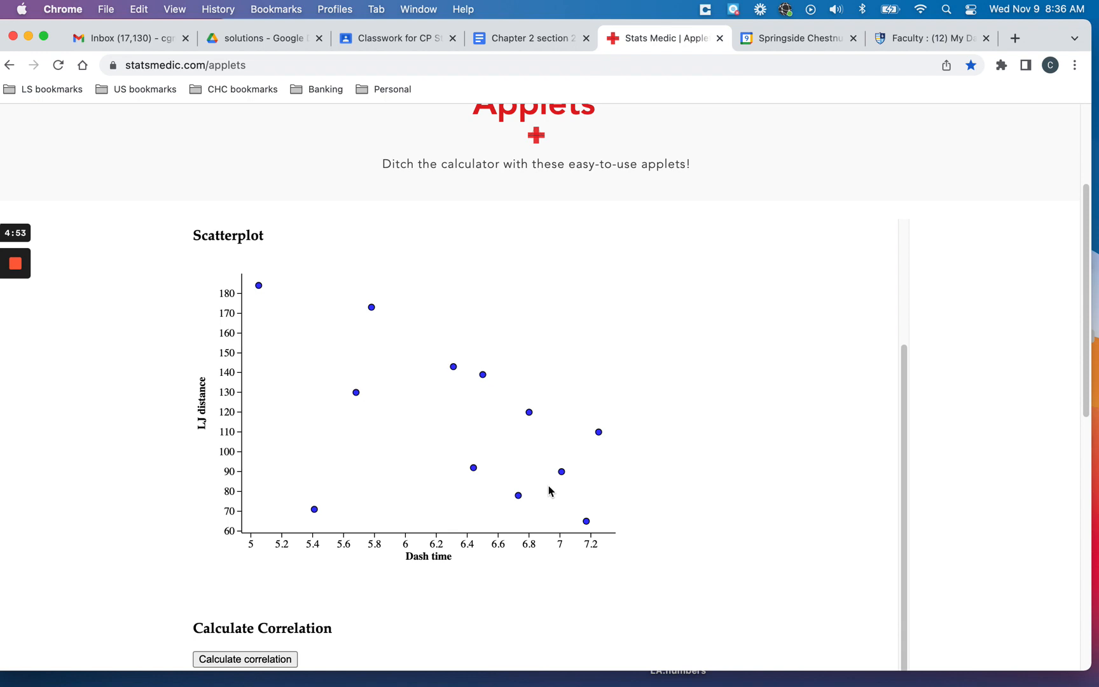
mouse_move(343, 394)
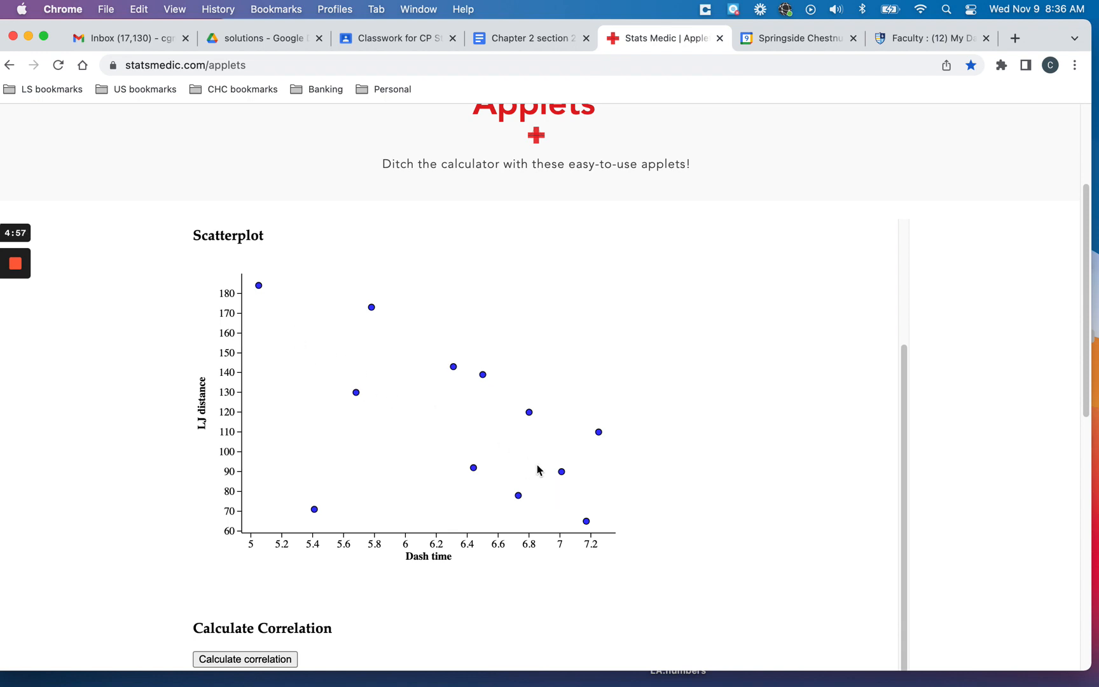
mouse_move(528, 471)
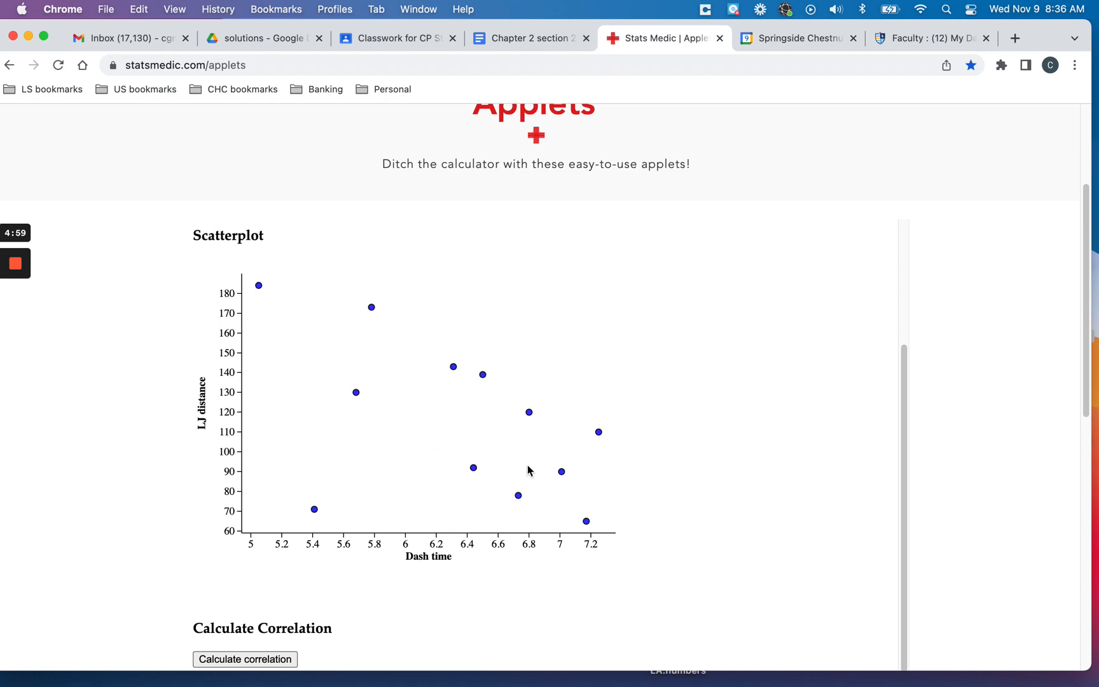
mouse_move(473, 393)
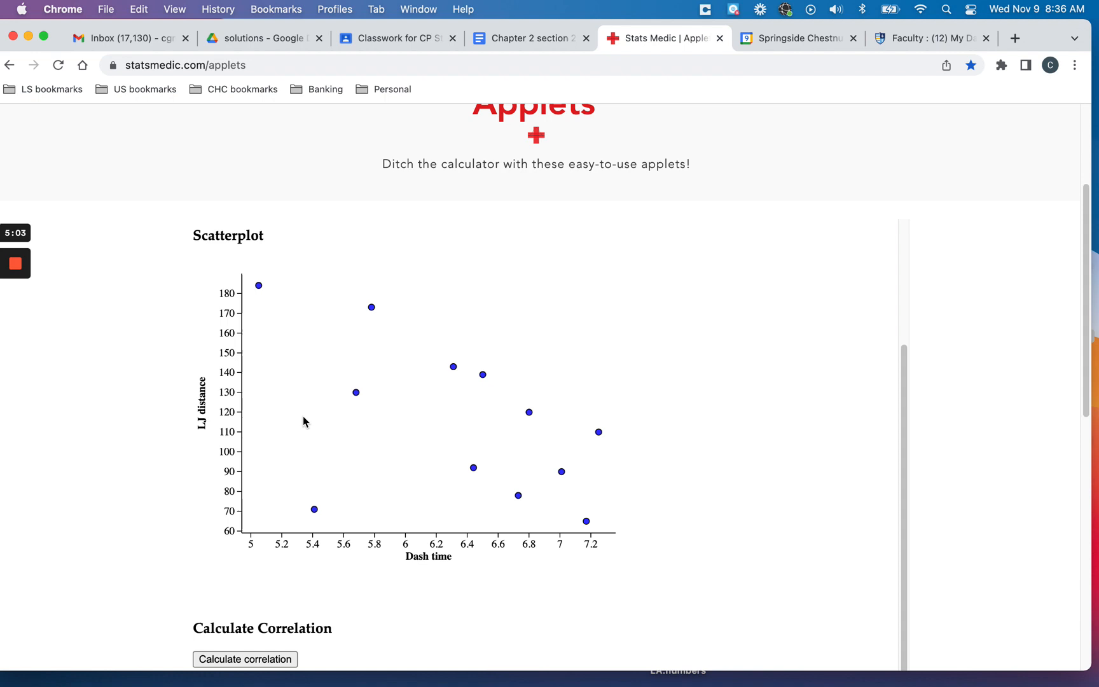
mouse_move(318, 501)
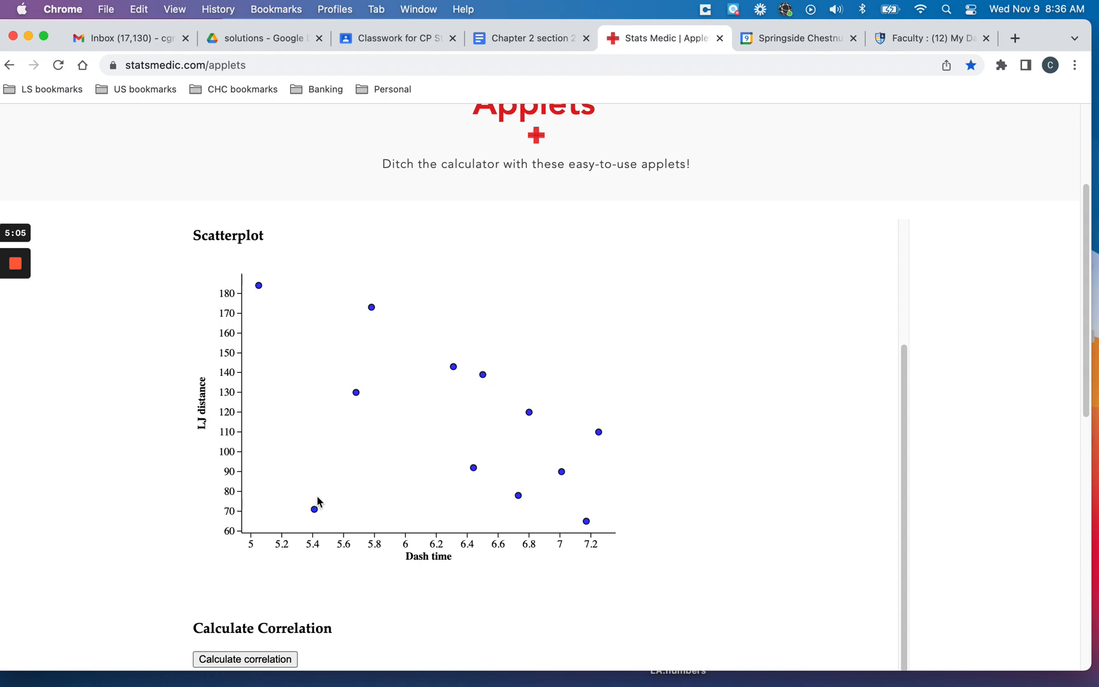
mouse_move(546, 418)
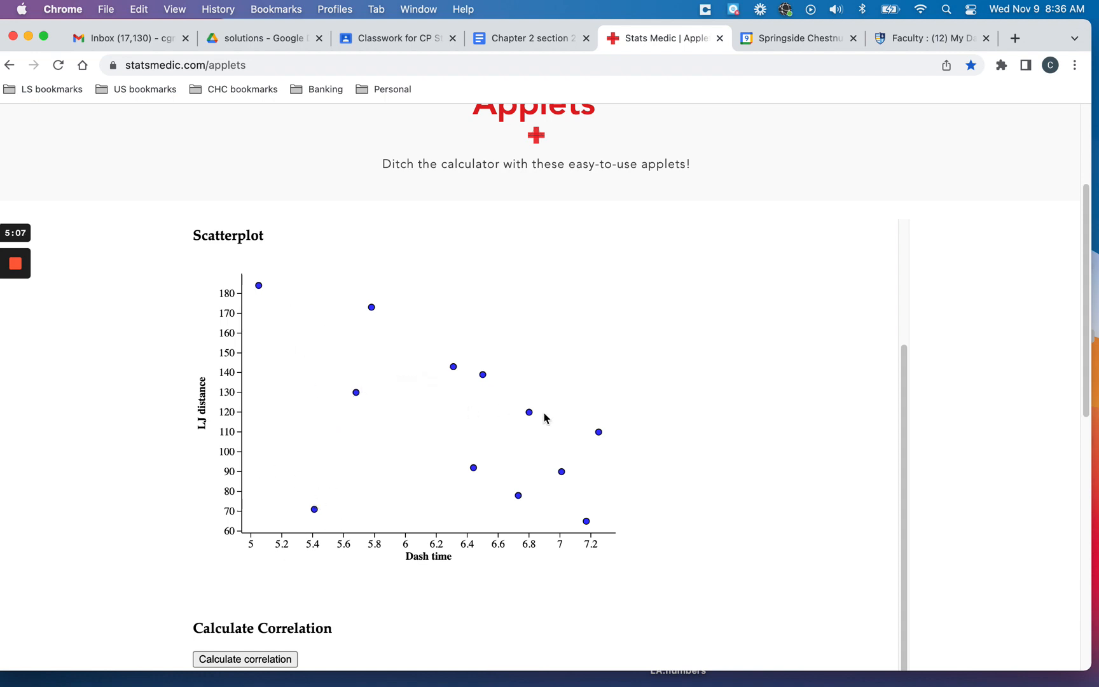
mouse_move(336, 525)
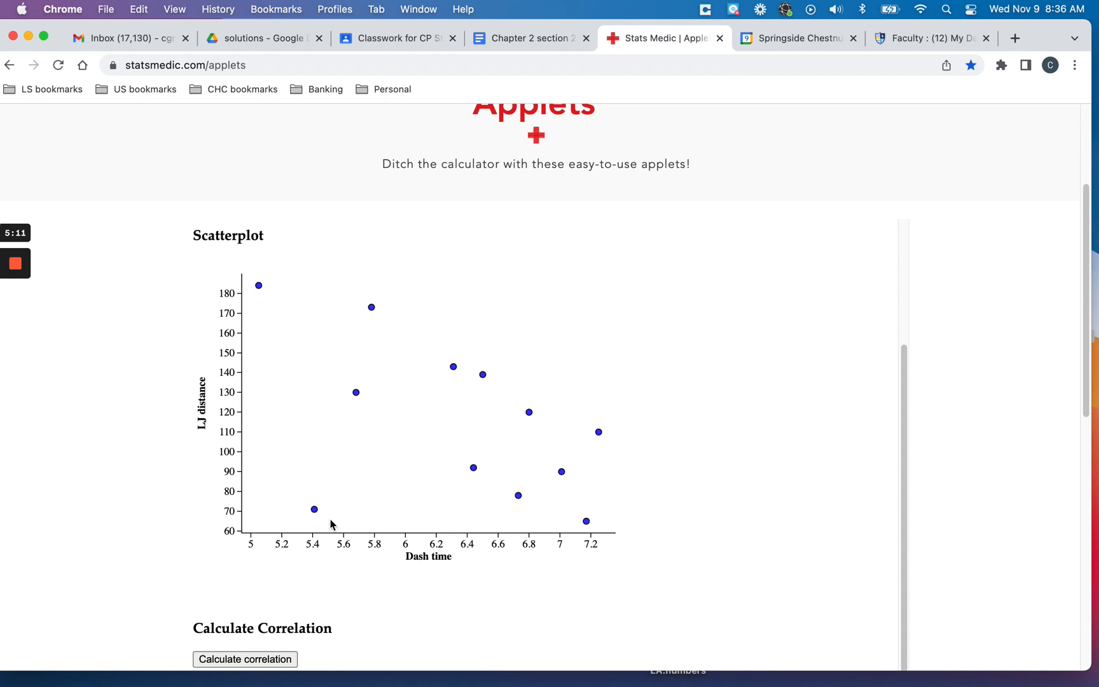
mouse_move(630, 489)
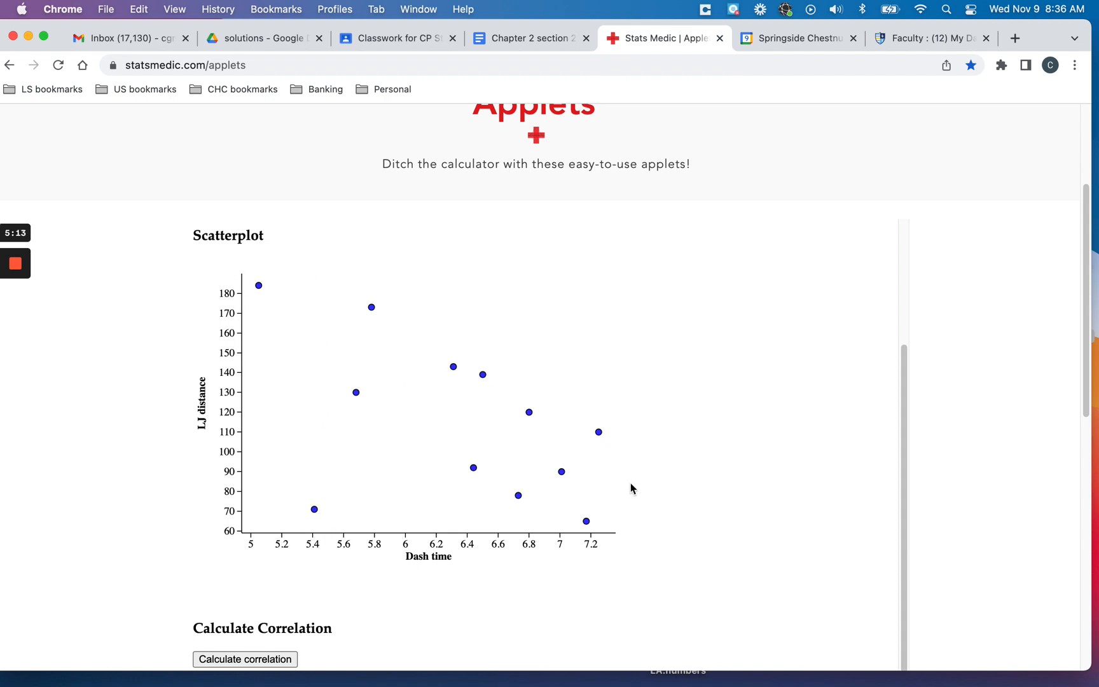
mouse_move(601, 267)
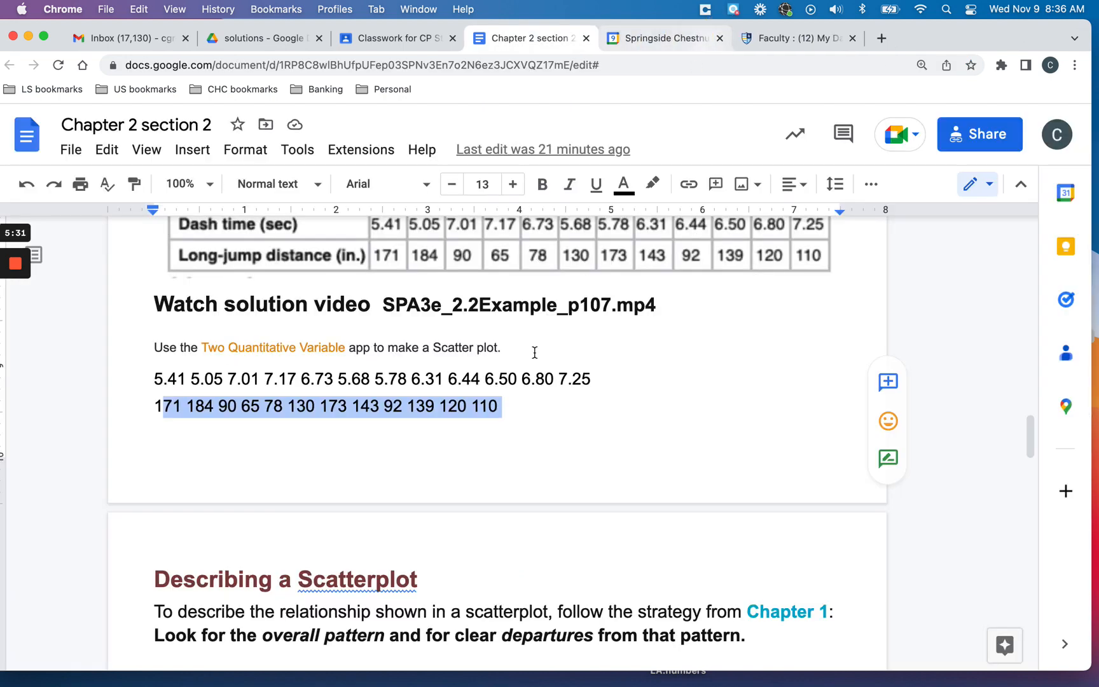
Step: Scroll the section 2 notes to the Describing a Scatterplot guidance on direction and form
scroll("down", 3)
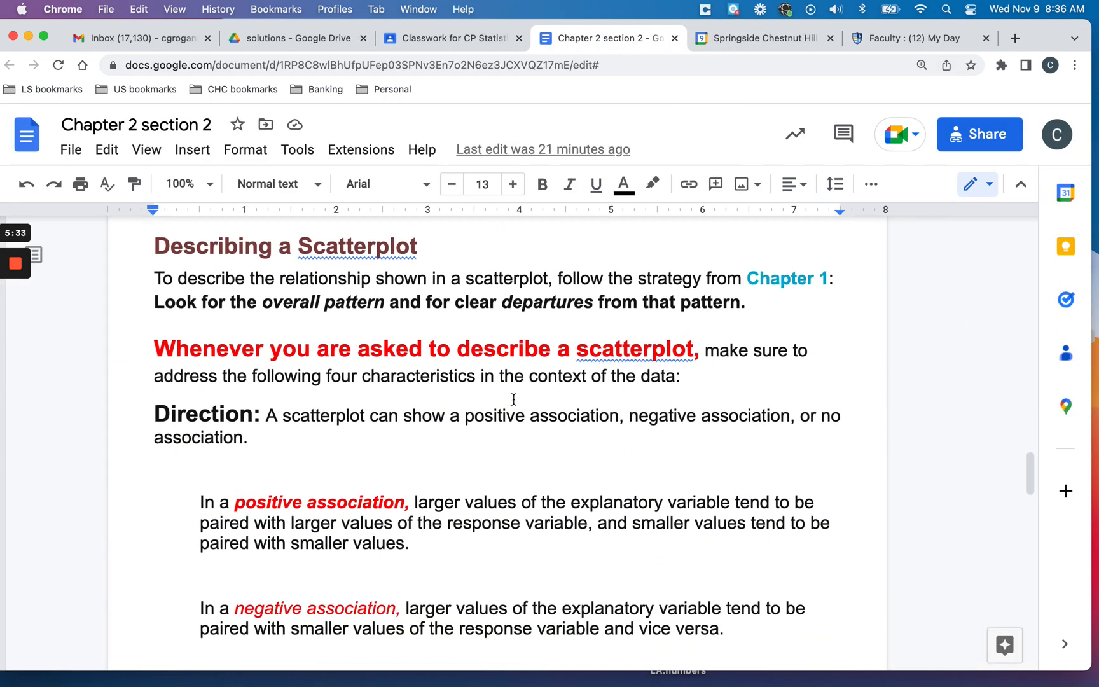
scroll("down", 3)
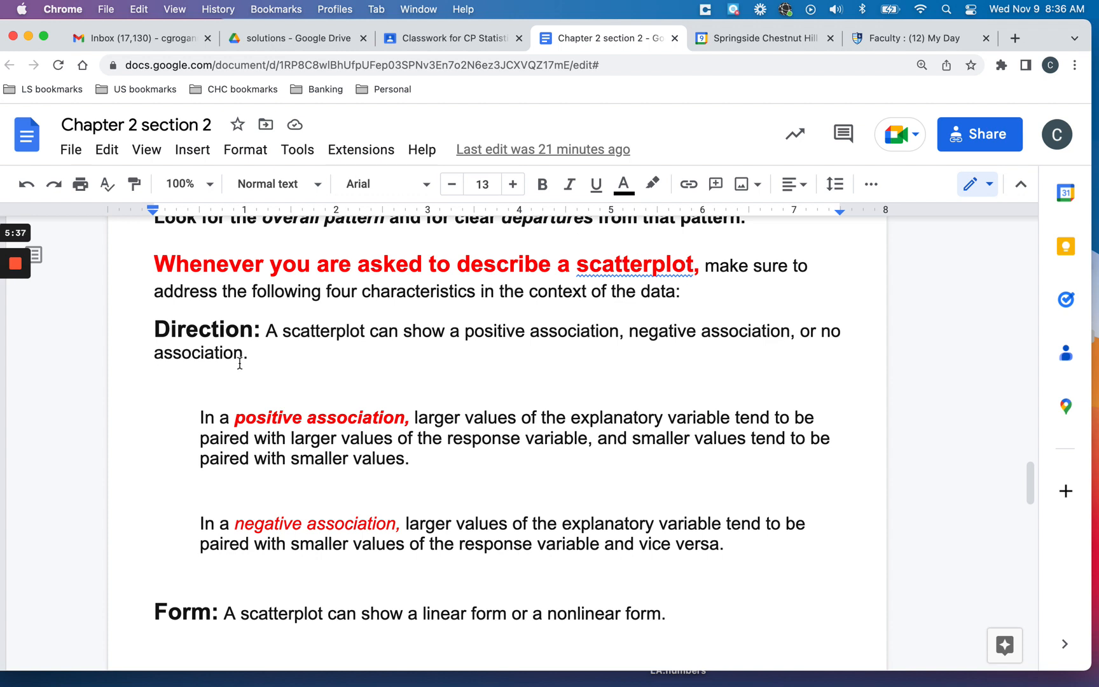
mouse_move(311, 380)
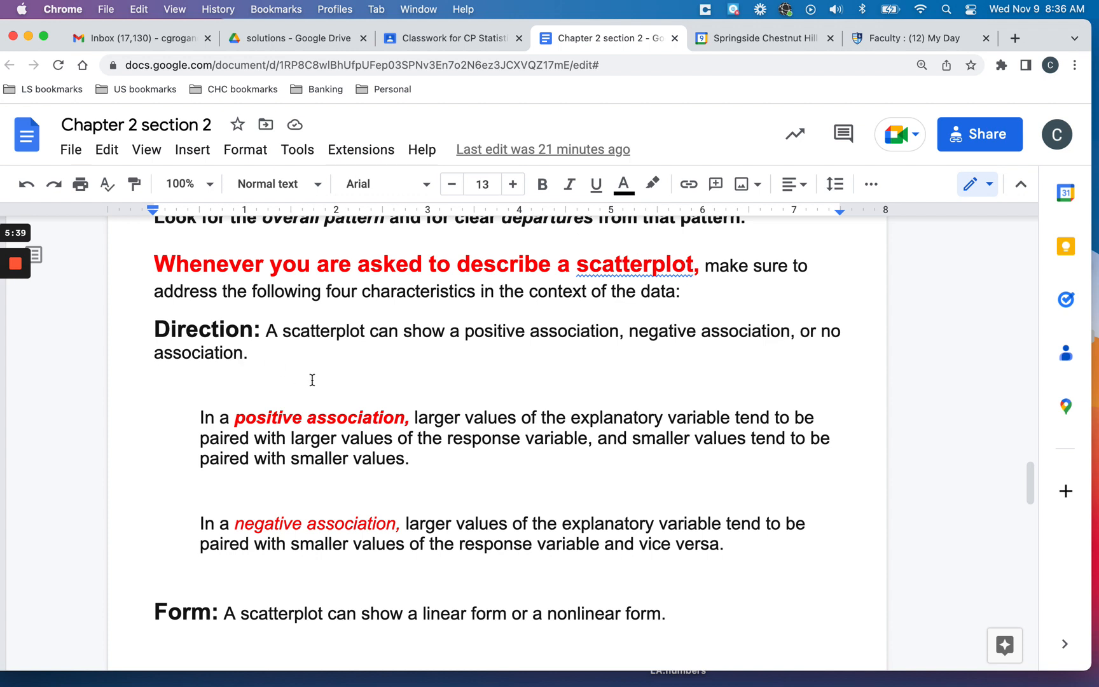
mouse_move(161, 292)
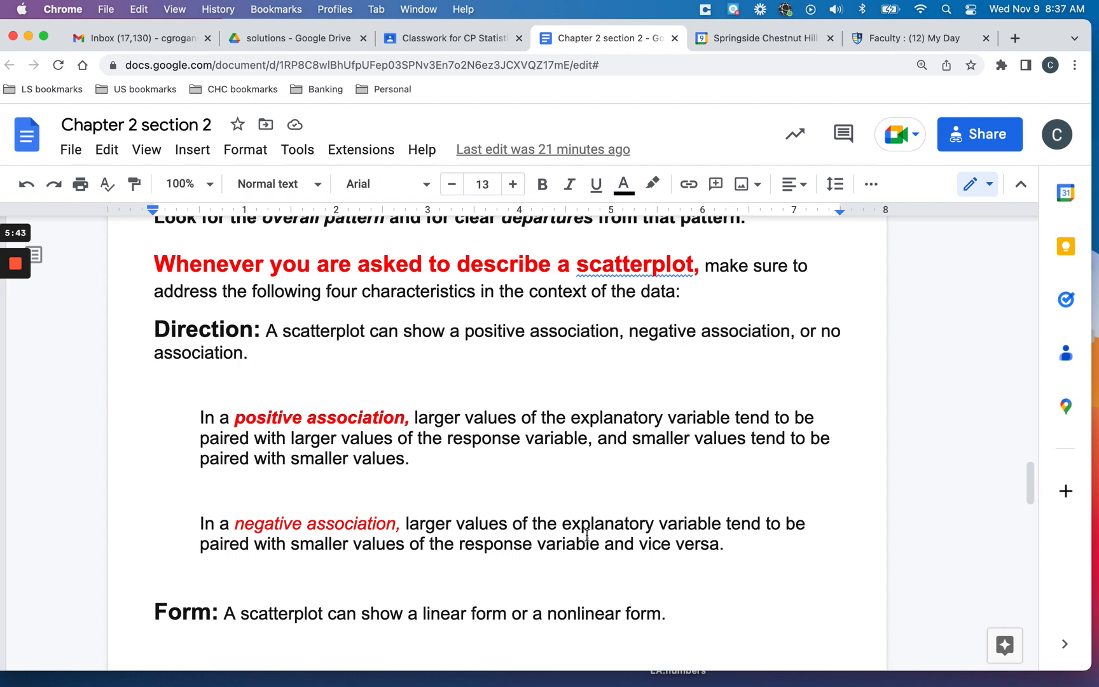
scroll("down", 3)
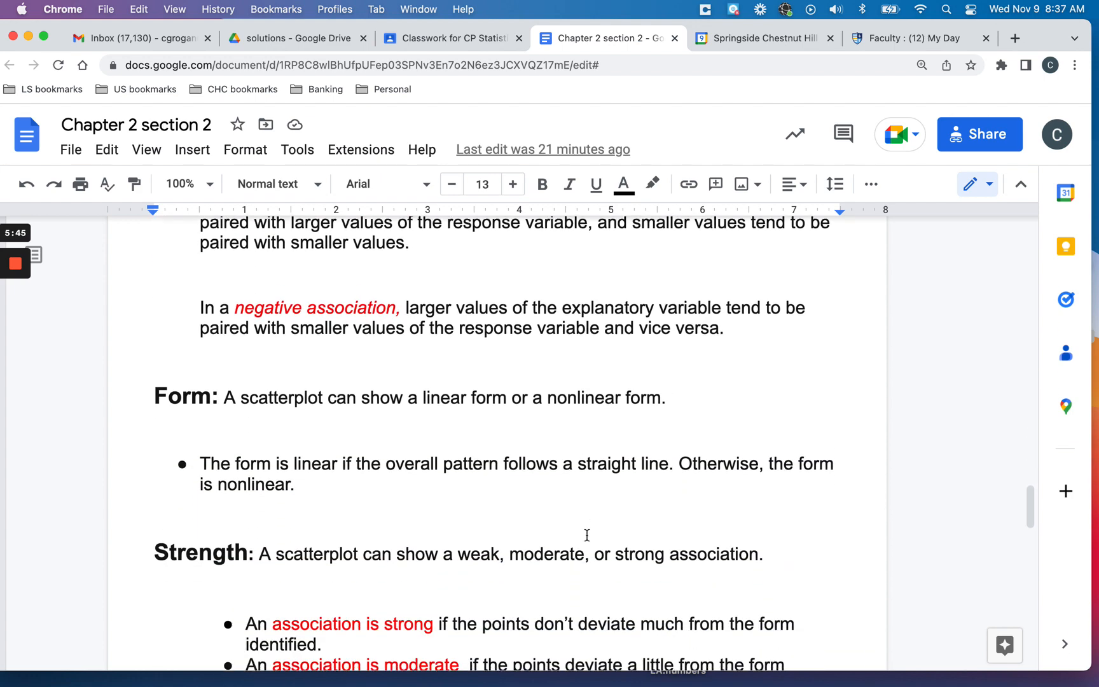
Step: Scroll to the strong, moderate and weak association bullets and the Outliers definition
scroll("down", 3)
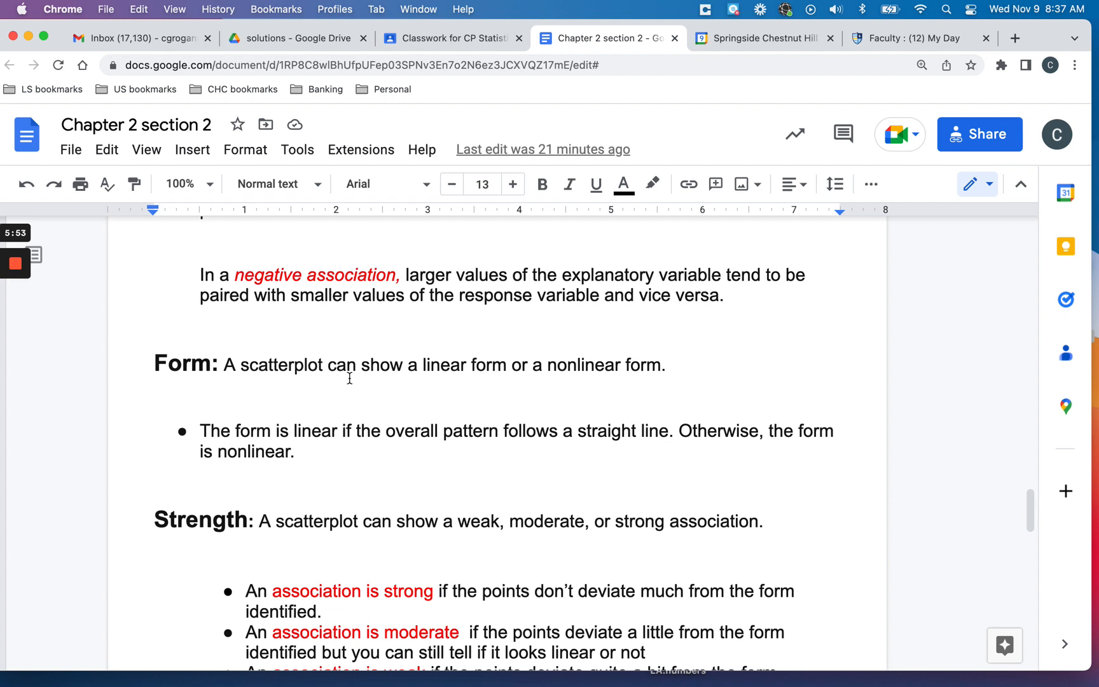
mouse_move(400, 515)
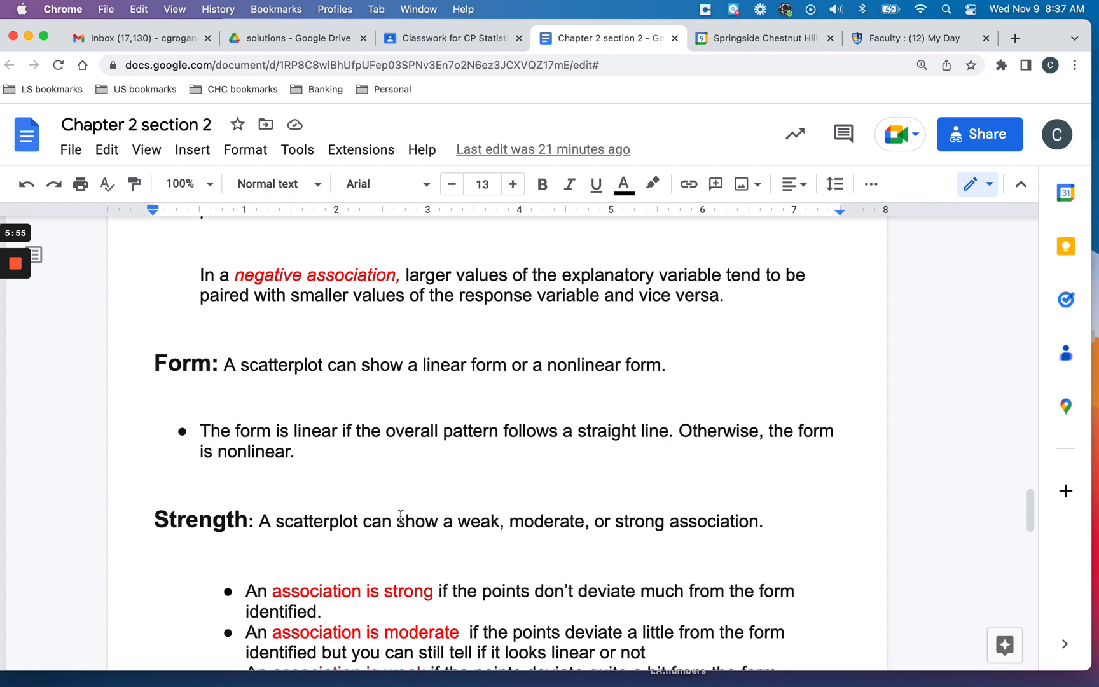
mouse_move(479, 521)
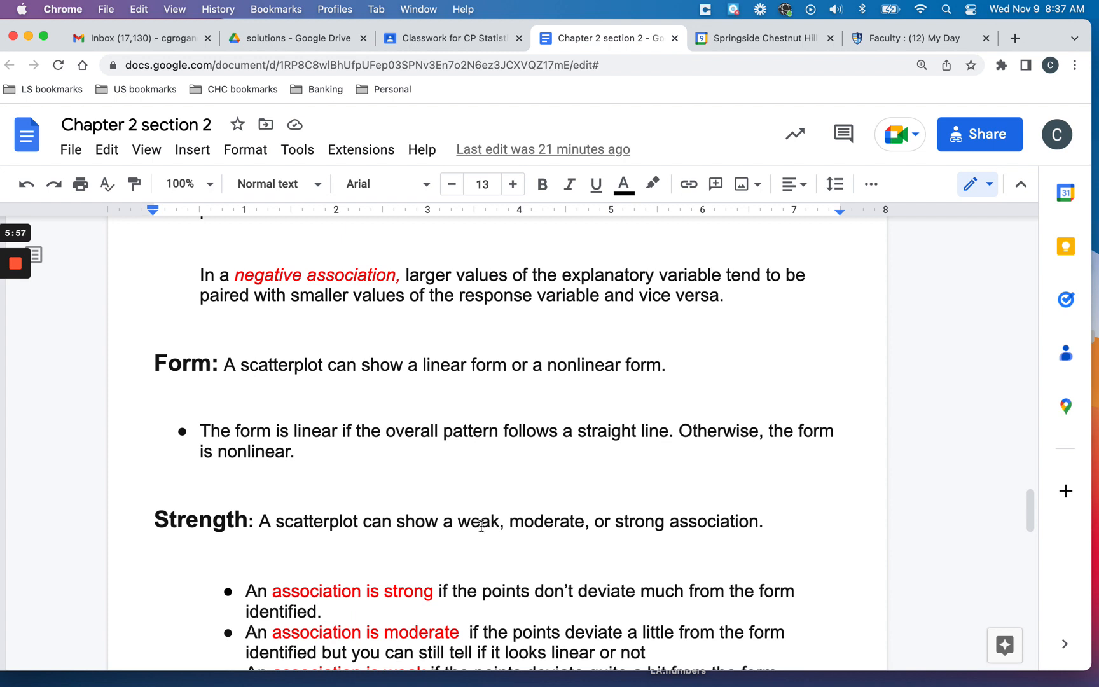
mouse_move(484, 531)
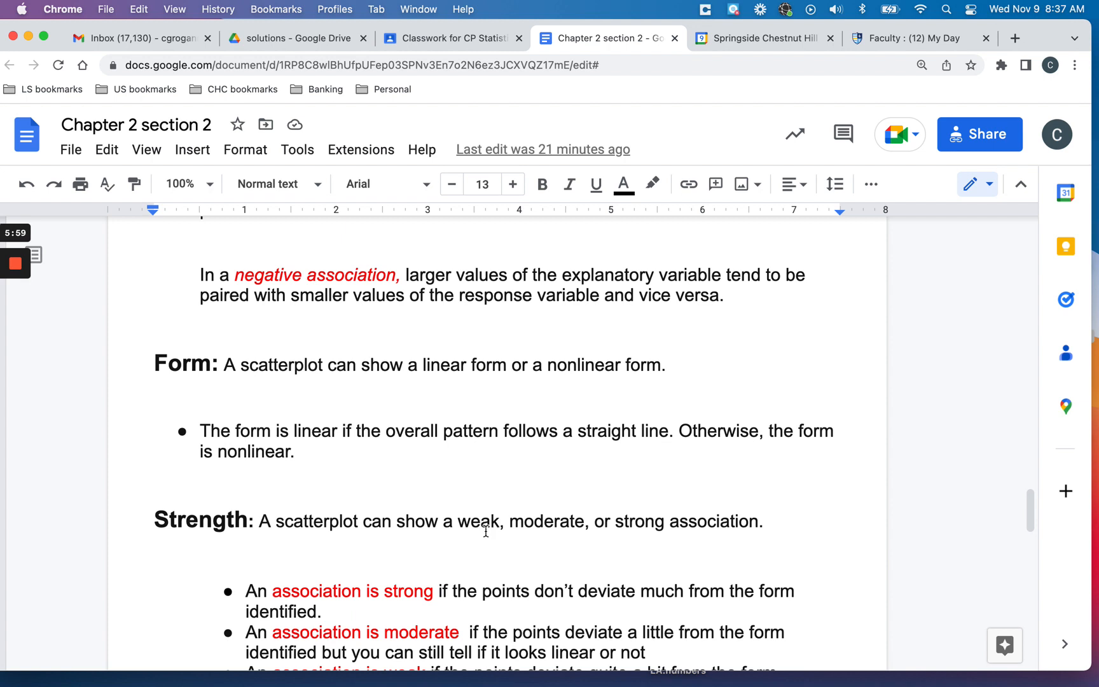
scroll("down", 3)
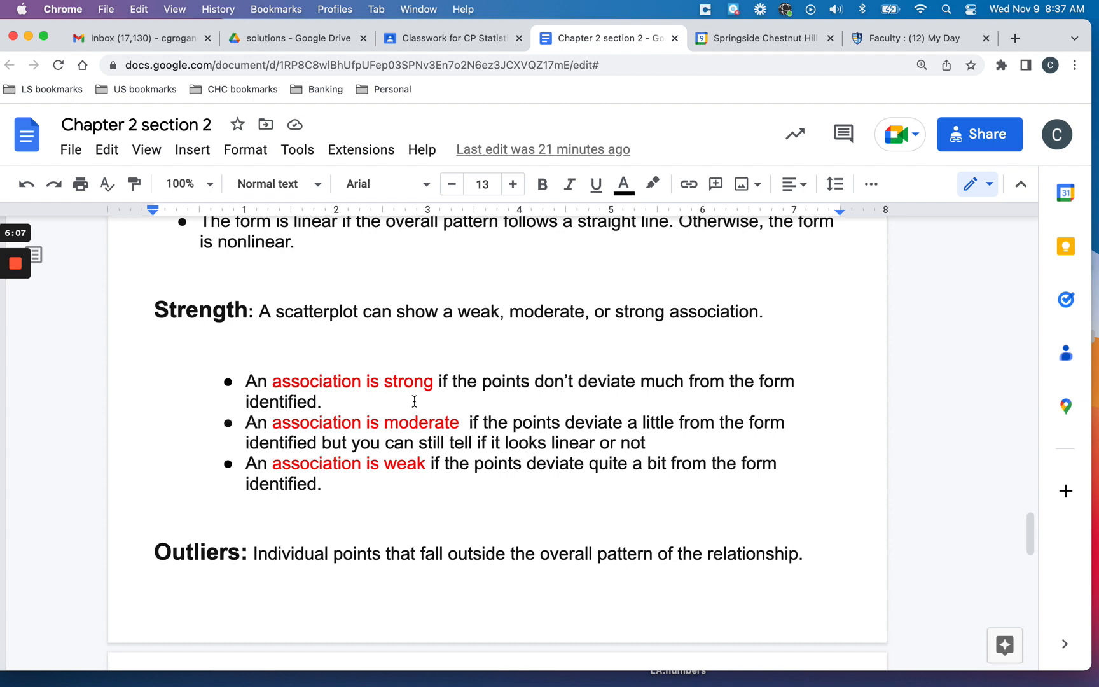
mouse_move(438, 397)
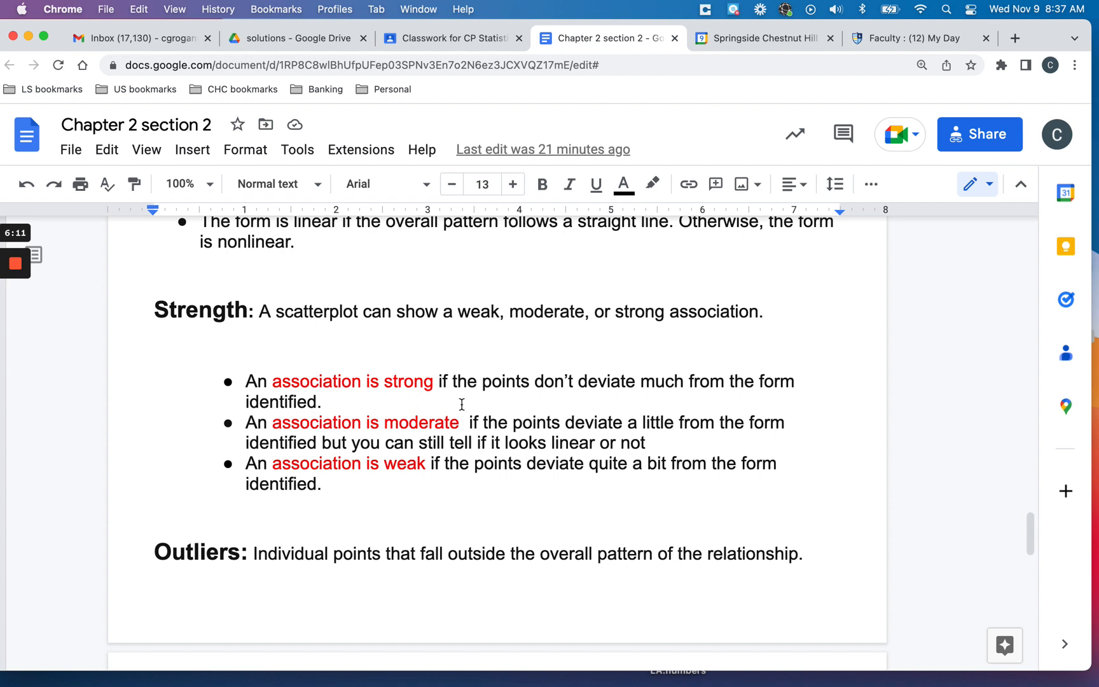
mouse_move(445, 385)
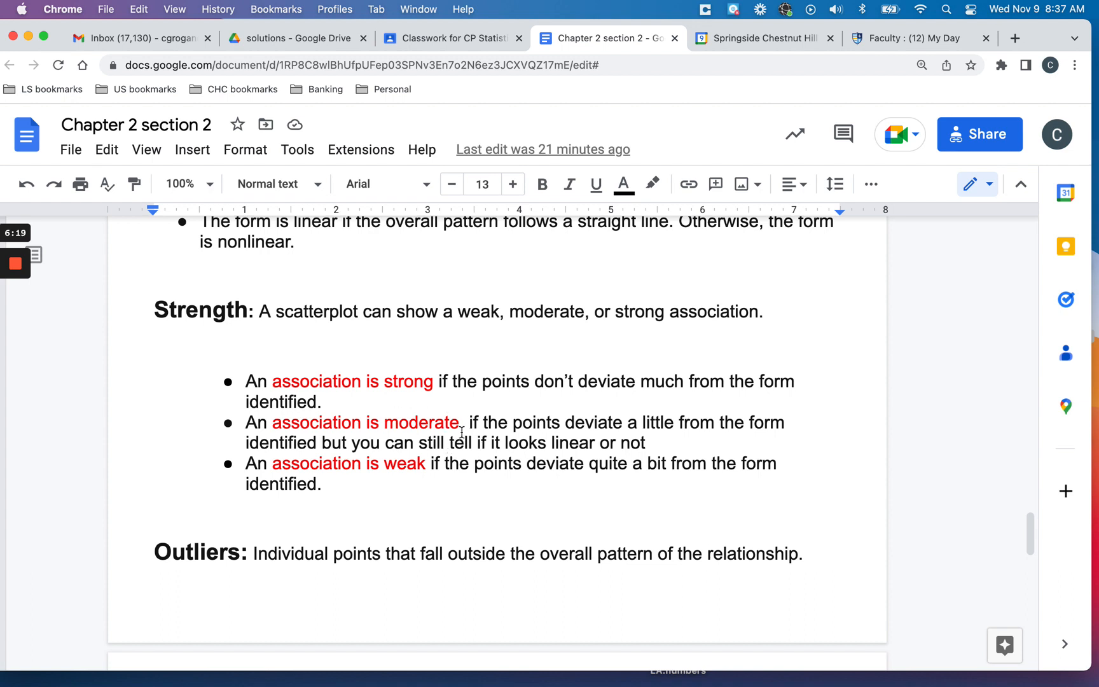
mouse_move(565, 438)
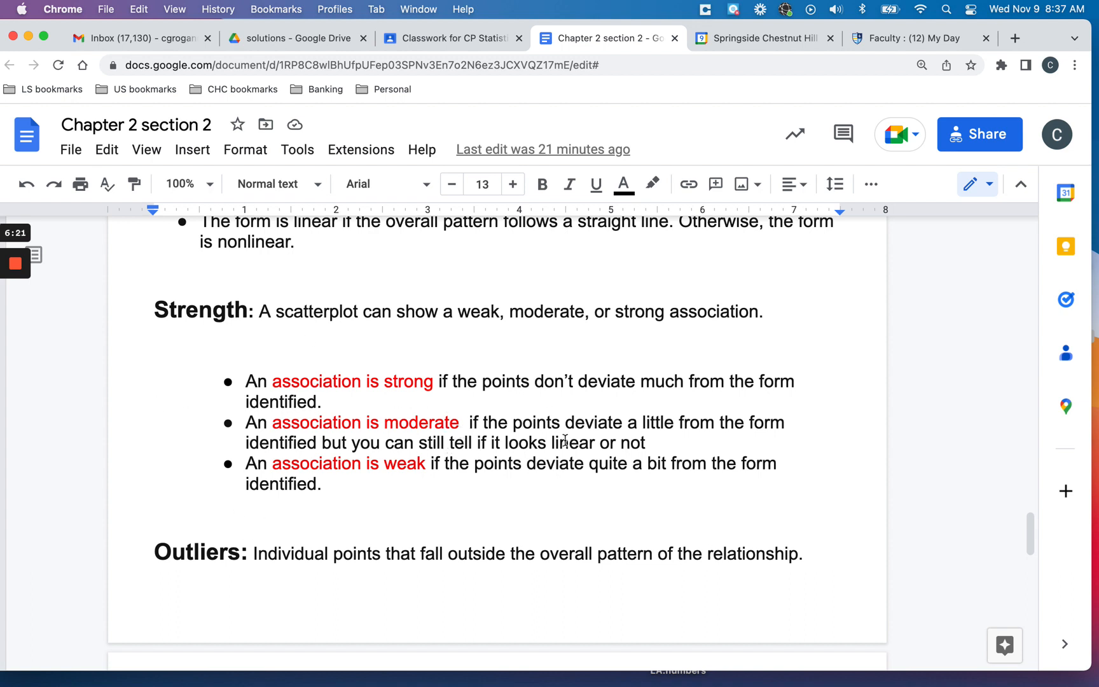
mouse_move(408, 480)
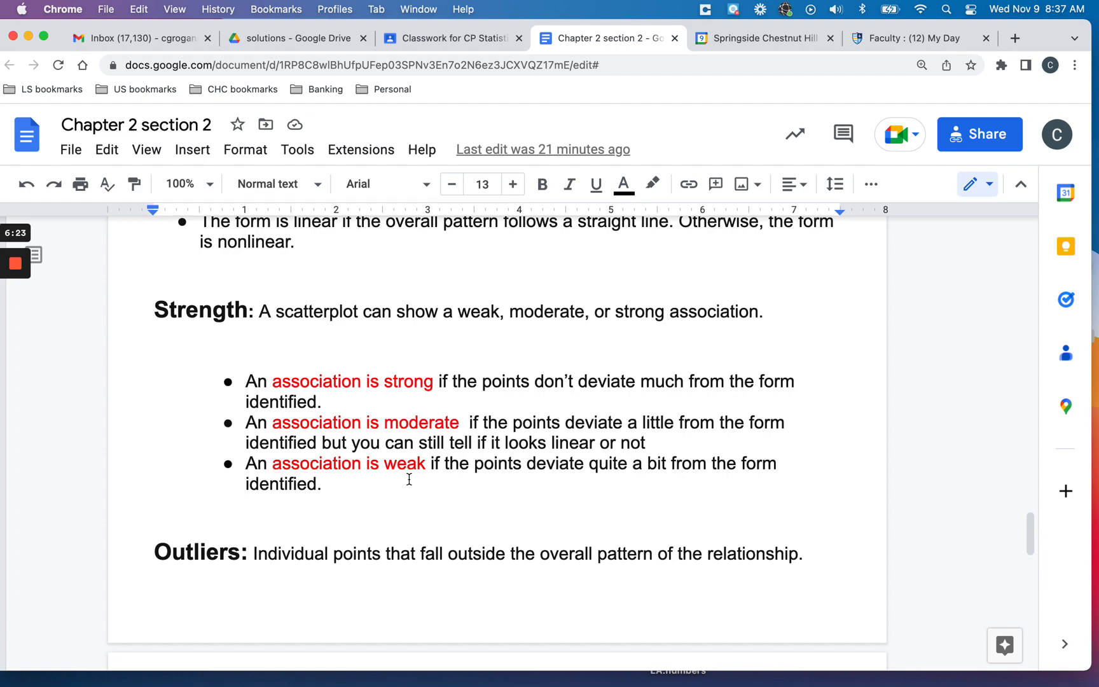
scroll("down", 3)
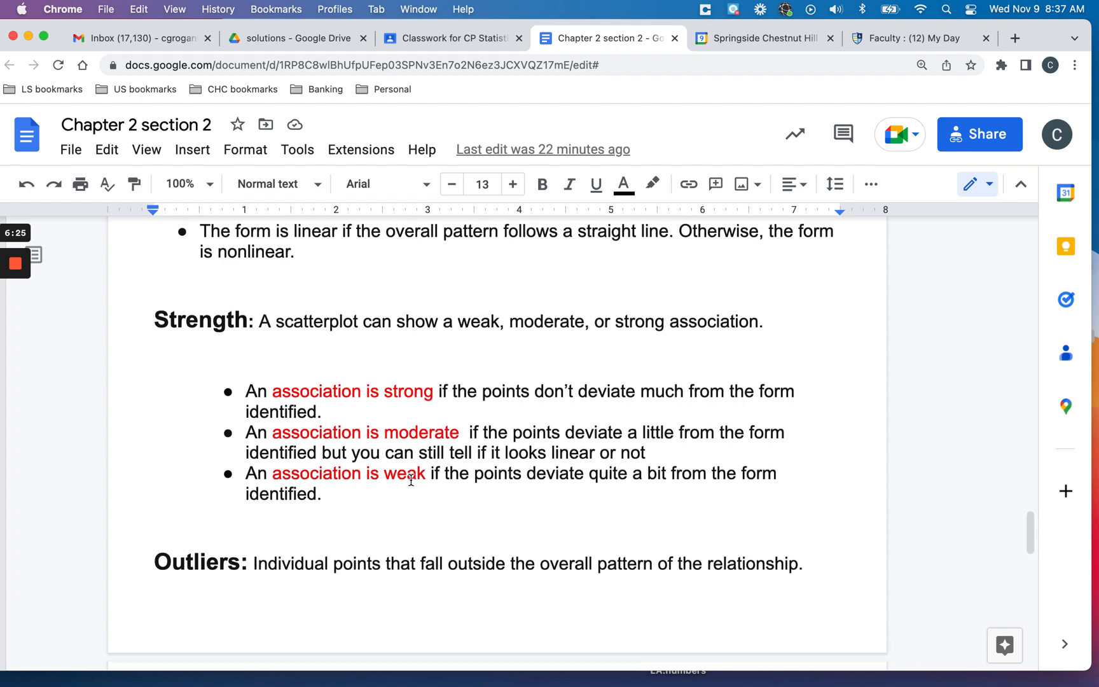
Step: Scroll through the remaining scatterplot problem in the section 2 notes
scroll("up", 3)
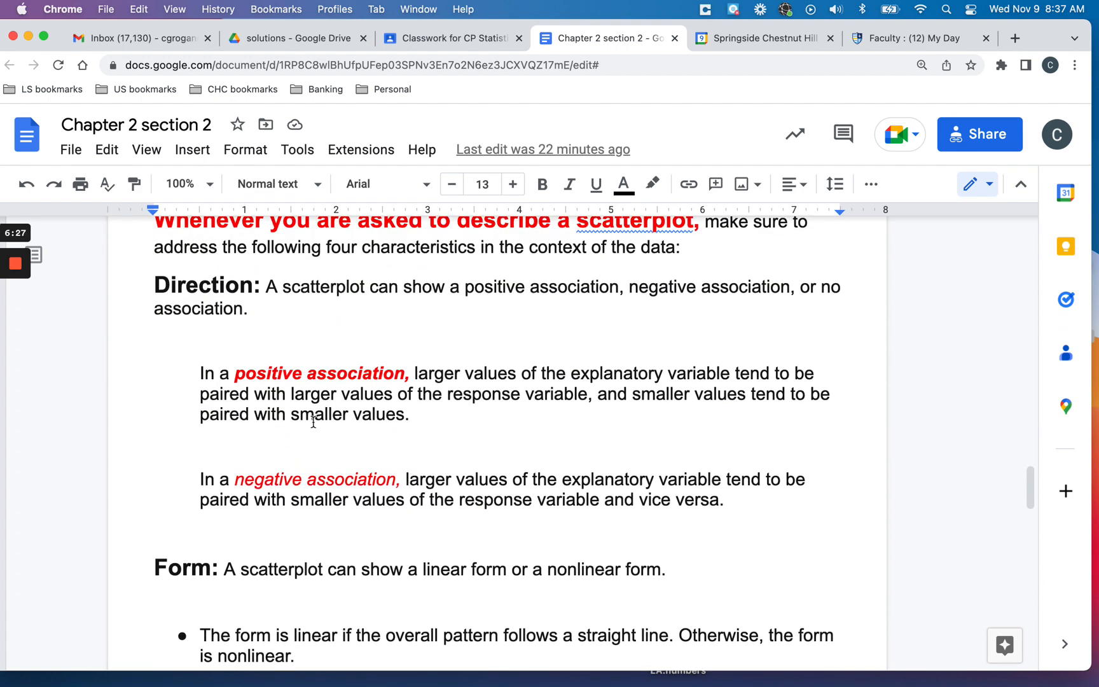
mouse_move(217, 292)
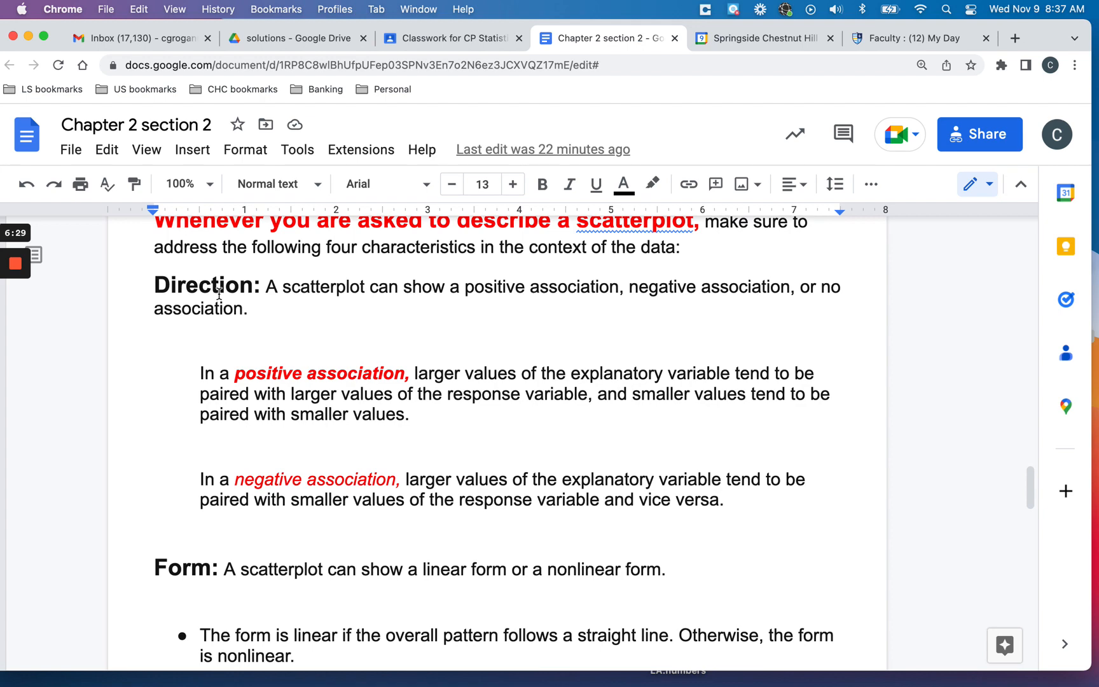
scroll("down", 3)
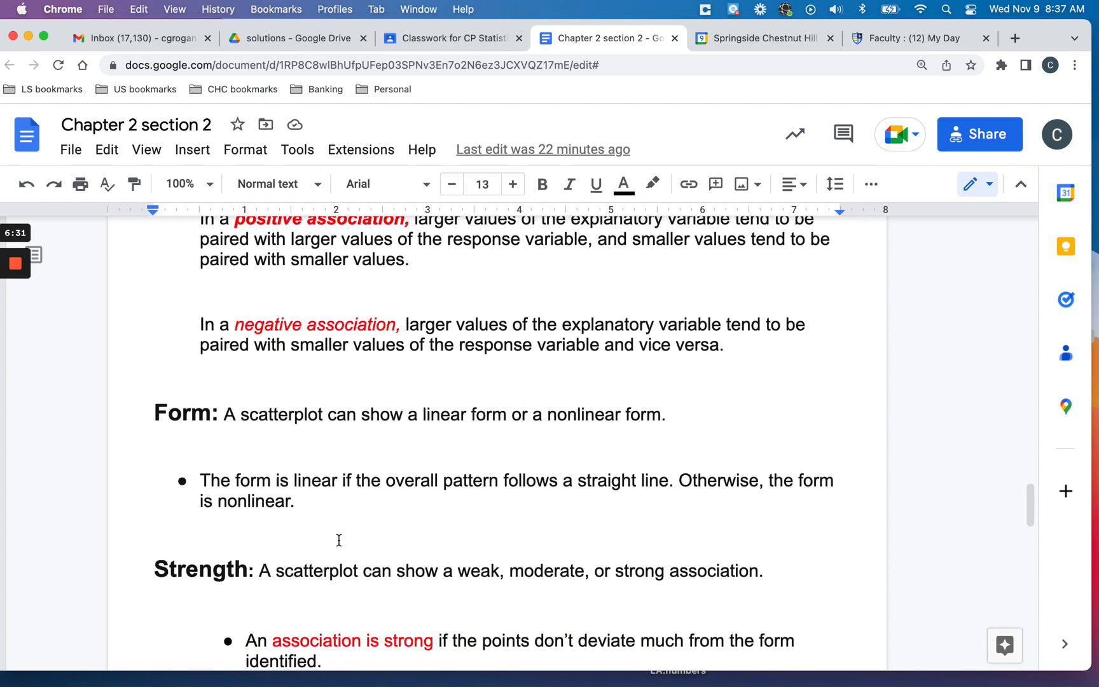
scroll("down", 3)
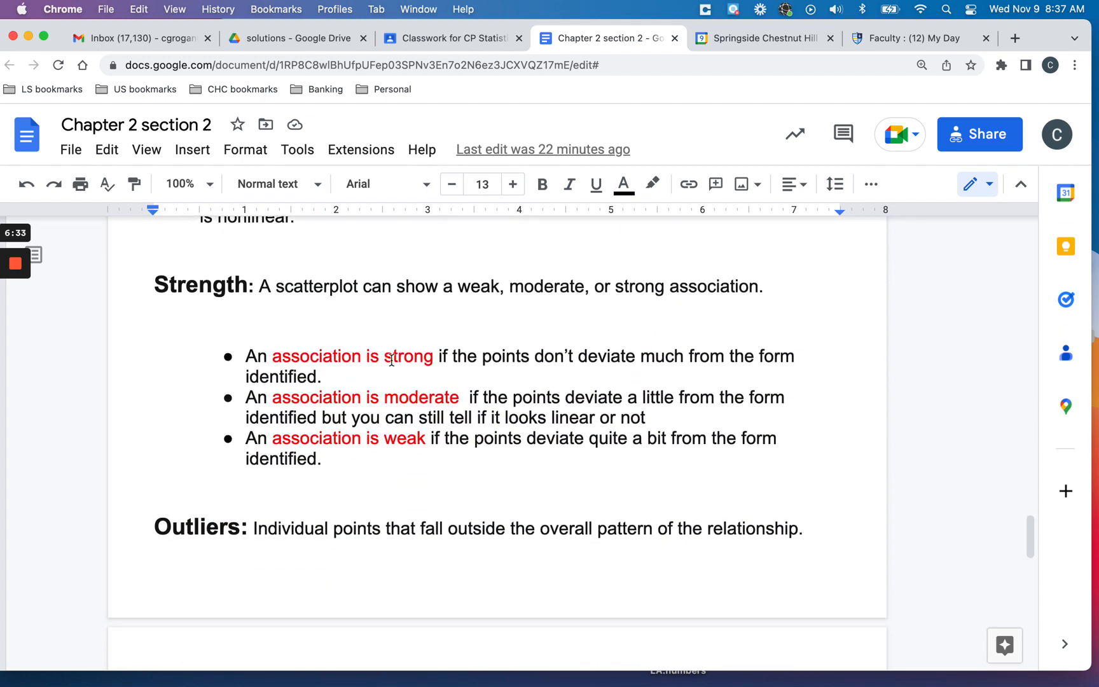
scroll("down", 3)
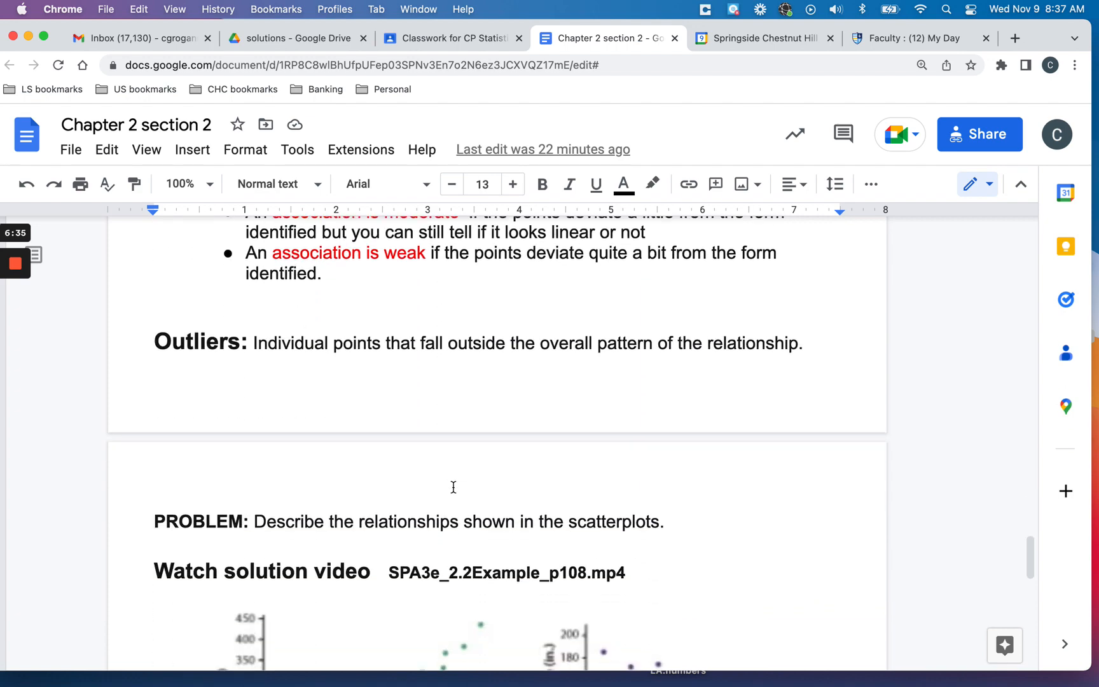
scroll("down", 3)
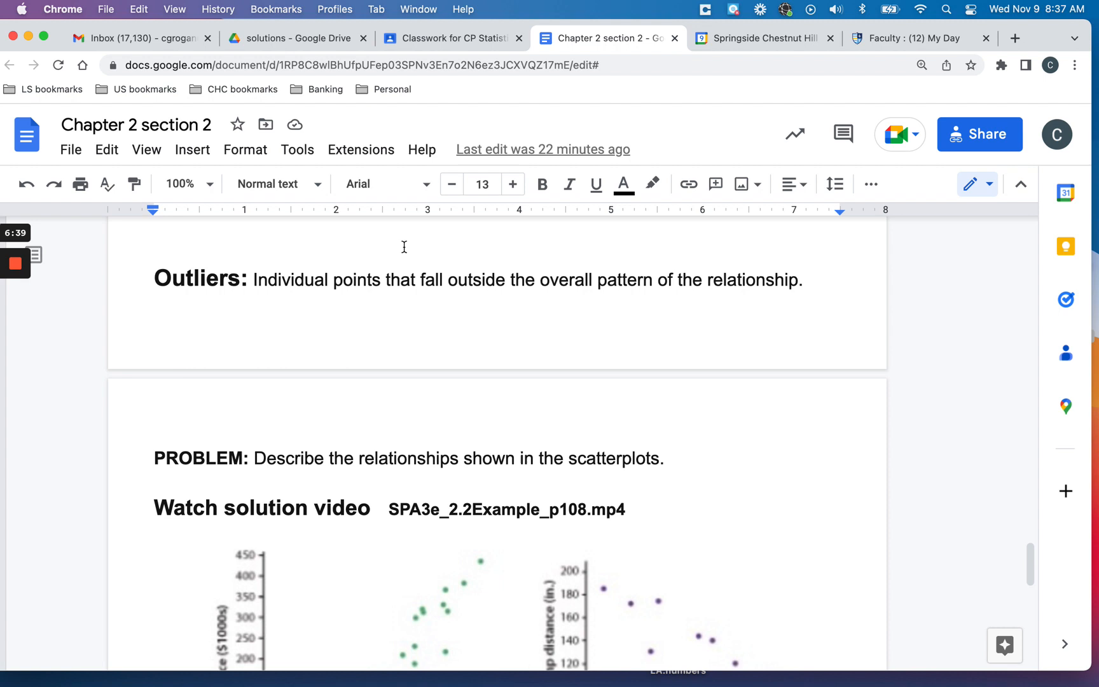
mouse_move(529, 309)
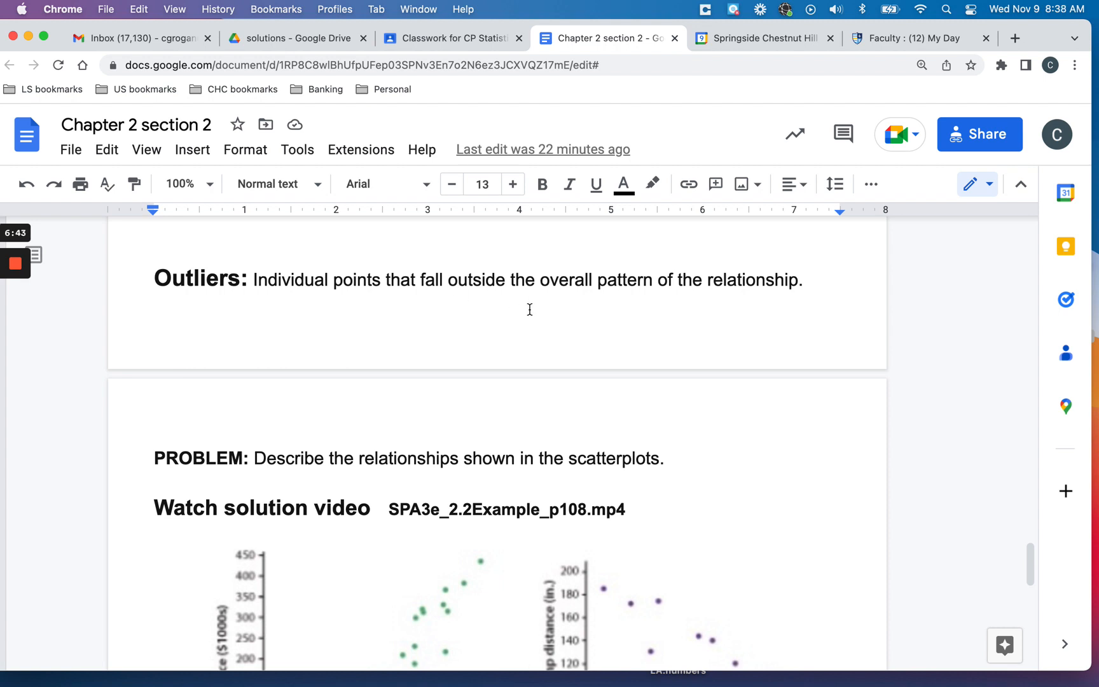
mouse_move(716, 421)
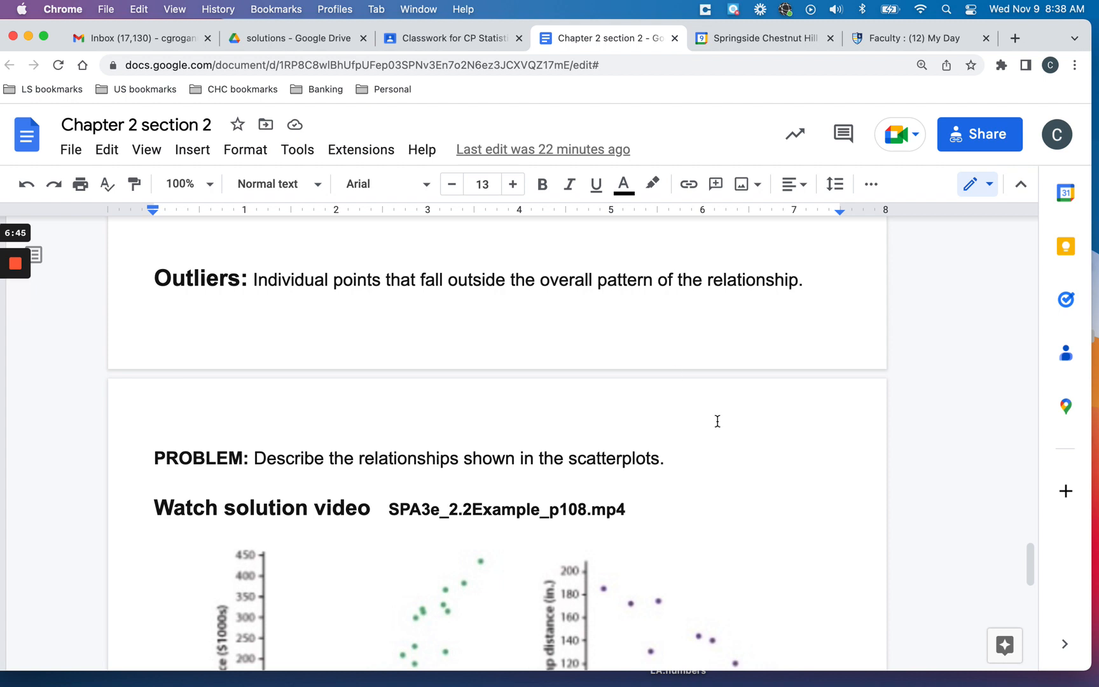
Step: Finish scrolling the notes and switch to the CP Statistics Classwork page in Google Classroom
scroll("down", 3)
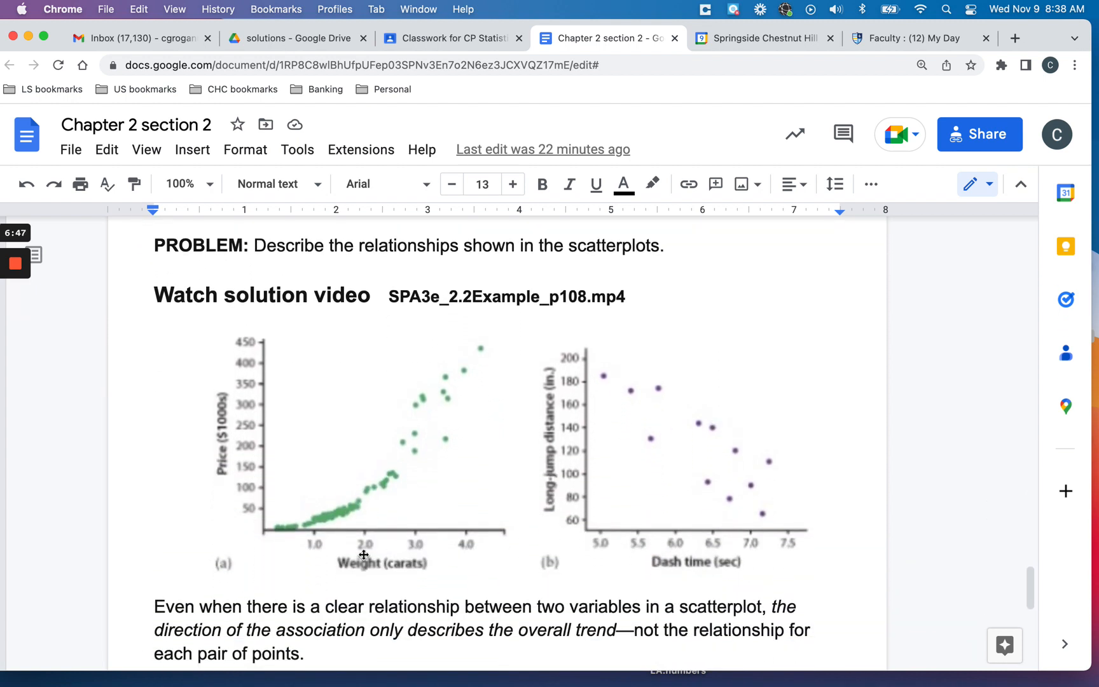
mouse_move(673, 514)
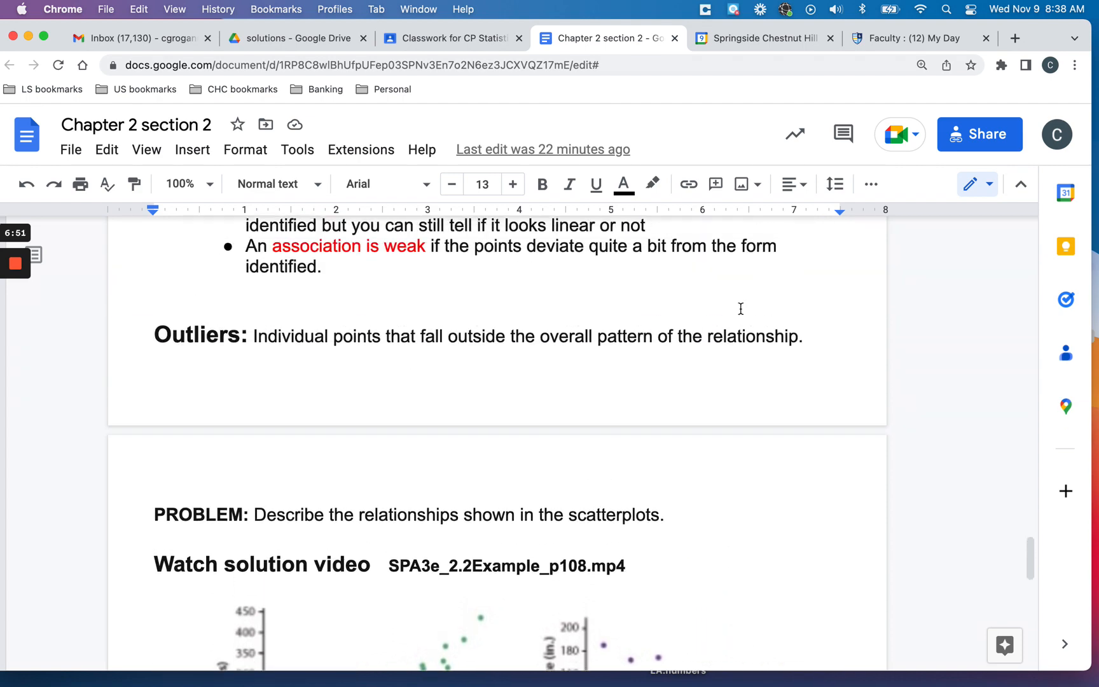
scroll("down", 3)
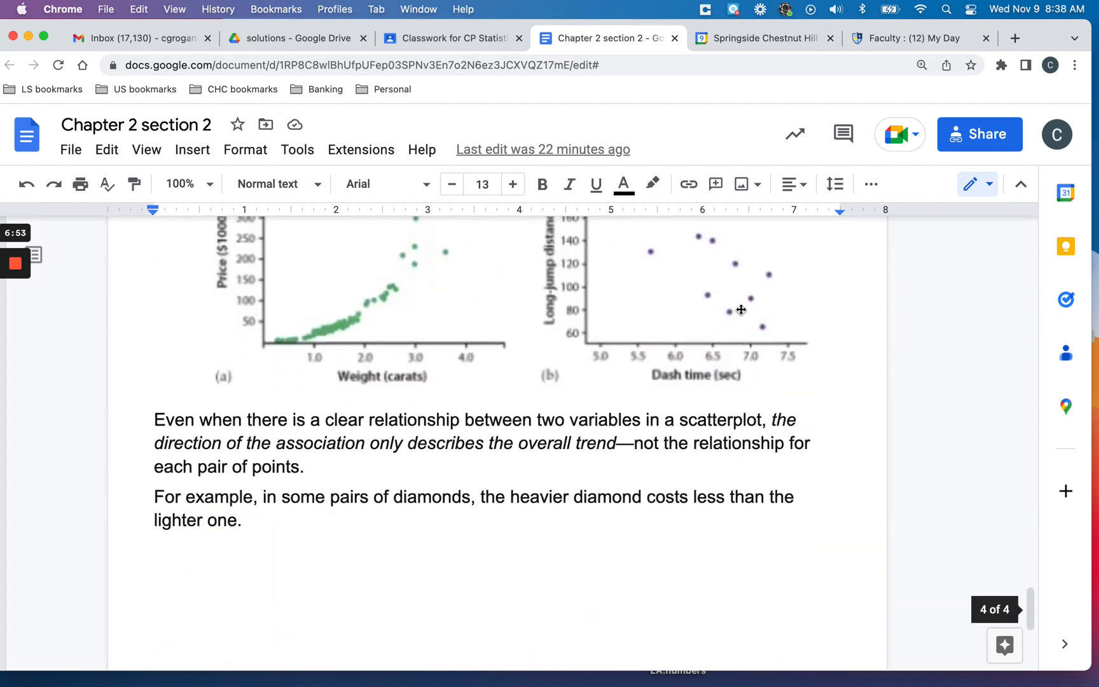
scroll("down", 3)
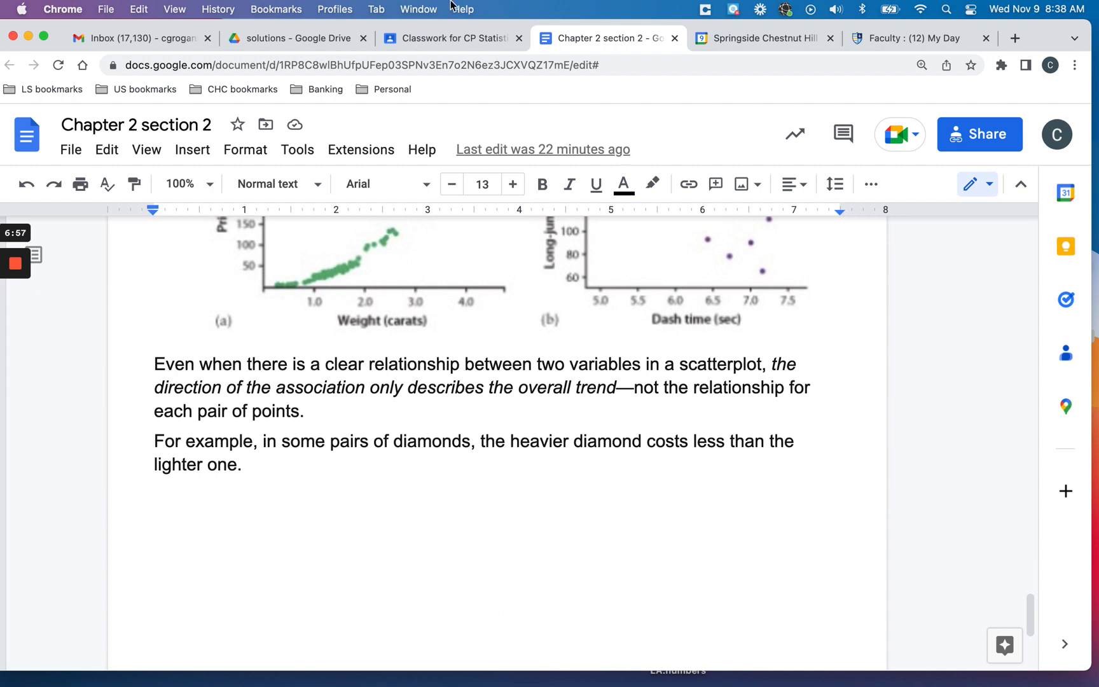
left_click(452, 38)
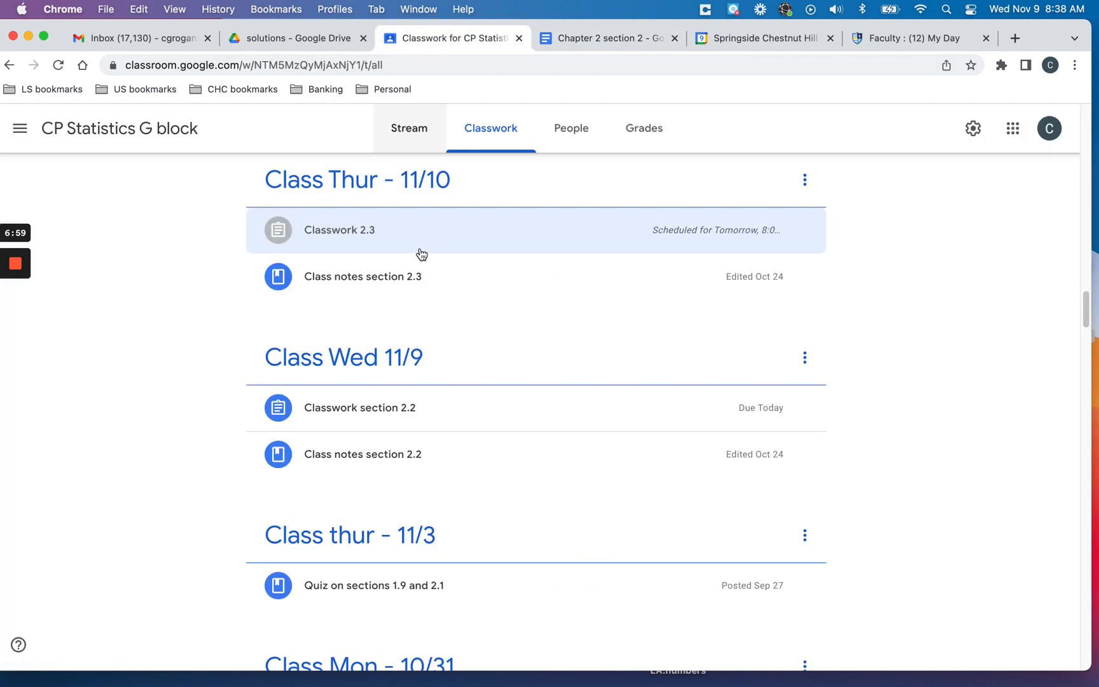
mouse_move(471, 449)
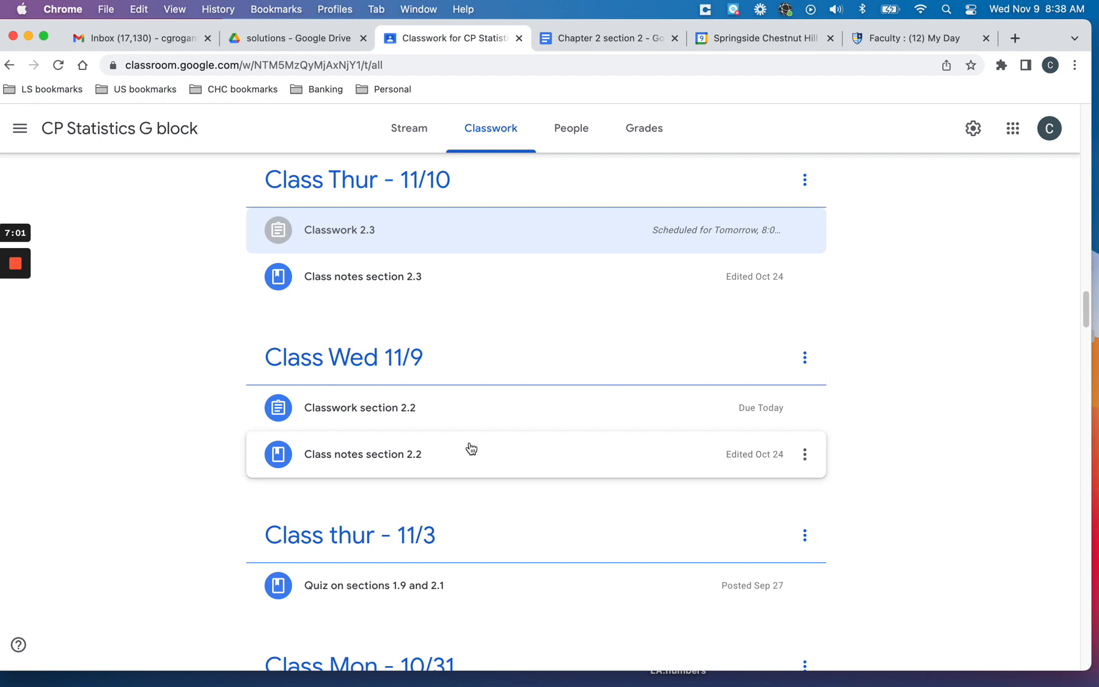
Step: Expand the Classwork section 2.2 assignment and open its Classwork Lesson 2.2 document
left_click(360, 407)
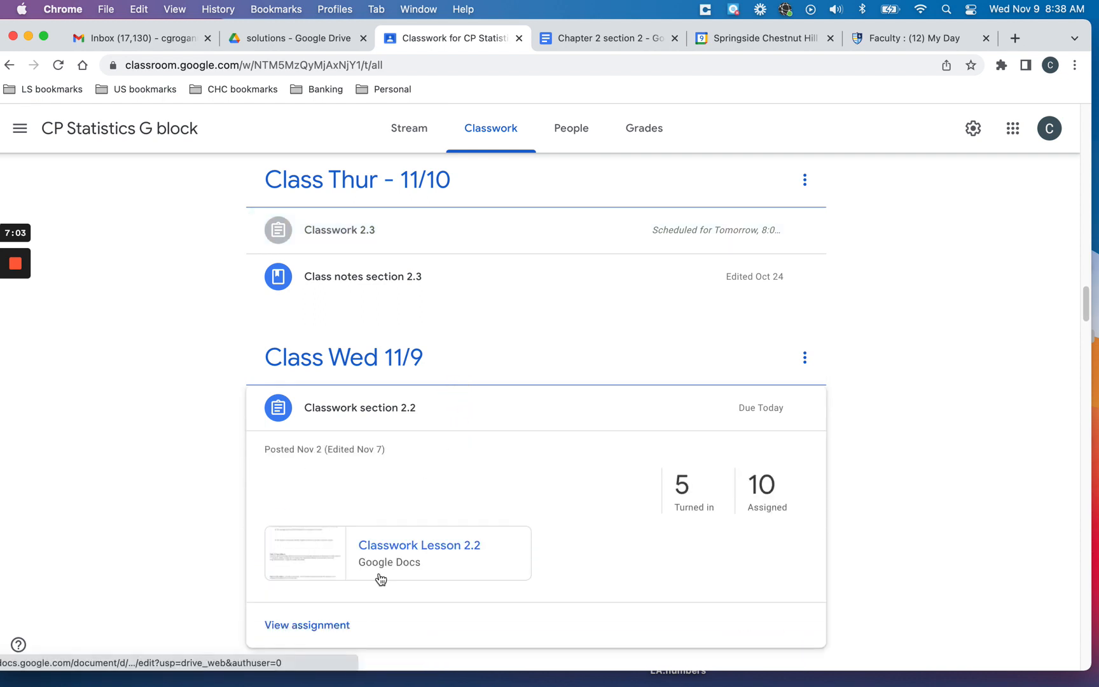
left_click(418, 552)
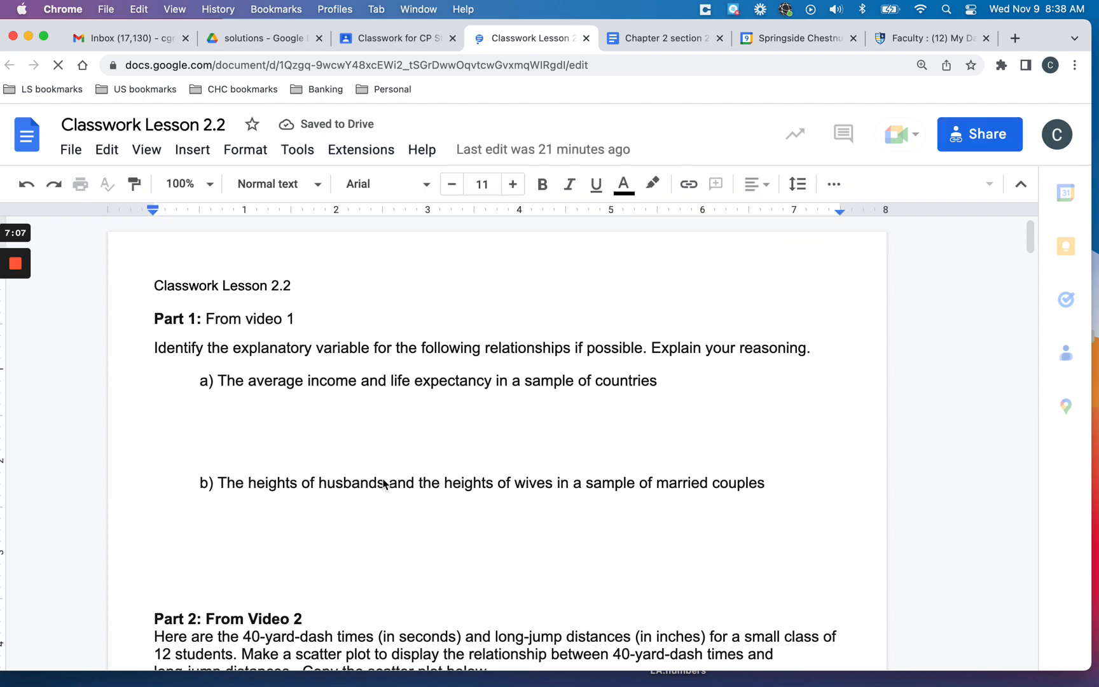
Step: Scroll through Parts 1 to 3 of Classwork Lesson 2.2
scroll("down", 3)
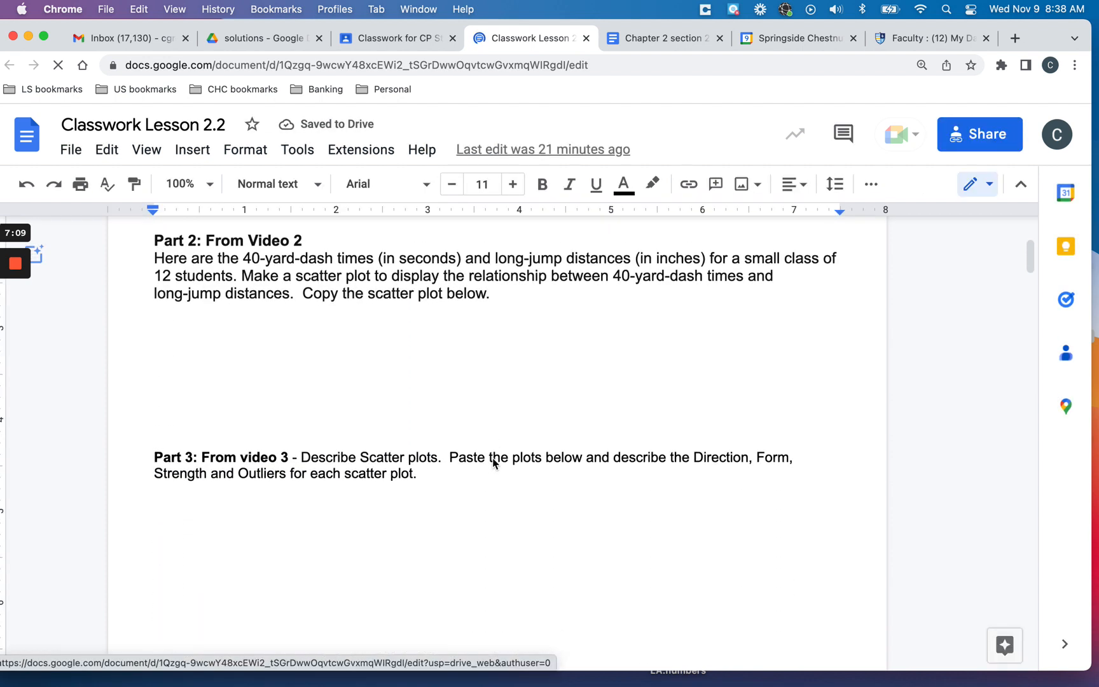
scroll("down", 3)
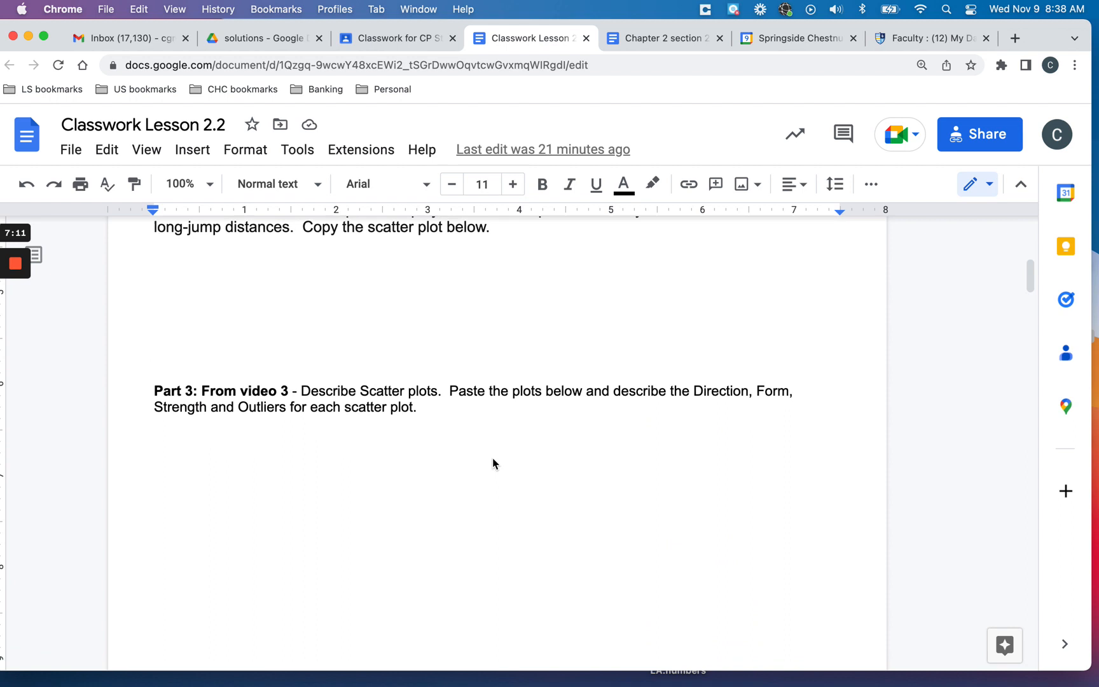
scroll("down", 3)
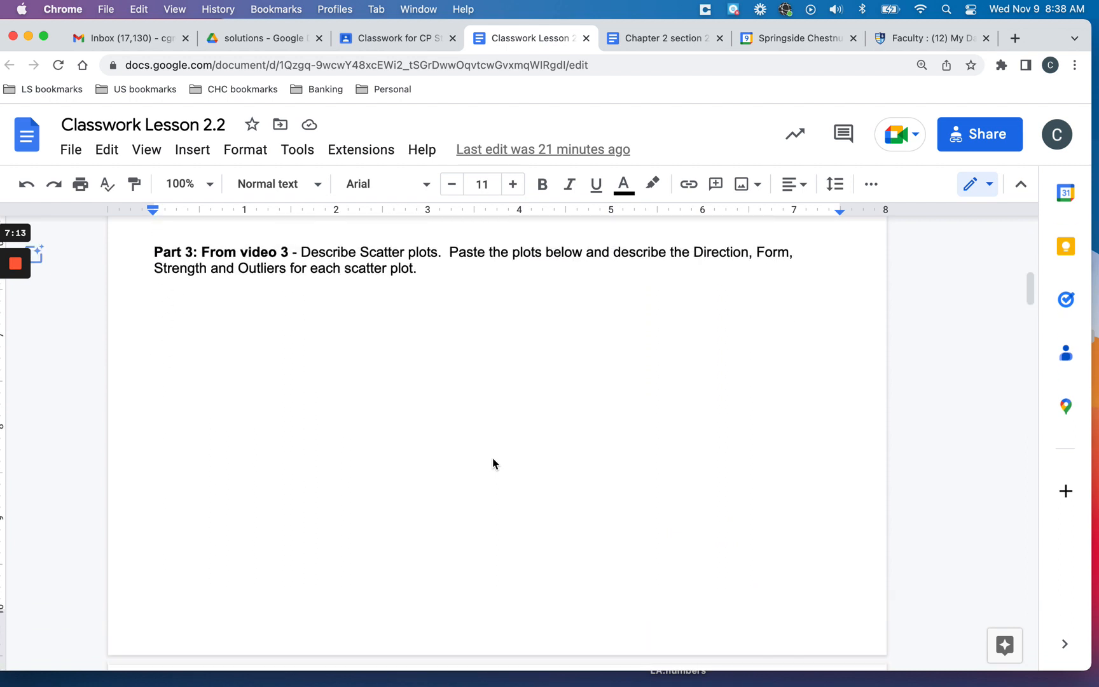
scroll("down", 3)
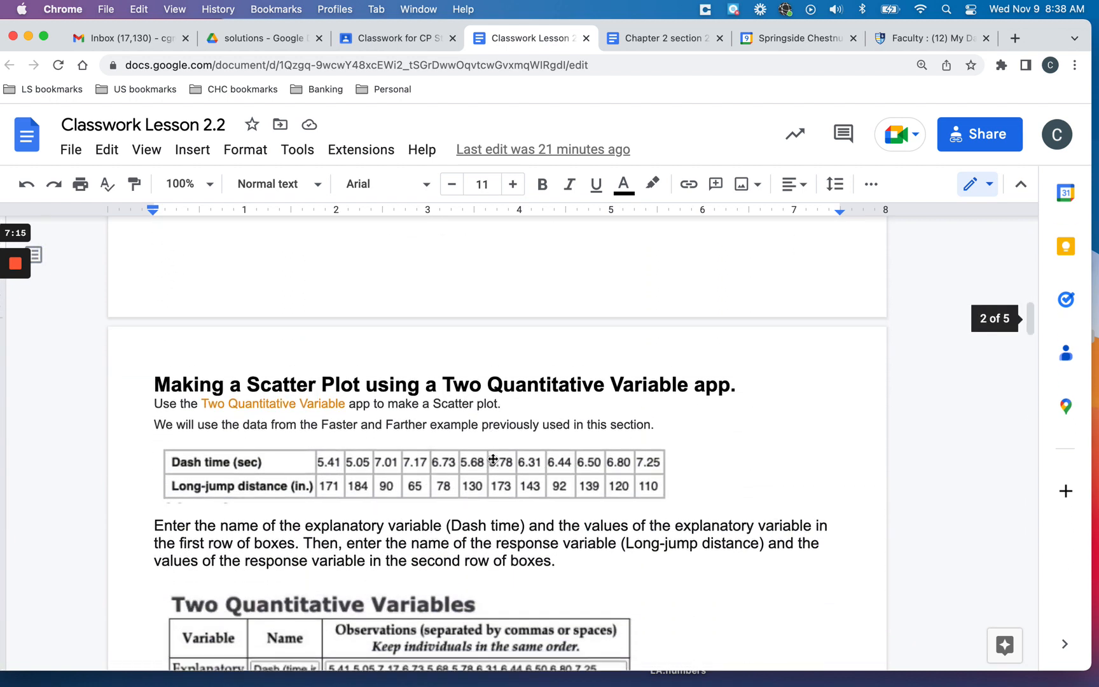
scroll("up", 3)
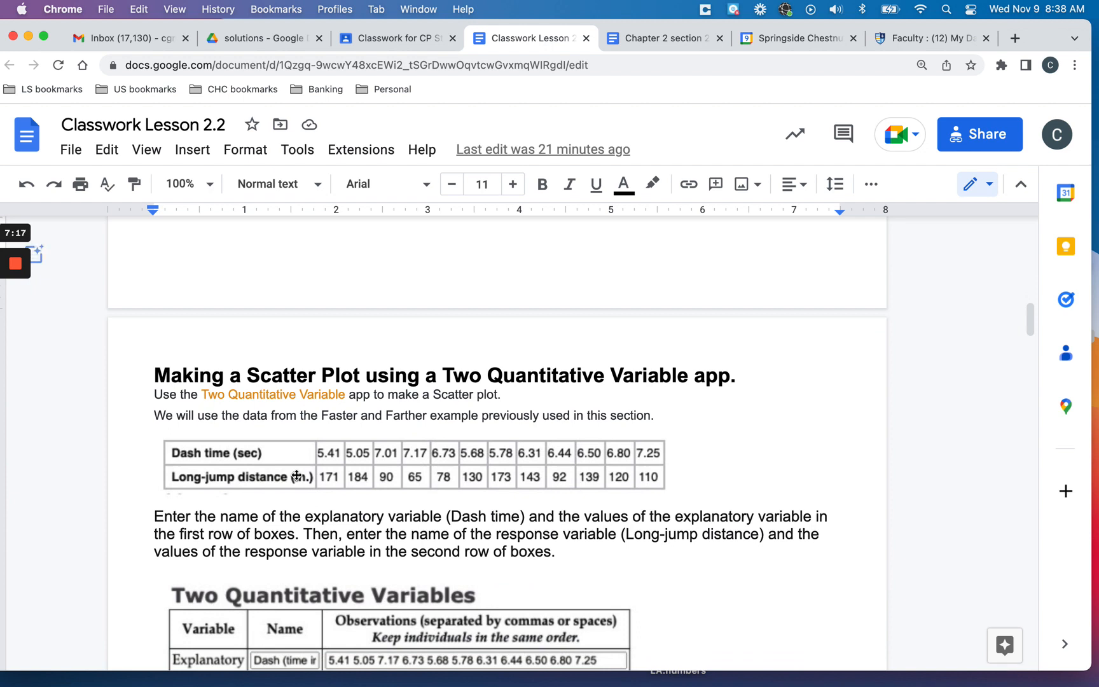
mouse_move(334, 415)
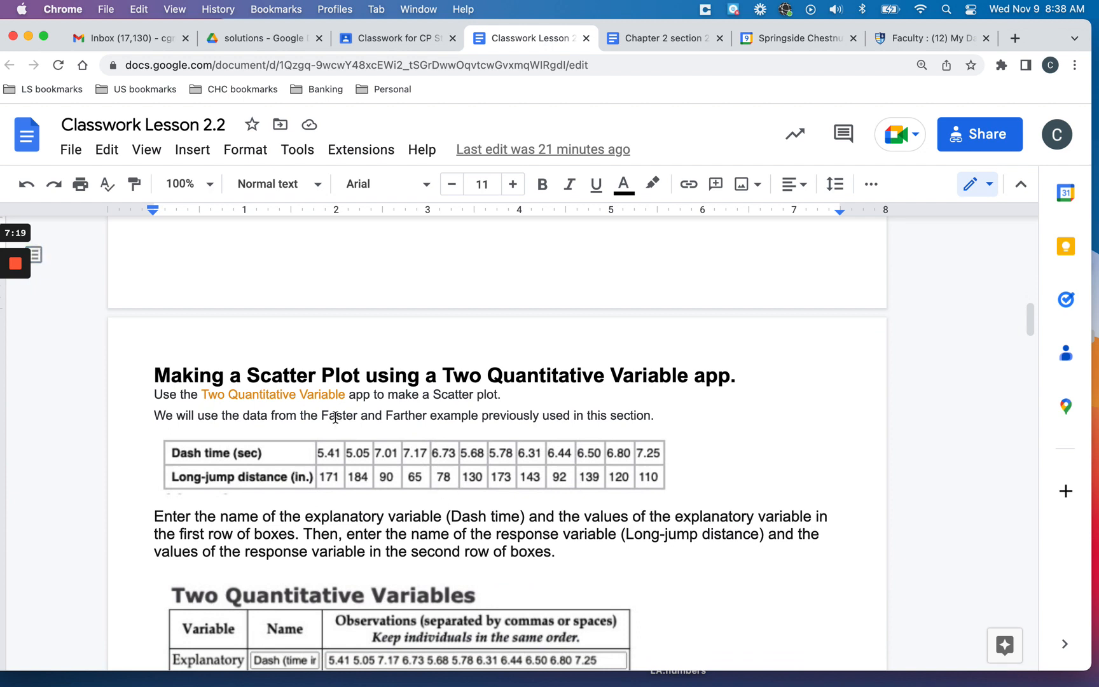
mouse_move(195, 469)
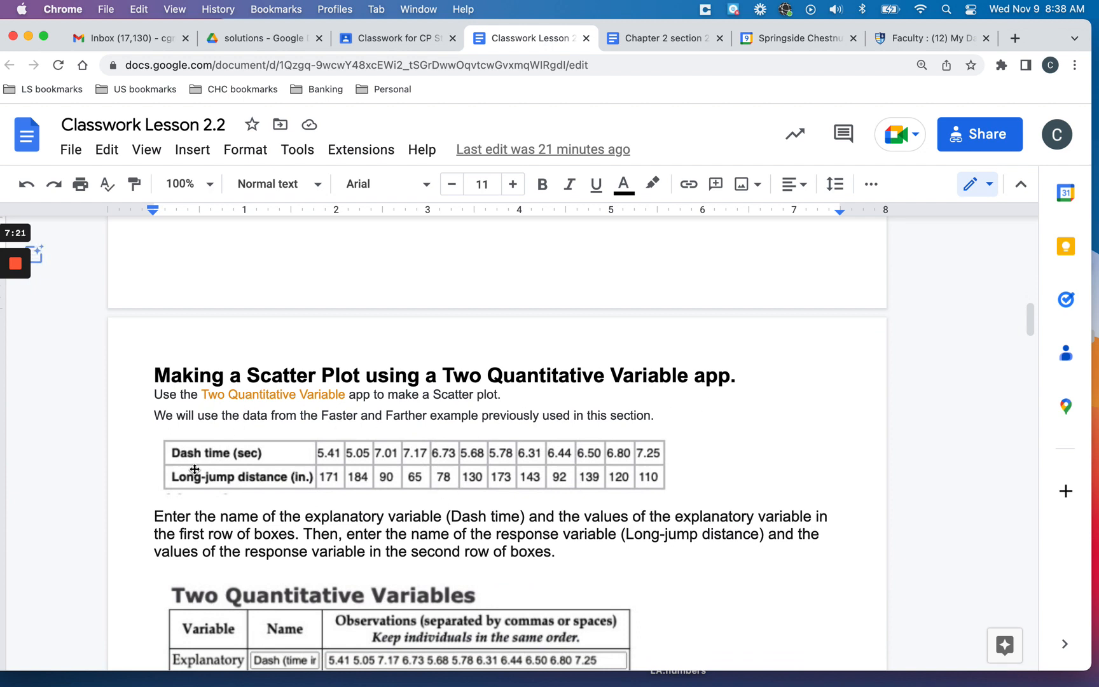
Step: Scroll to the Two Quantitative Variables section with applet data and the resulting scatterplot
scroll("down", 3)
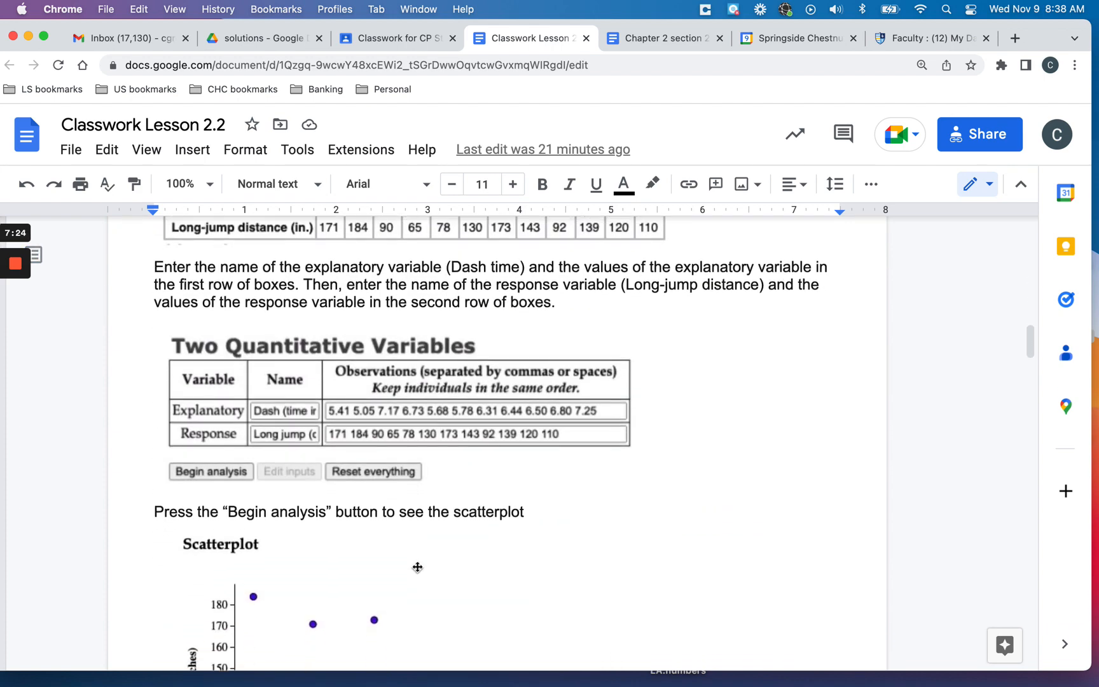
scroll("down", 3)
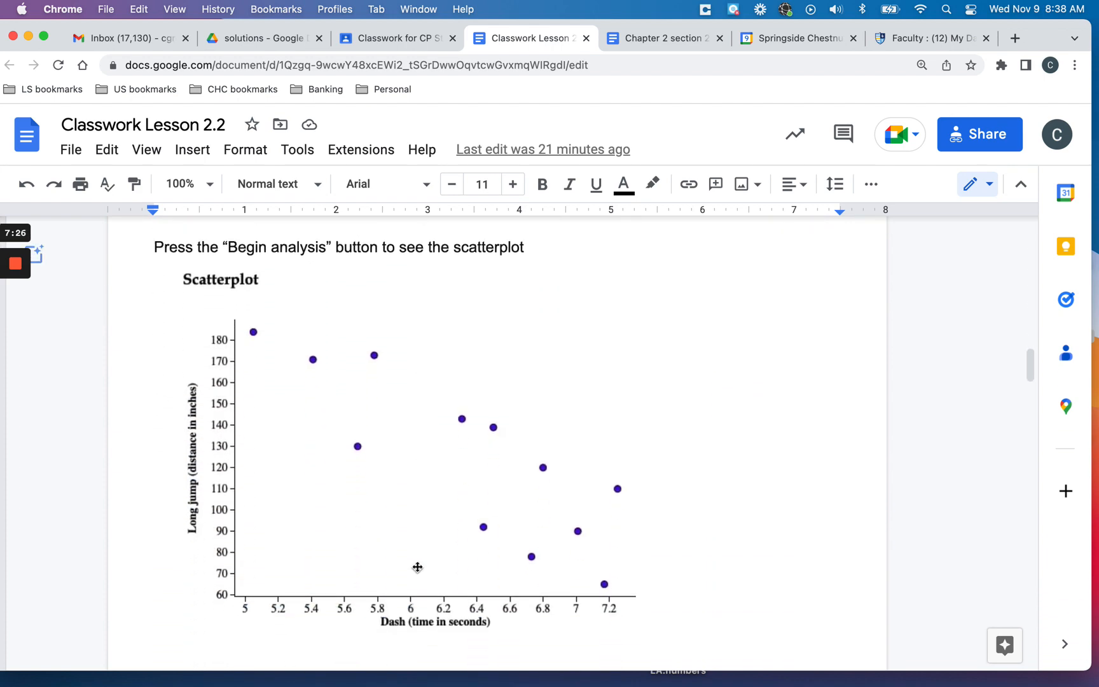
mouse_move(316, 365)
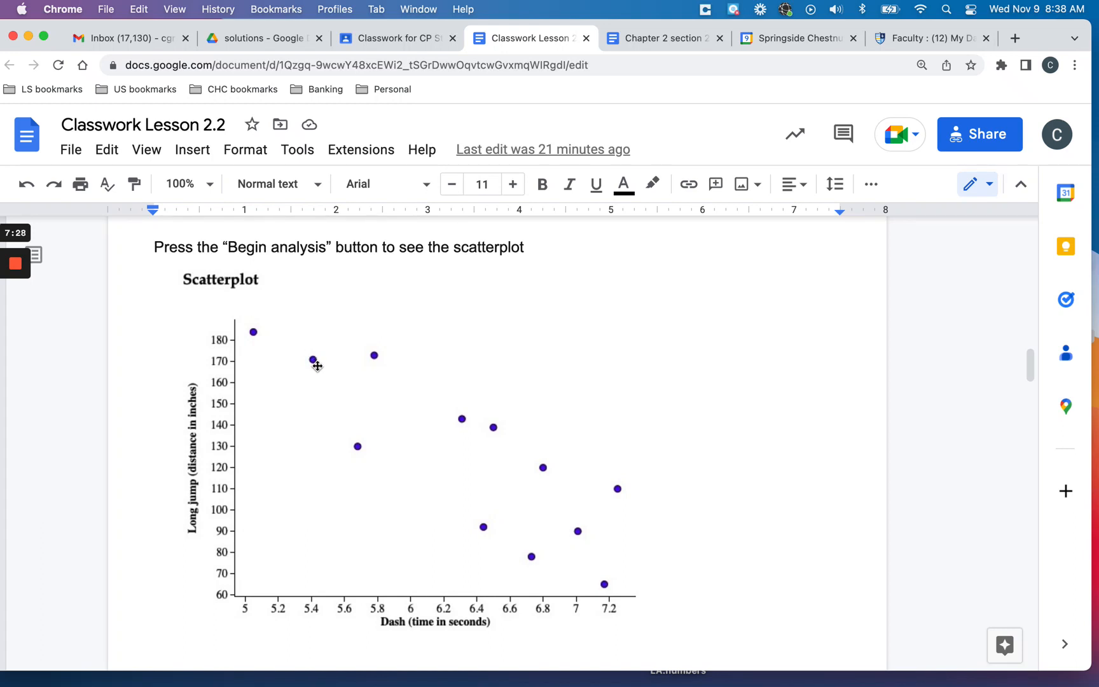
mouse_move(317, 554)
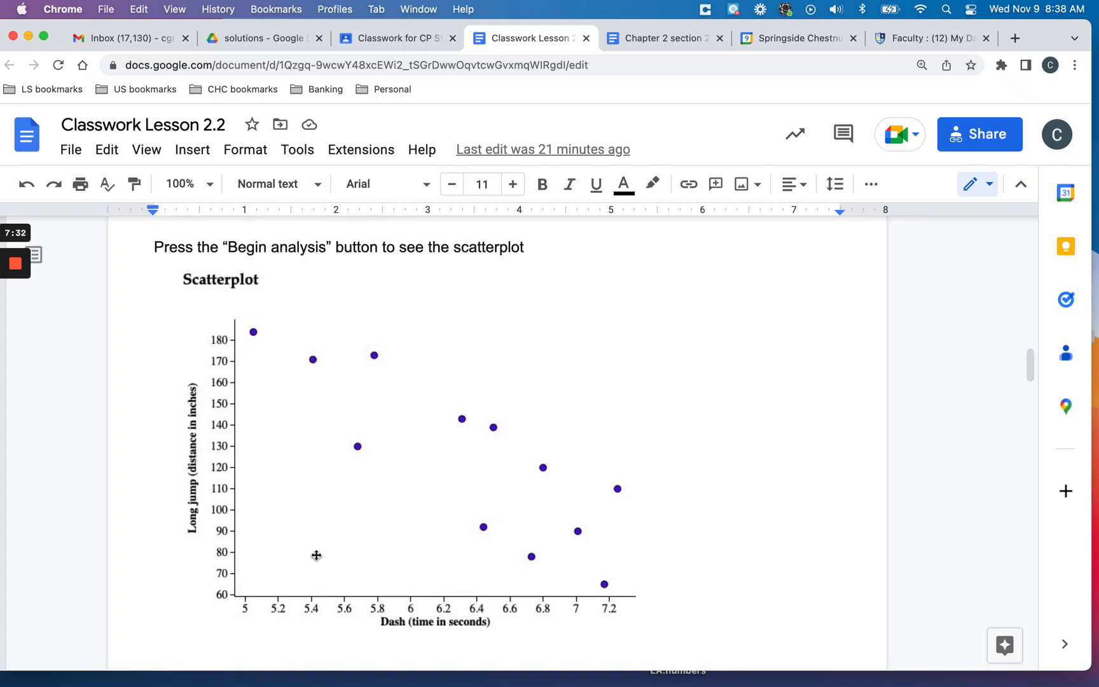
scroll("up", 3)
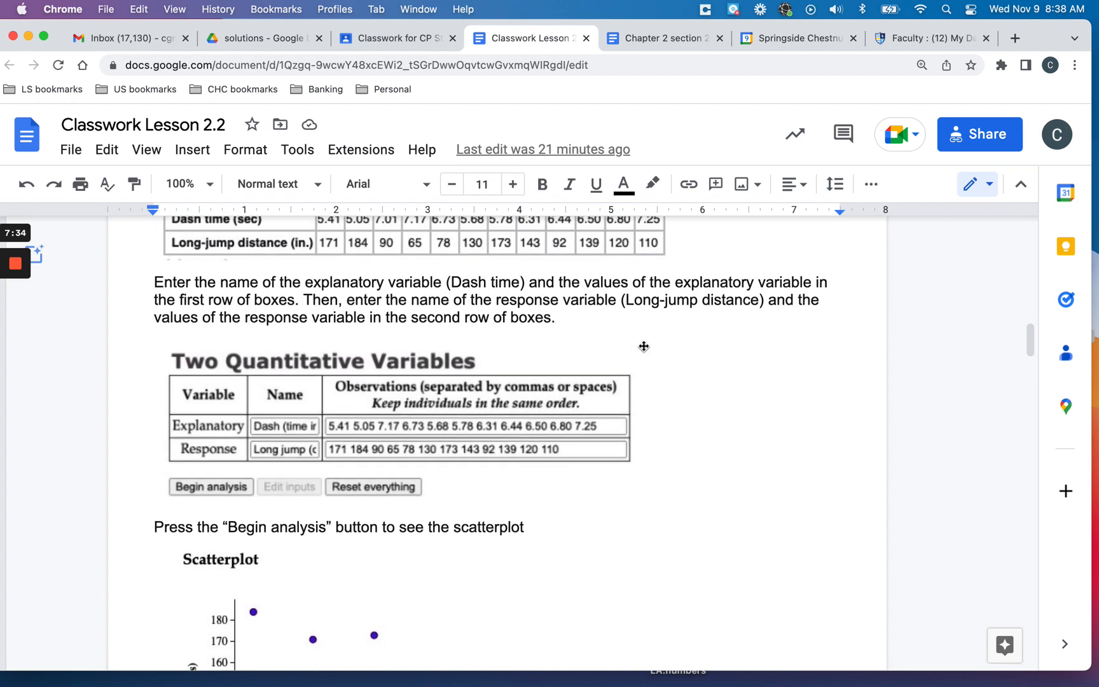
scroll("up", 3)
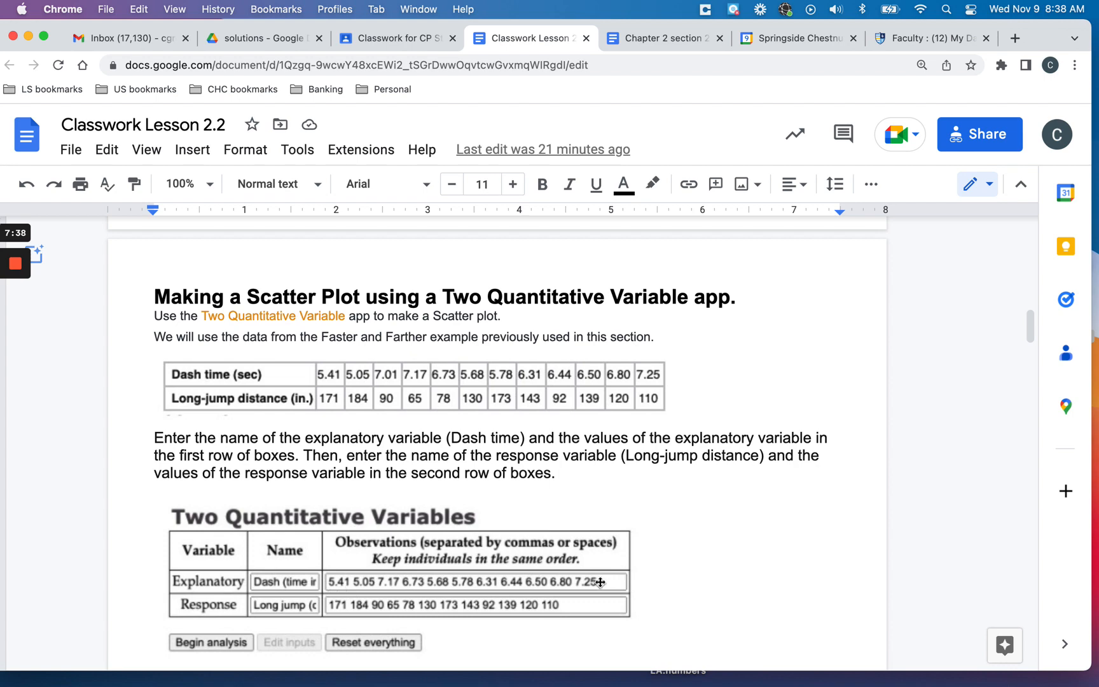
mouse_move(610, 568)
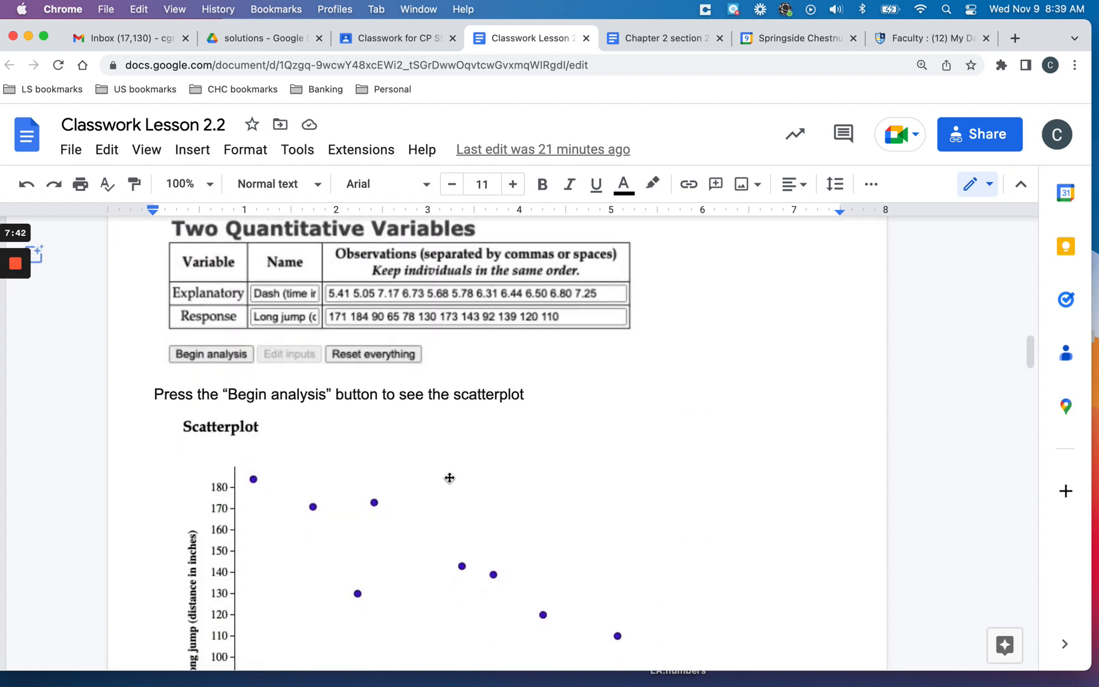
scroll("down", 3)
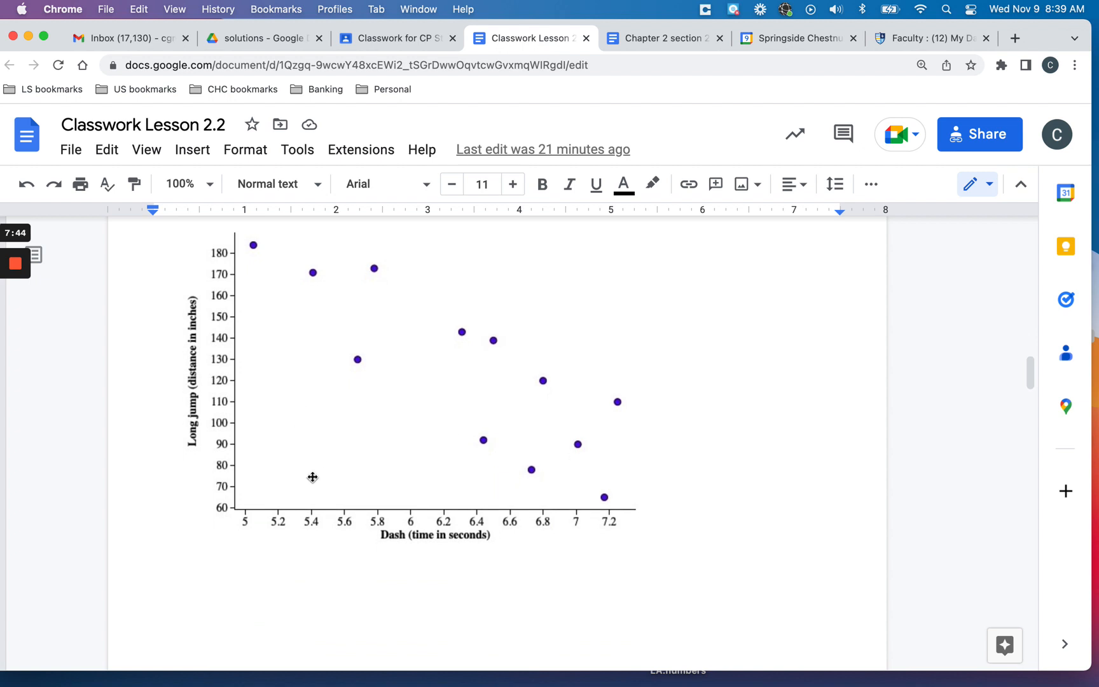
mouse_move(300, 476)
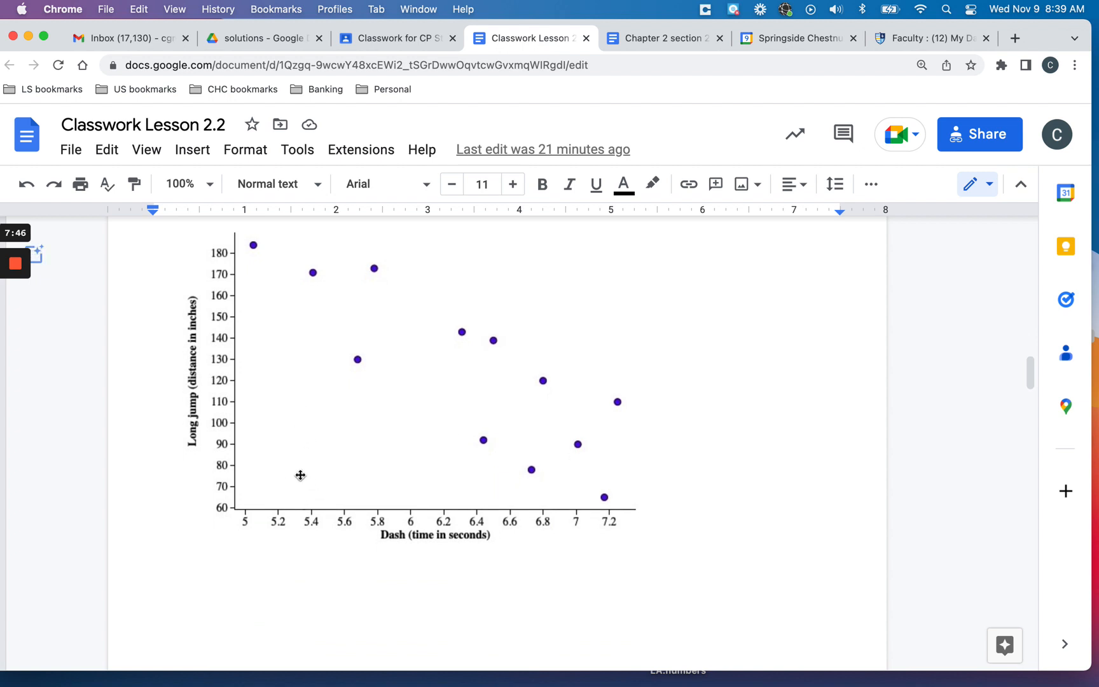
mouse_move(342, 379)
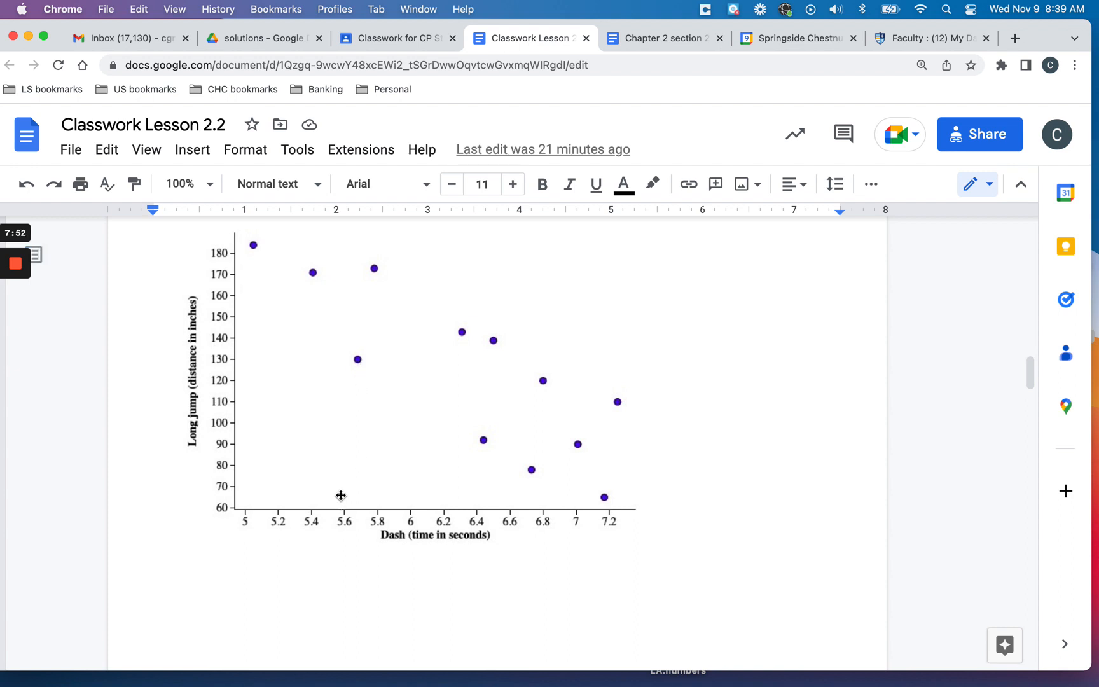
mouse_move(307, 487)
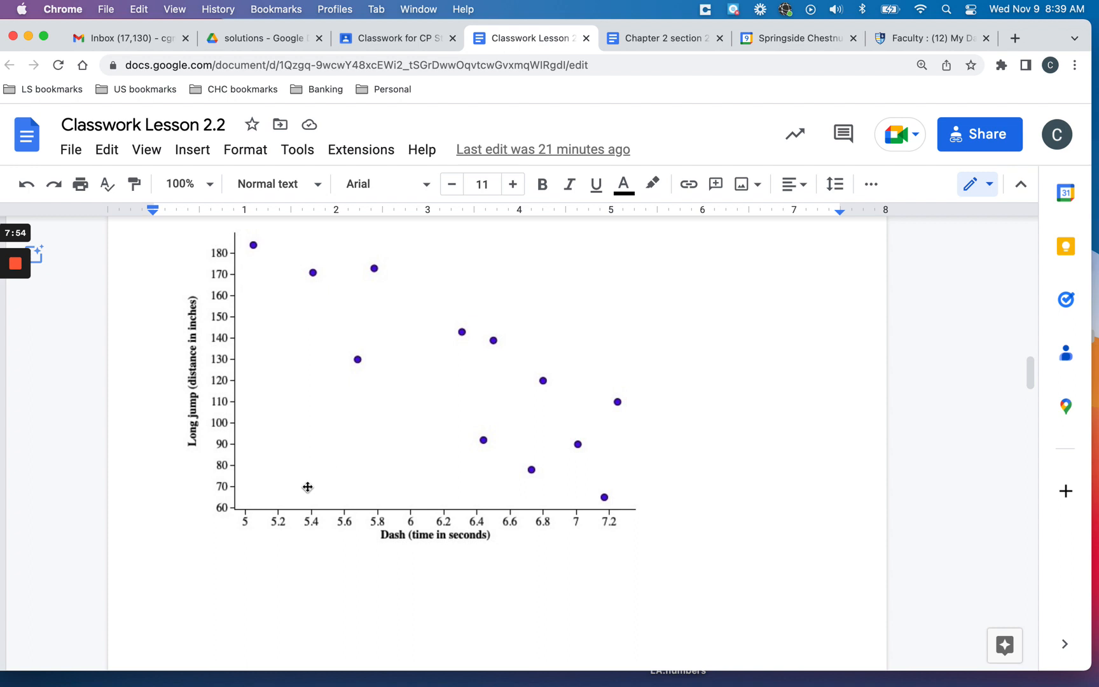
Step: Scroll from the Part 4 candy table past Part 5 to Part 6's Ford Escort speed-versus-fuel table
scroll("down", 3)
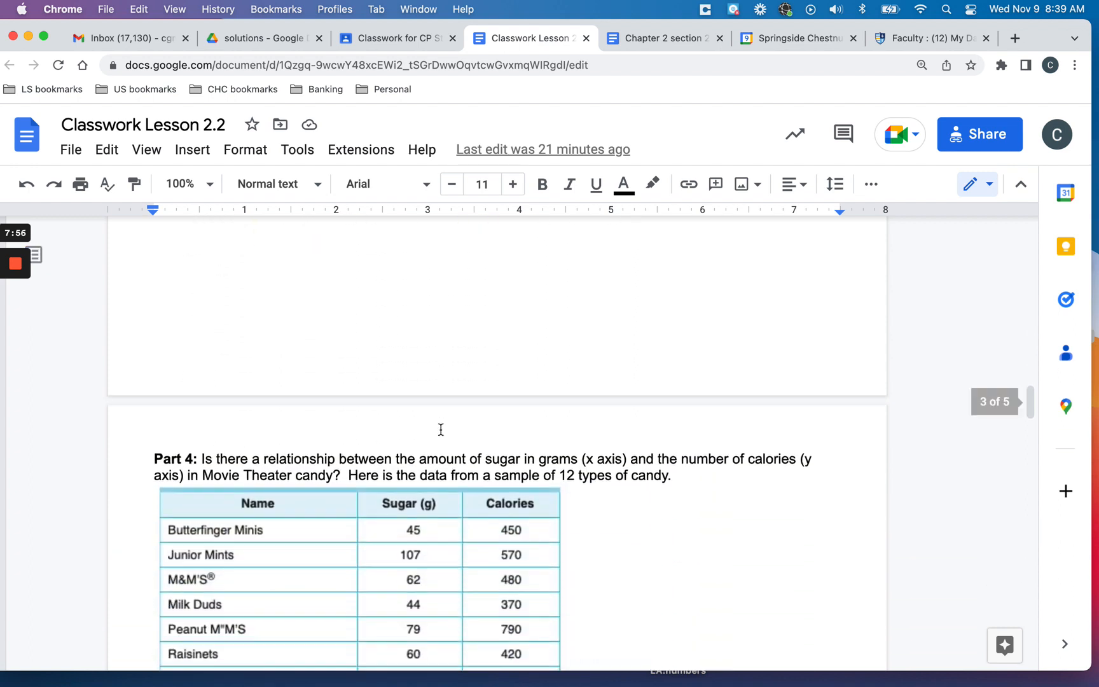
scroll("down", 3)
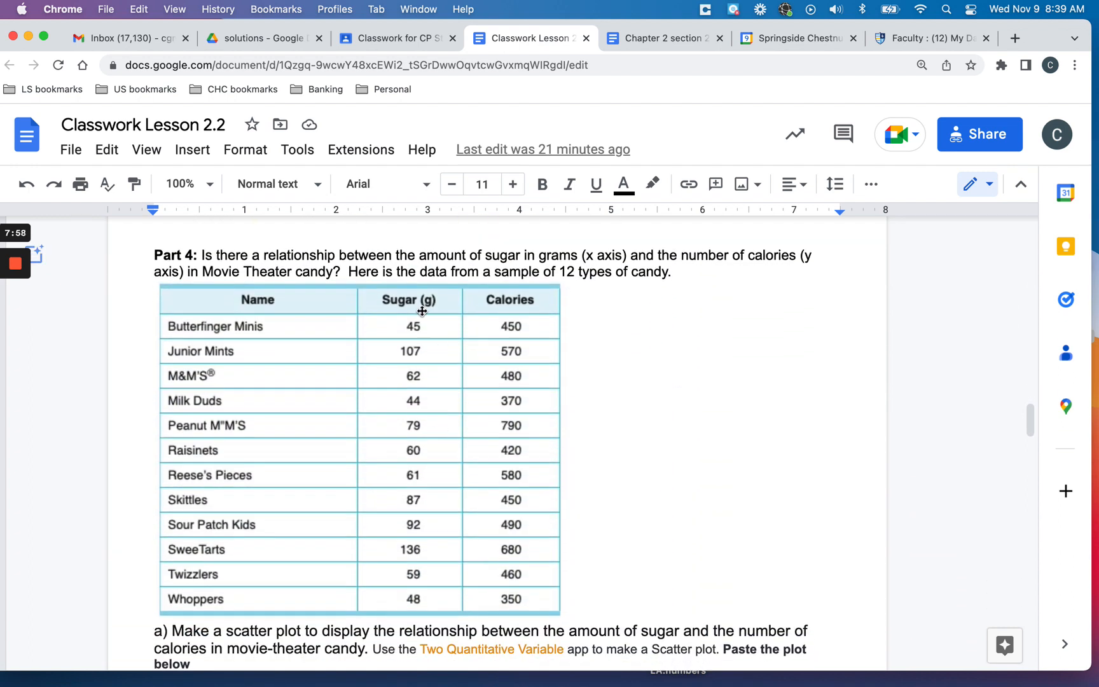
mouse_move(476, 298)
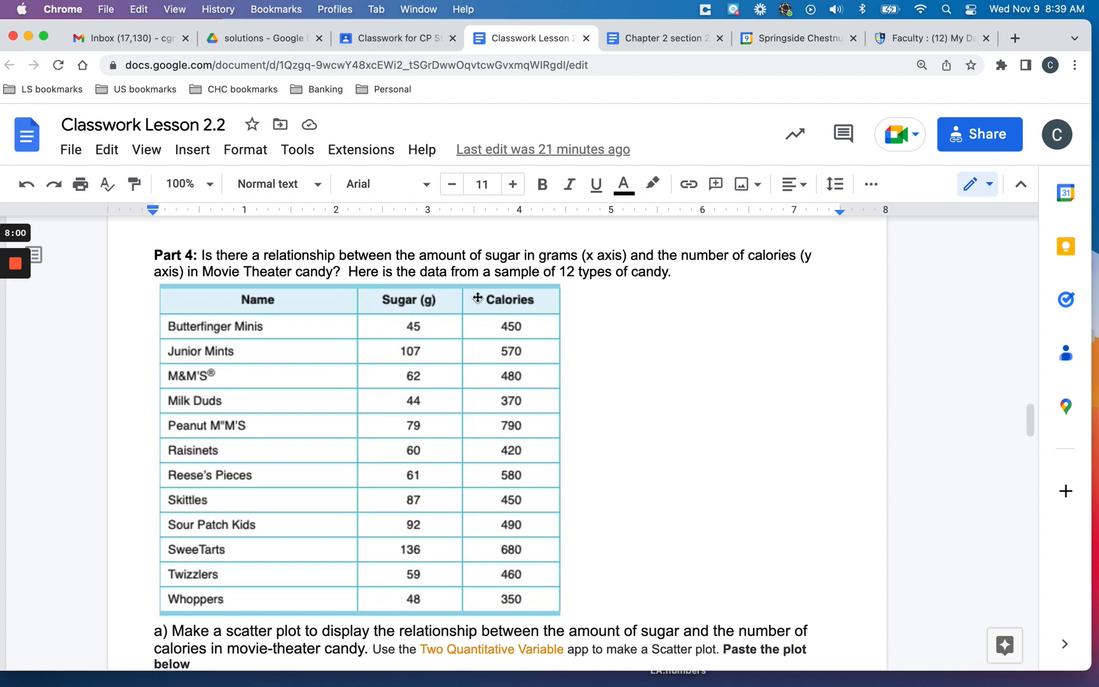
mouse_move(437, 383)
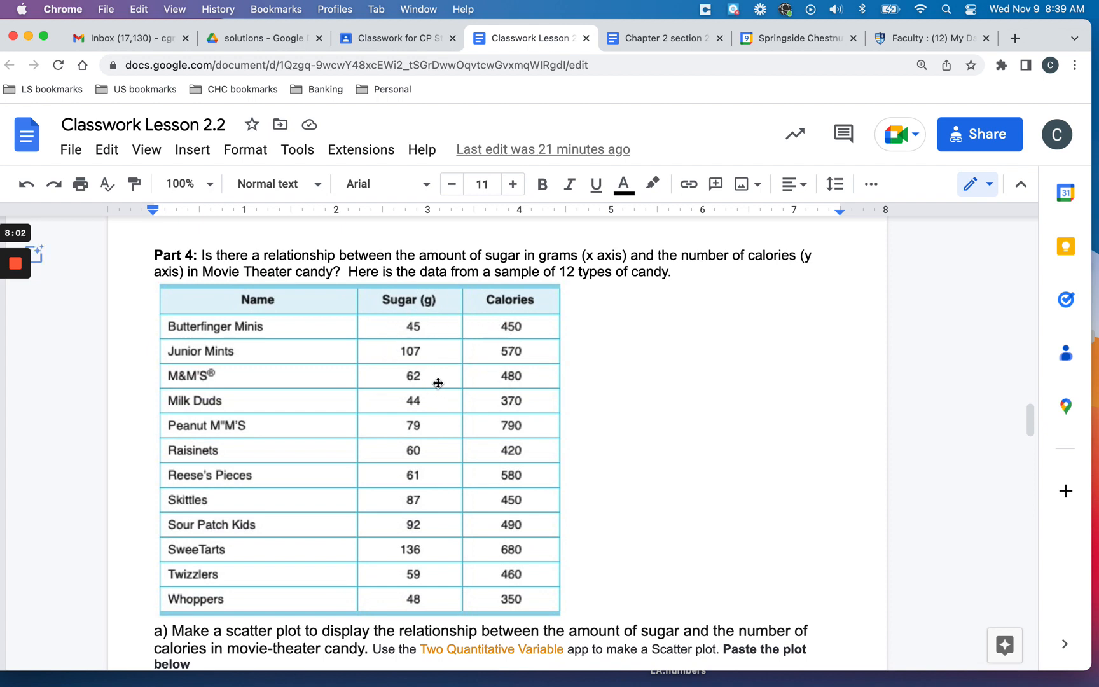
scroll("down", 3)
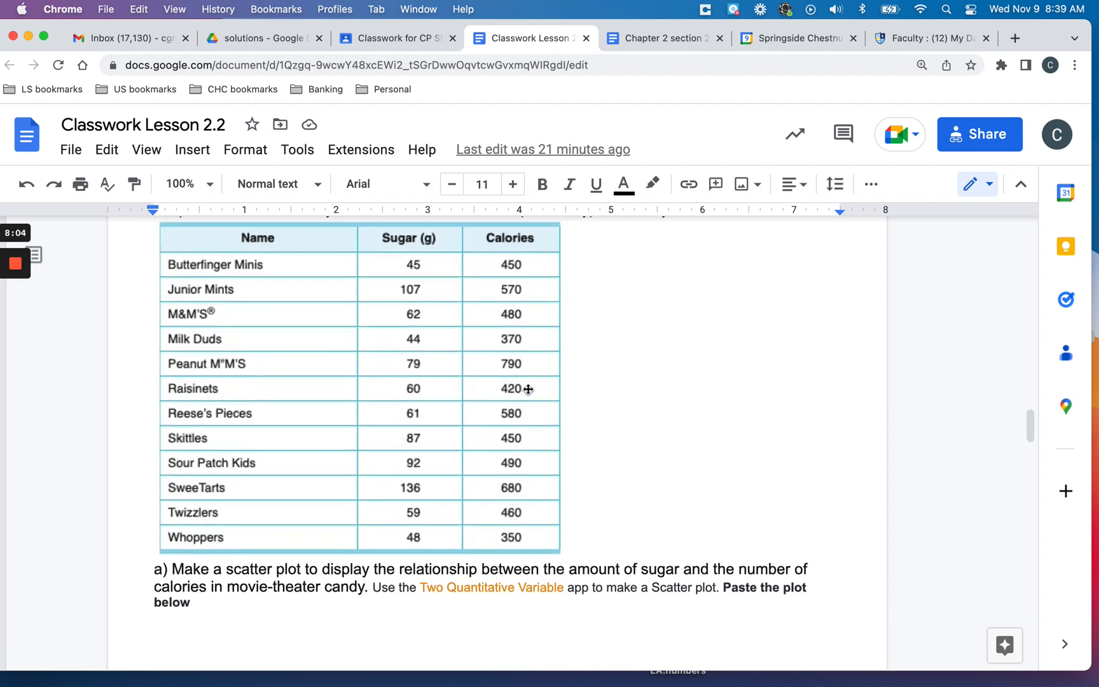
scroll("down", 3)
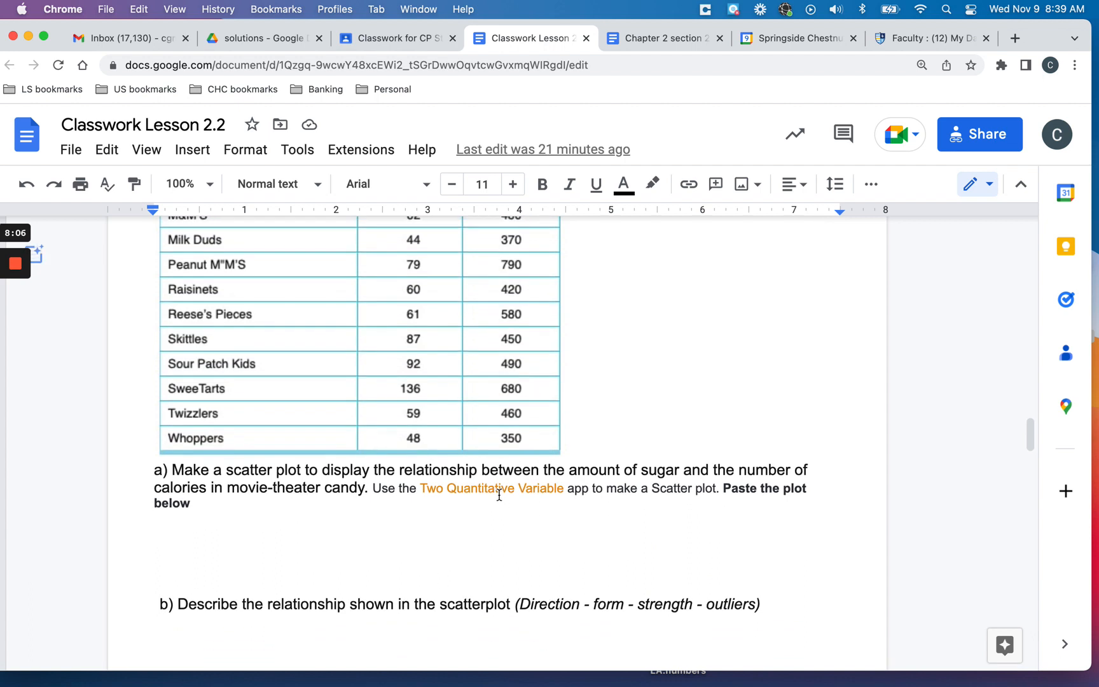
scroll("down", 3)
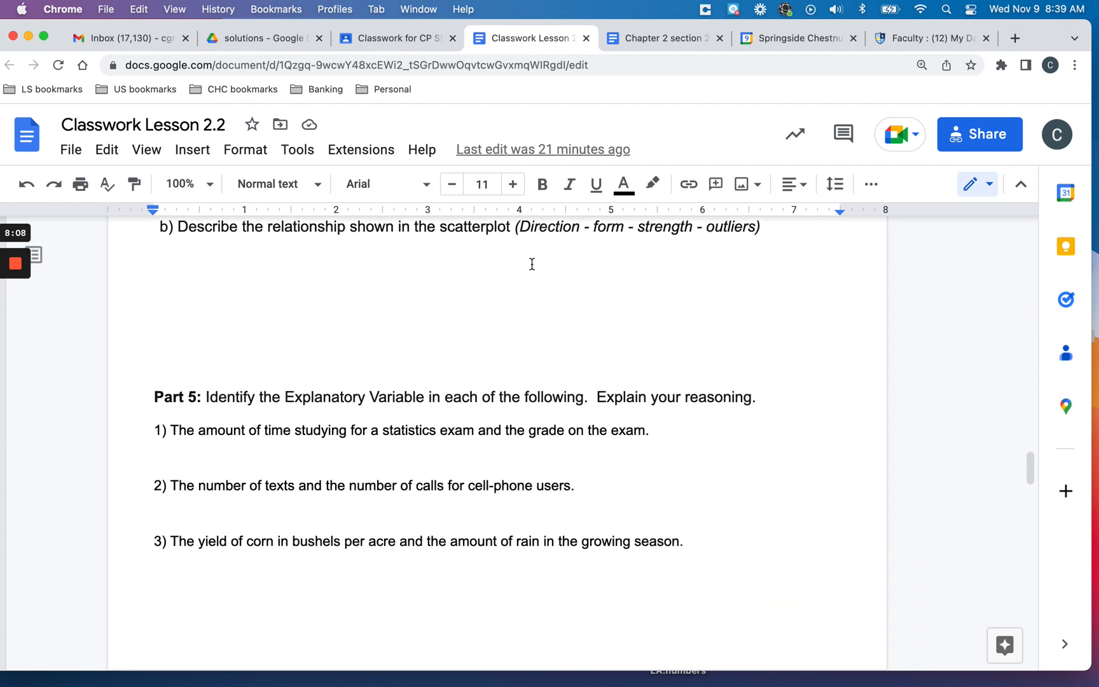
mouse_move(754, 297)
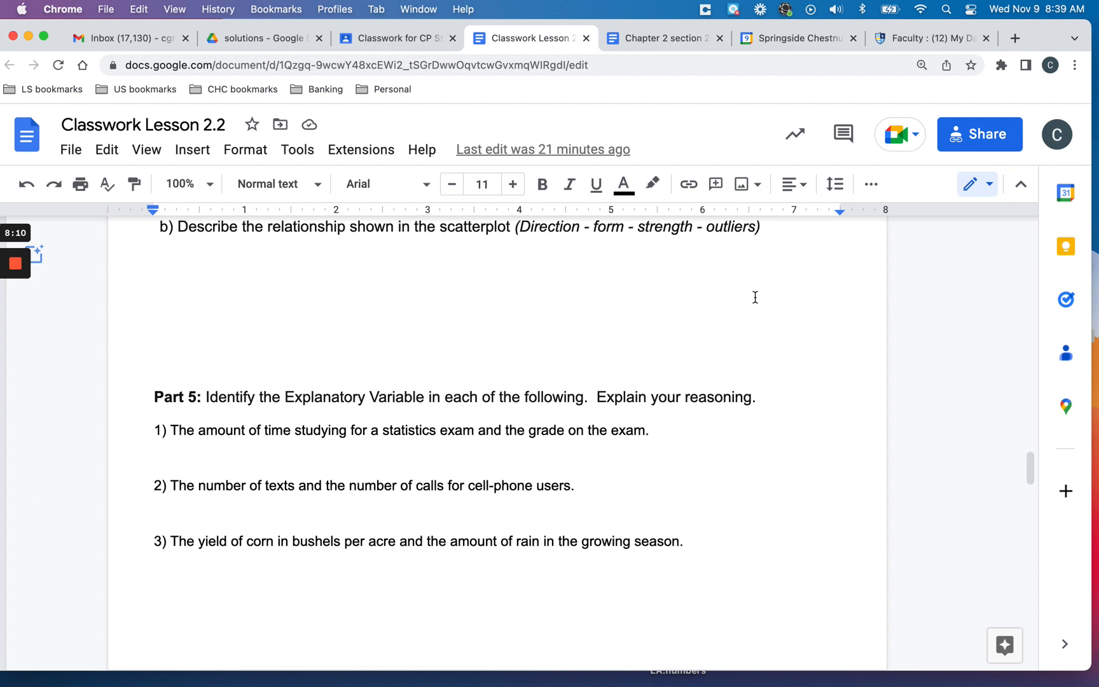
scroll("down", 3)
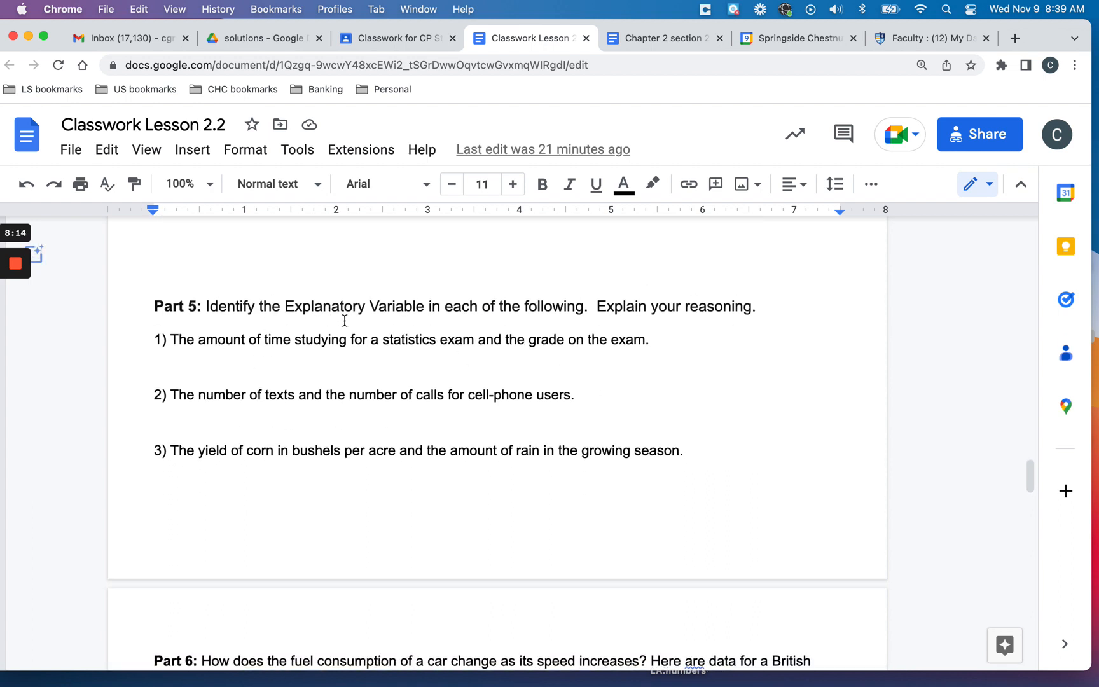
mouse_move(674, 367)
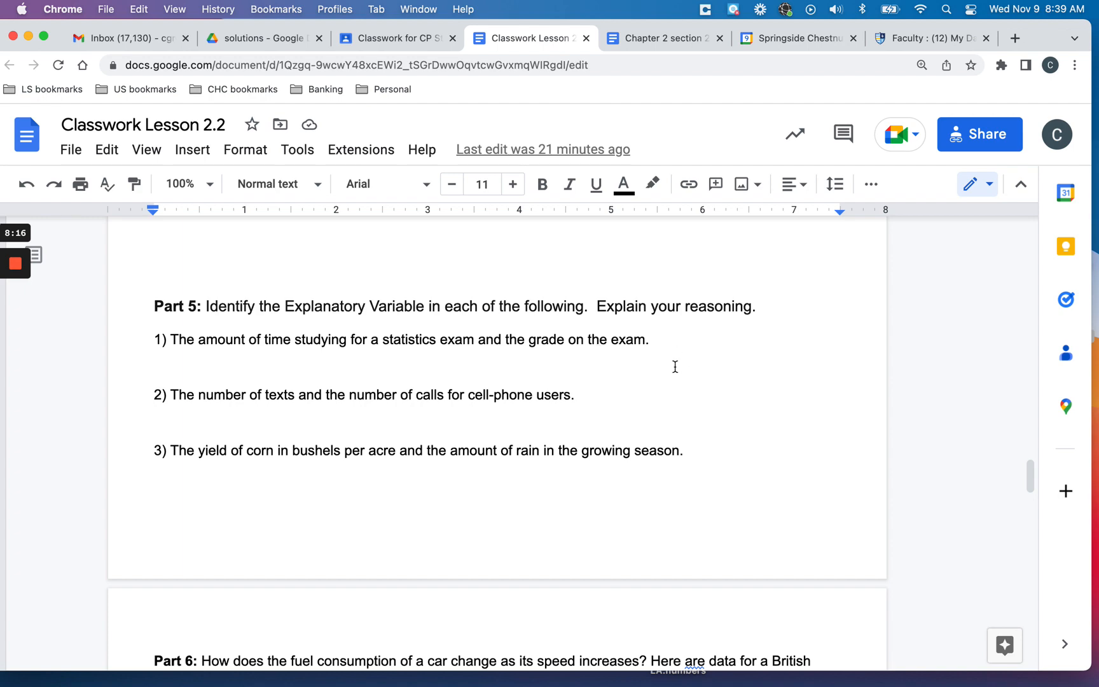
scroll("down", 3)
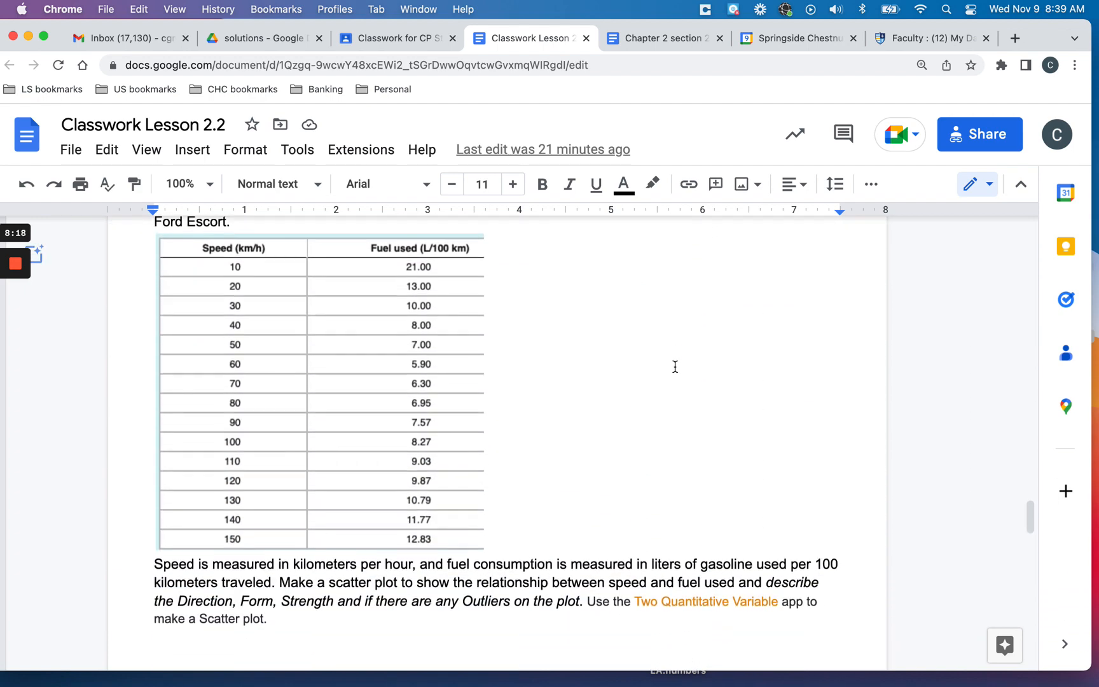
scroll("down", 3)
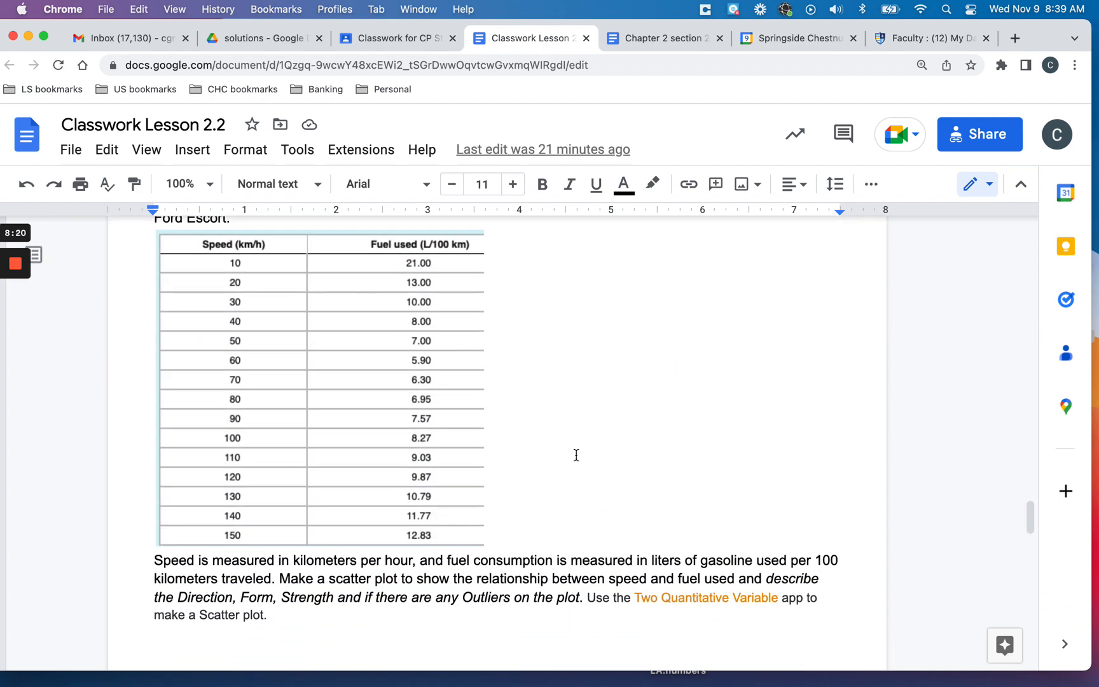
scroll("down", 3)
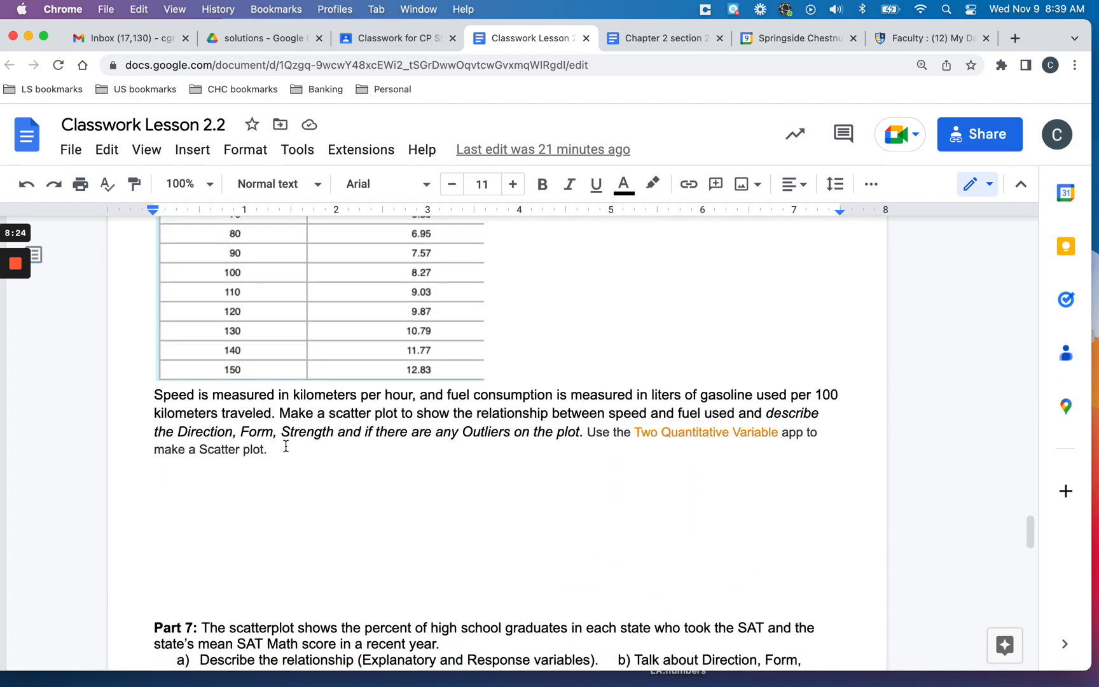
Step: Read through Parts 7 and 8, then close the document to return to Classroom's Classwork page
scroll("down", 3)
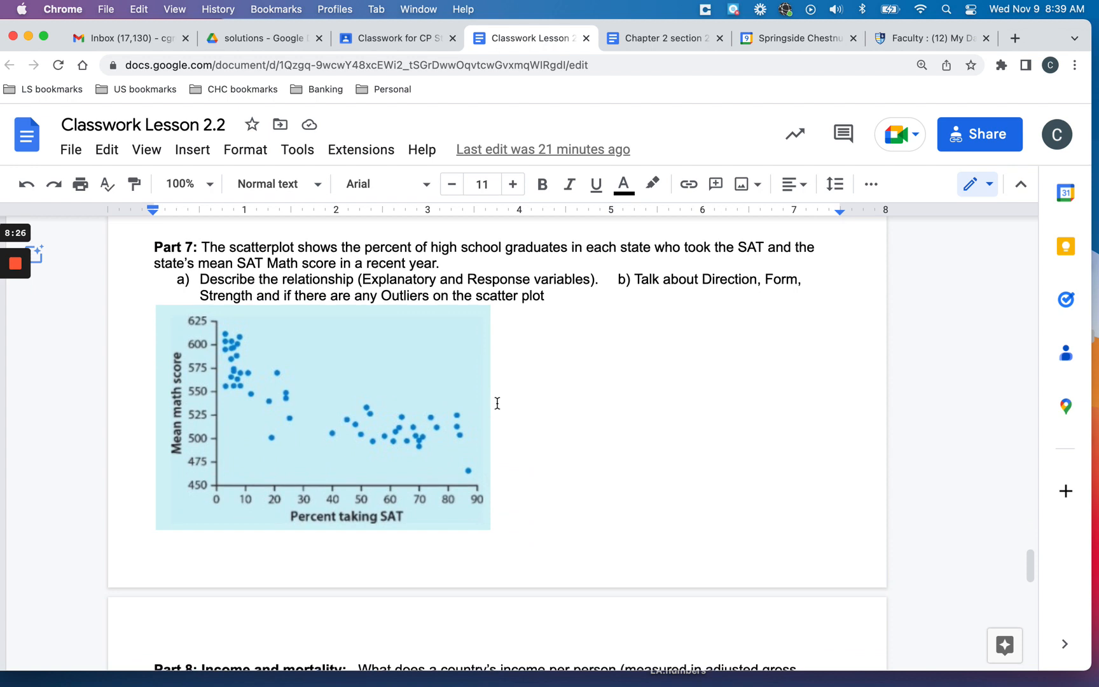
mouse_move(404, 317)
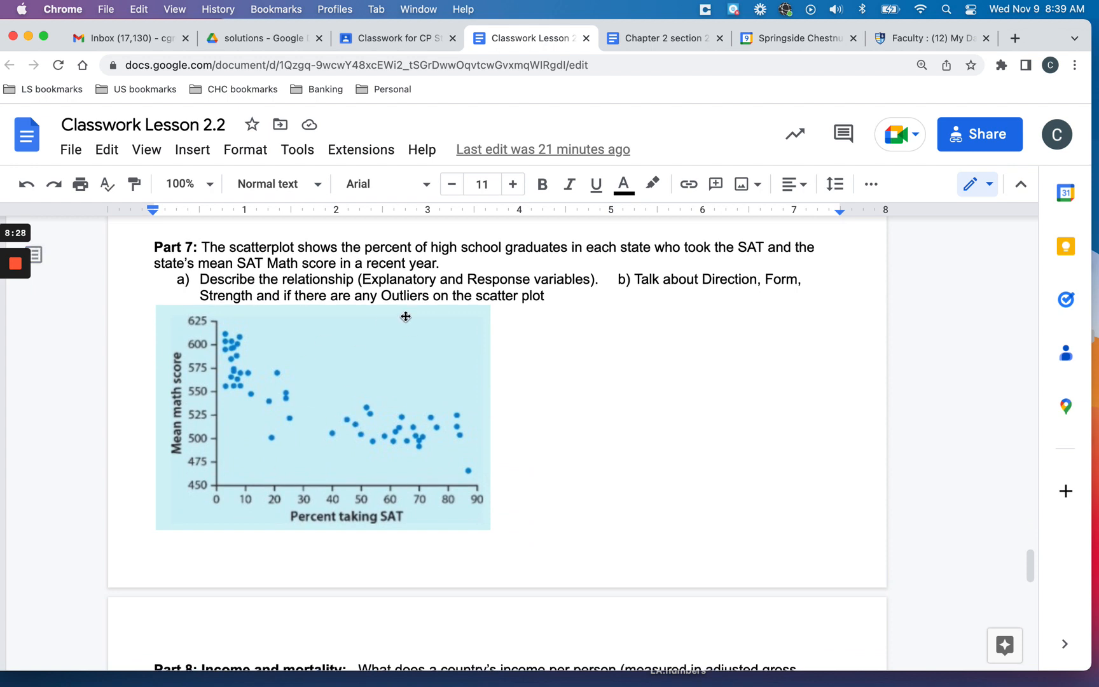
mouse_move(767, 348)
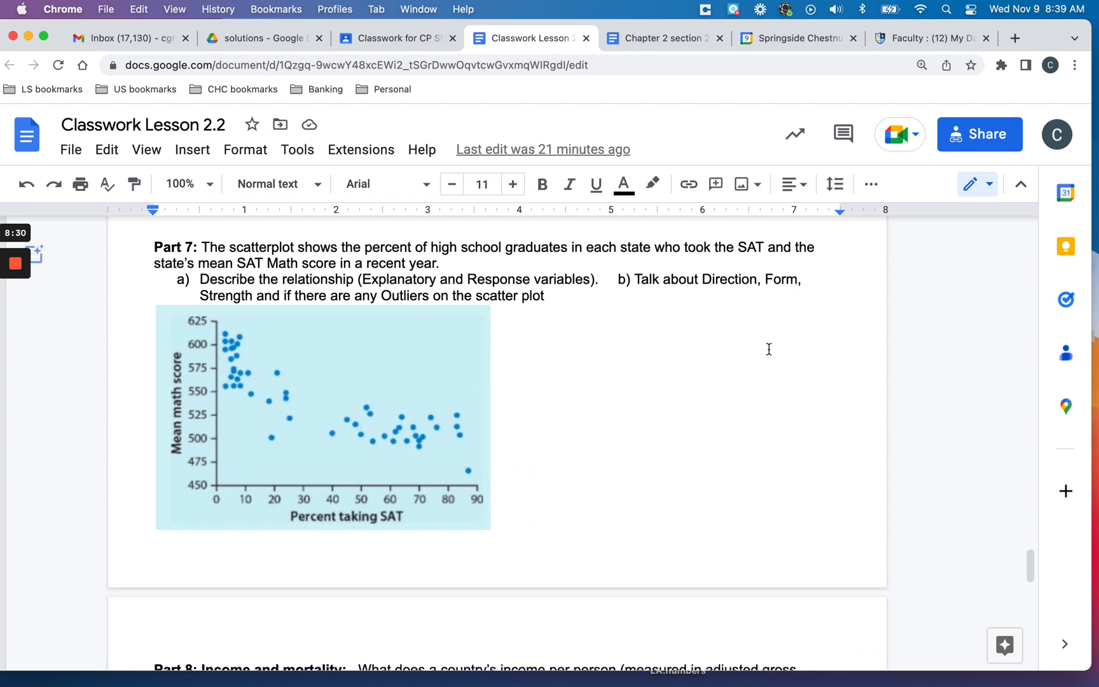
mouse_move(381, 519)
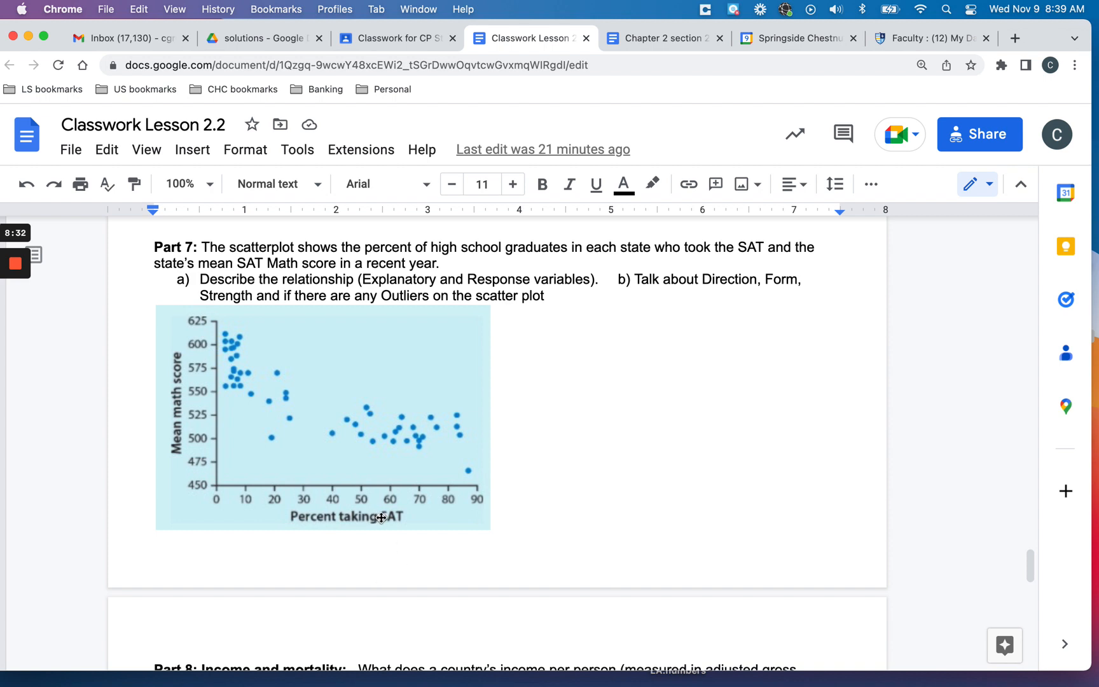
mouse_move(635, 277)
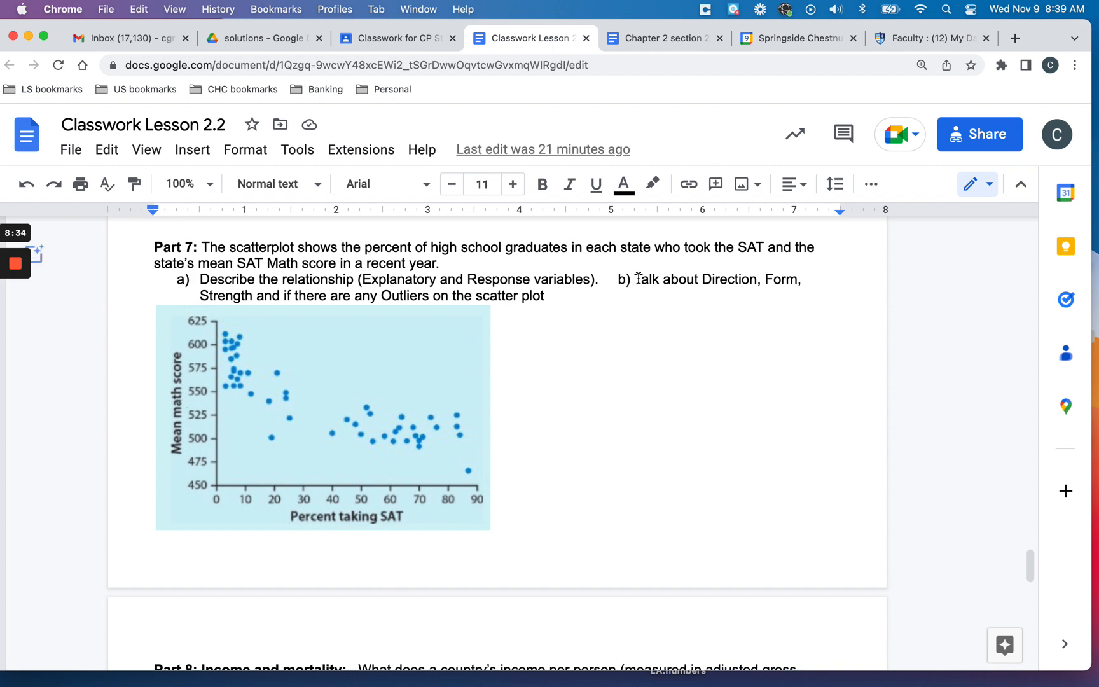
mouse_move(472, 316)
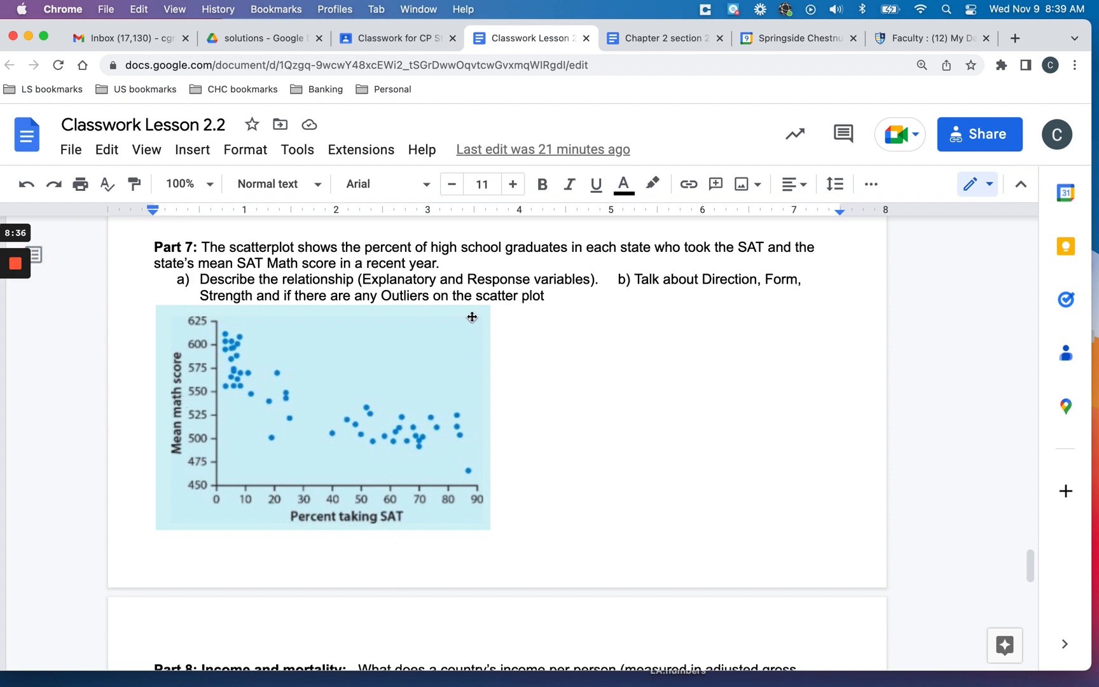
scroll("down", 3)
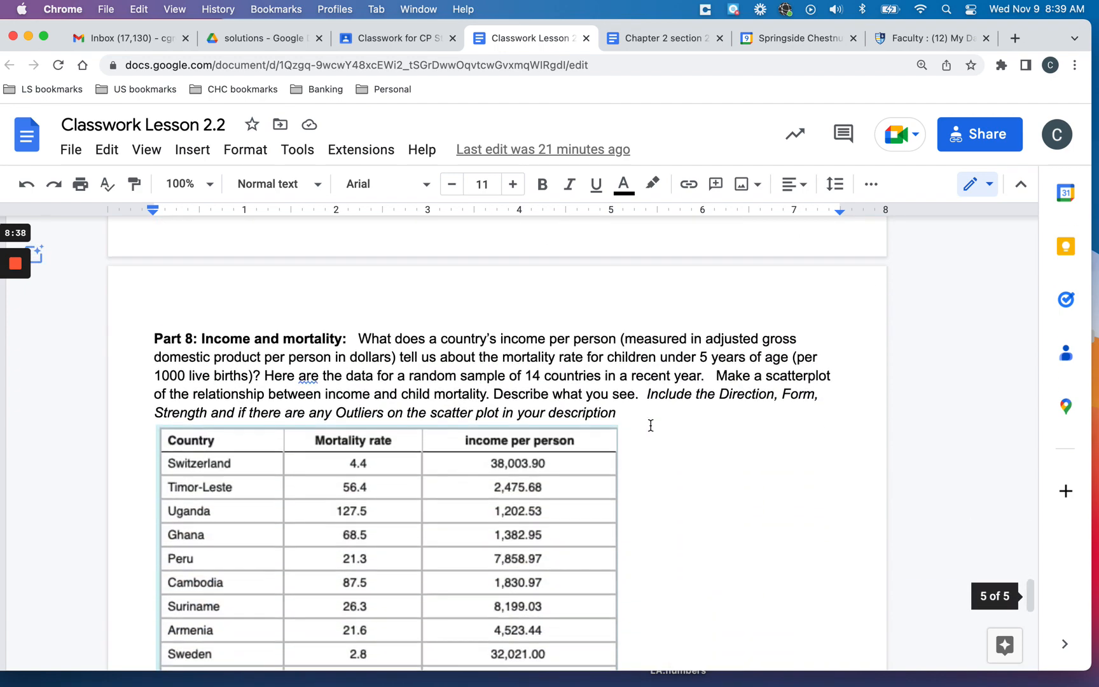
scroll("up", 3)
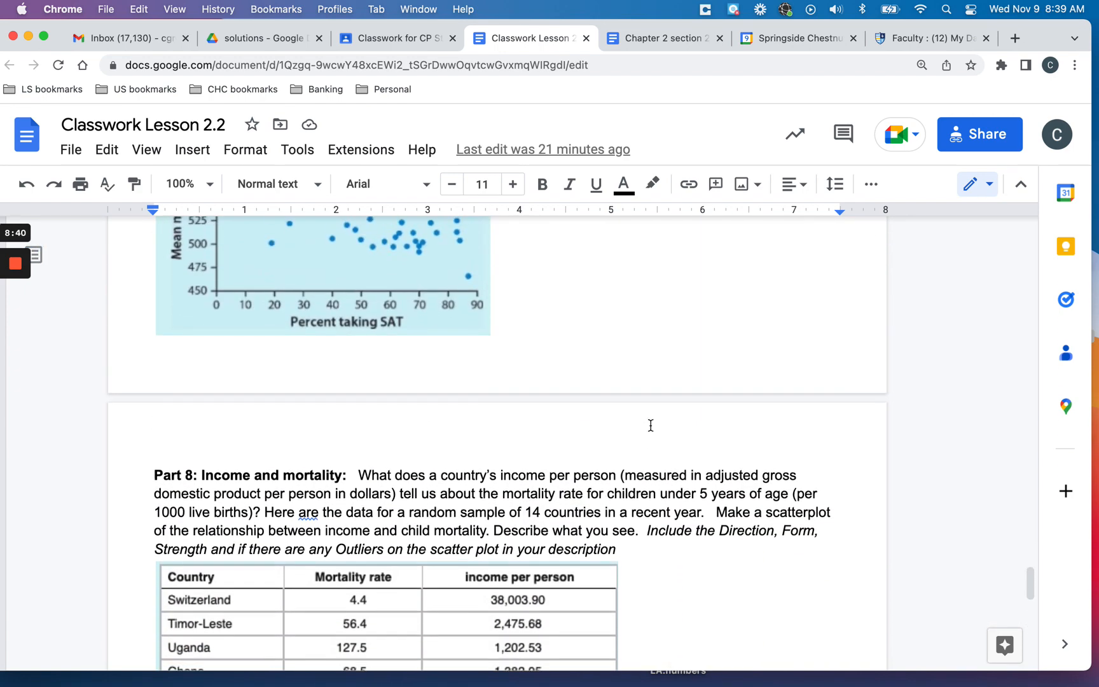
scroll("down", 3)
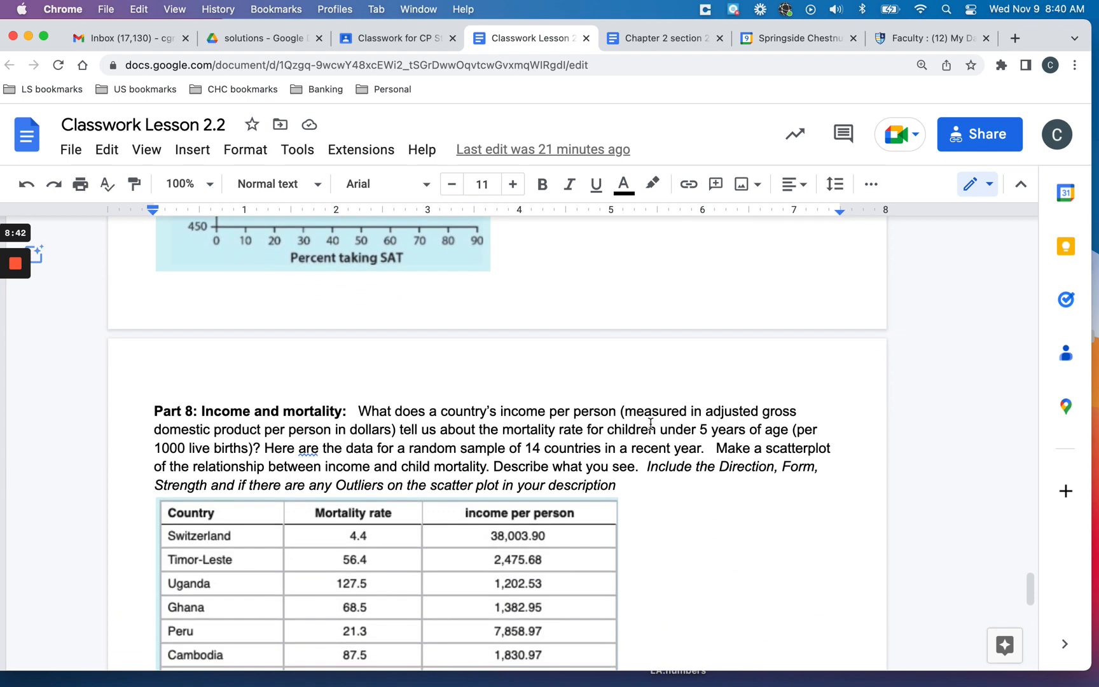
scroll("down", 3)
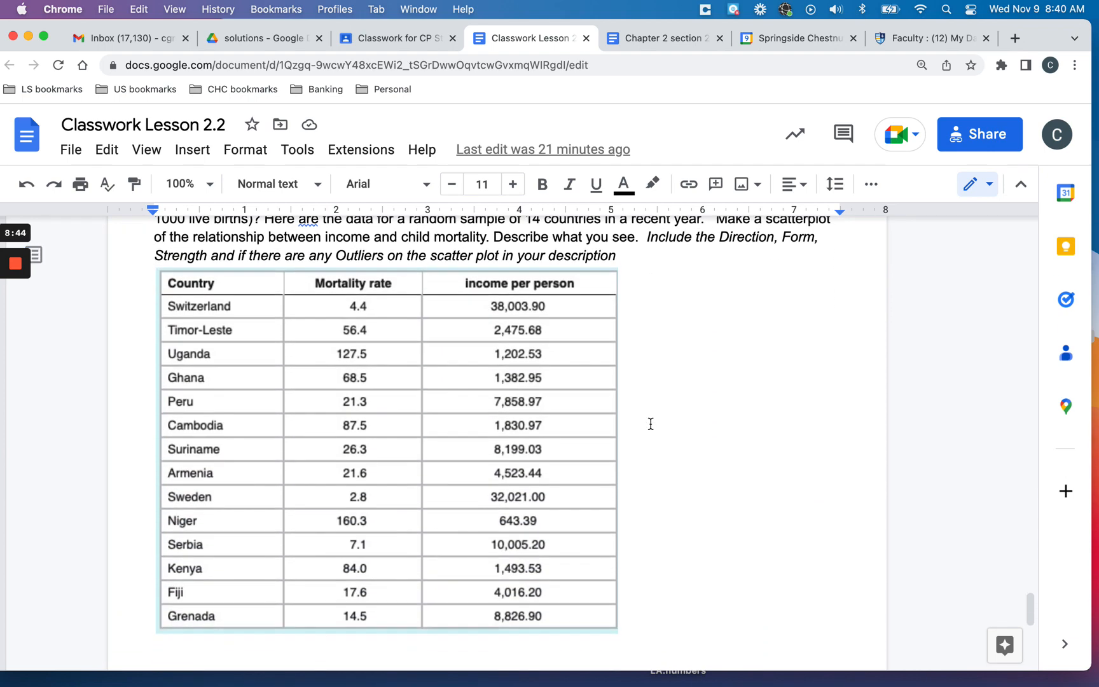
scroll("down", 3)
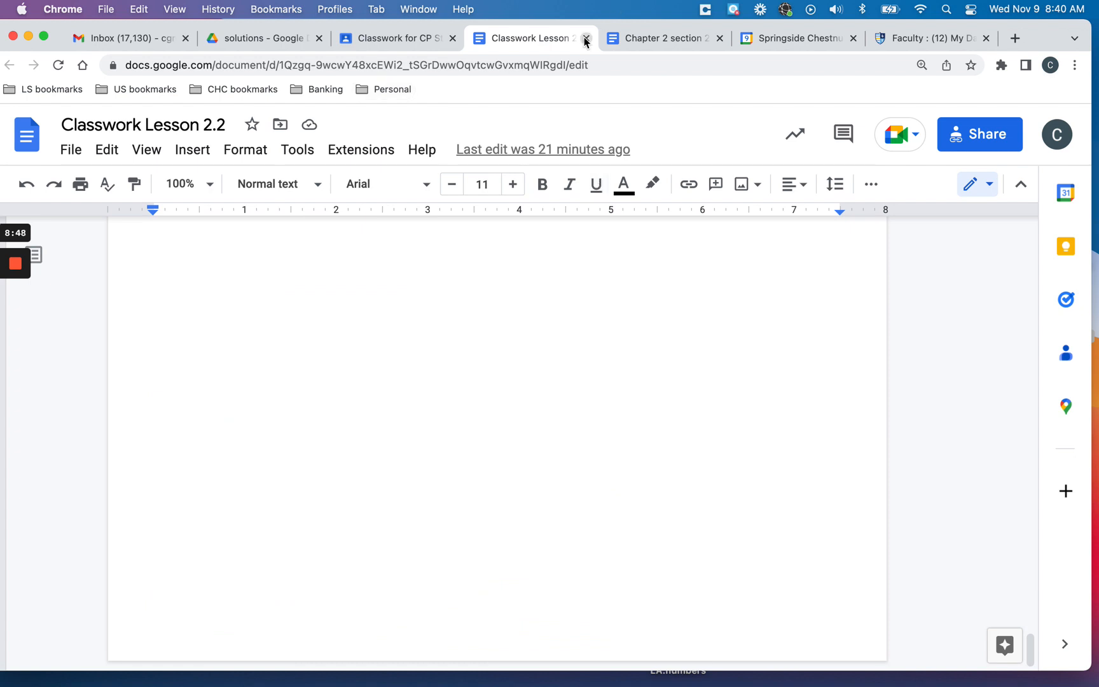
left_click(586, 38)
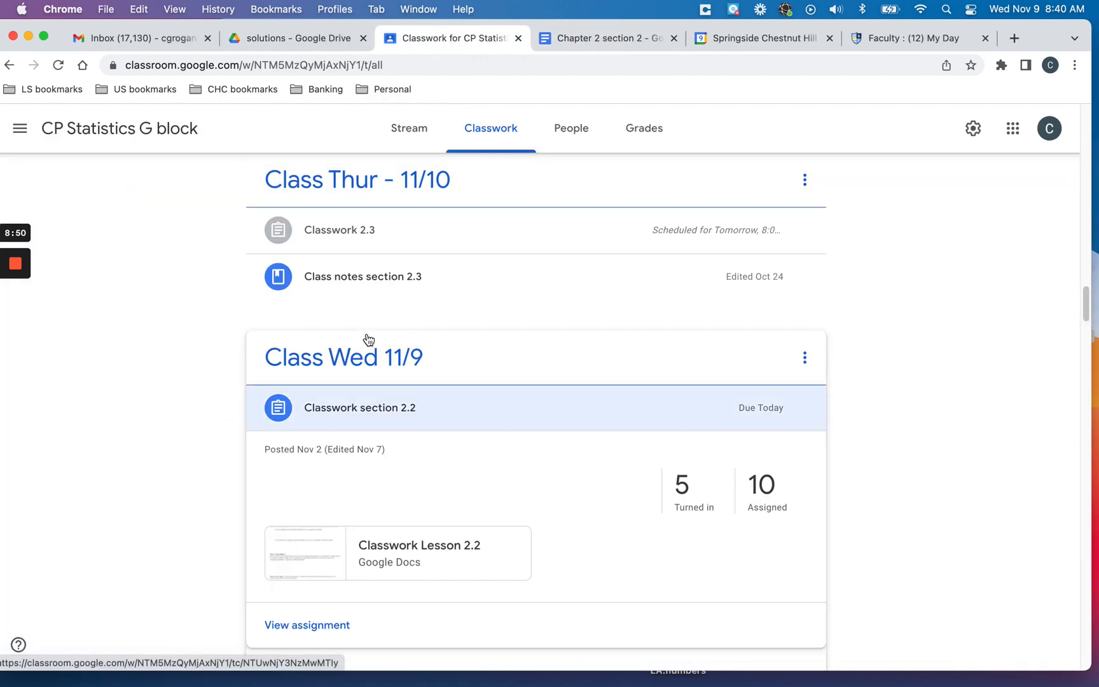
mouse_move(201, 302)
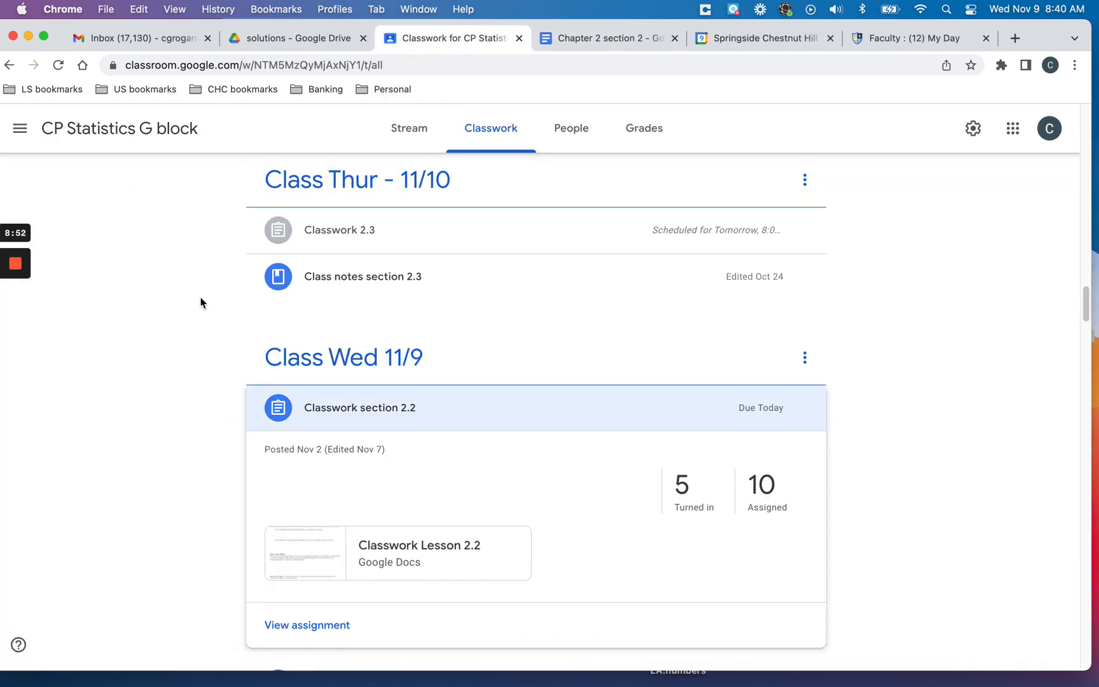
mouse_move(162, 249)
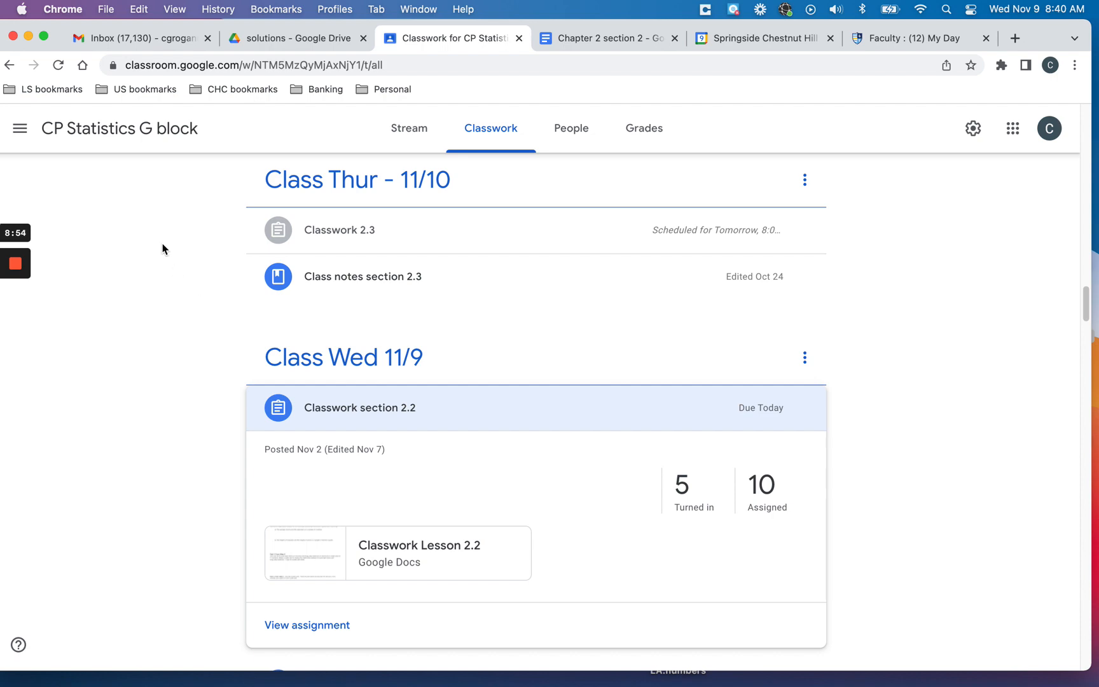